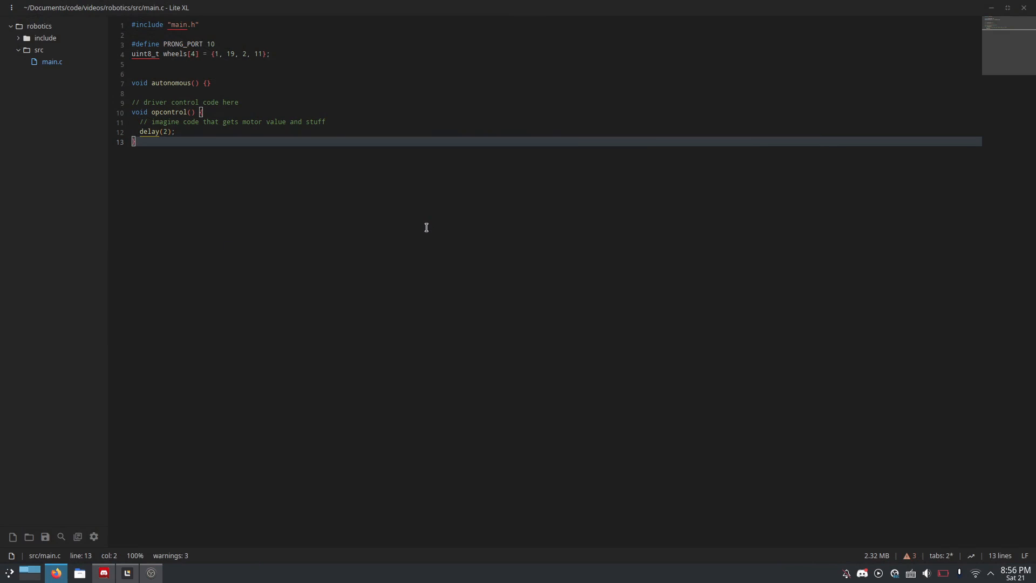
mouse_move(334, 139)
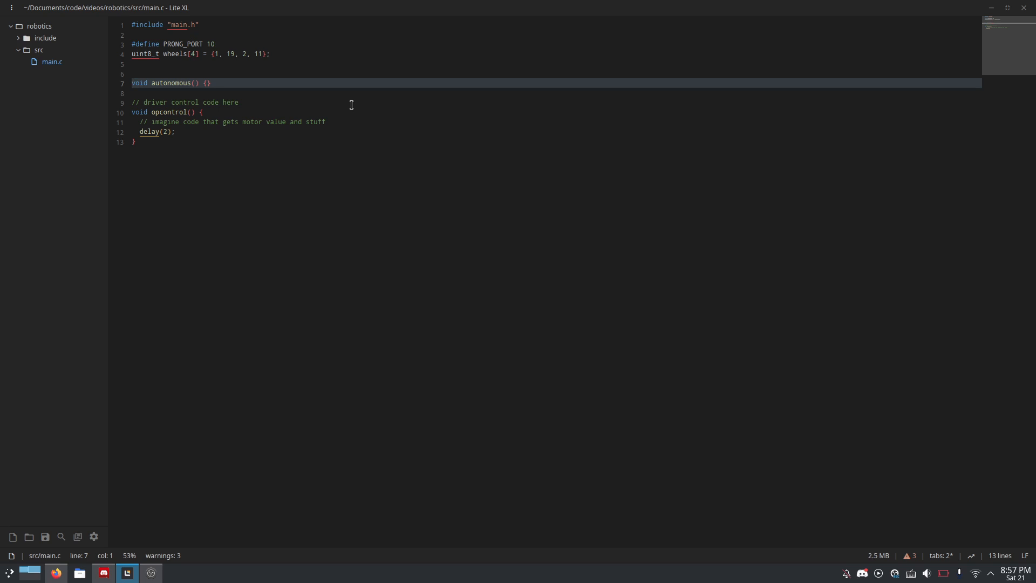
Step: Create include/replay.h and start an #include "replay.h" line in main.c
left_click(339, 64)
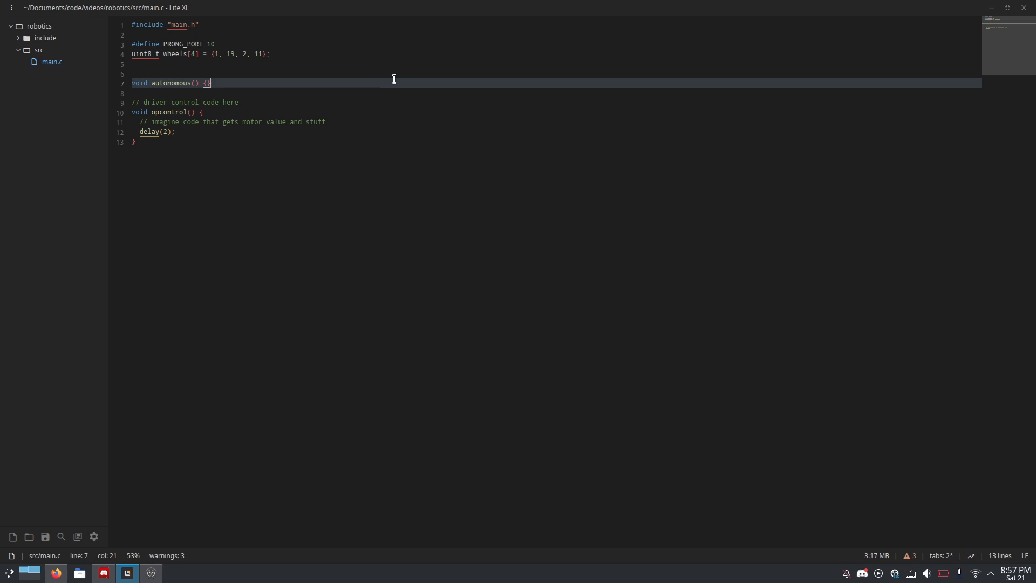
left_click(371, 120)
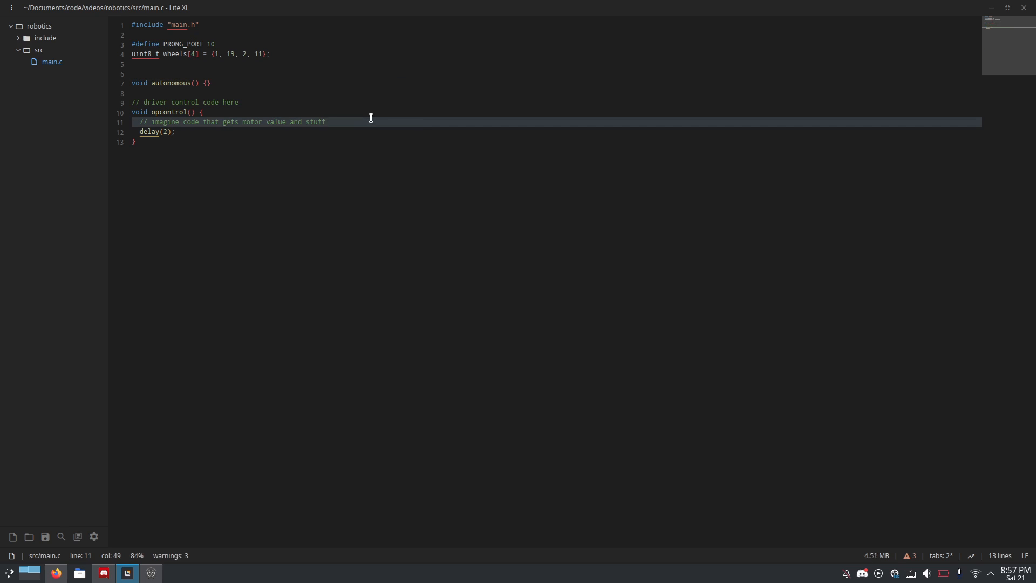
mouse_move(417, 123)
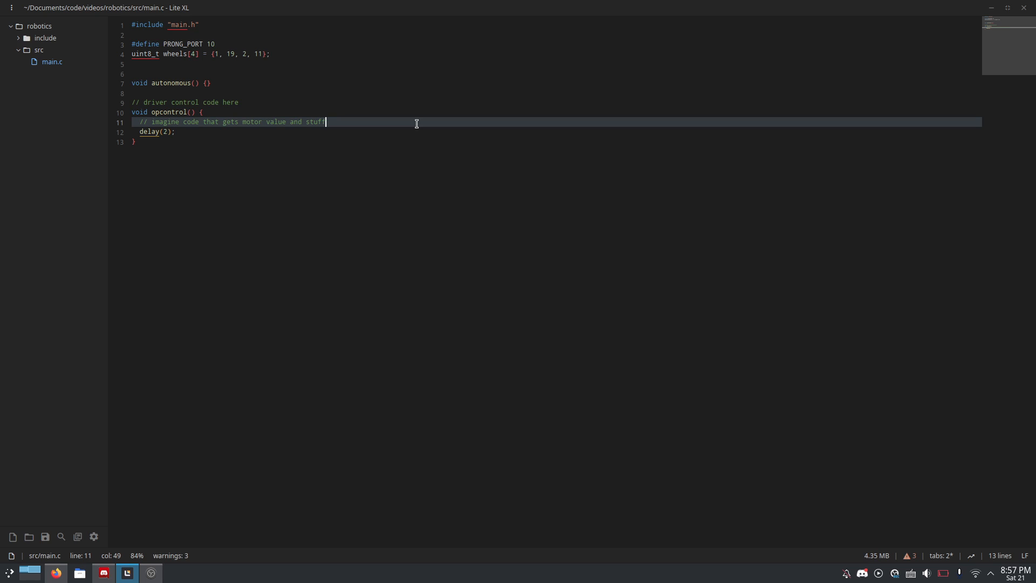
mouse_move(359, 104)
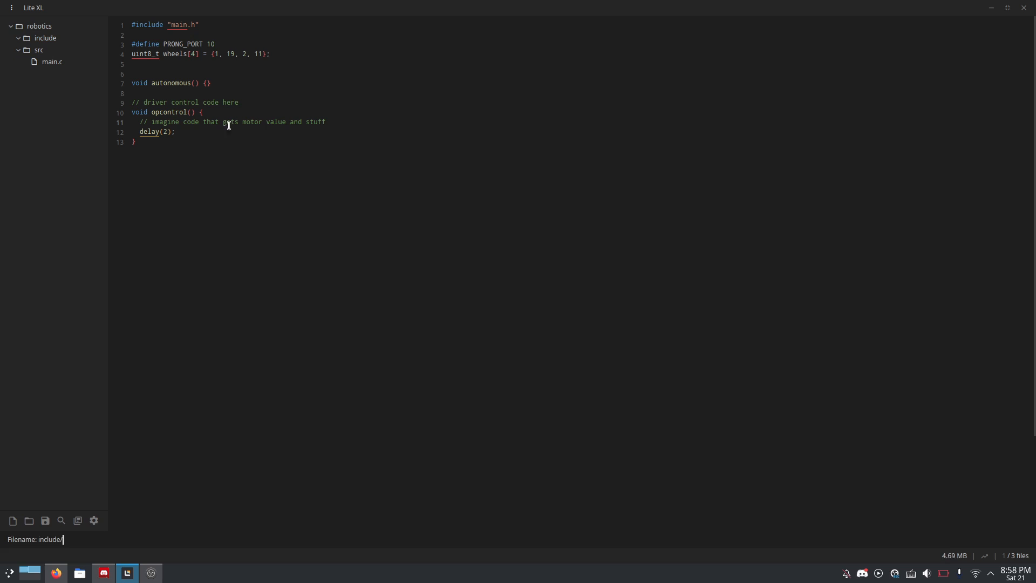
mouse_move(280, 187)
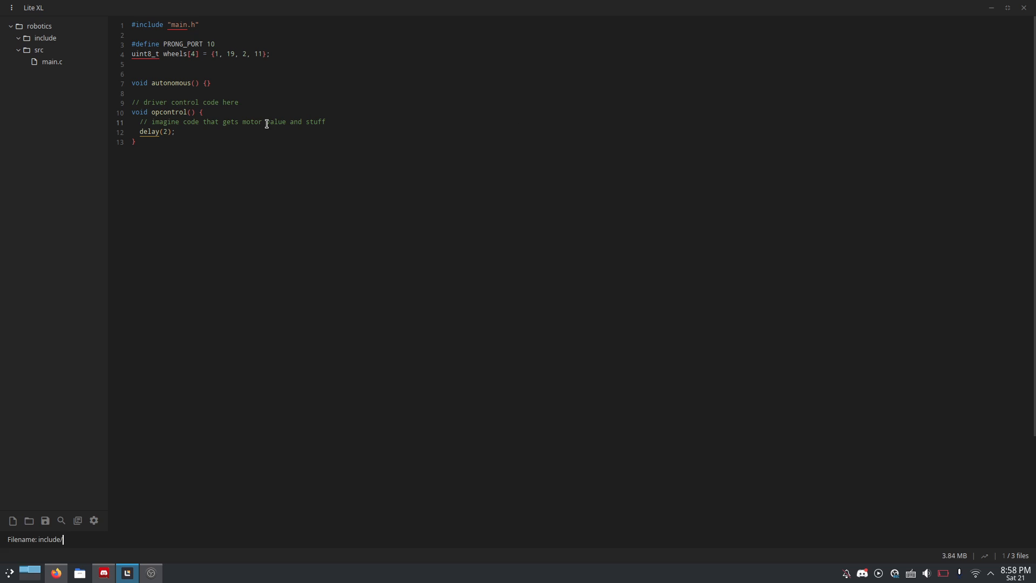
type("replay.h")
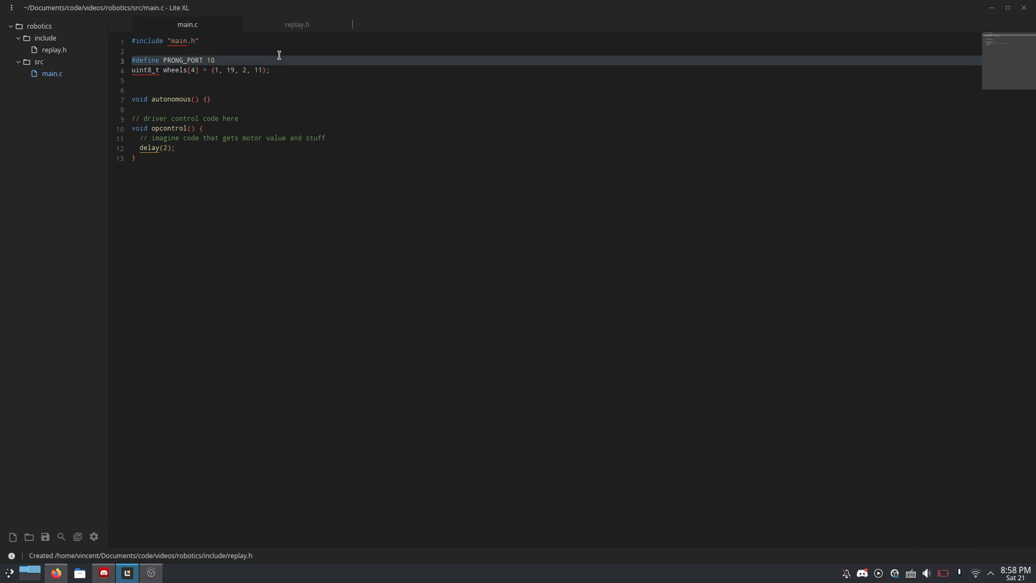
type("#include \"replay.")
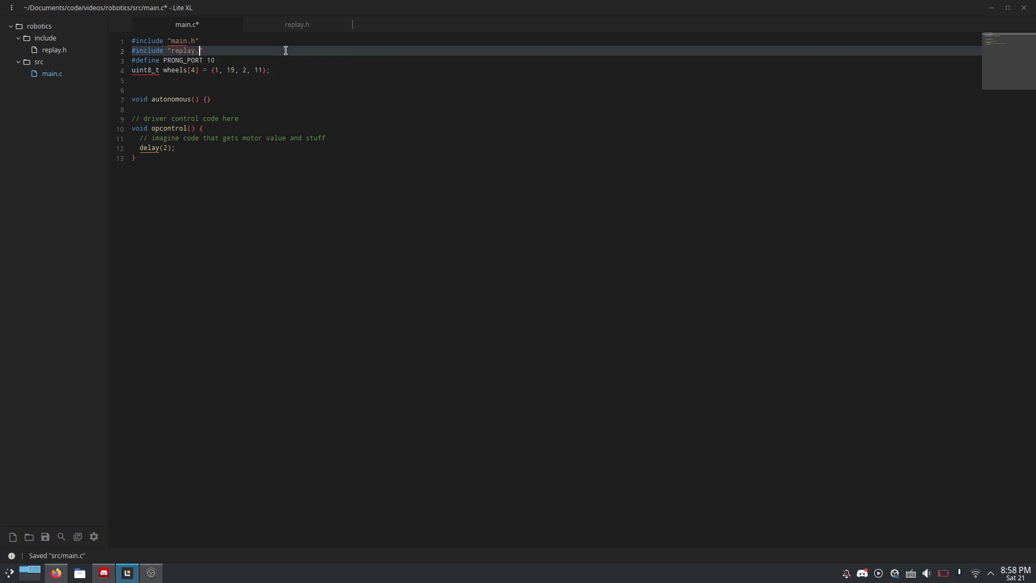
Step: Finish the include, then start a typedef struct in replay.h with double wheels[4]
type("h\"")
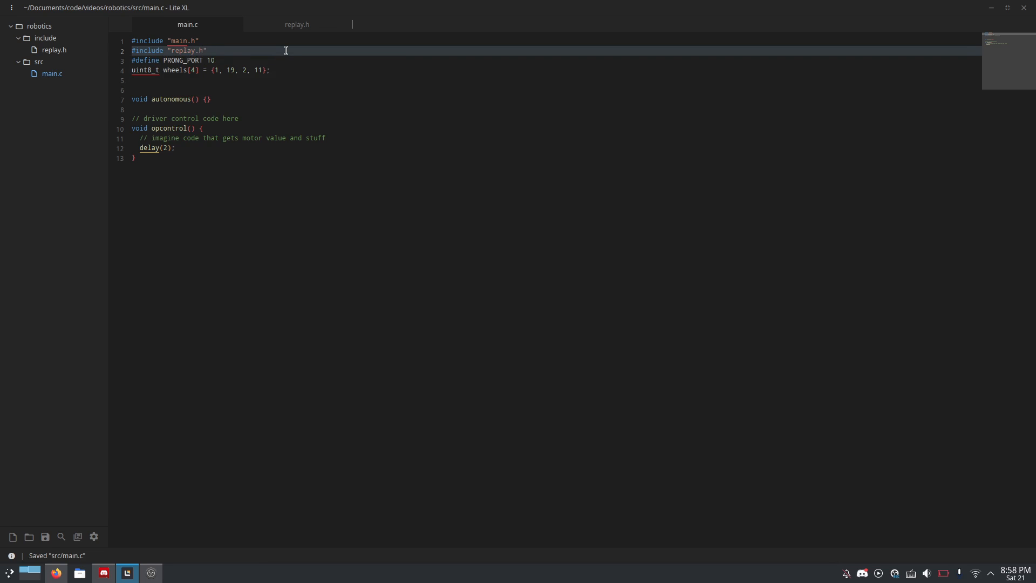
left_click(296, 25)
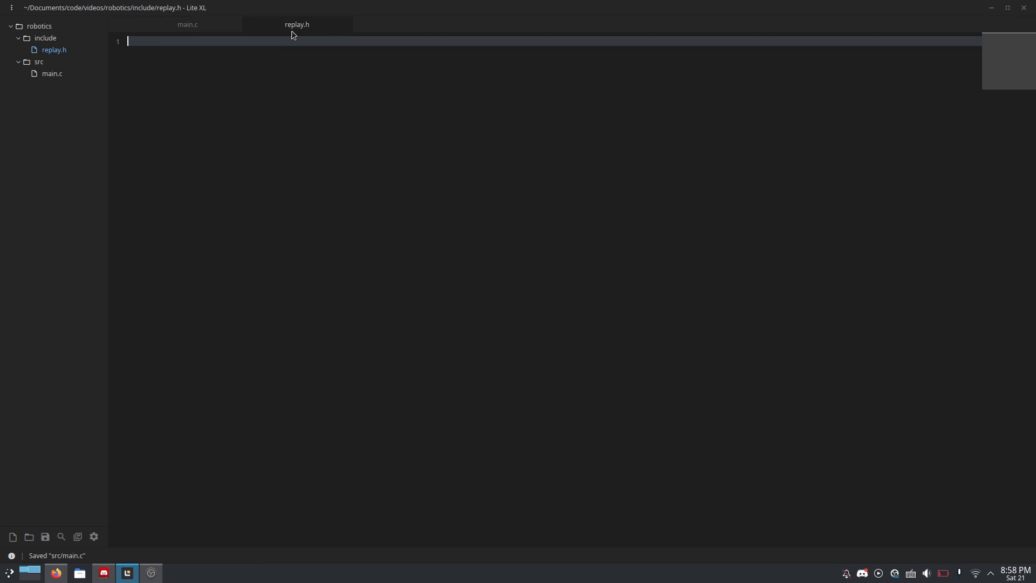
type("ty")
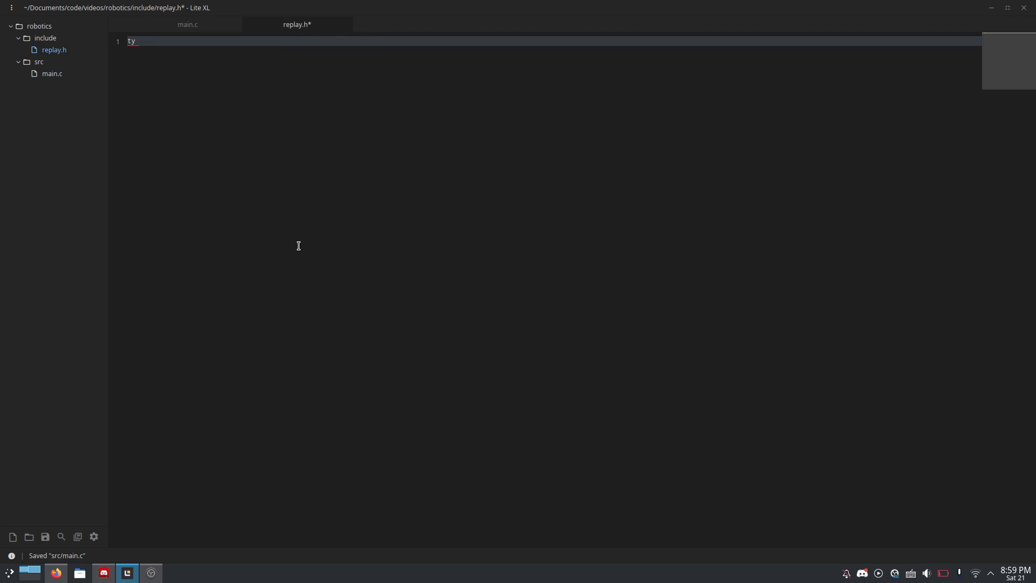
type("pedef struct {")
type("double wh")
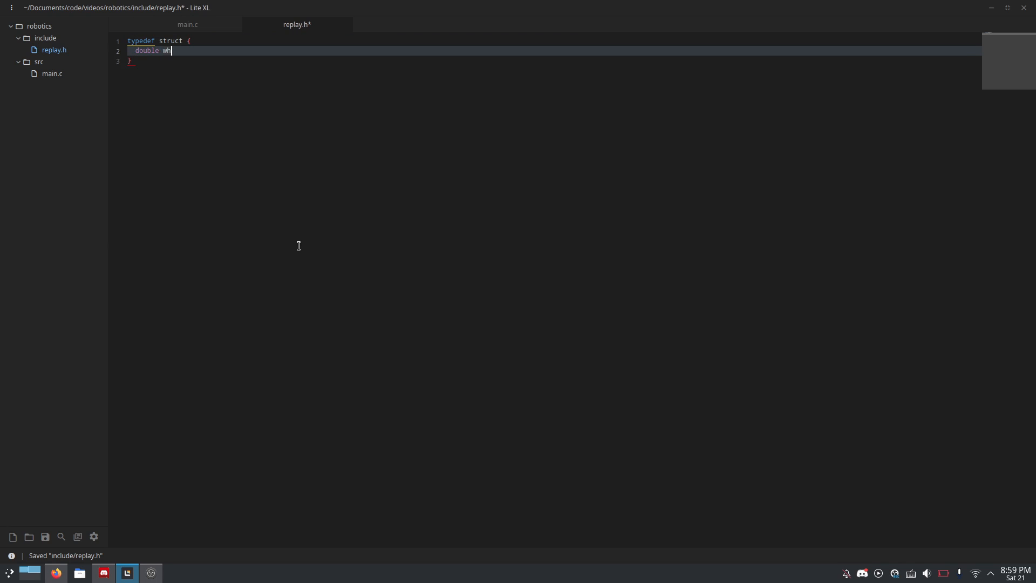
type("eels")
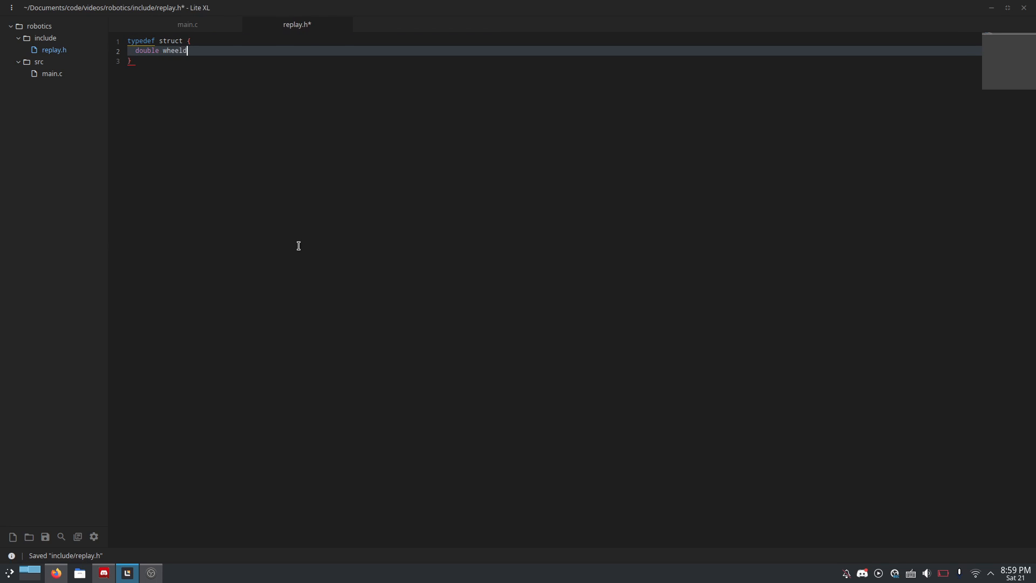
type("s[")
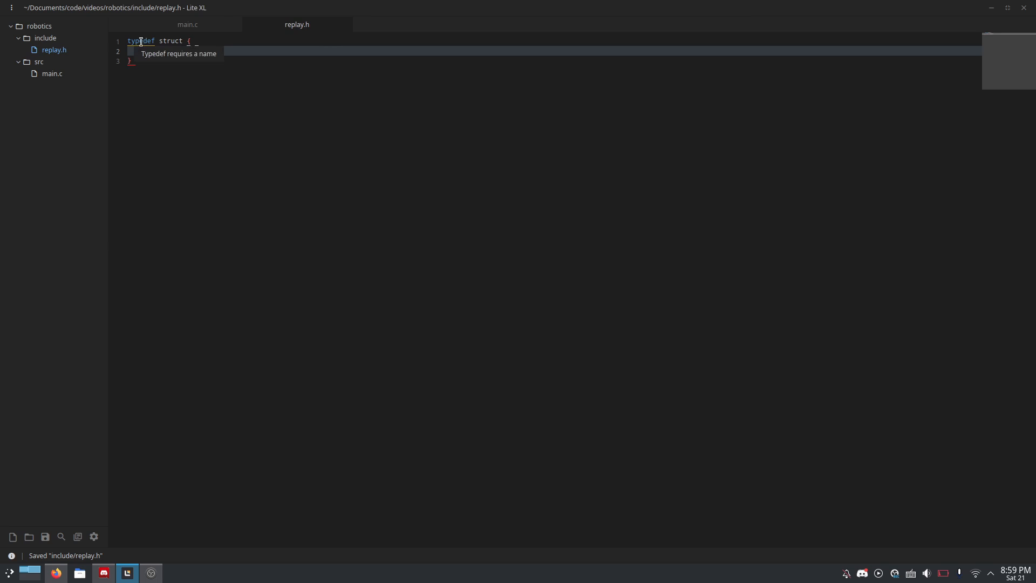
type("double wheels[4]")
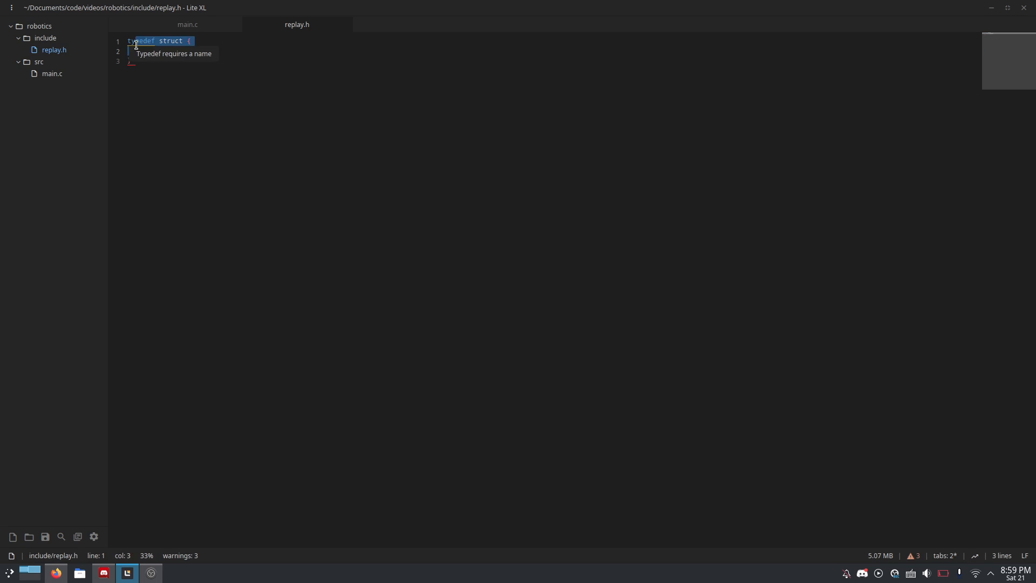
type("double wheels[4];")
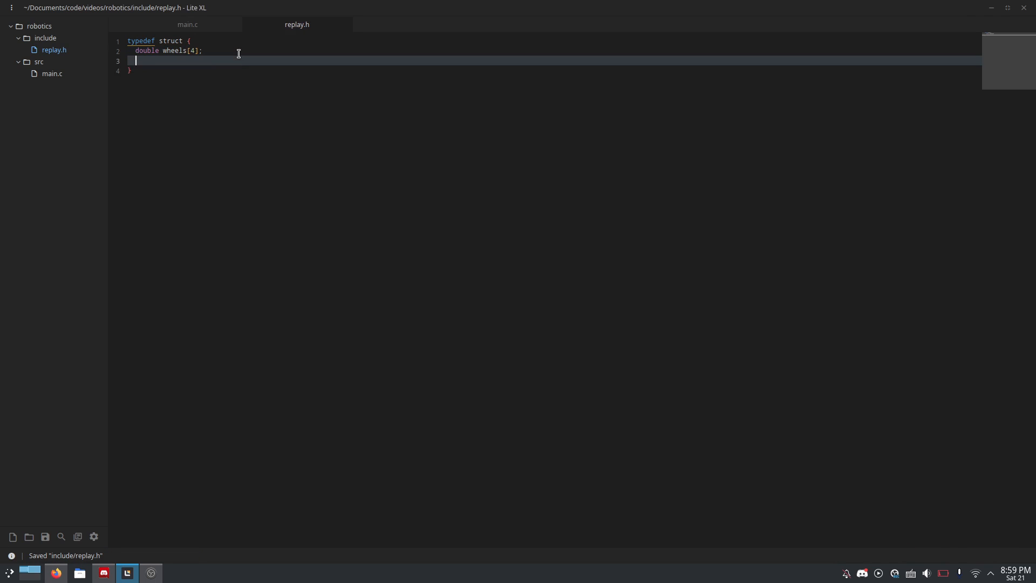
Step: Add the double prong and int last fields and name the struct ReplayStep
key("Down")
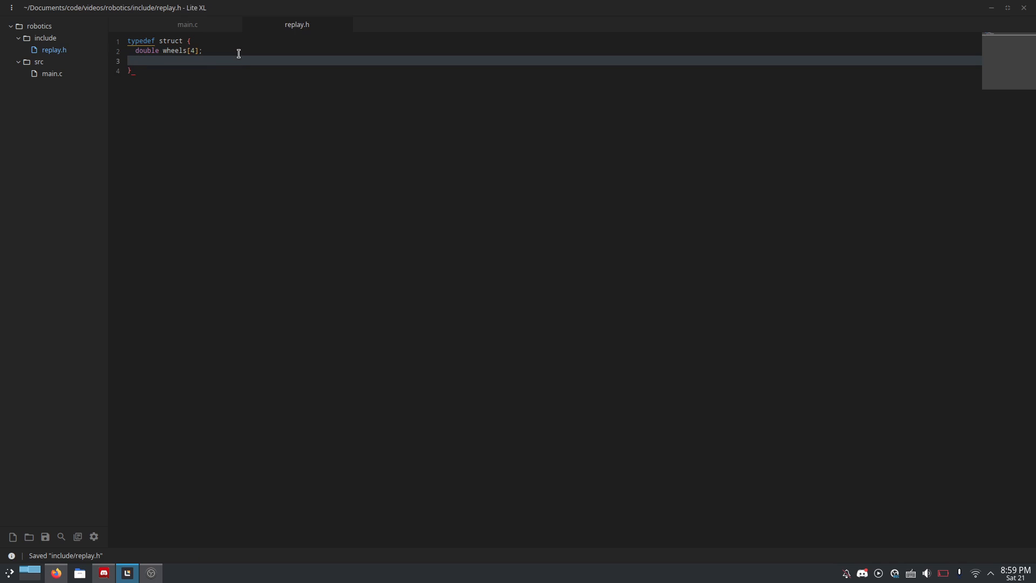
type("double prong")
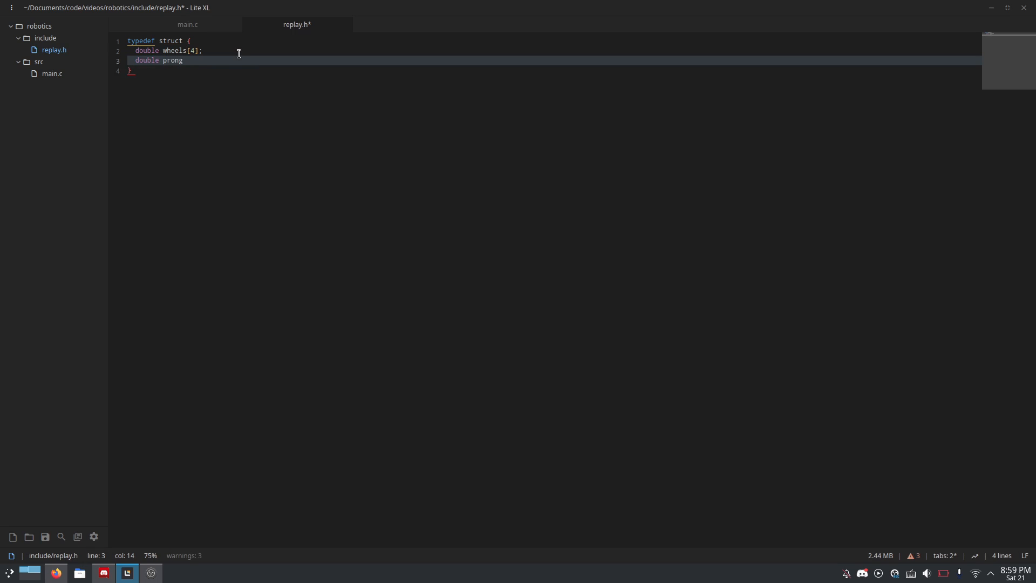
key("ctrl+s")
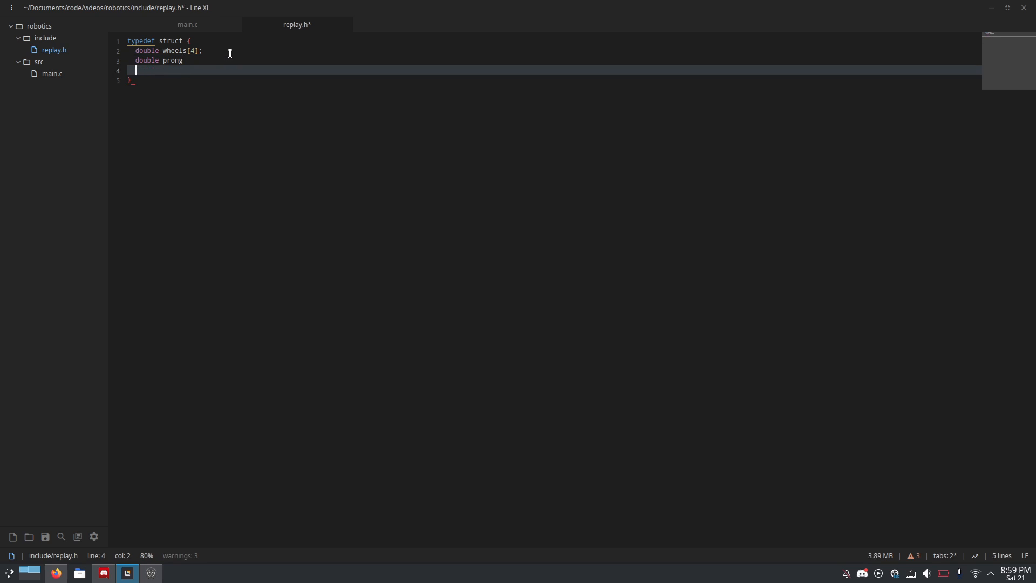
type("int last")
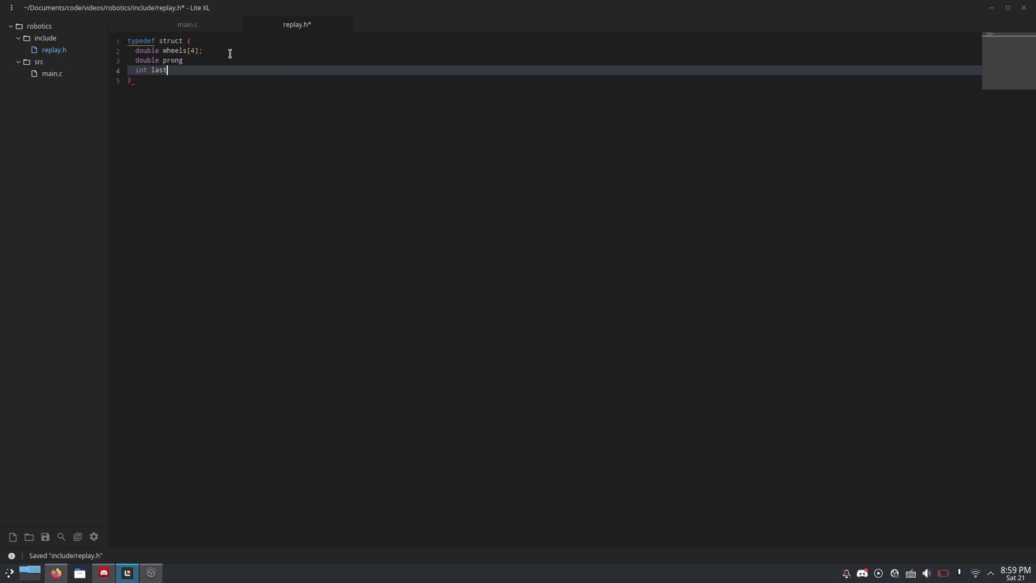
type(";")
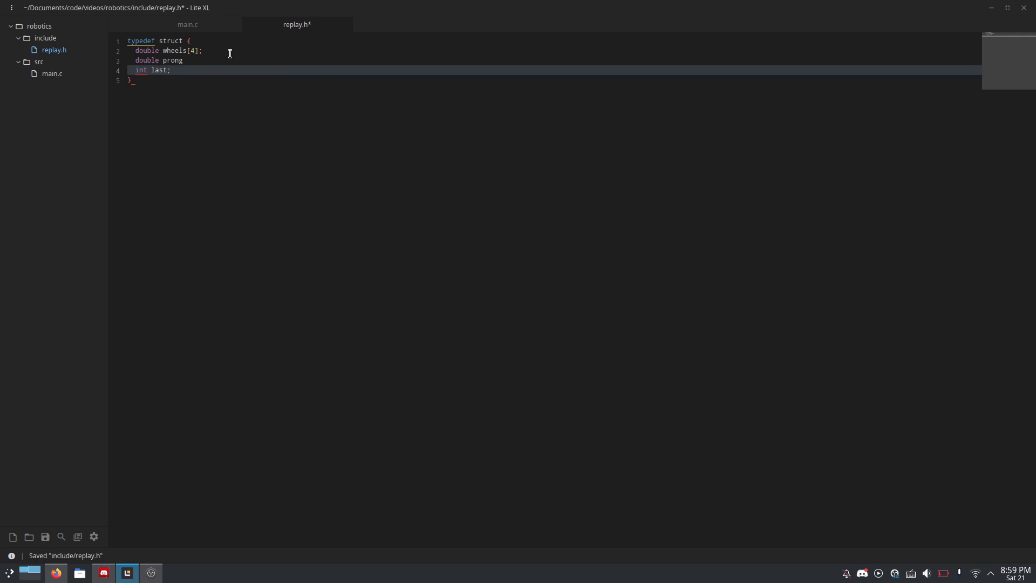
type("Re")
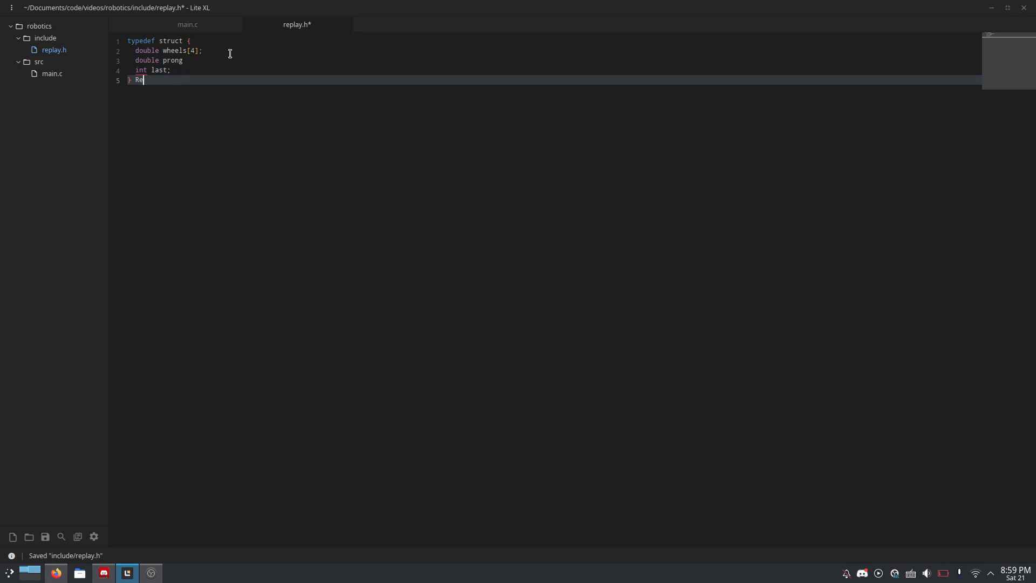
type("playSte")
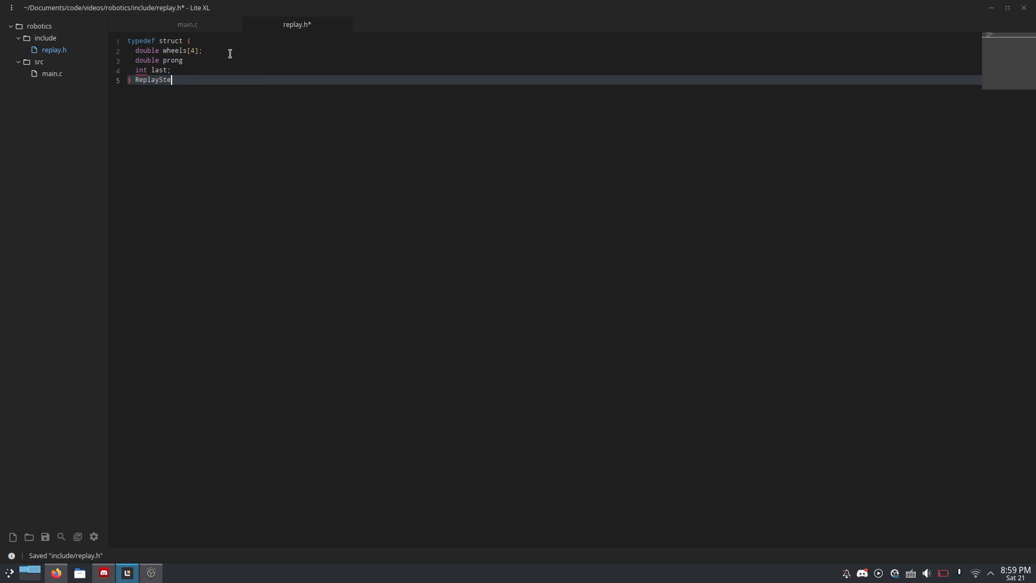
type("p;")
left_click(554, 61)
type(";")
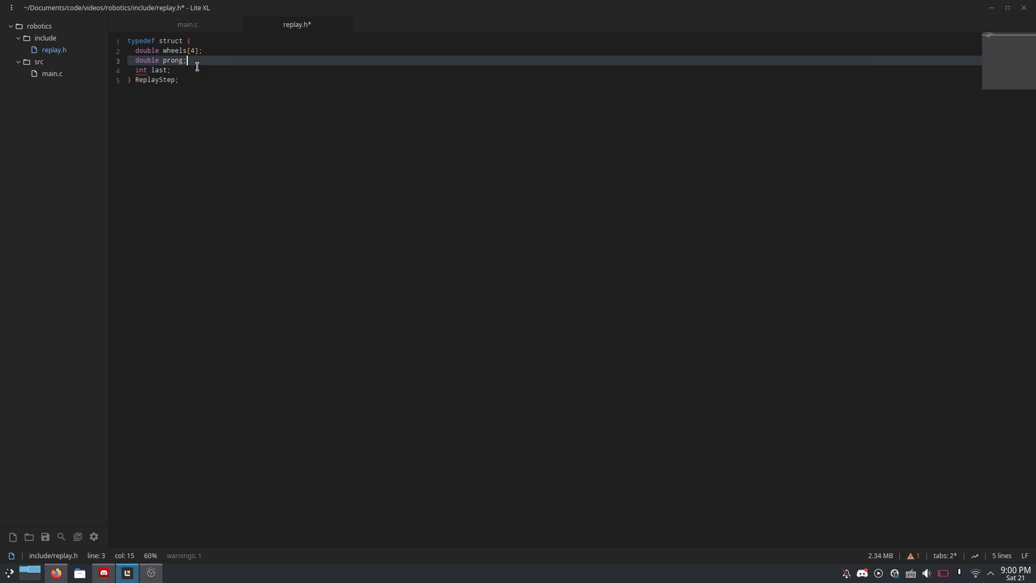
Step: Save replay.h and place the cursor below the ReplayStep struct
key("ctrl+s")
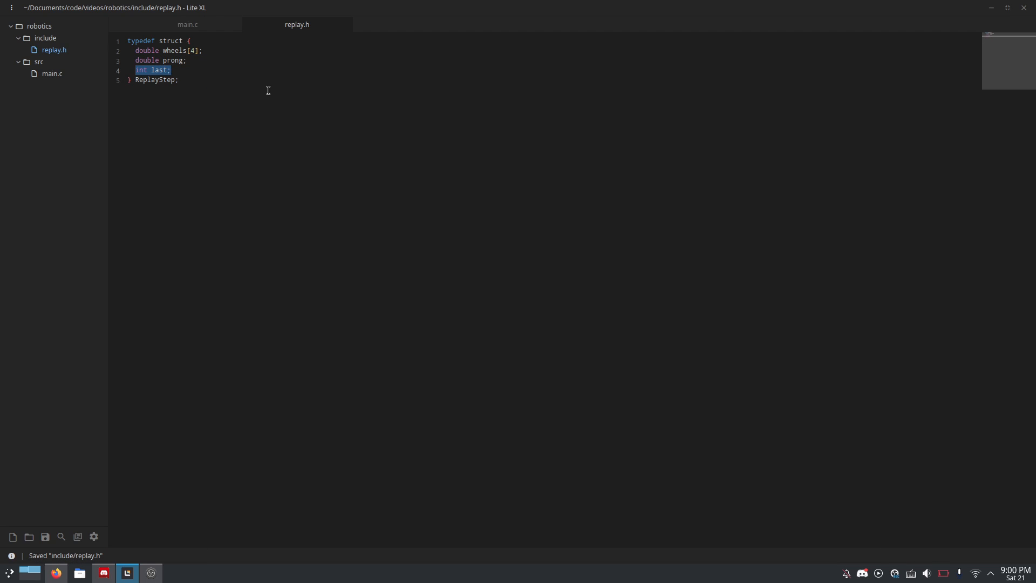
left_click(260, 80)
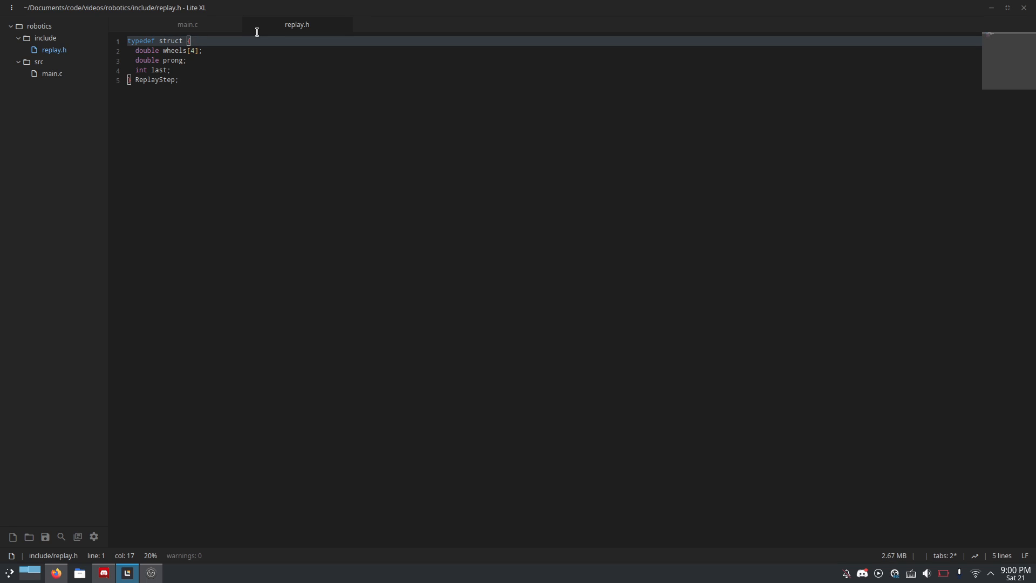
mouse_move(227, 51)
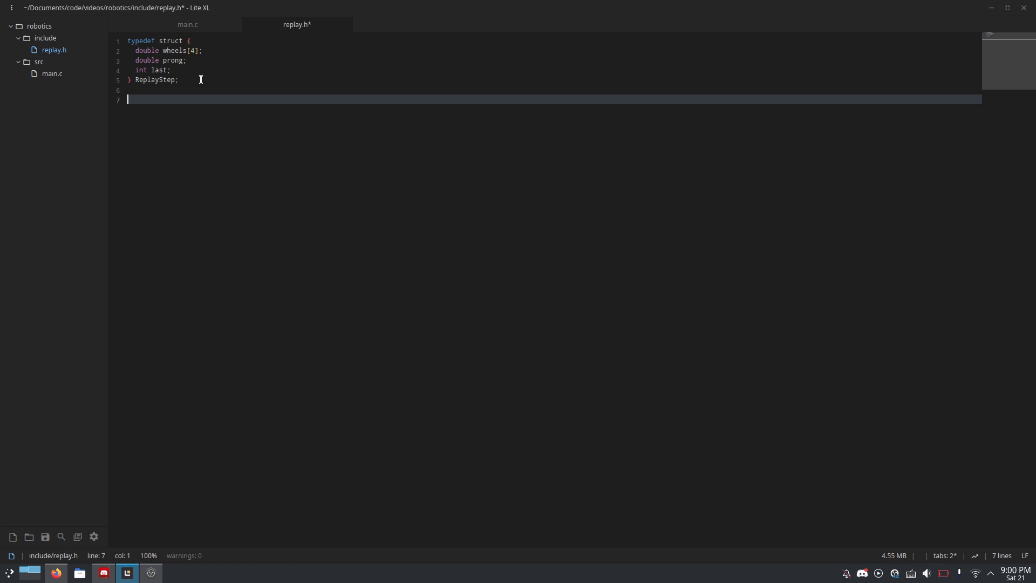
Step: Start a void write_replay() declaration on the line below the ReplayStep struct
key("ctrl+s")
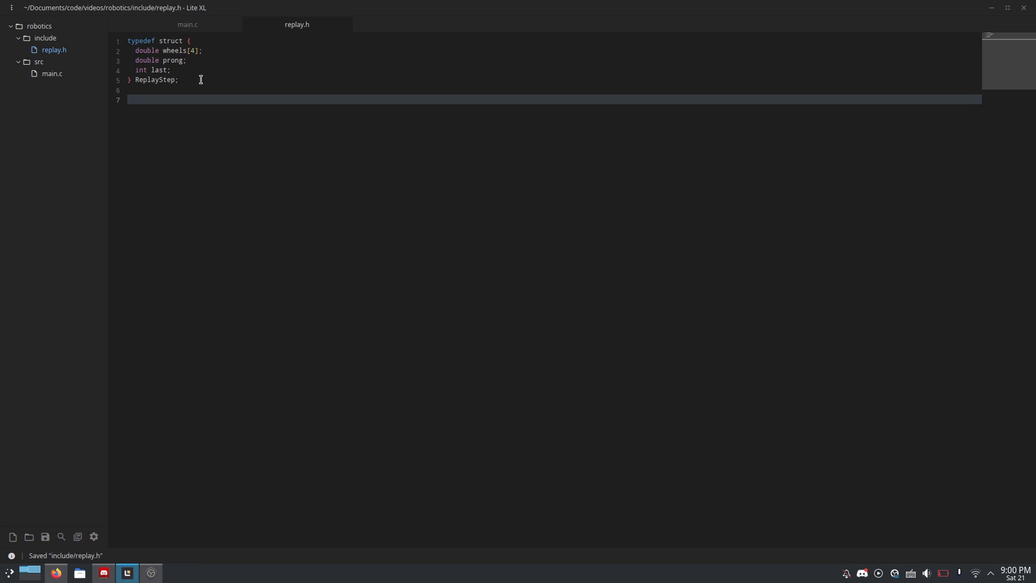
double_click(154, 79)
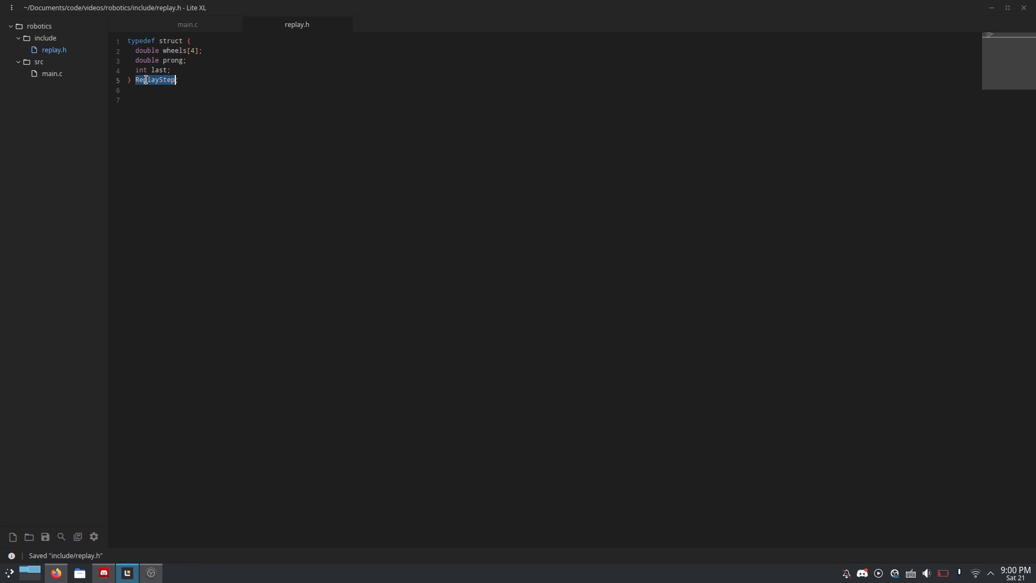
left_click(212, 101)
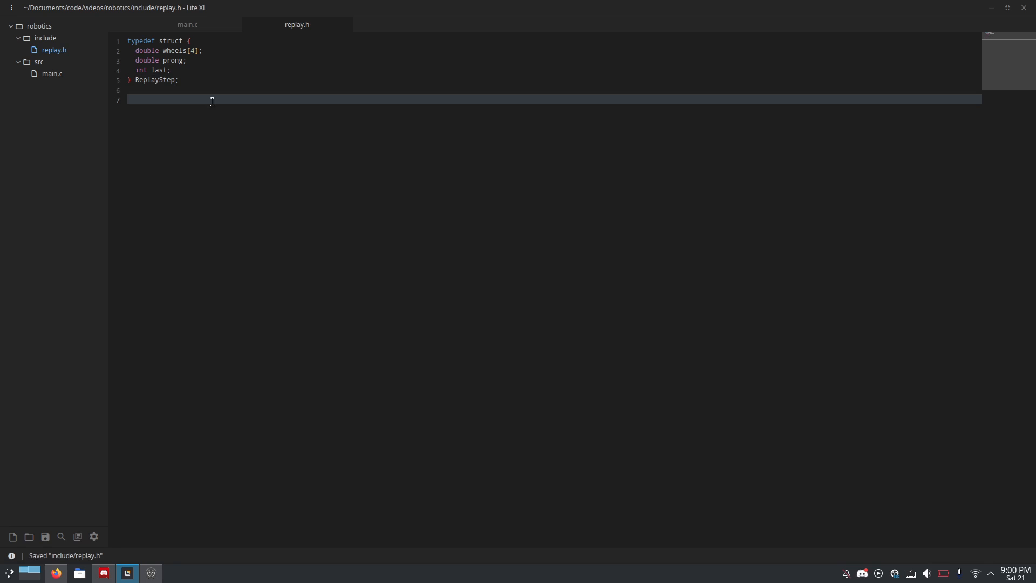
type("v")
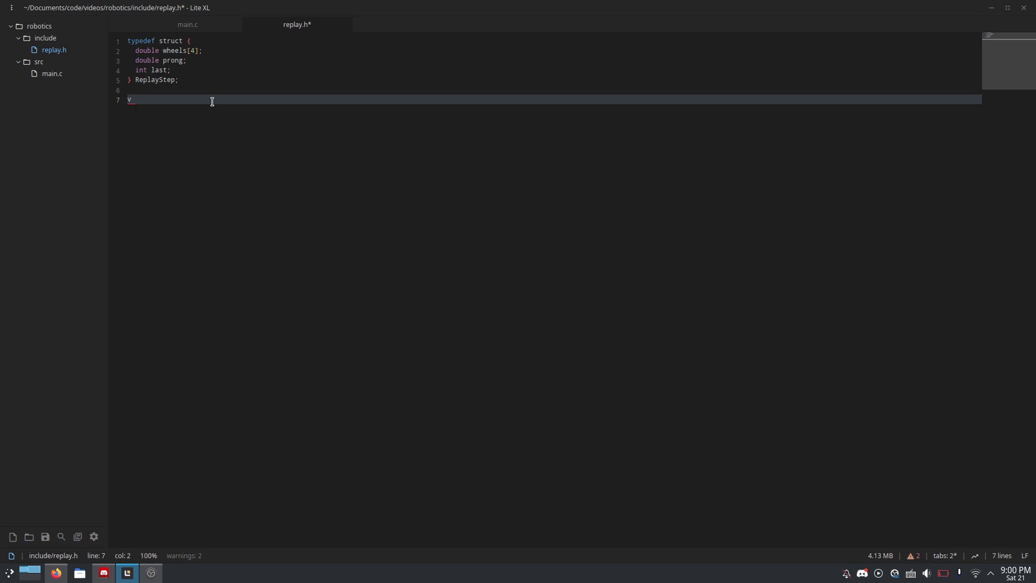
key("ctrl+s")
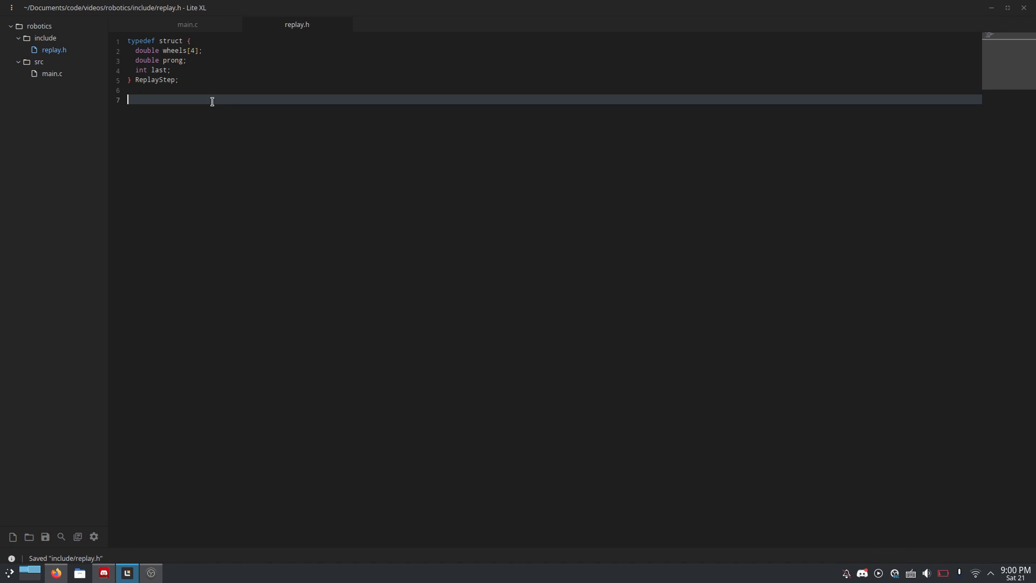
type("void")
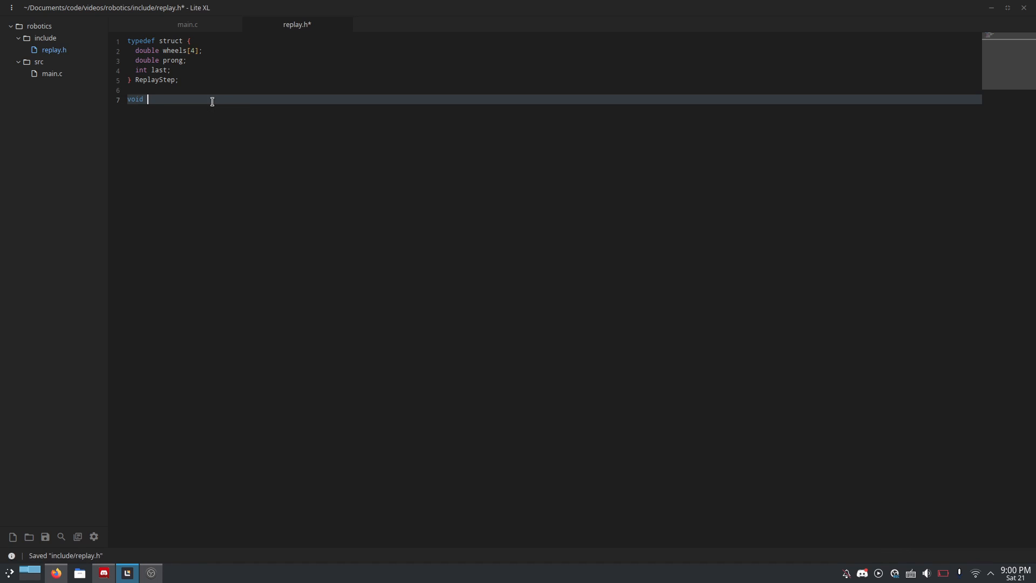
type("write_re")
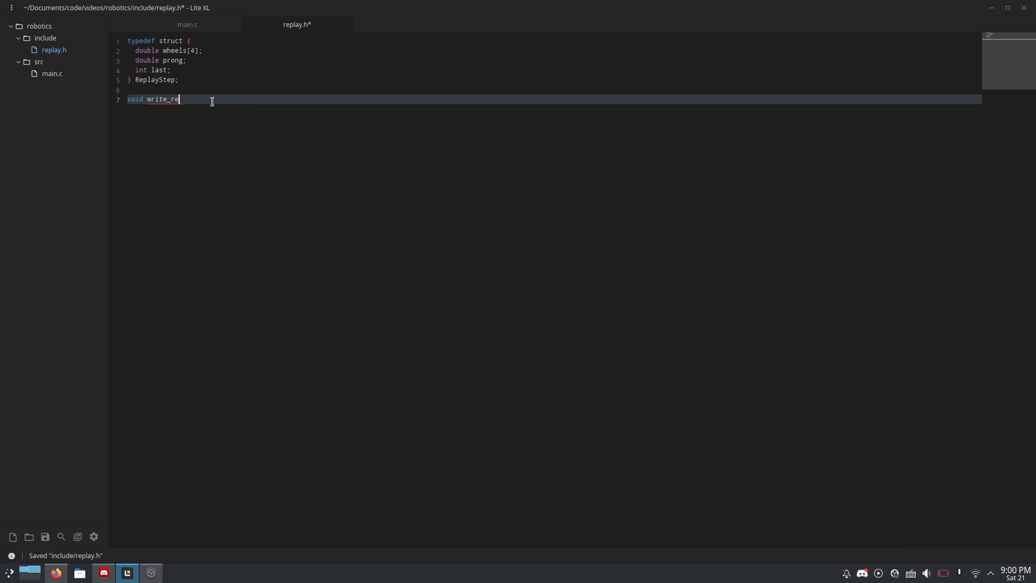
type("play()")
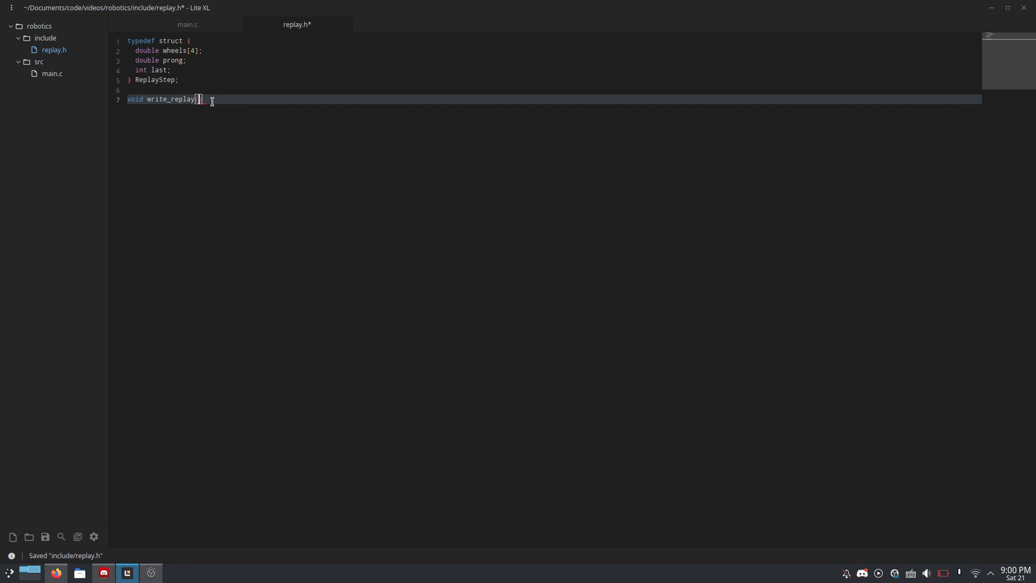
key("ctrl+s")
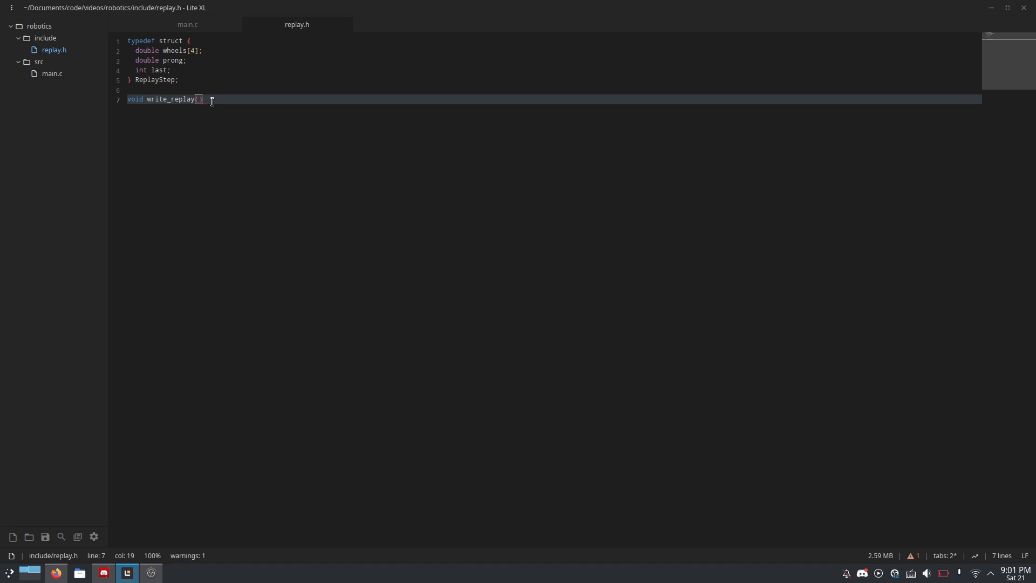
Step: Give write_replay the parameters ReplayStep *step and char *filename, and open its body
type("ReplayStep")
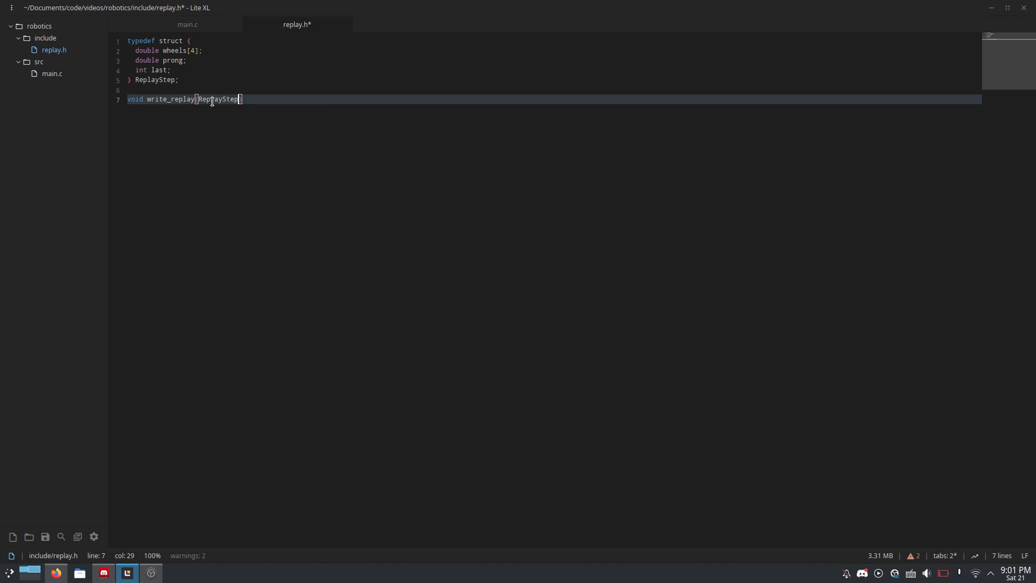
type("*st")
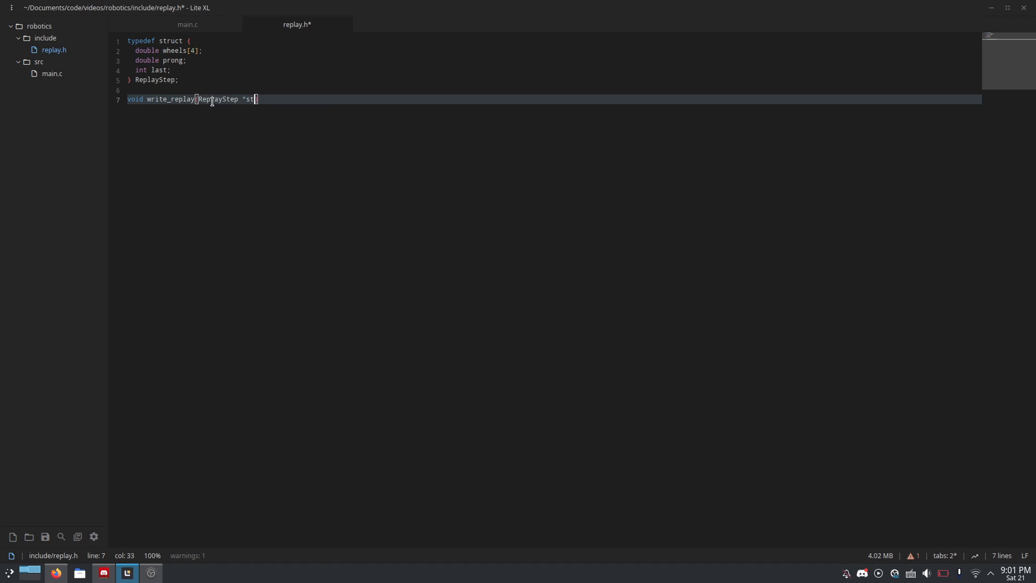
type("ep,")
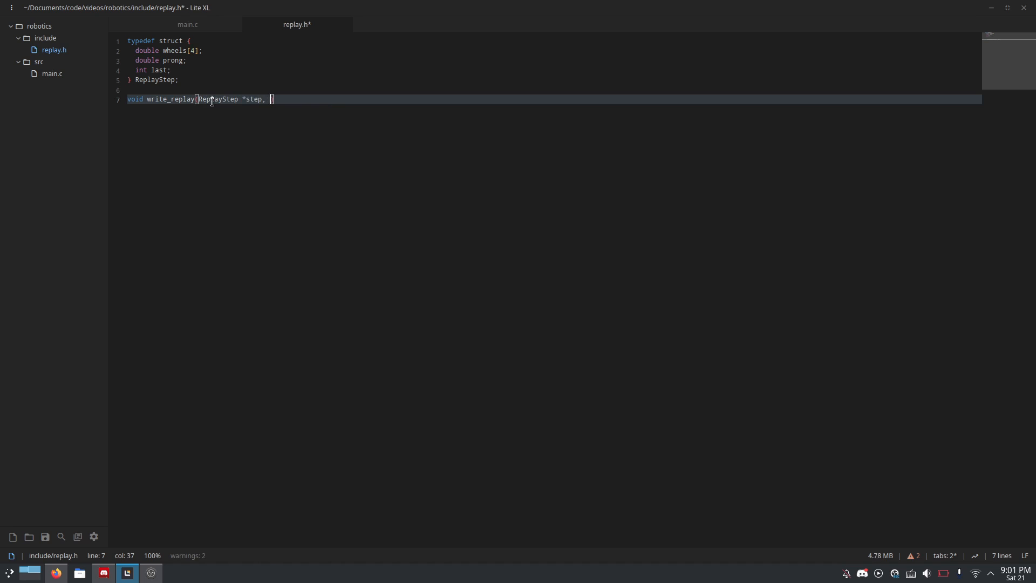
key("ctrl+s")
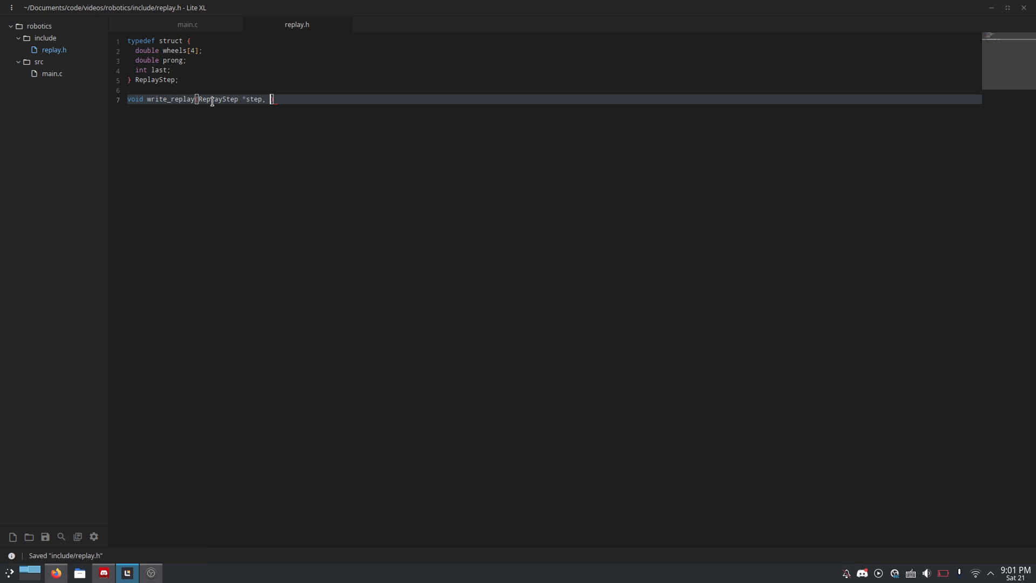
type("char")
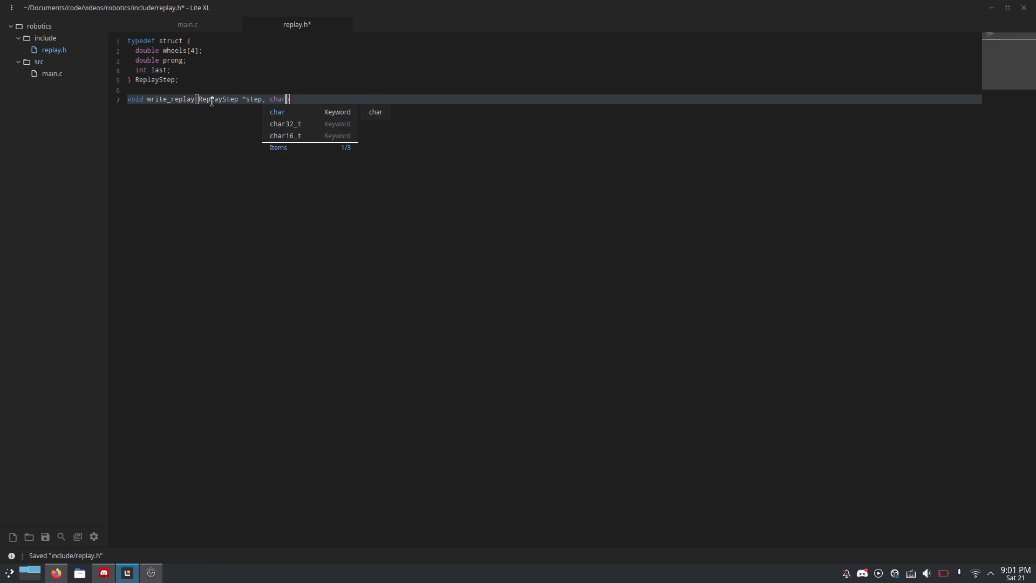
type("*")
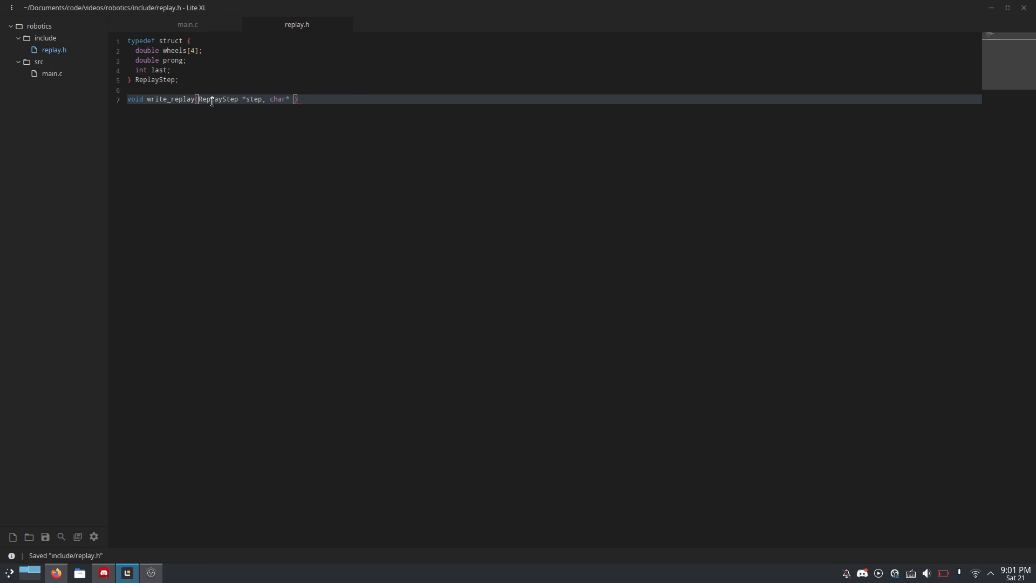
type("file")
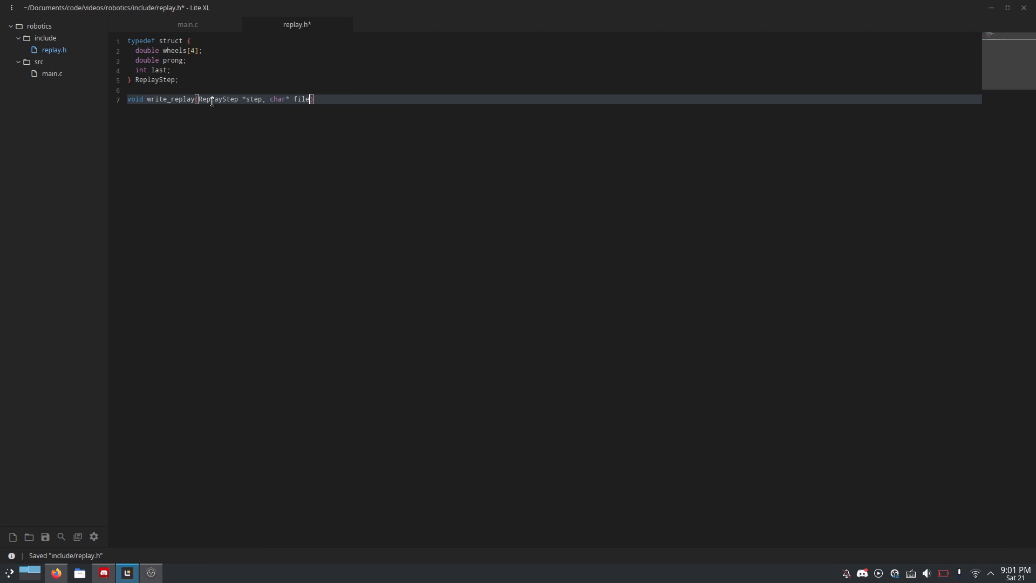
type("name) {")
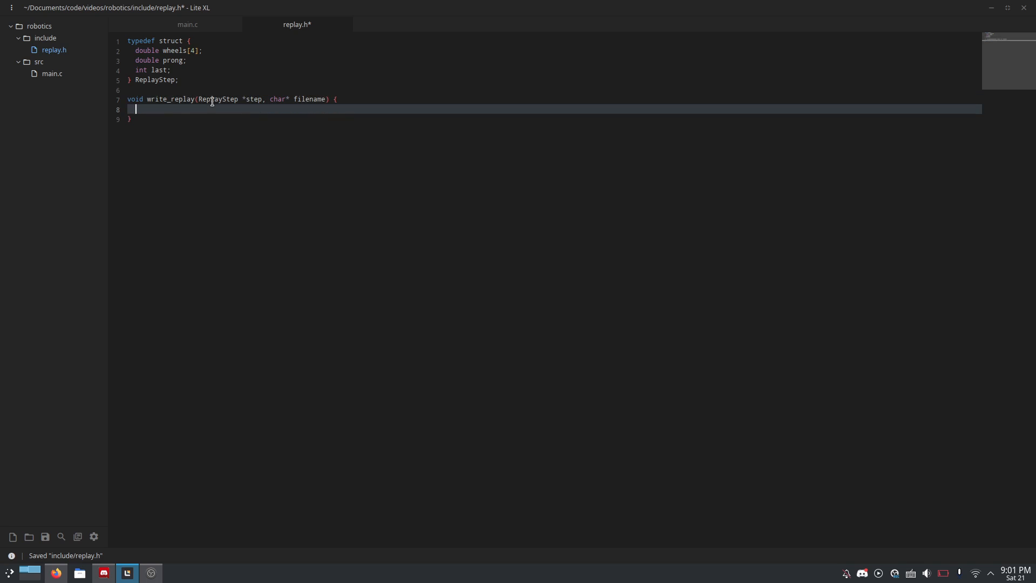
key("ctrl+s")
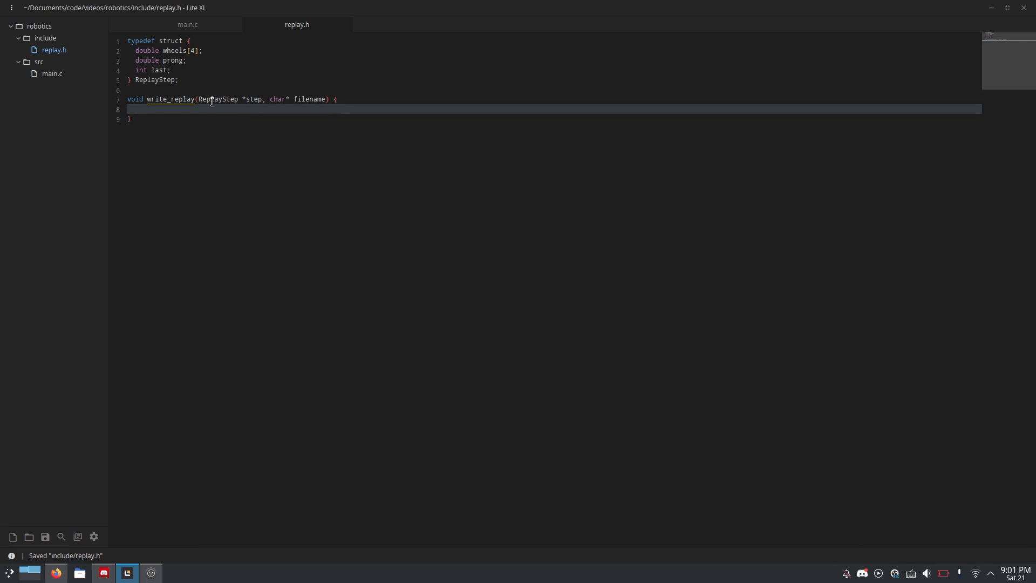
Step: Open the file for binary writing with FILE *f = fopen(filename, "wb")
type("FILE *")
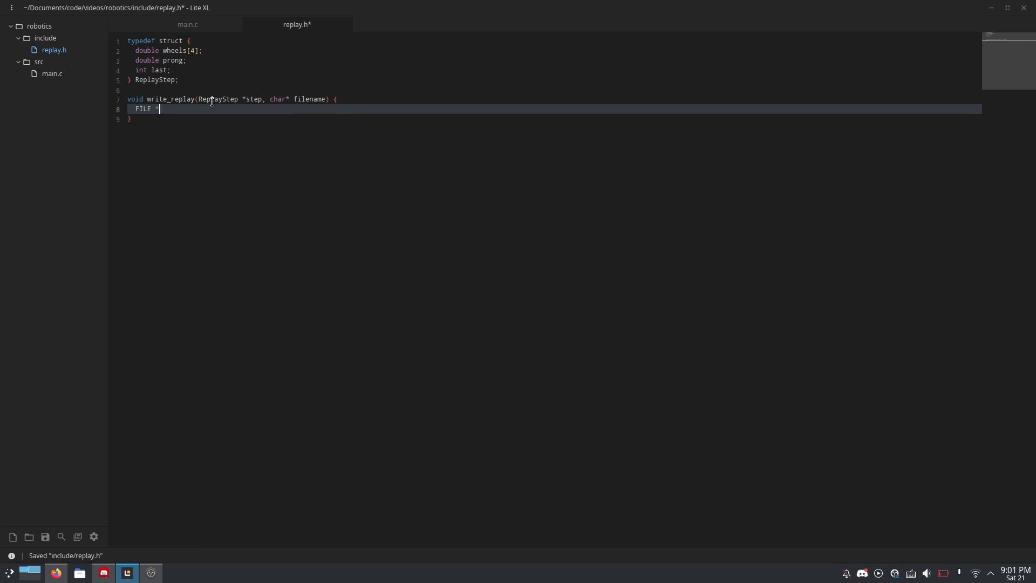
type("f =")
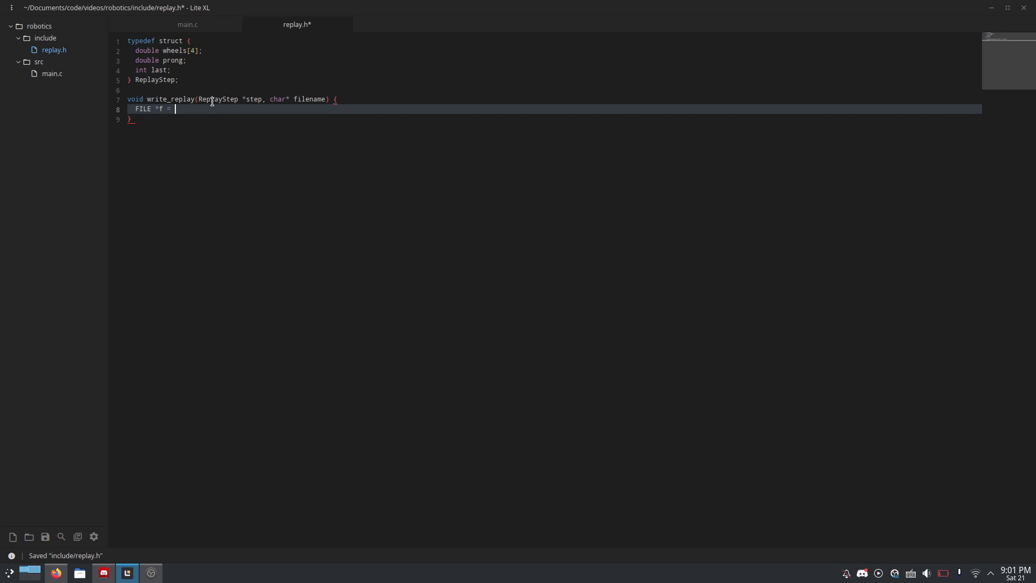
type("fopen()")
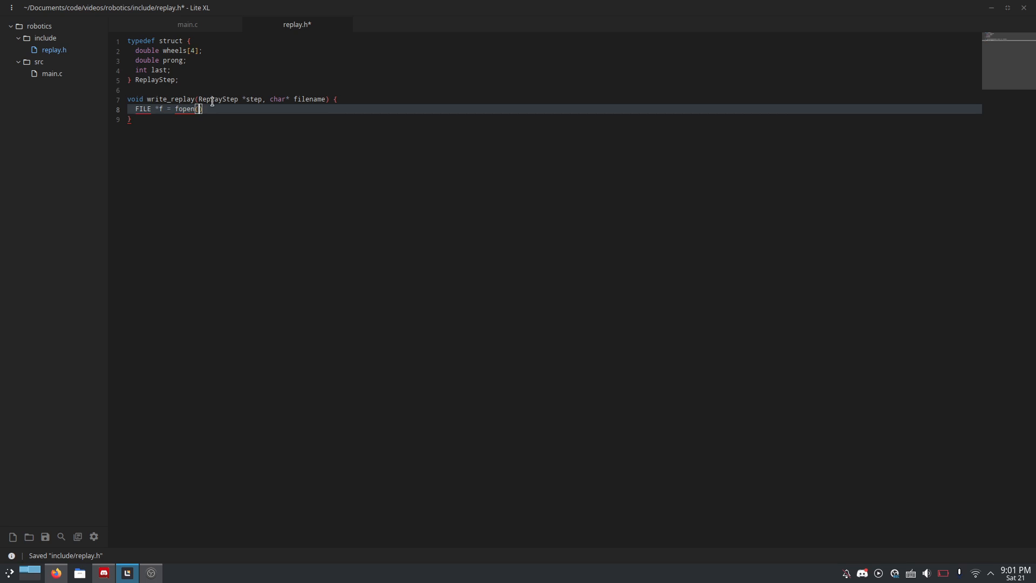
type("fil")
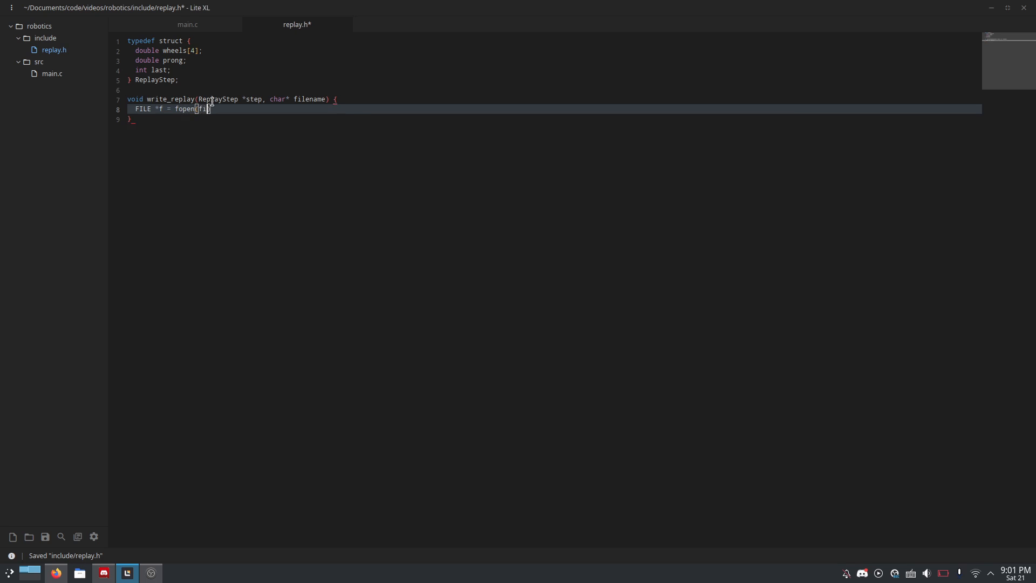
type("filename)")
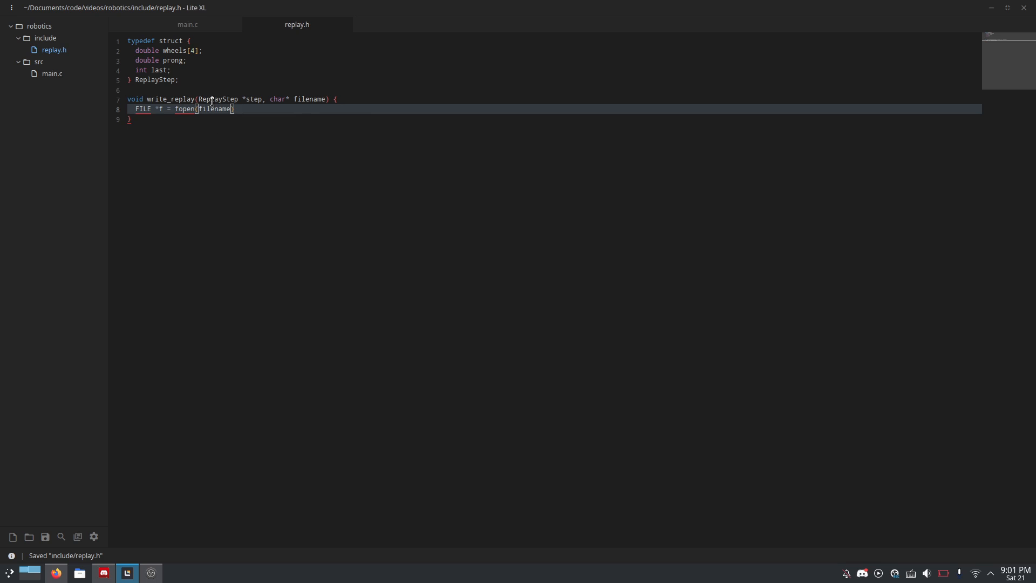
type(", \"wb\")")
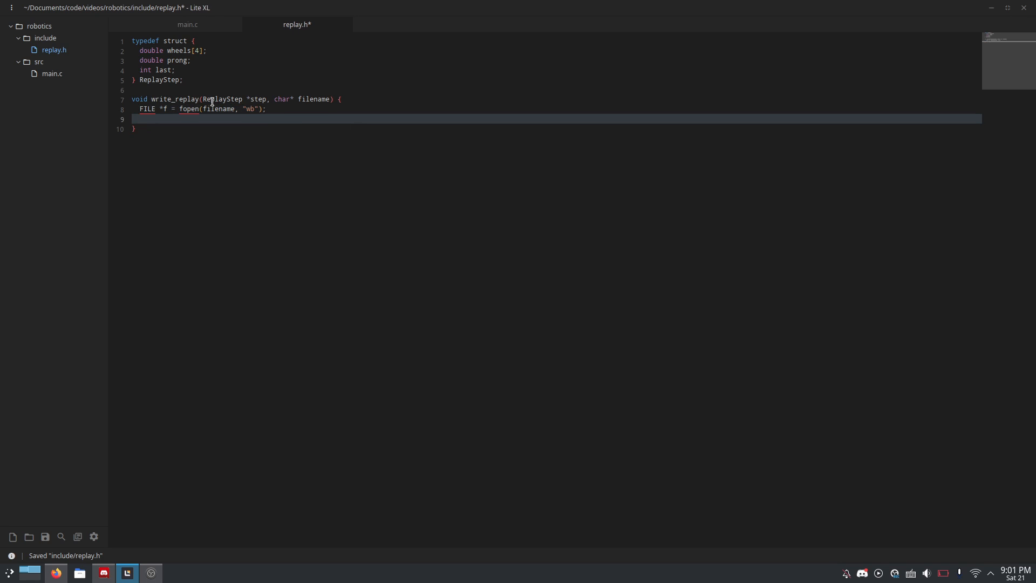
Step: Add for (ReplayStep *i = step; i->last != 1; i++) { inside write_replay
type("for")
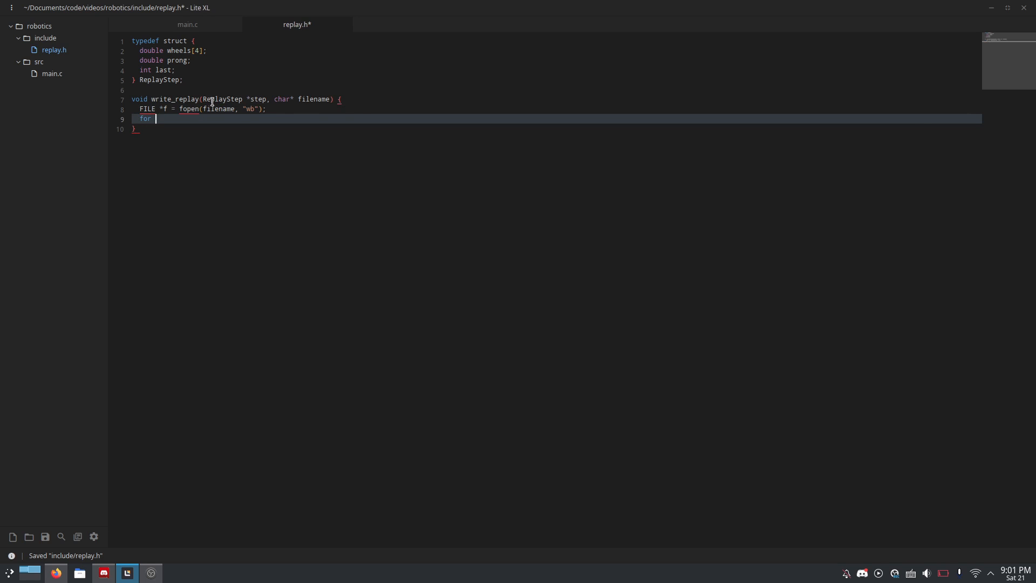
key("ctrl+s")
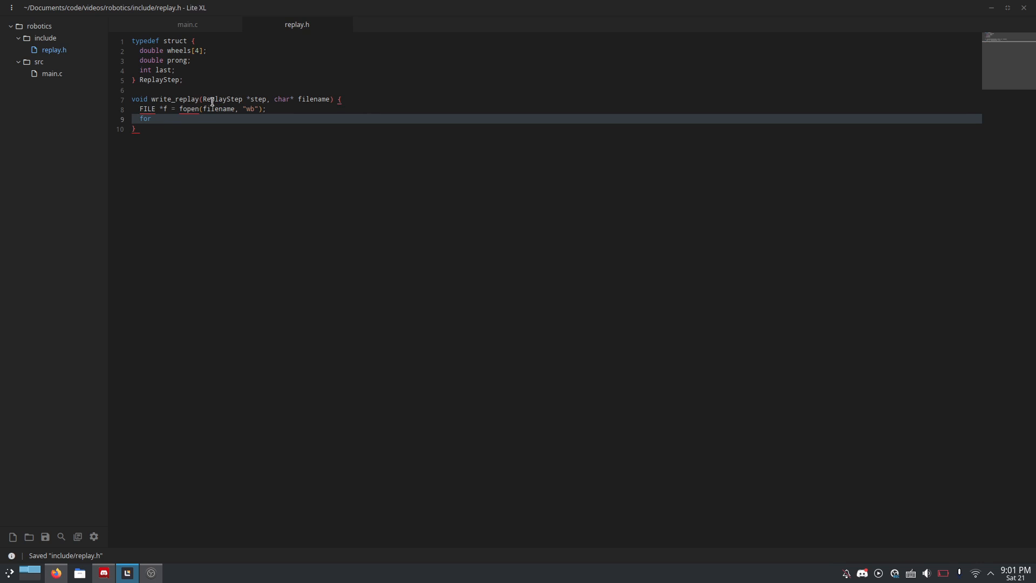
type("(ReplayStep")
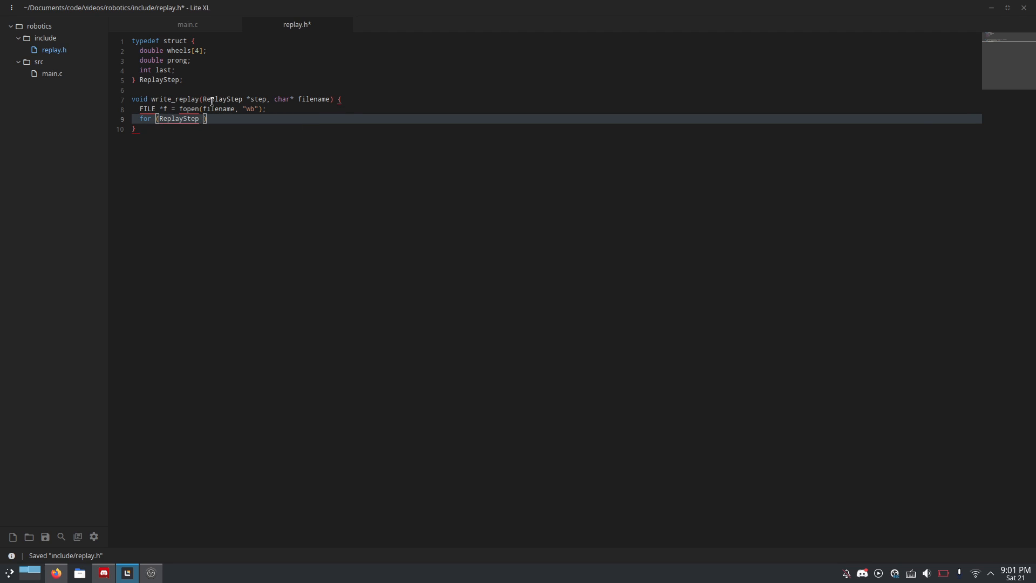
type("*i = step;")
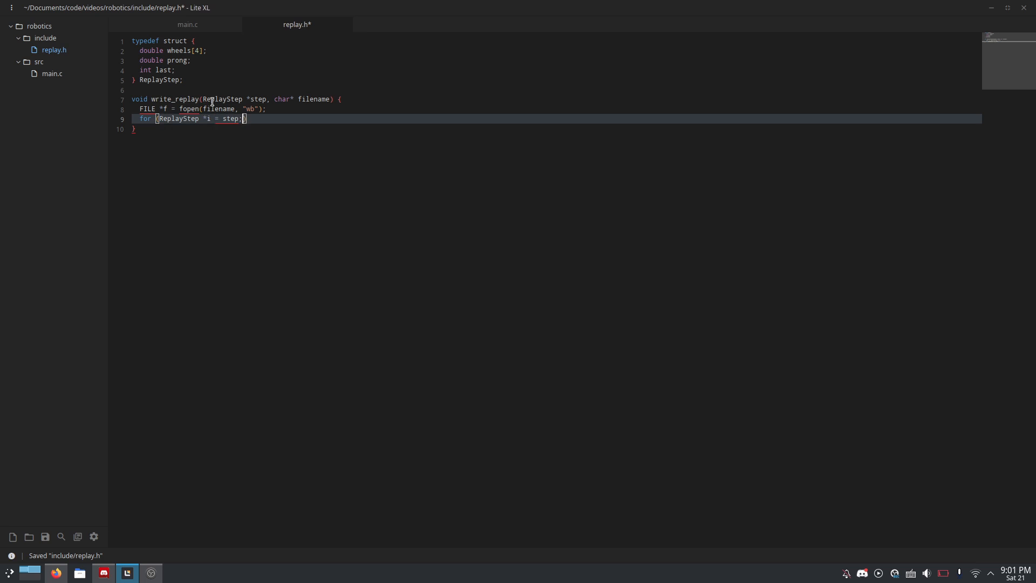
type("i")
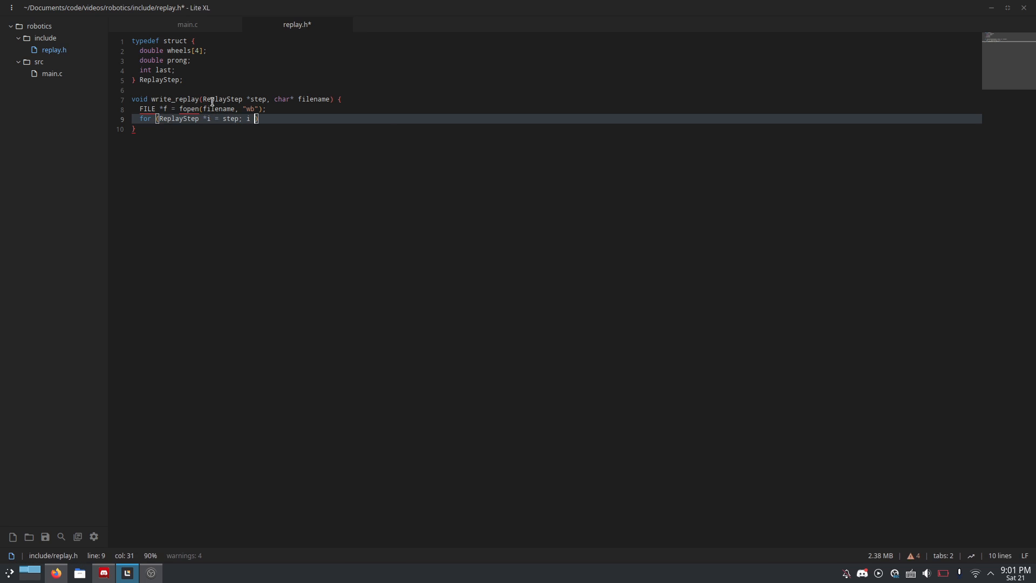
type("-> la")
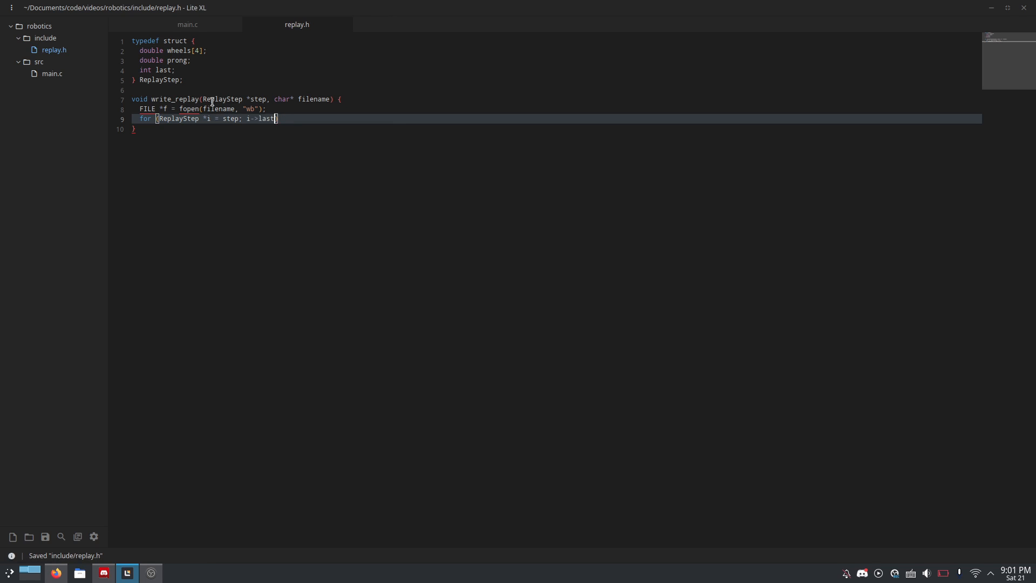
type("!=")
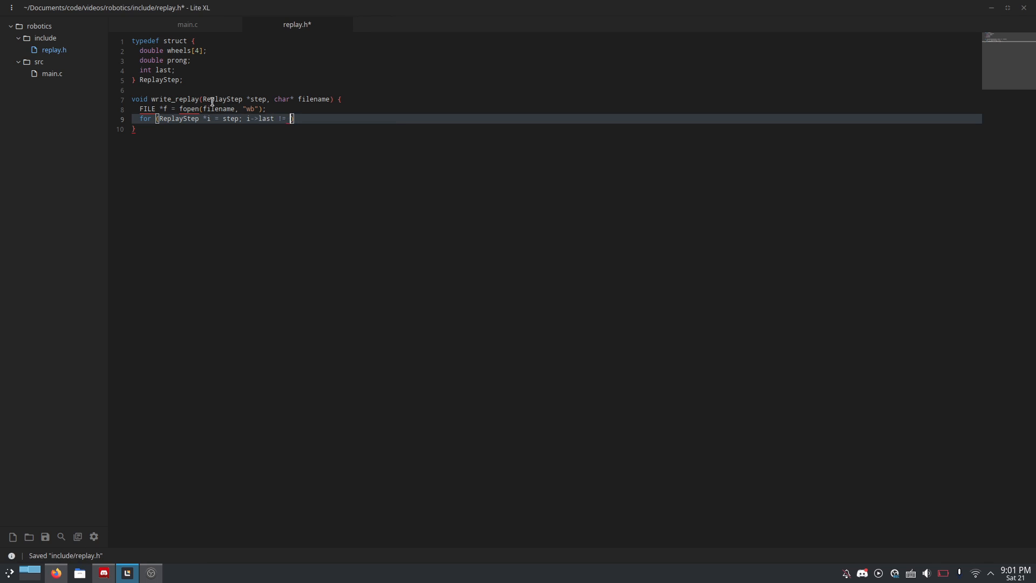
type("1; i++")
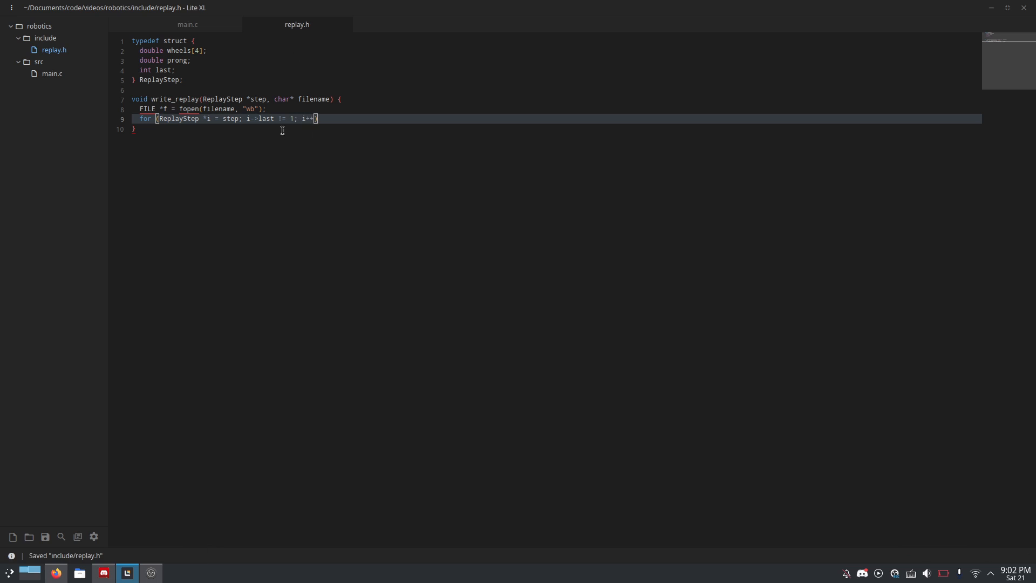
mouse_move(291, 159)
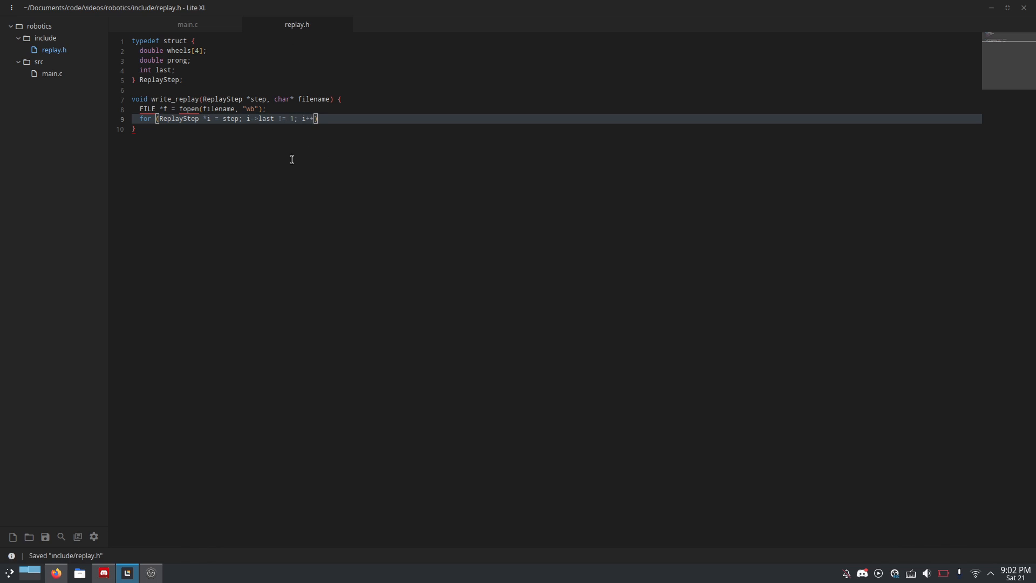
type("{")
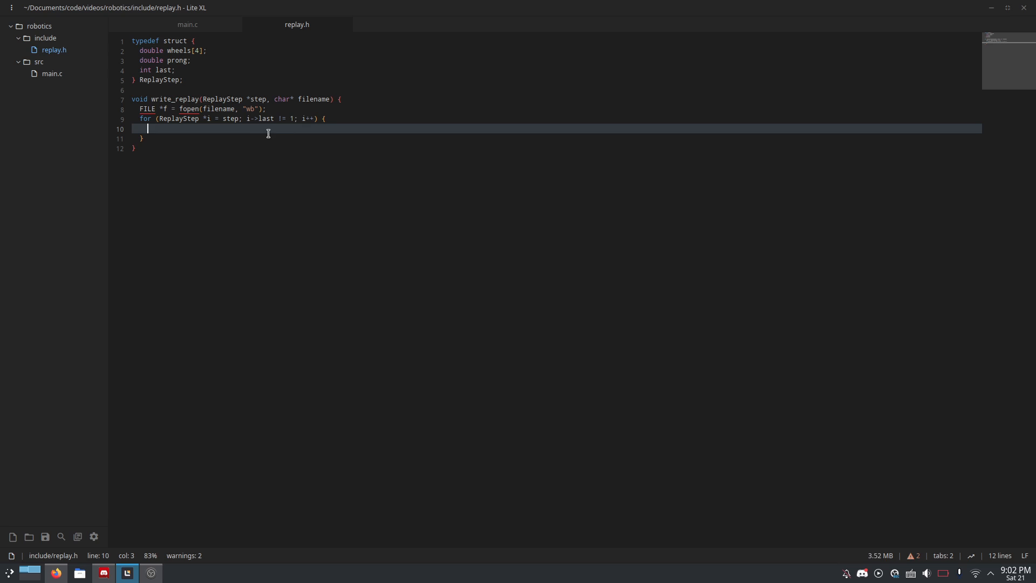
Step: Write each step in the loop with fwrite(i, sizeof(ReplayStep), 1, f)
type("fwrite")
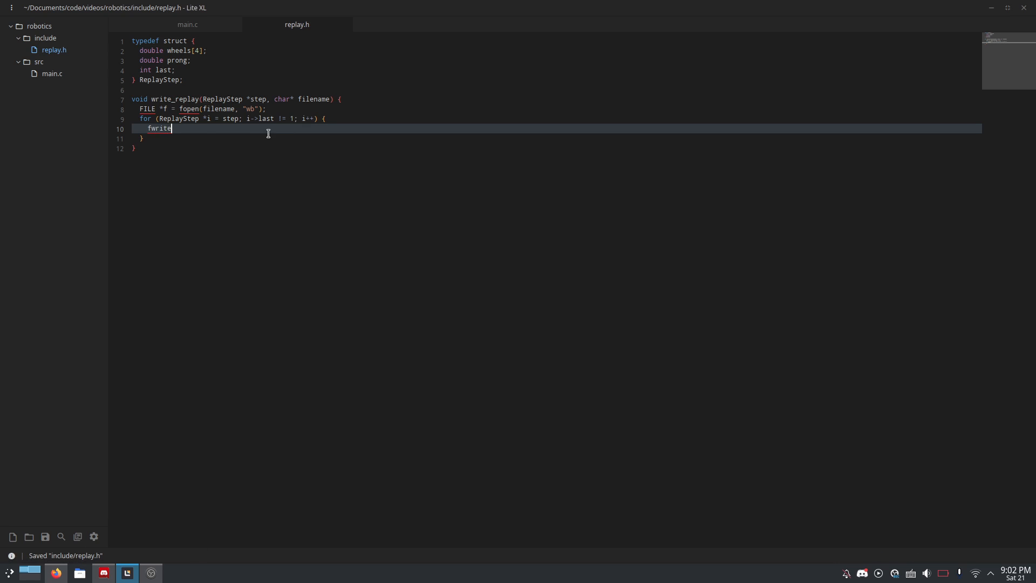
type("(i, )")
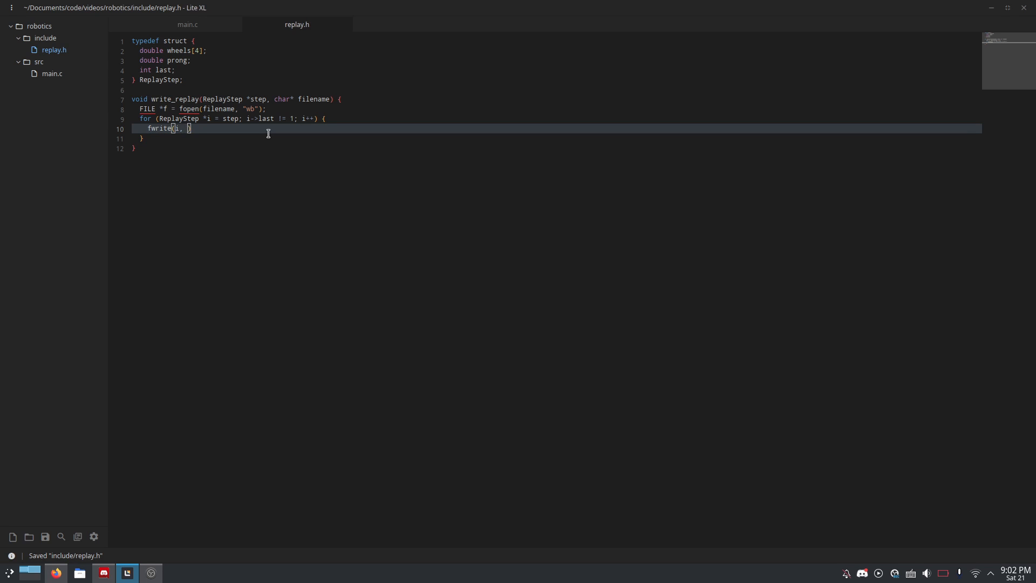
type("sizeof")
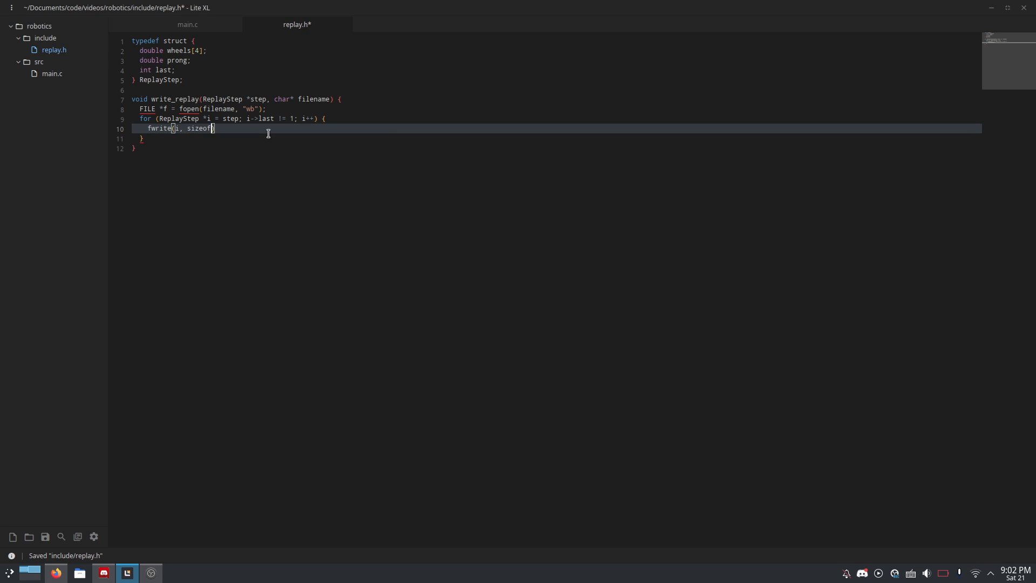
type("(replayStep")
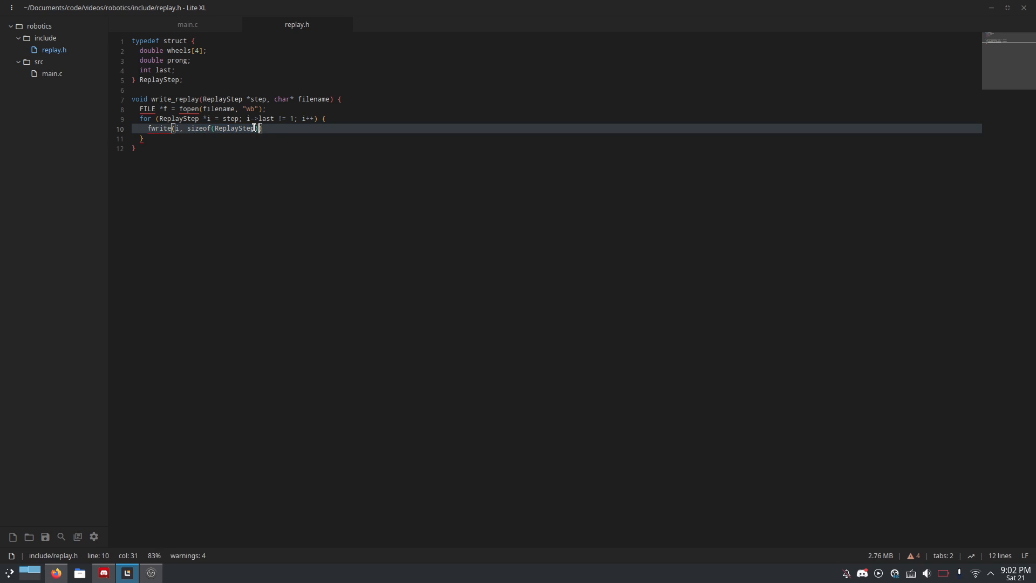
type(", 1,")
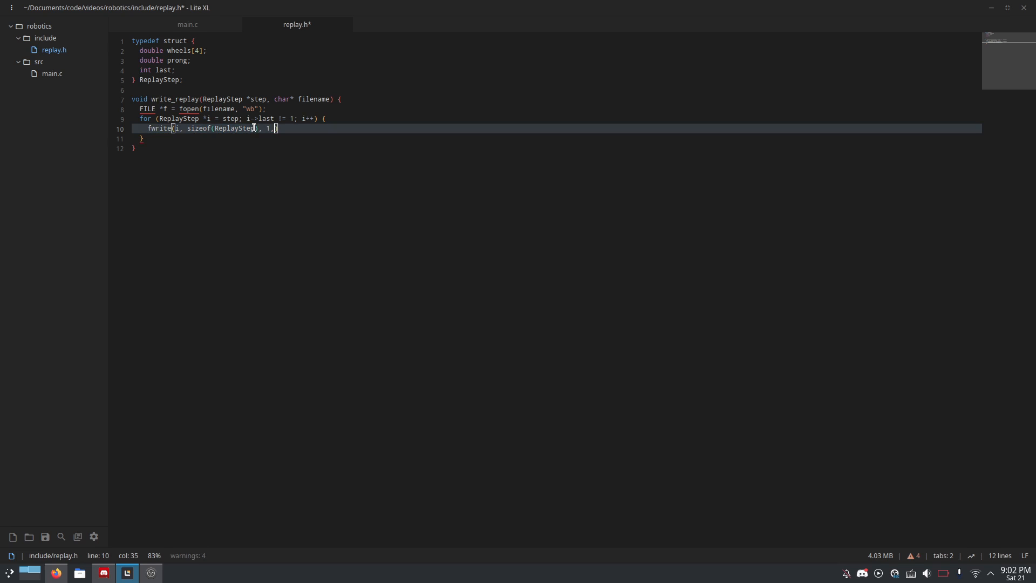
key("ctrl+s")
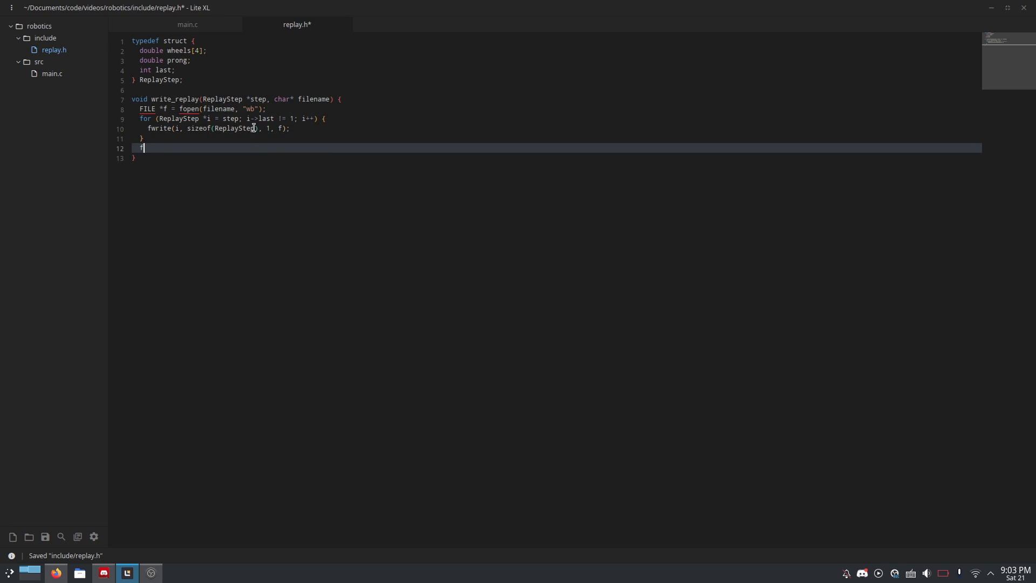
Step: Close the file with fclose(f) after the loop and save replay.h
type("close(f);")
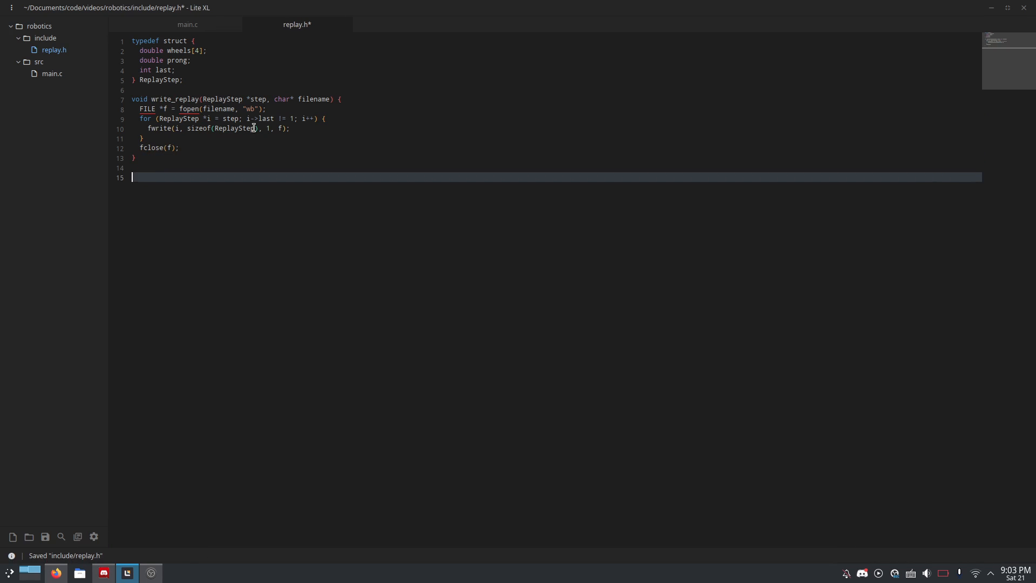
key("ctrl+s")
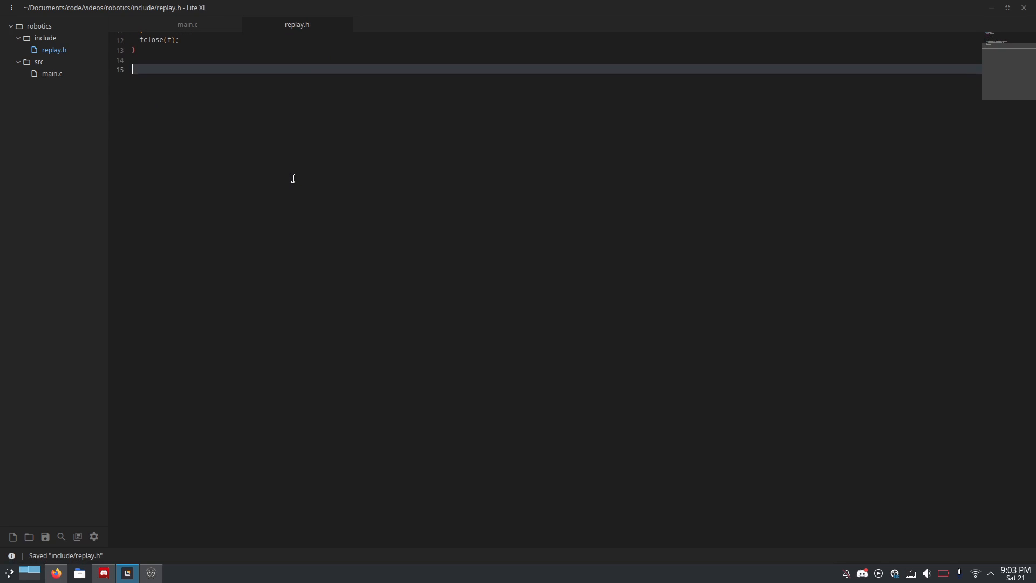
scroll("up", 3)
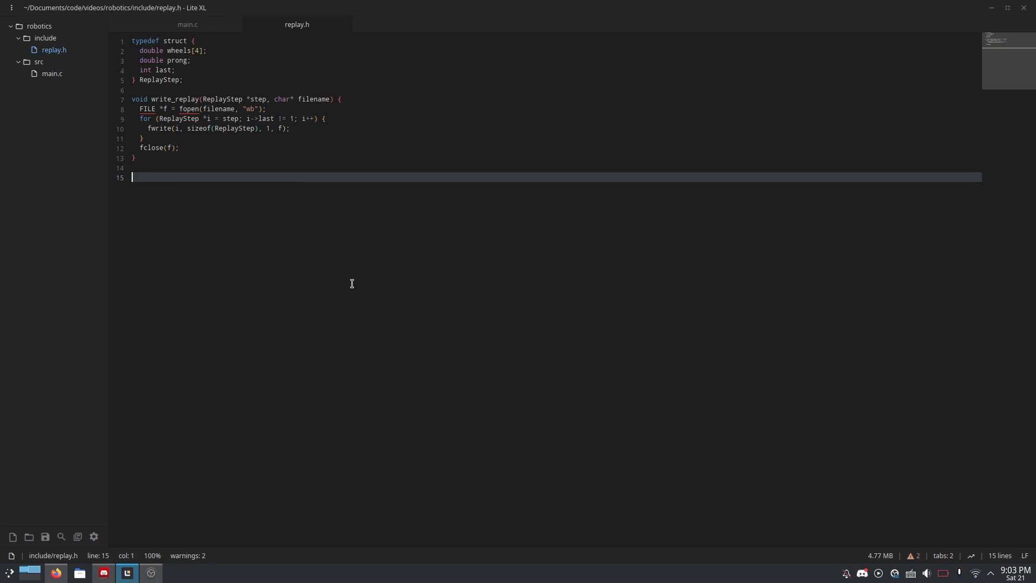
Step: Declare ReplayStep *read_replay(char* filename) below write_replay and open the file inside it
type("ReplayStep")
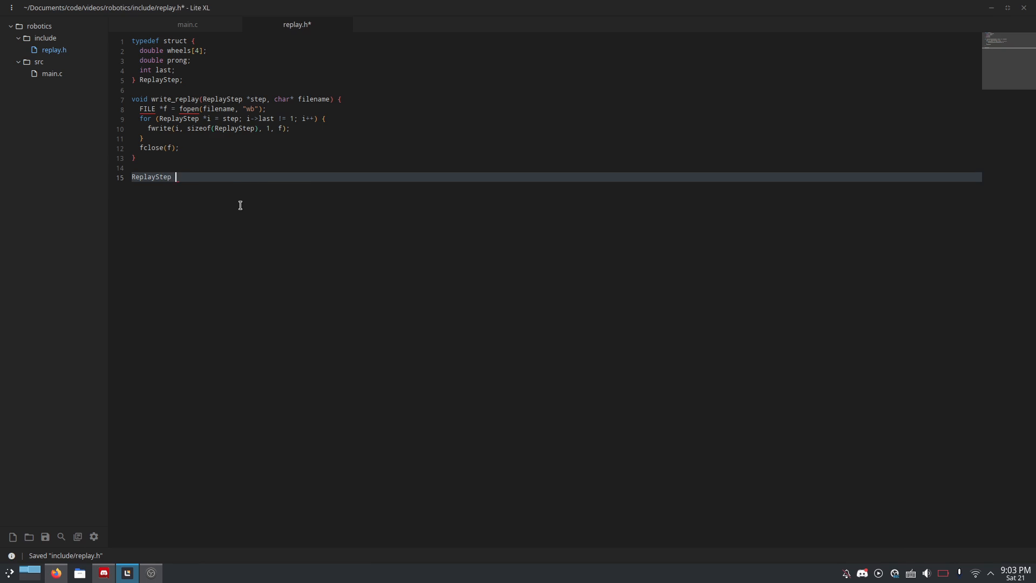
key("ctrl+s")
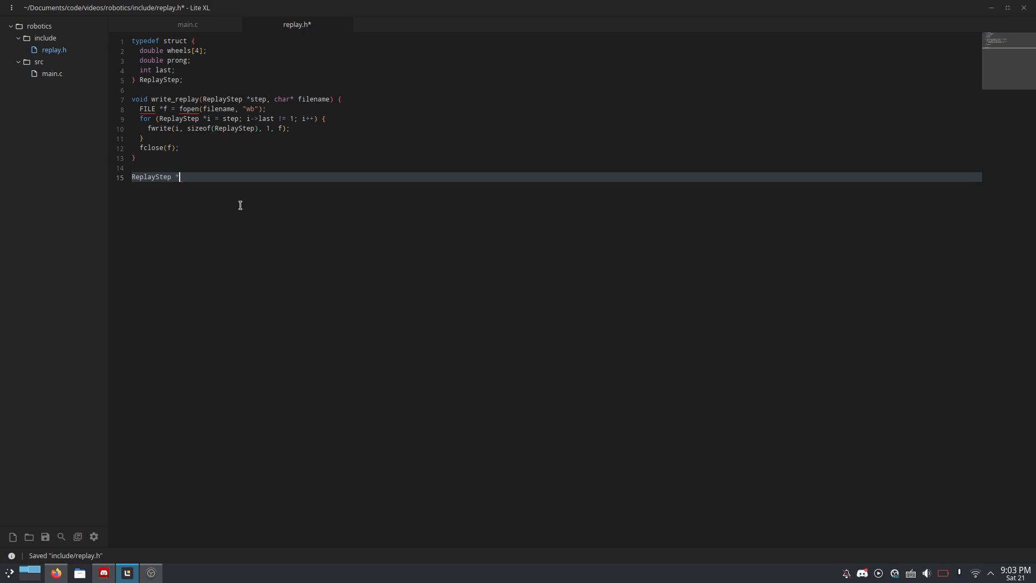
type("*re")
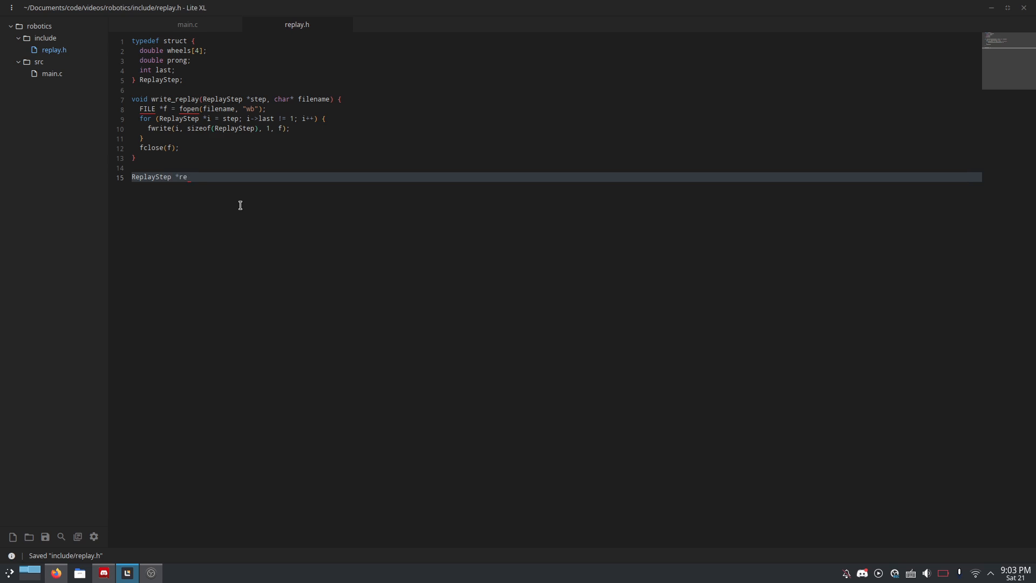
type("ad_replay(")
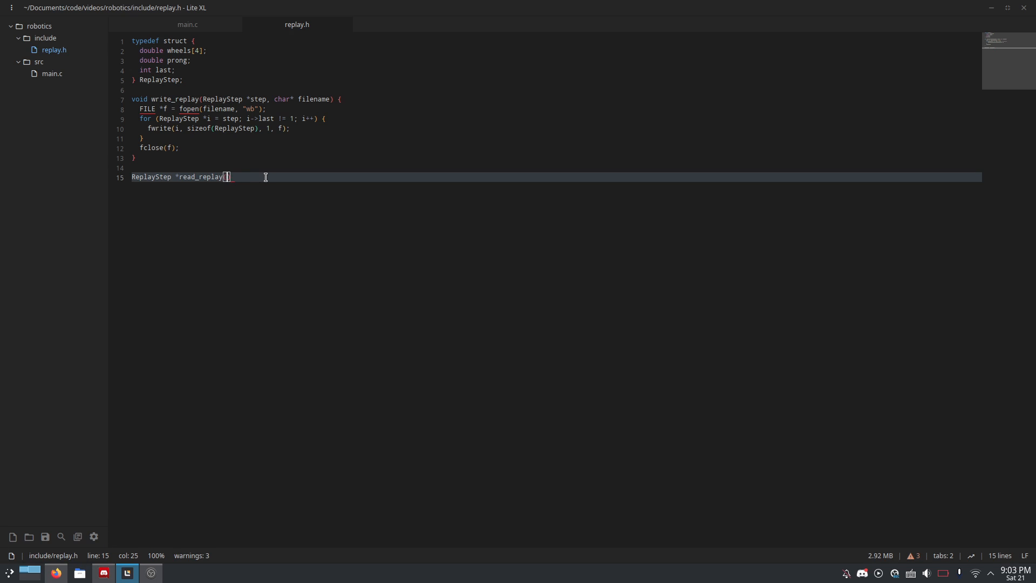
type("char* filename")
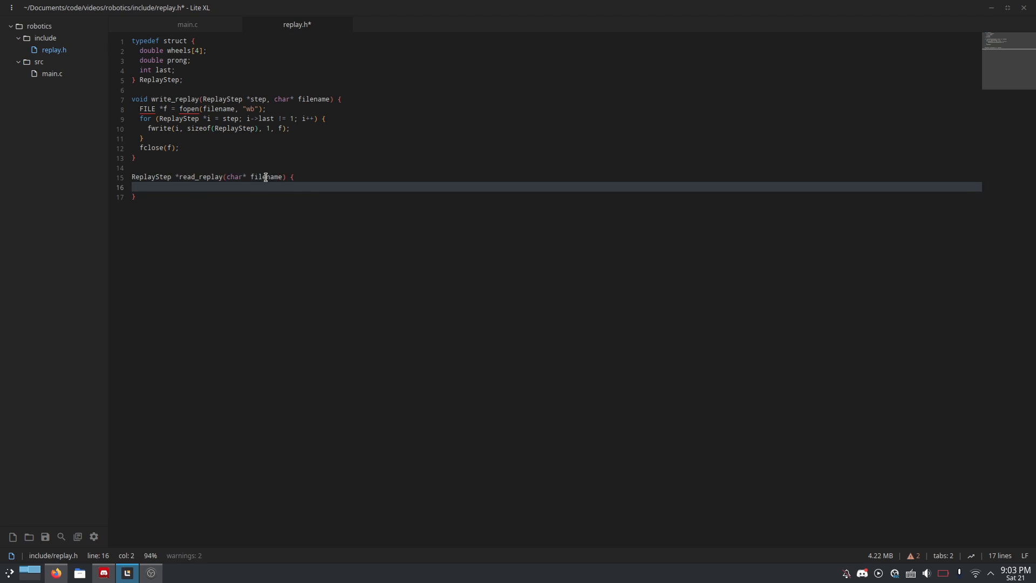
key("ctrl+s")
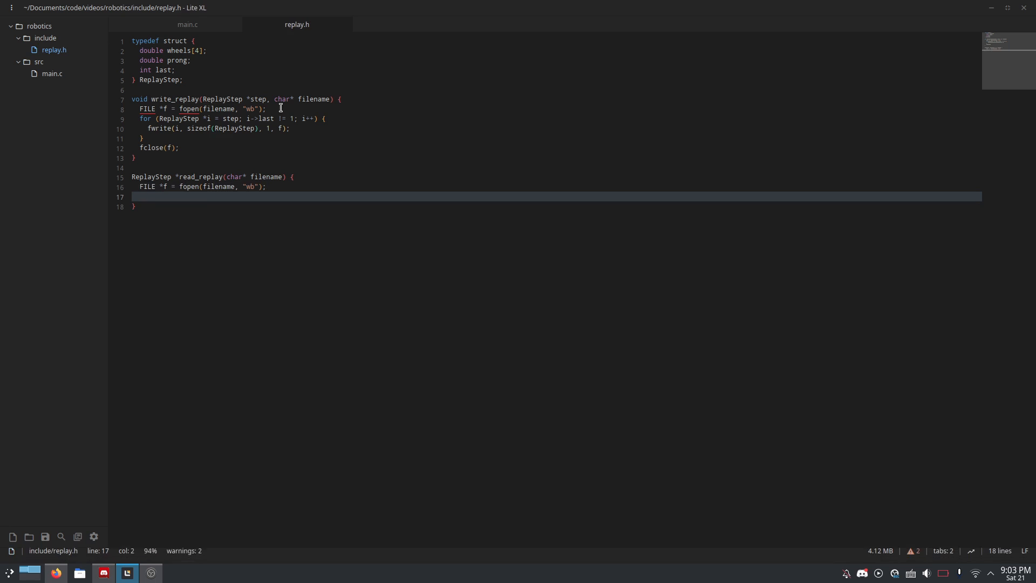
Step: Seek to the end with fseek(f, 0, SEEK_END) and store ftell(f) in size
key("ctrl+s")
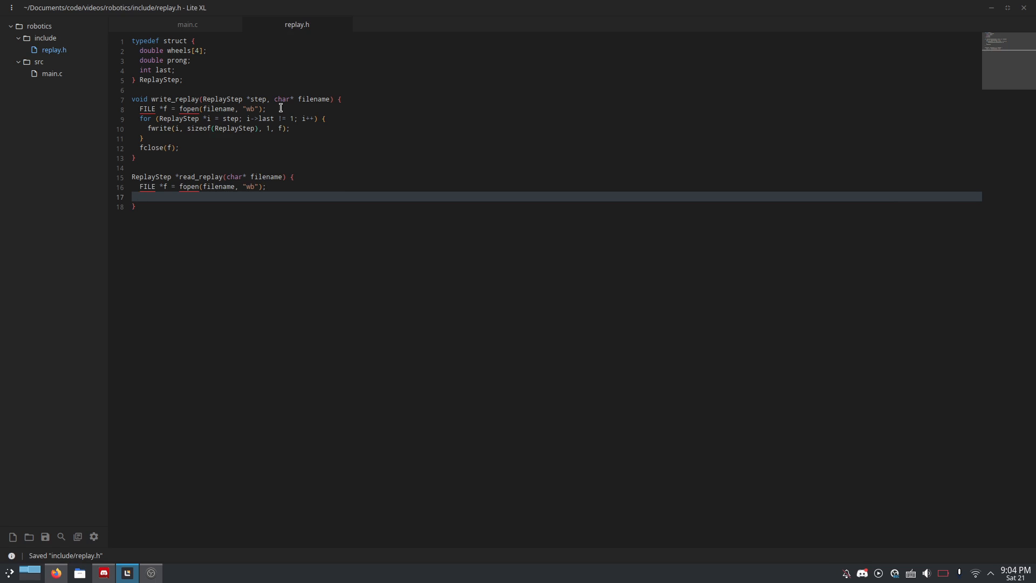
type("fsee")
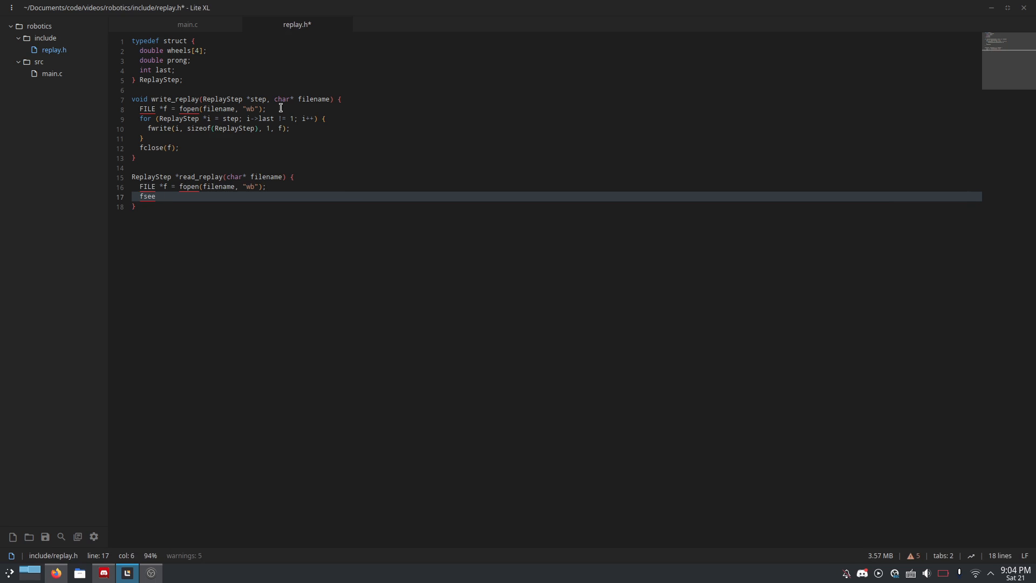
type("k()")
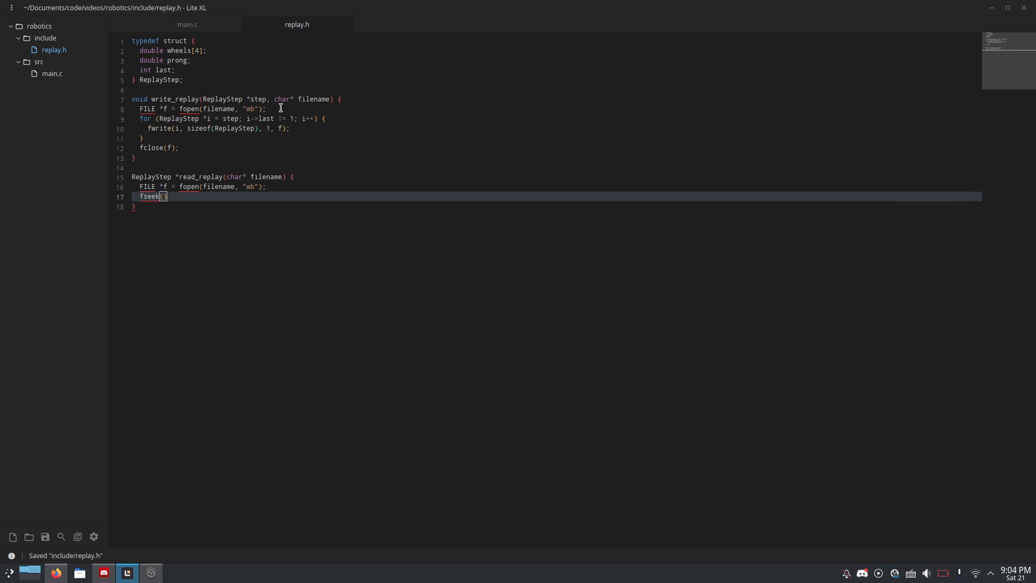
type("f, 0,")
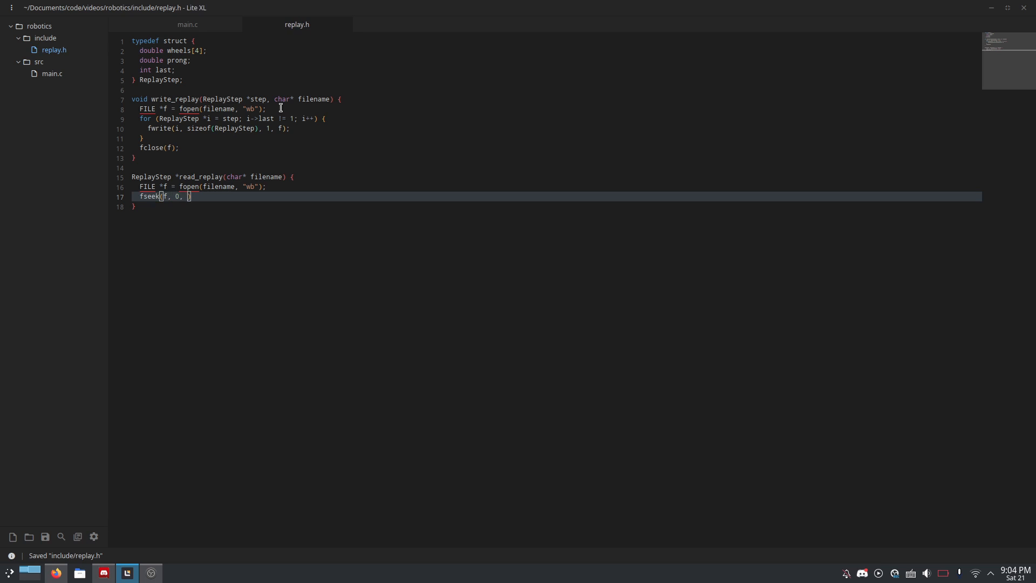
type("SEEK_END")
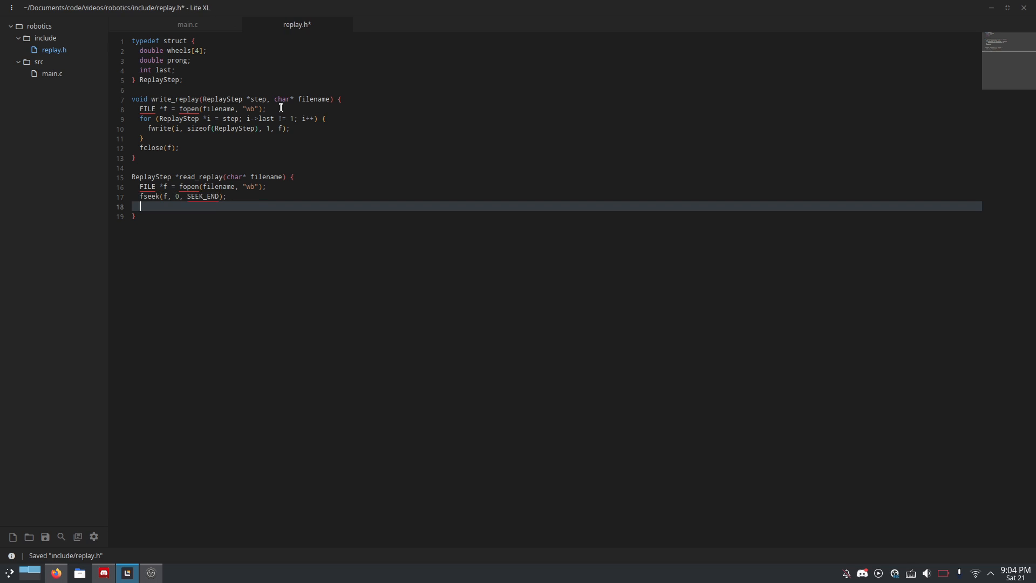
type("size_t size = ftell(")
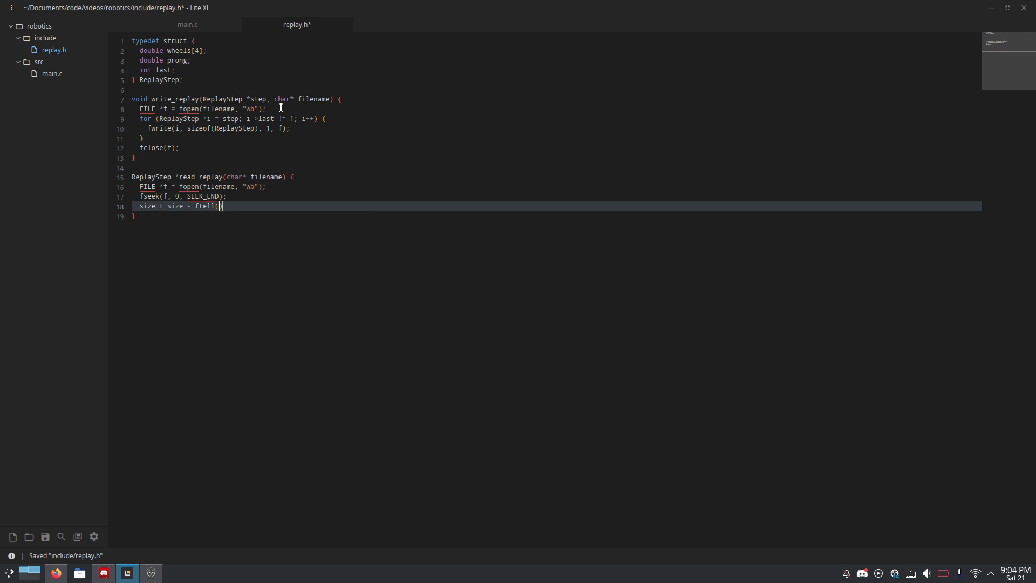
type("f);")
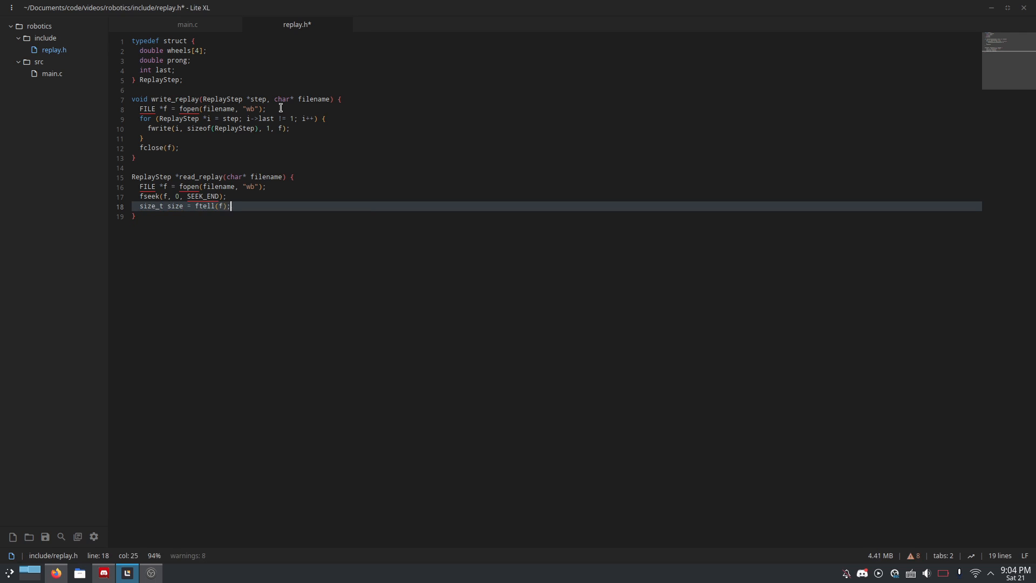
key("ctrl+s")
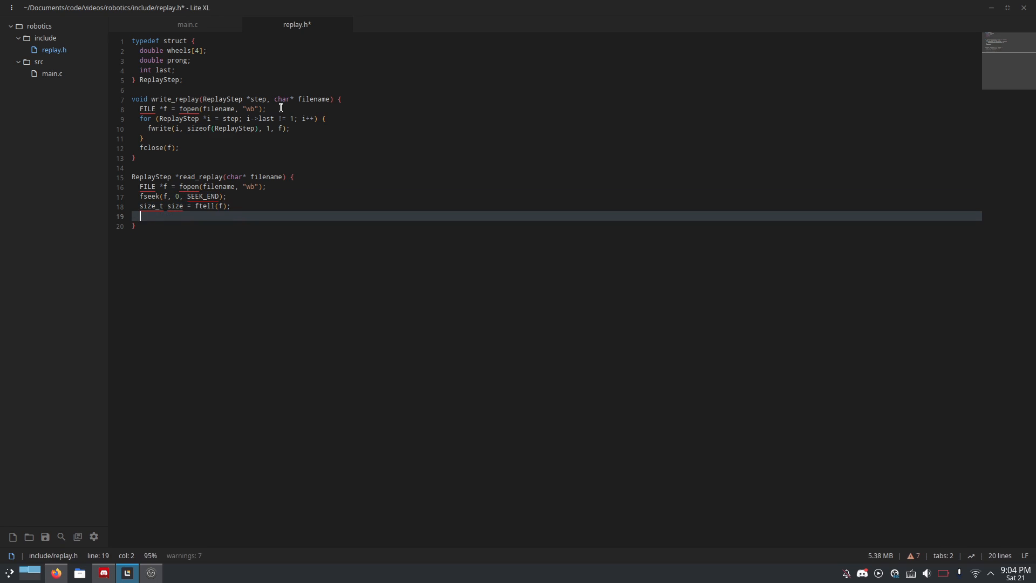
Step: Rewind with fseek(f, 0, SEEK_SET) and save replay.h
key("ctrl+s")
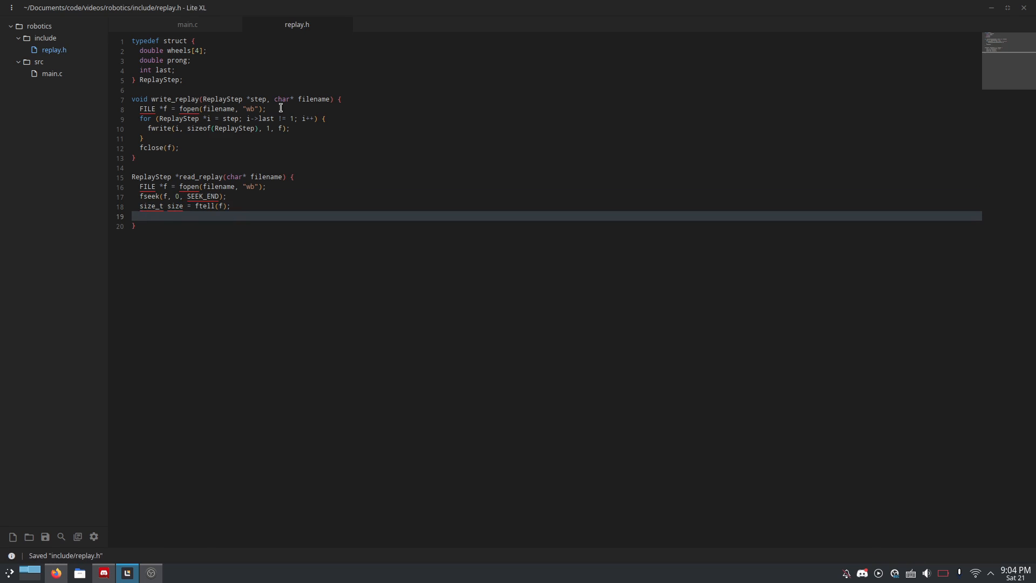
type("f")
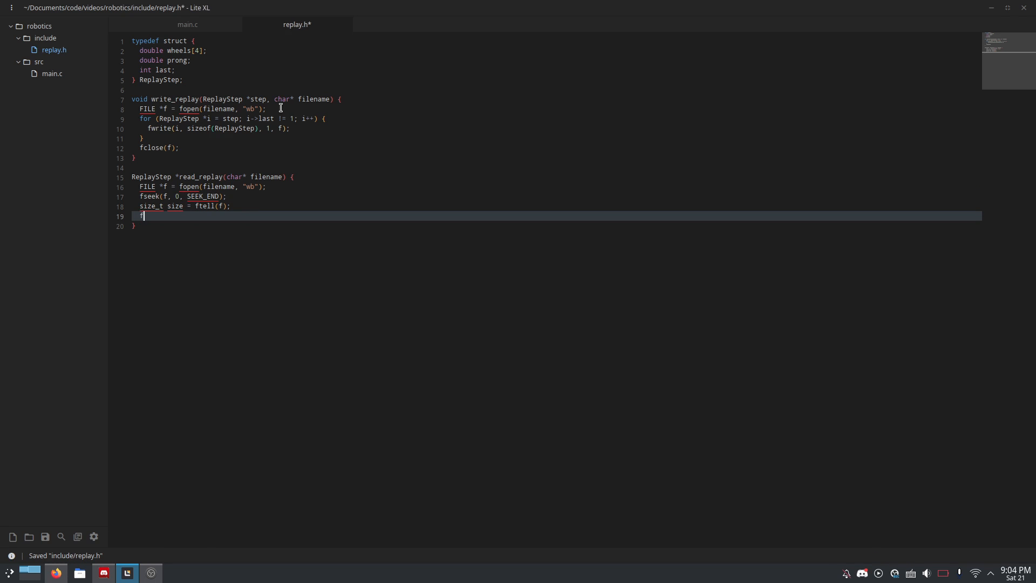
type("seek(f,")
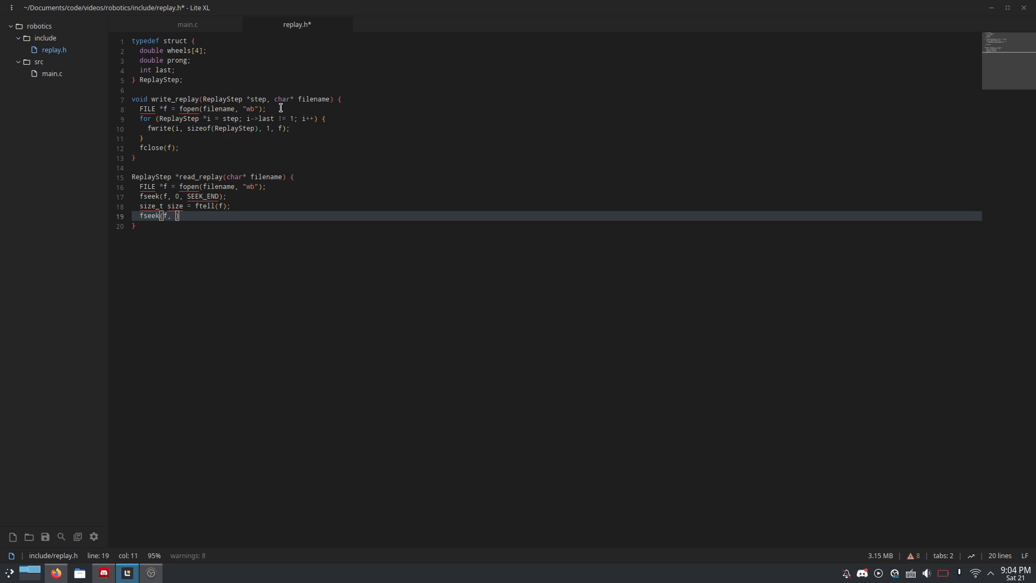
type("0, SEEK_SET")
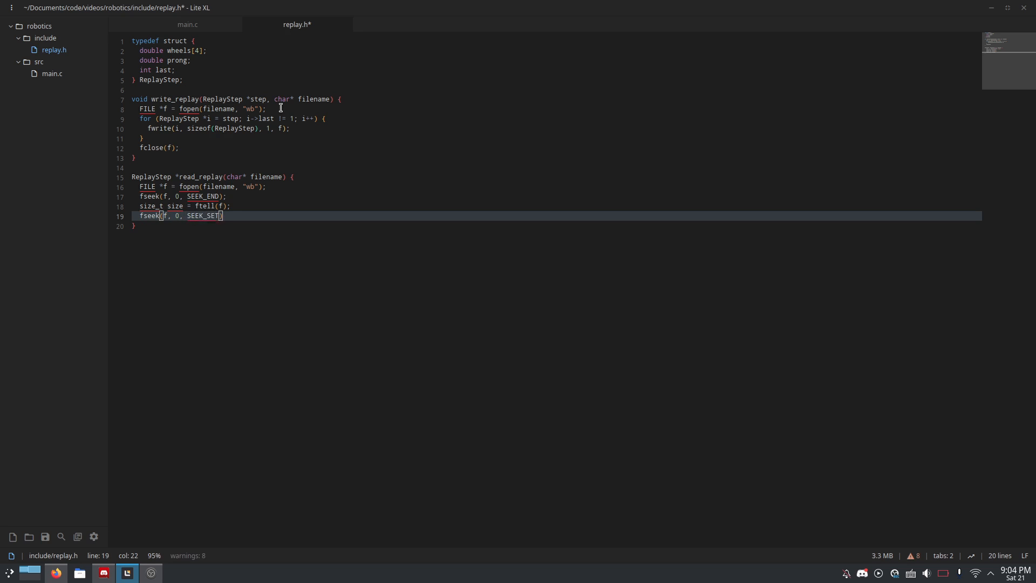
key("ctrl+s")
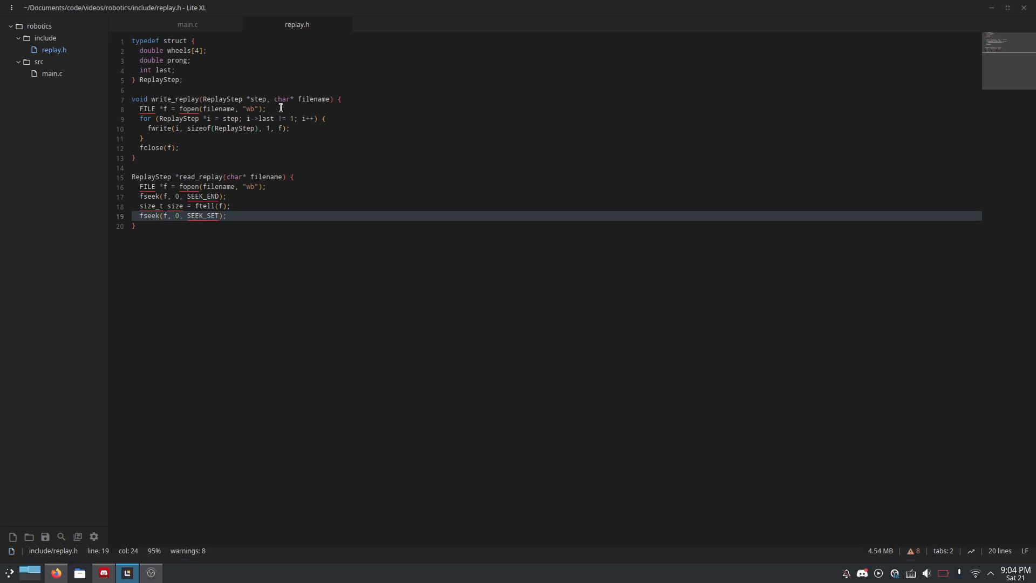
key("ctrl+s")
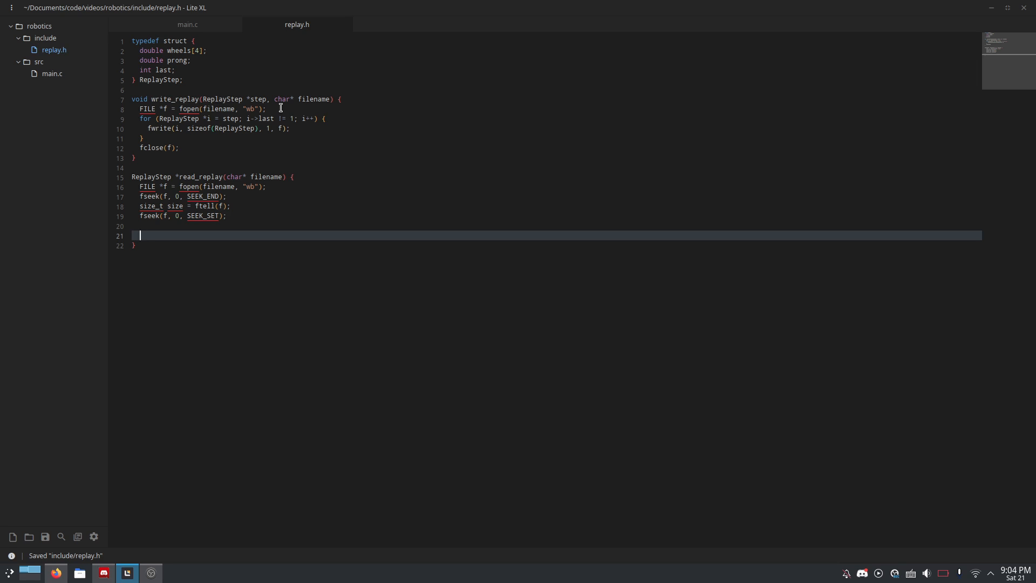
Step: Add ReplayStep* replay = malloc(size); after the fseek calls
type("R")
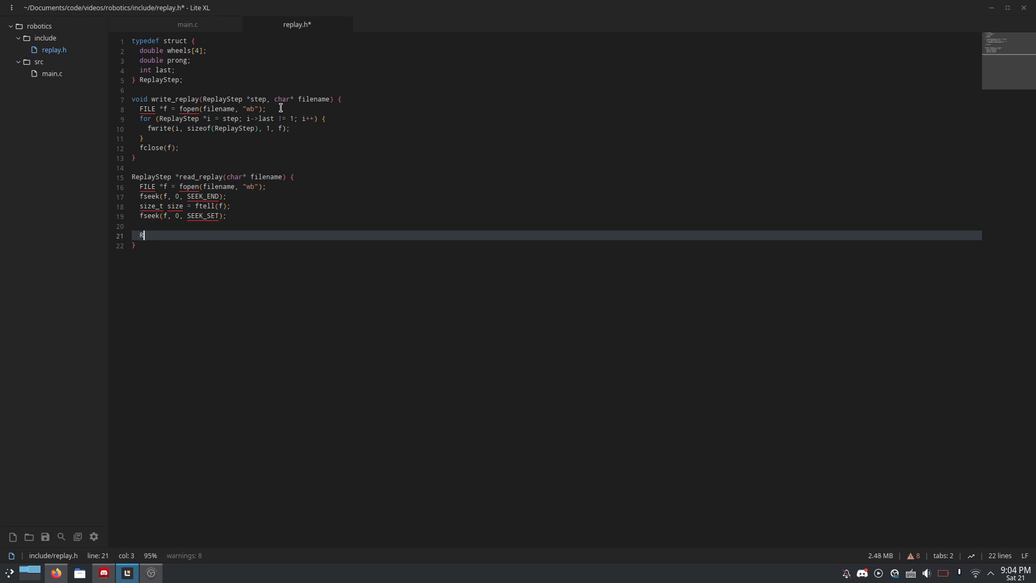
type("ReplayStep")
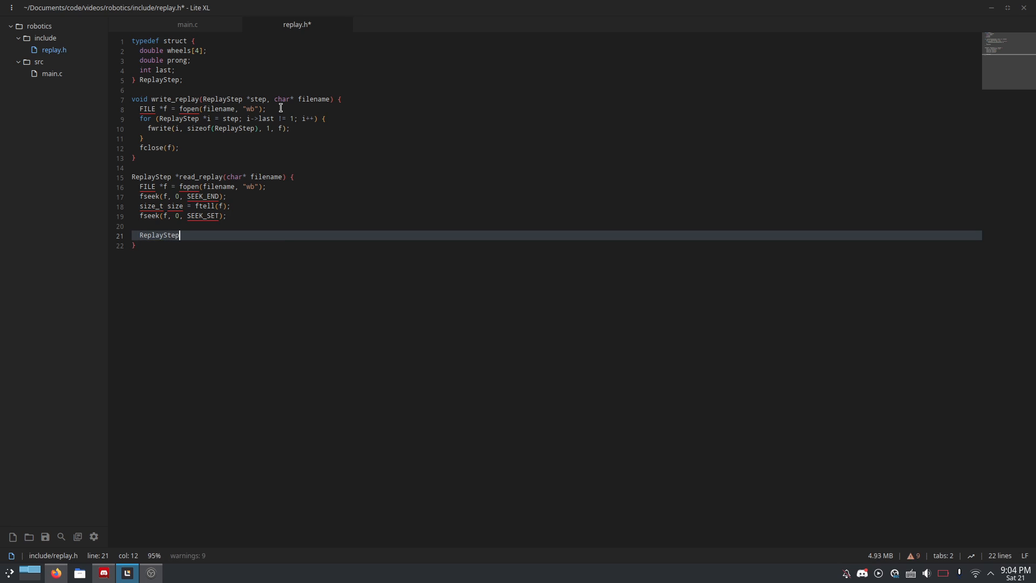
type("* r")
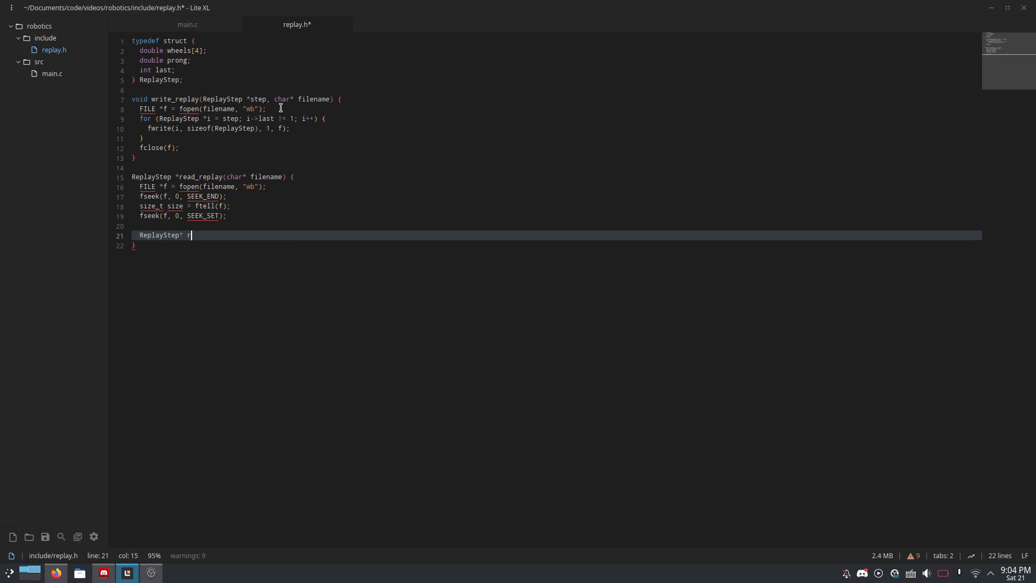
type("eplay = malloc(siz")
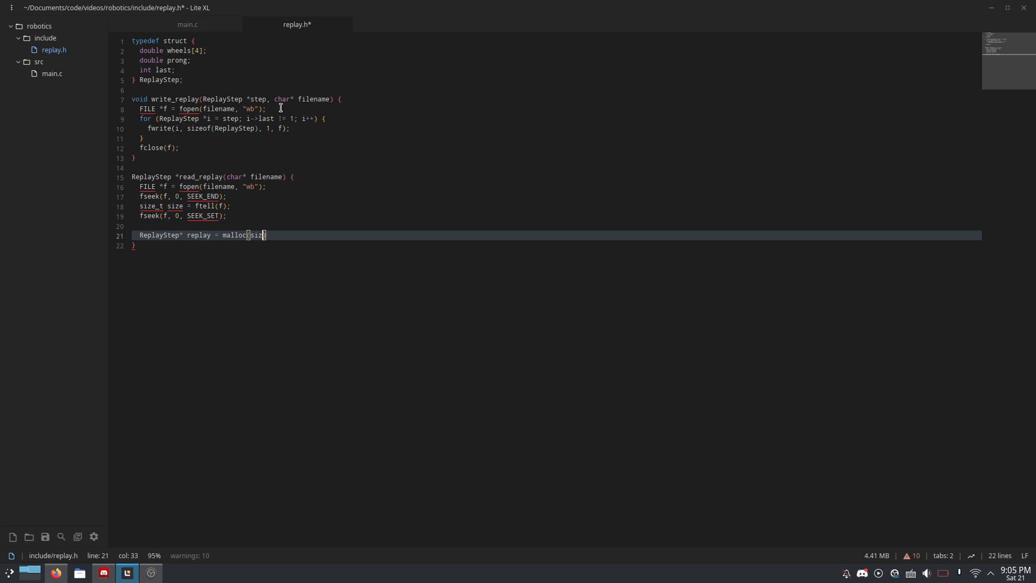
type("e);")
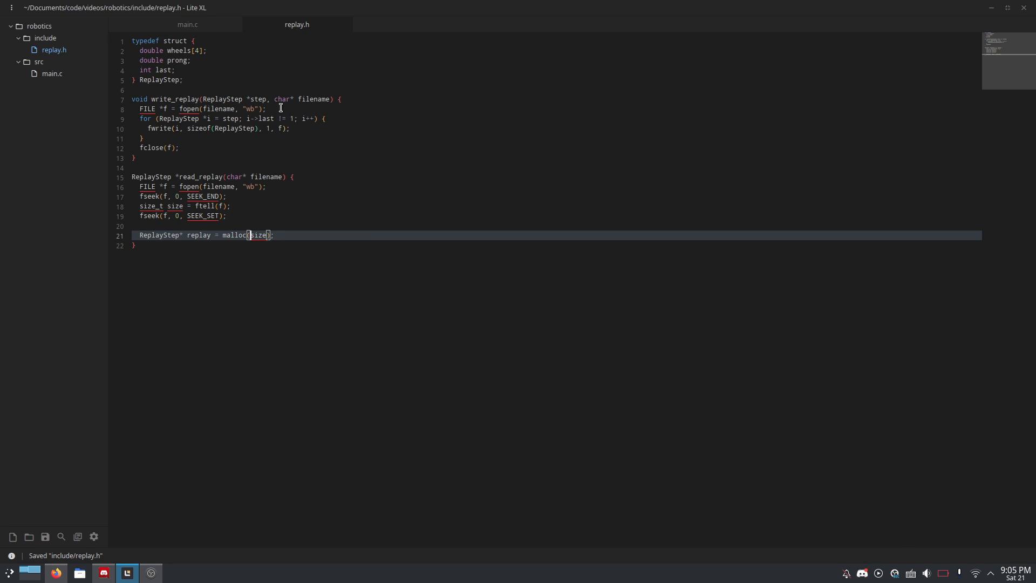
double_click(234, 235)
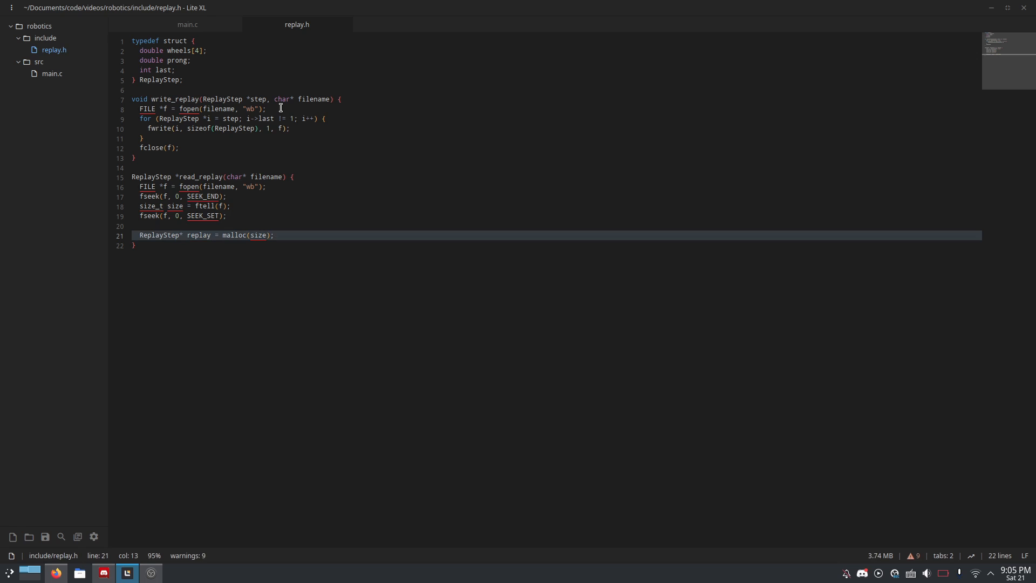
Step: Declare ReplayStep currentstep; and int i = 0; in read_replay
type("rea")
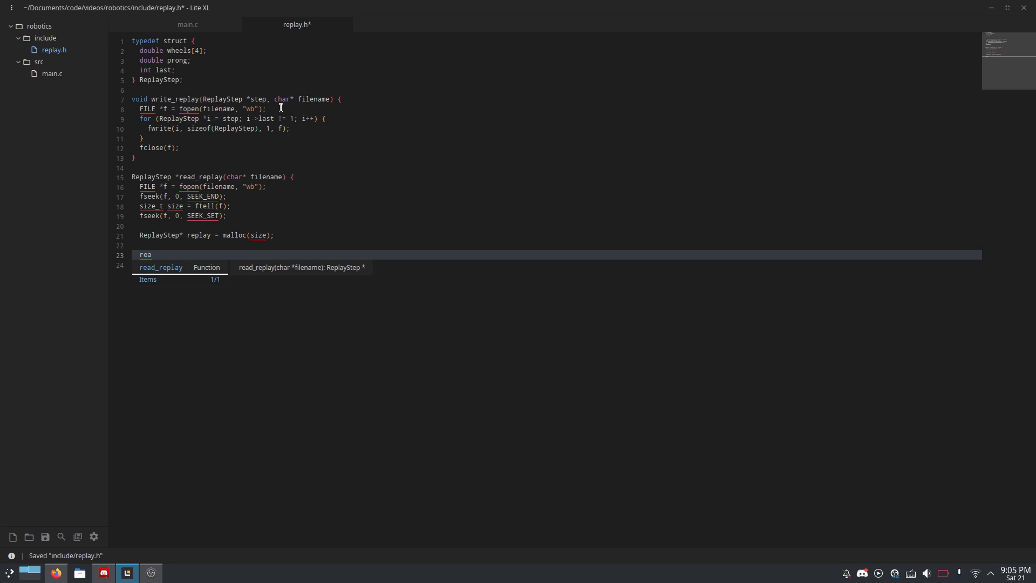
type("playStep")
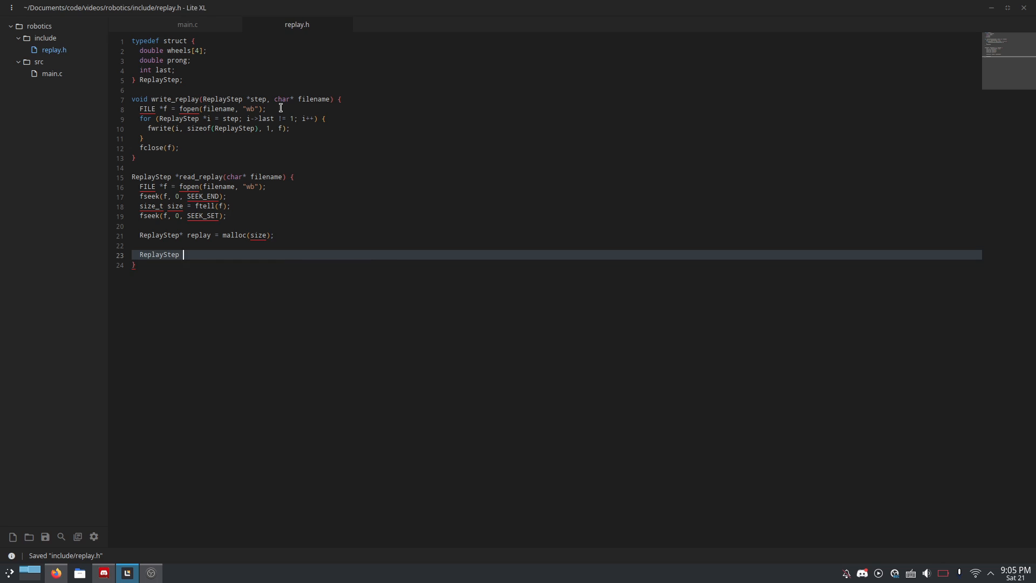
type("currents")
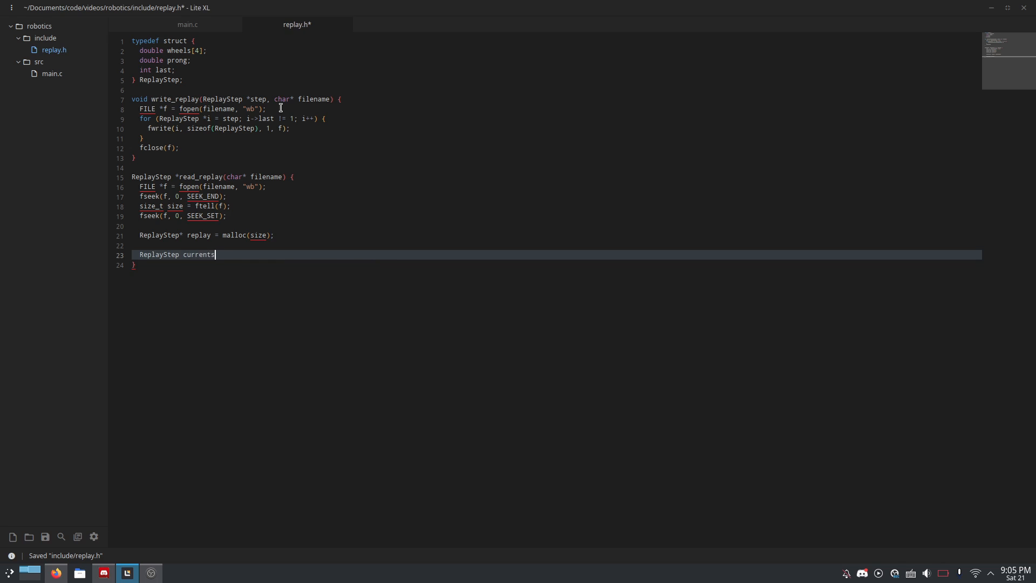
type("tep;")
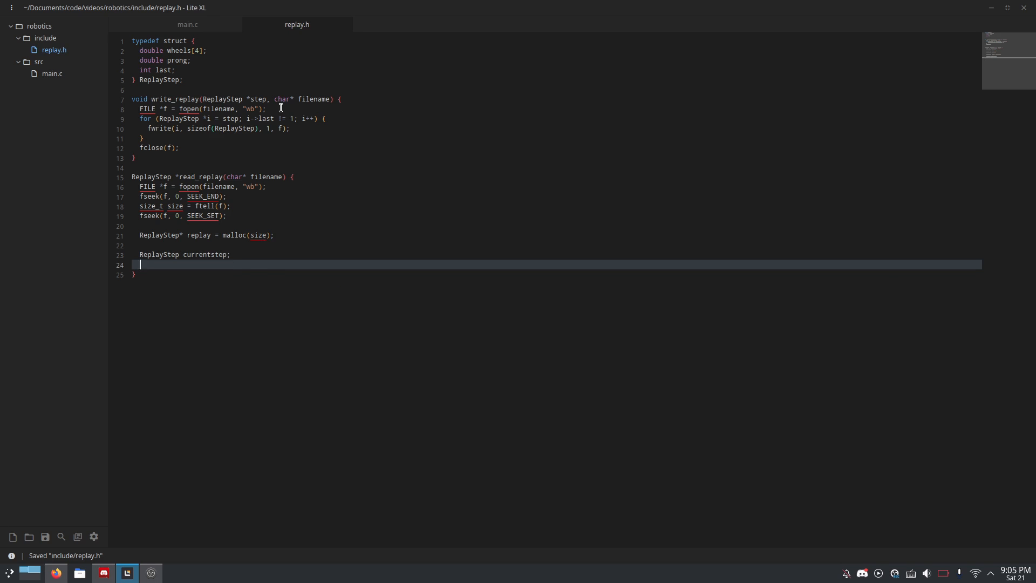
type("int i = 0;")
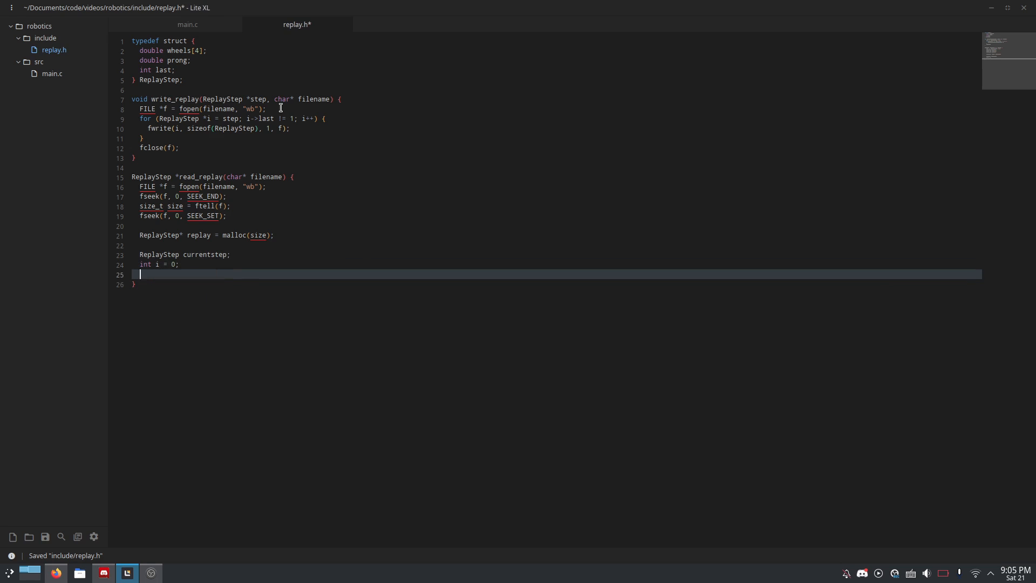
key("ctrl+s")
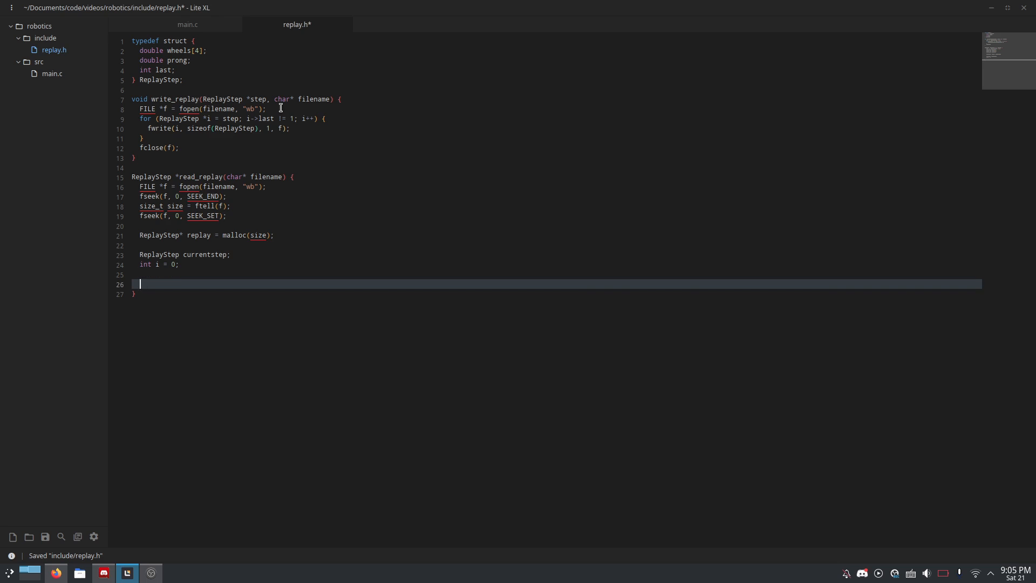
Step: Write the loop condition while(fread(&currentstep, sizeof(ReplayStep), 1, f)) and use "rb" mode
type("whie")
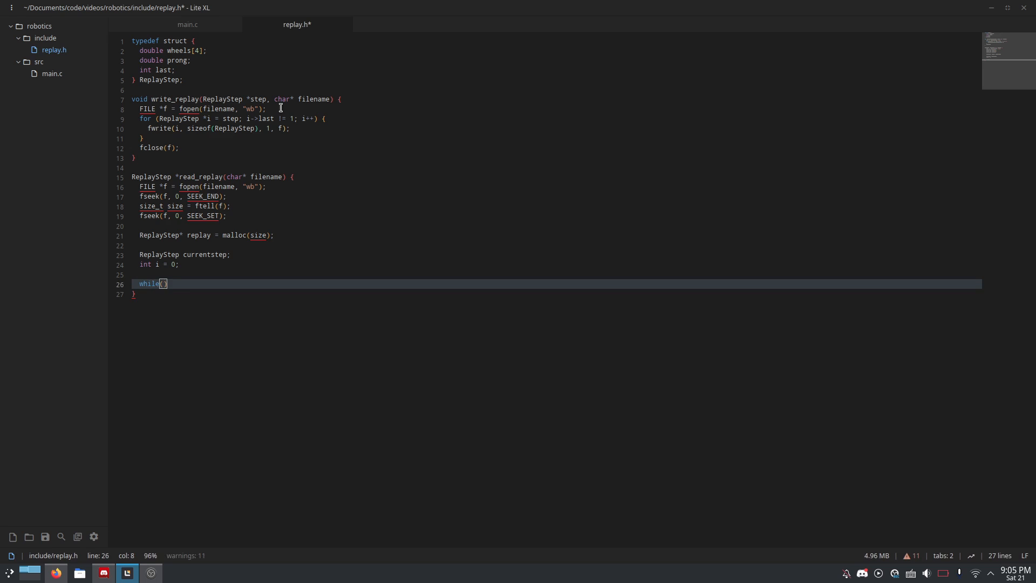
type("fread(")
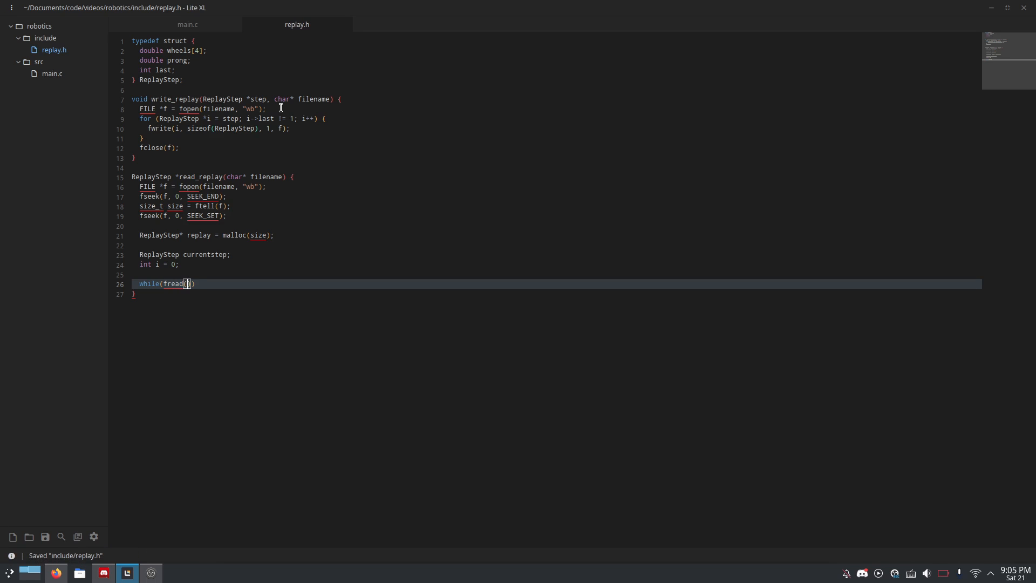
type("&currentstep,")
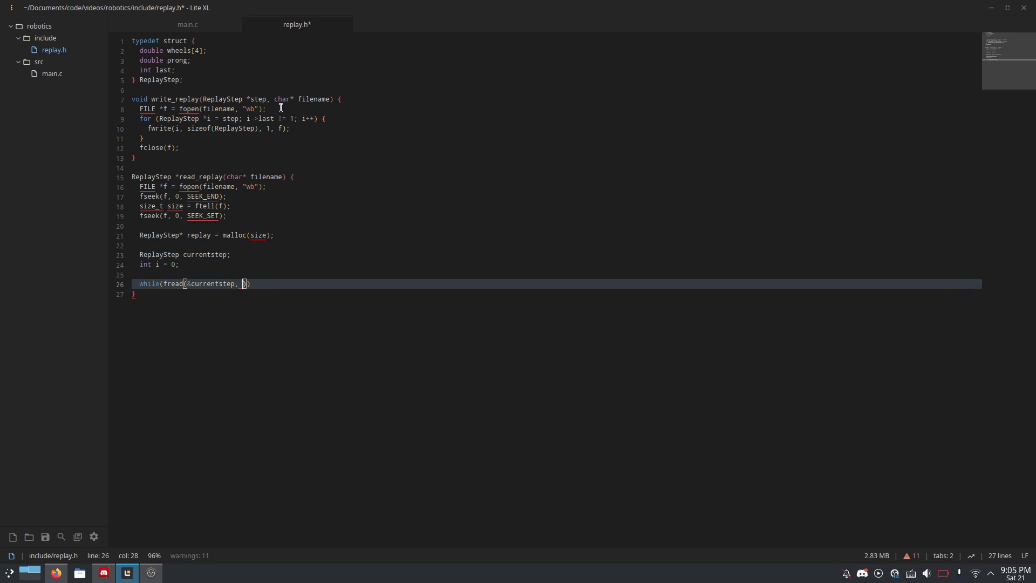
type("sizeof(ReplayStep")
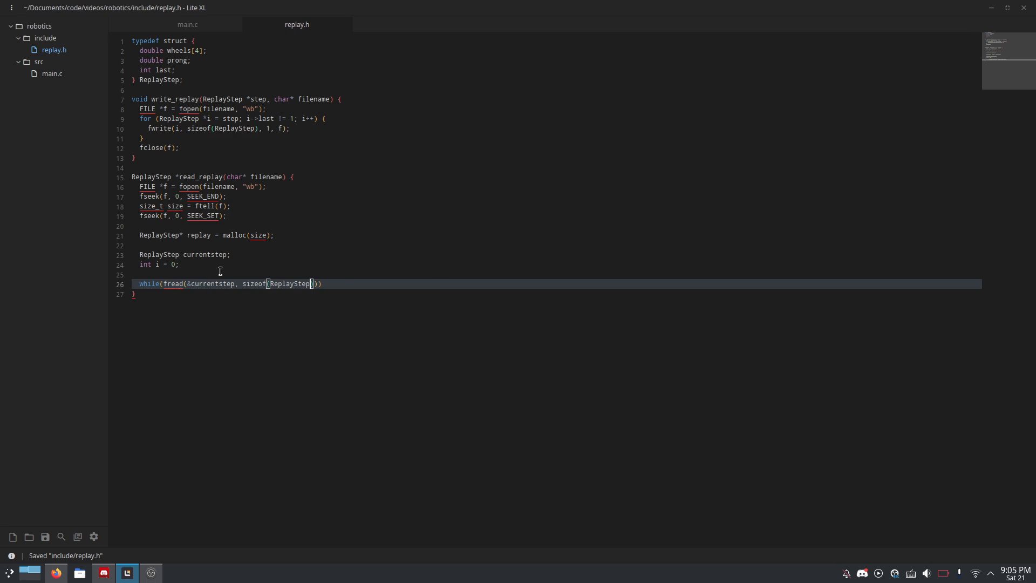
mouse_move(305, 277)
type(", 1")
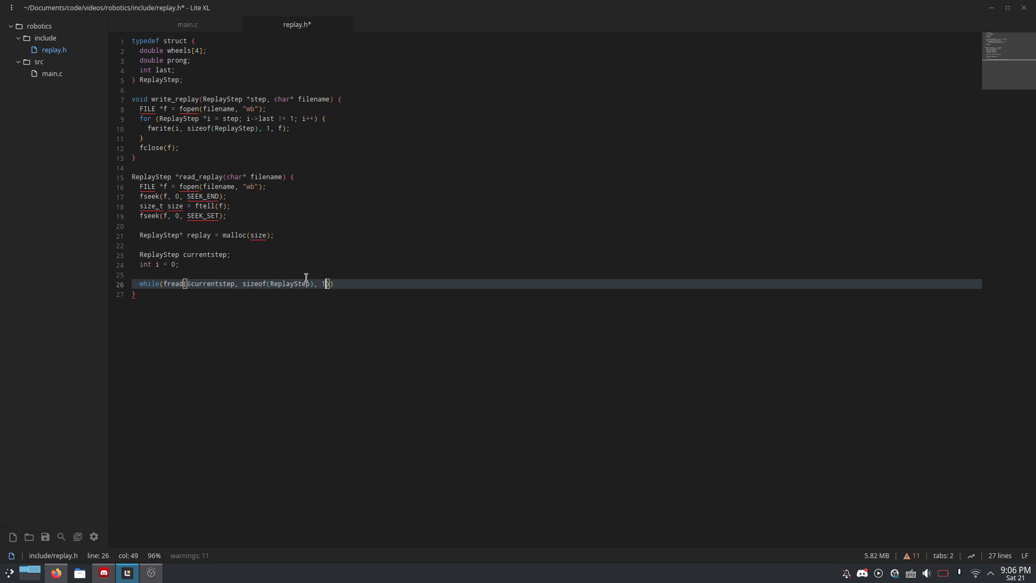
type(", f")
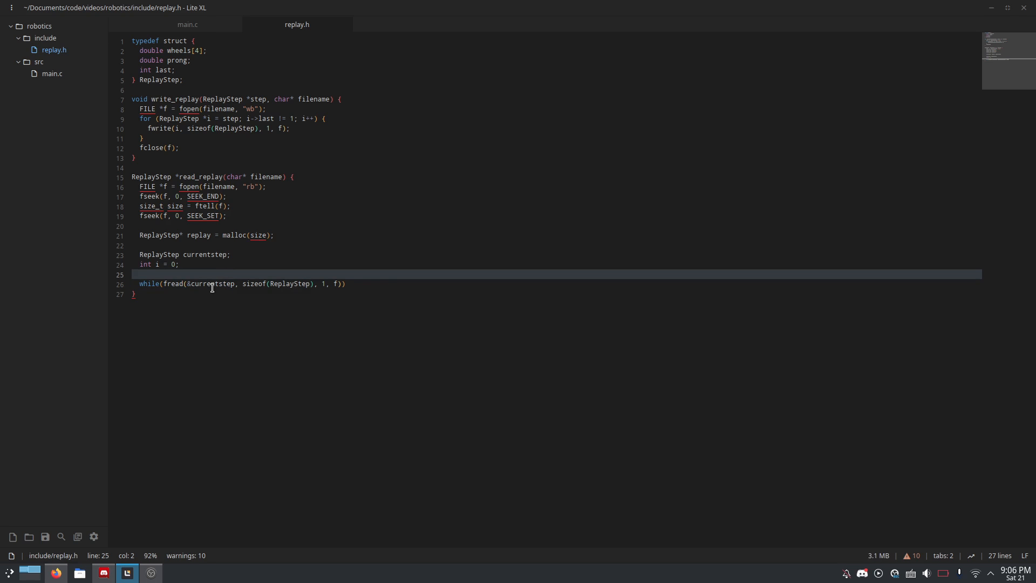
Step: Add opening and closing braces with an empty line after the fread while condition
double_click(214, 284)
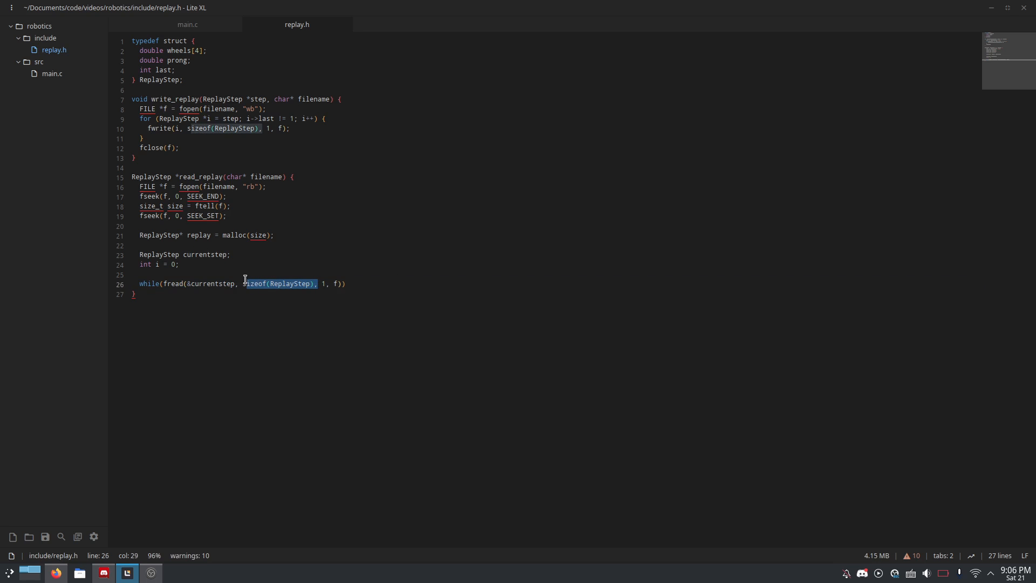
double_click(204, 255)
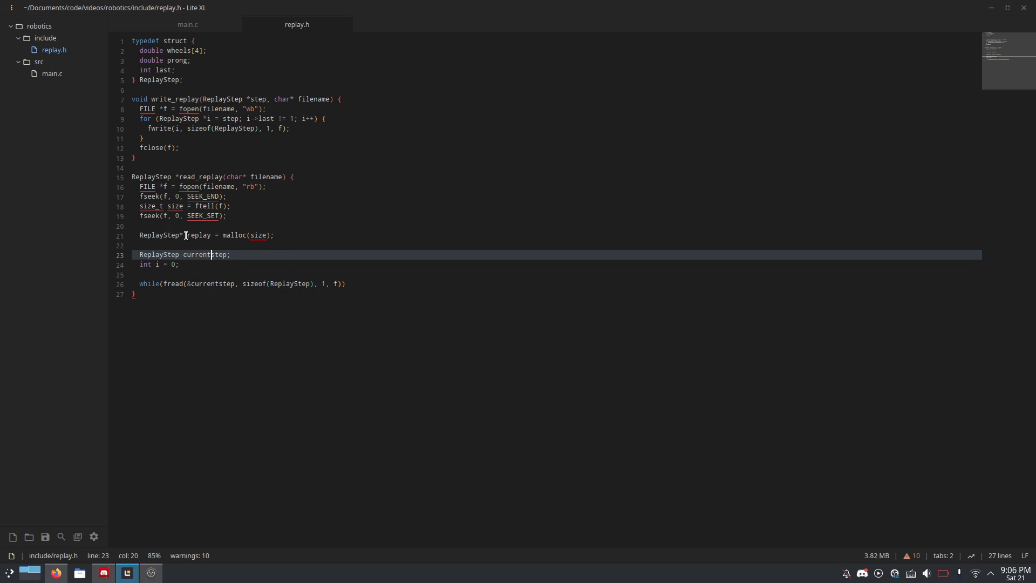
left_click_drag(223, 234, 273, 235)
type(" {")
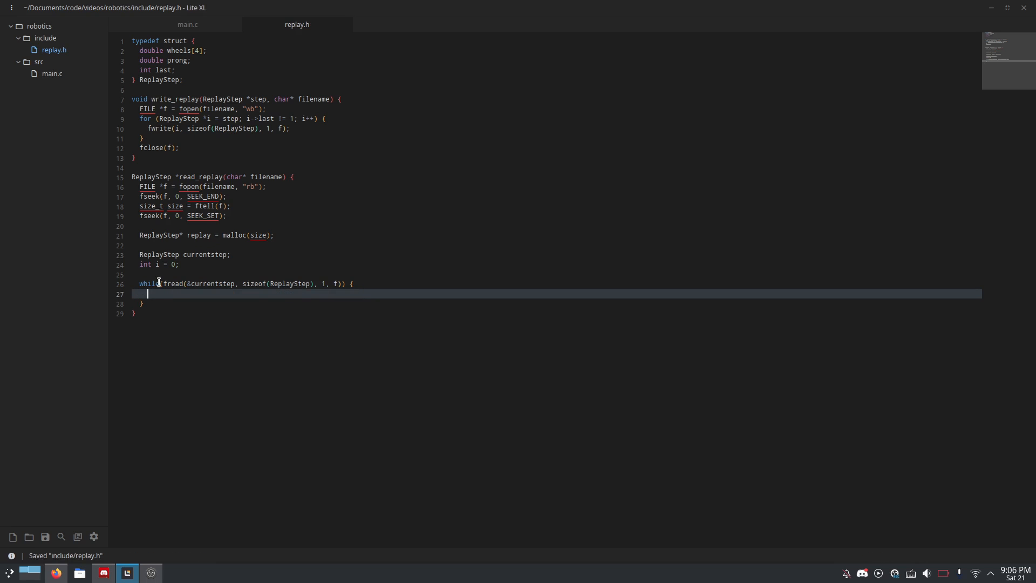
left_click_drag(164, 284, 317, 284)
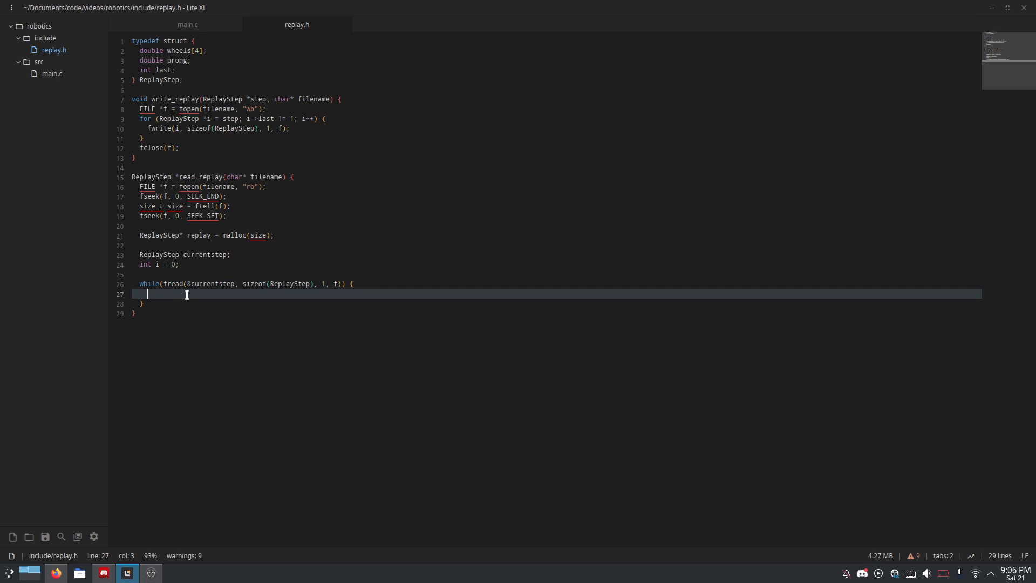
Step: Write replay[i].prong = currentstep[i].prong; as the first line of the loop body
type("replay[")
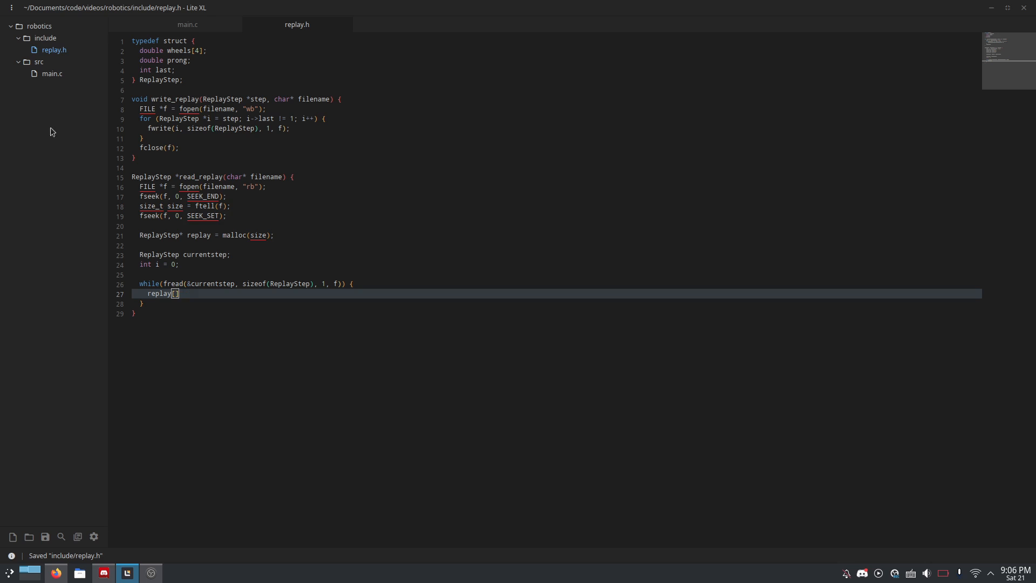
left_click_drag(139, 50, 175, 70)
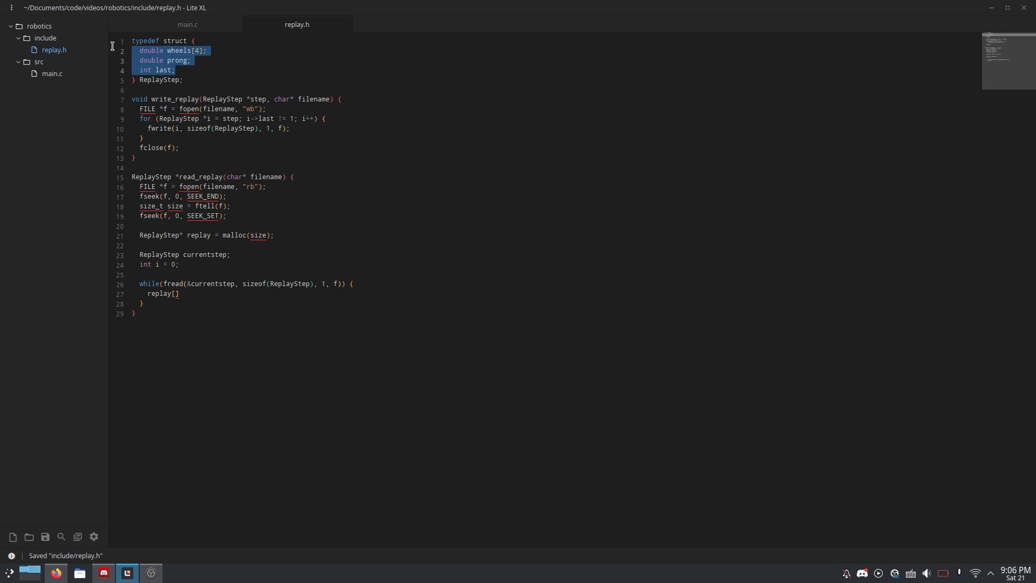
left_click(176, 294)
type("i")
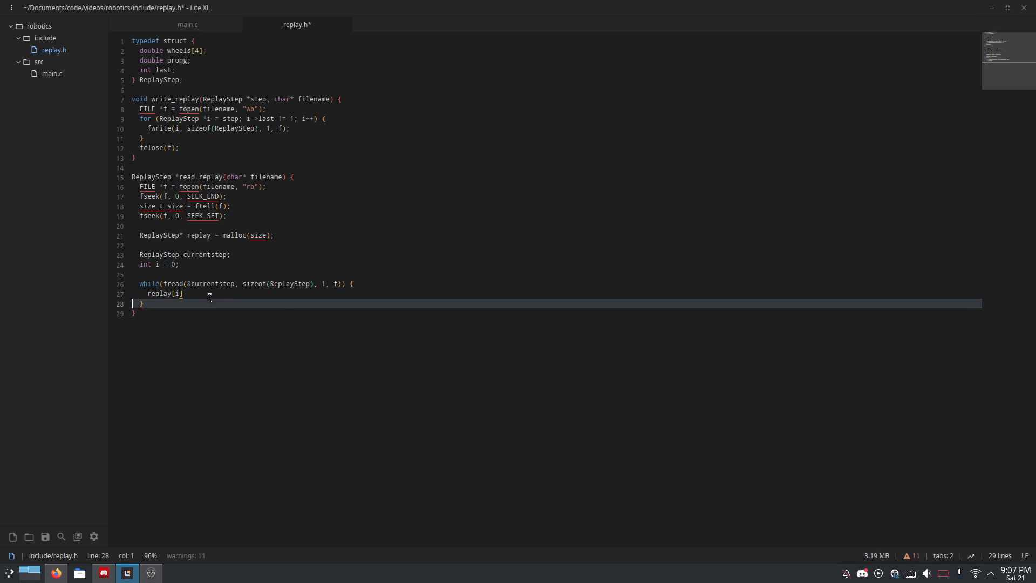
type(".prong = currentstep")
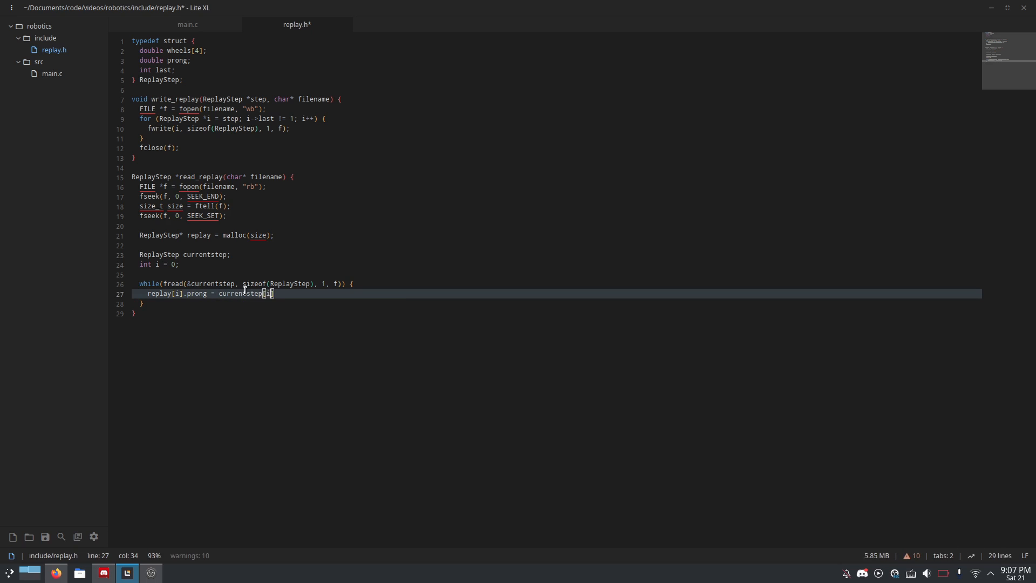
type("[i].pron")
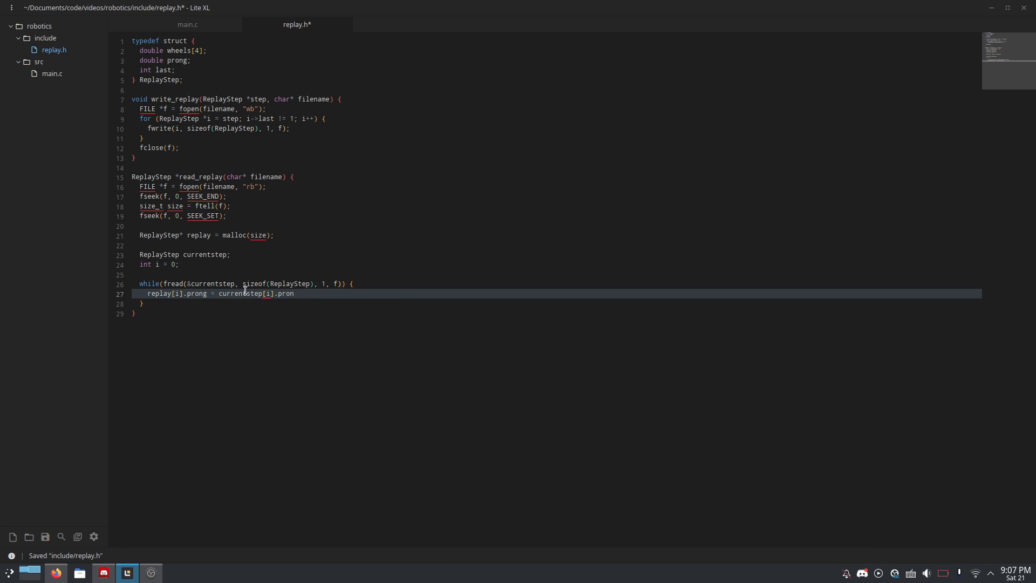
type("g;")
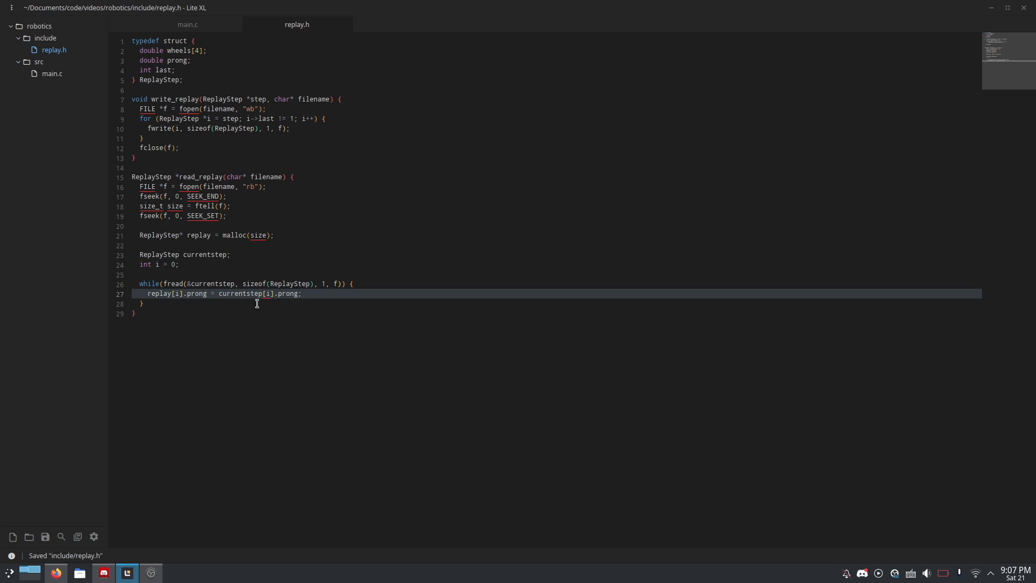
double_click(238, 293)
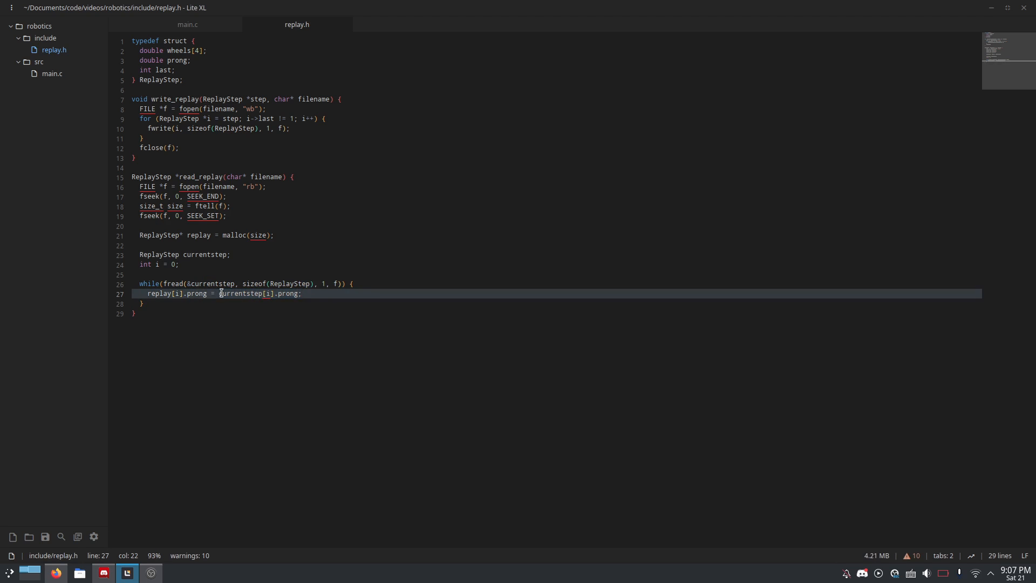
double_click(233, 292)
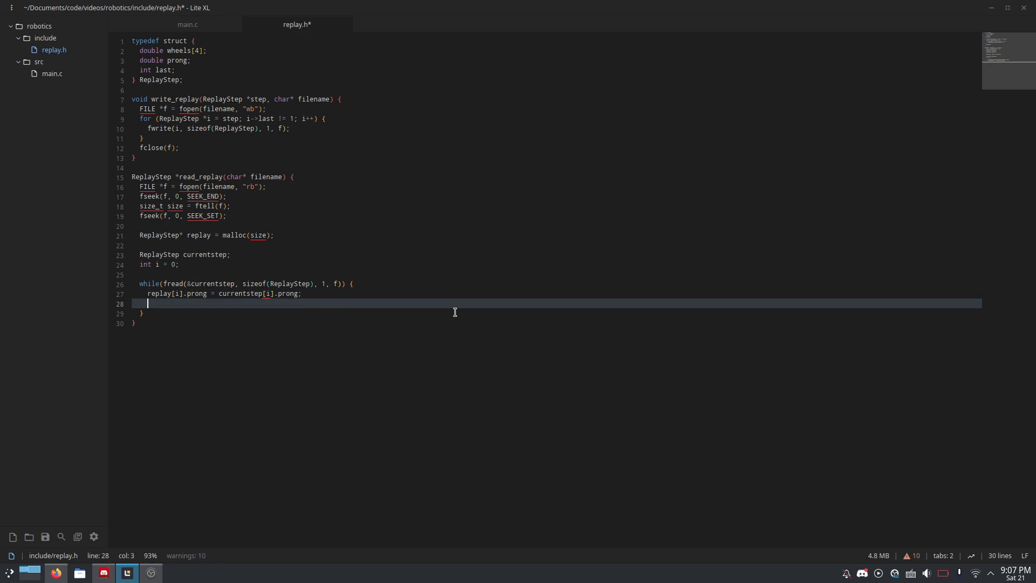
Step: Set replay[i].last to 1 in the read_replay loop body
key("ctrl+s")
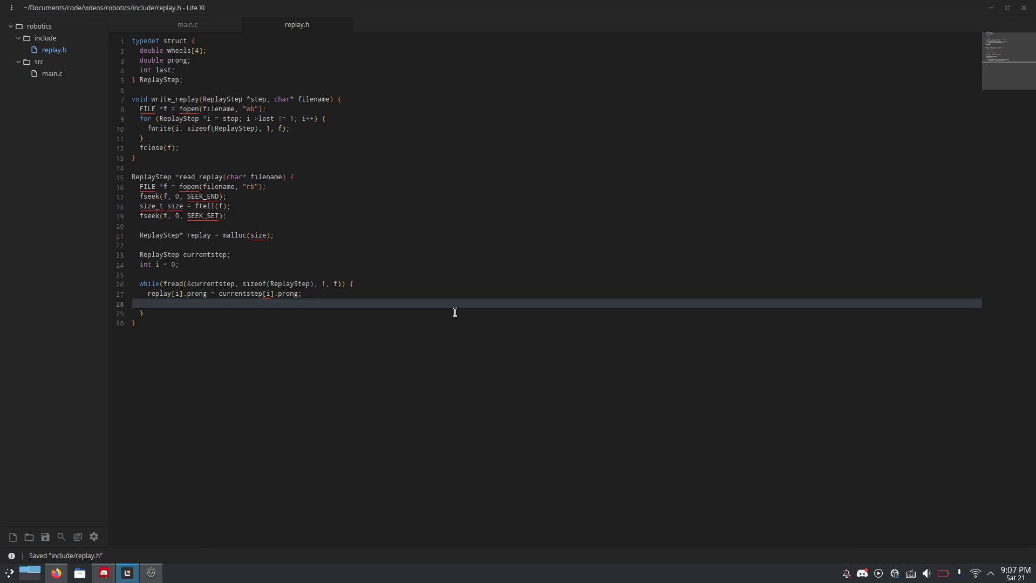
type("replay[i]")
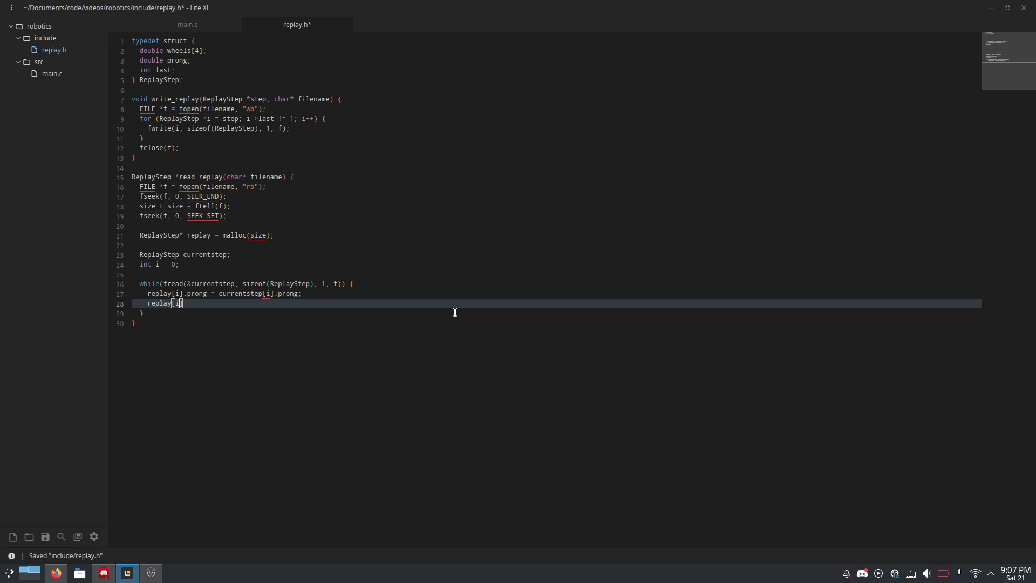
type(".last = 1;")
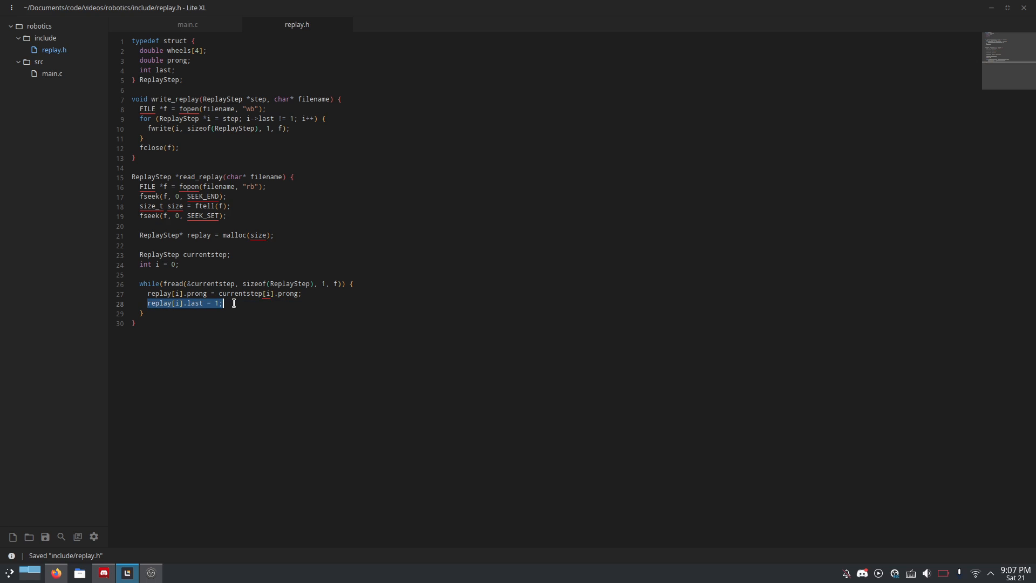
left_click(225, 302)
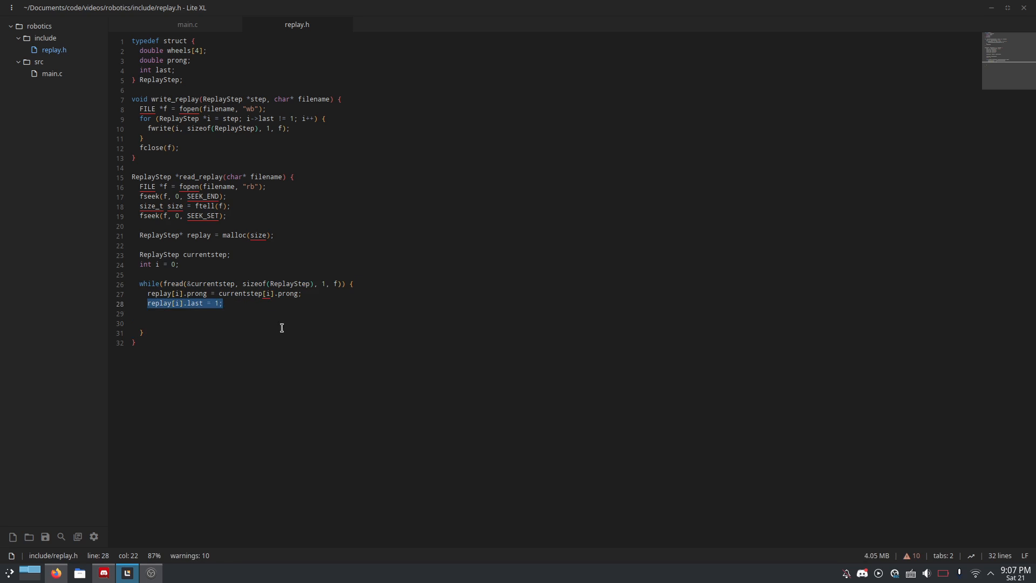
left_click(214, 323)
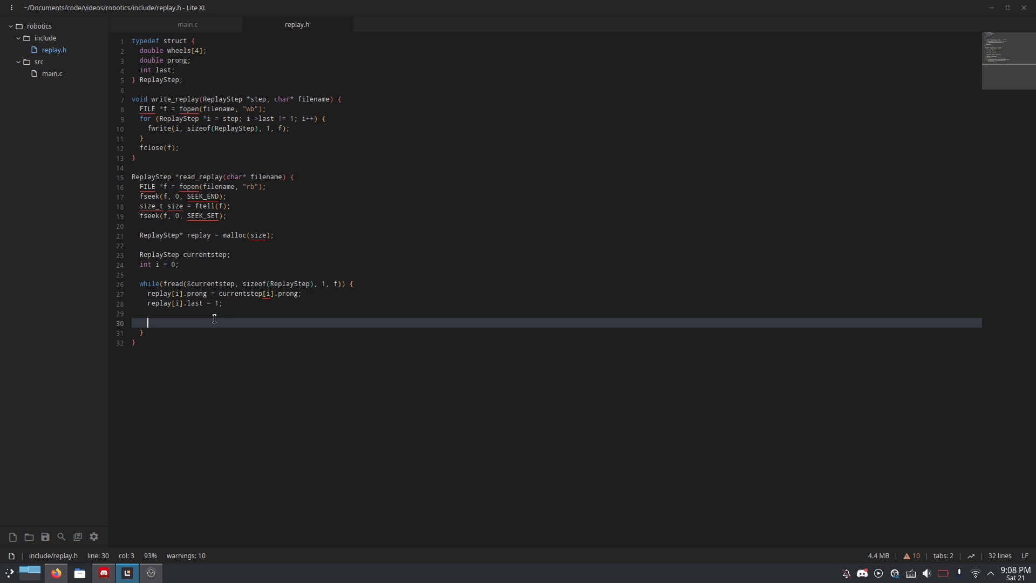
Step: Add an if (i > 0) block that sets replay[i - 1].last = 0
type("if (i >")
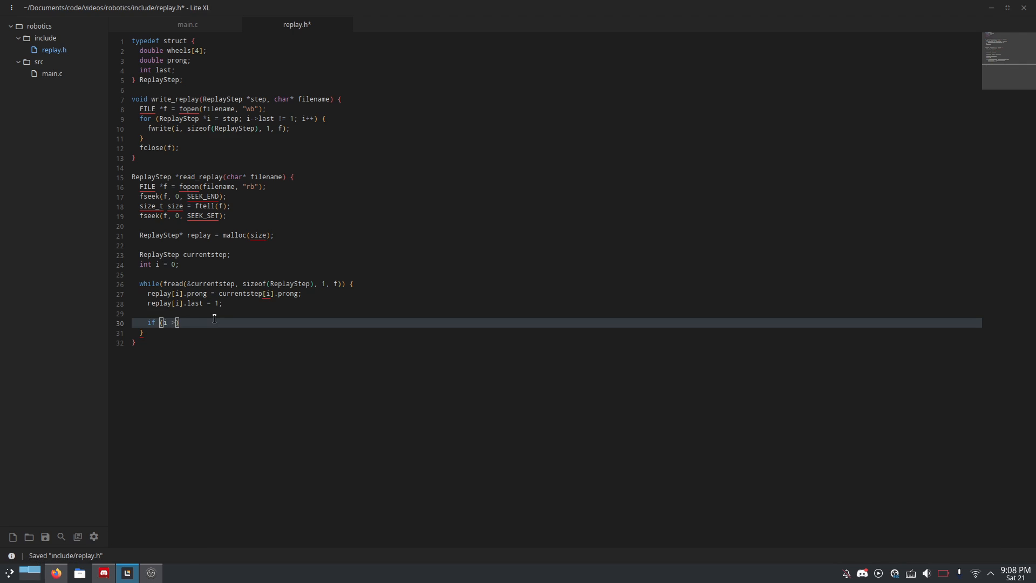
type("0)")
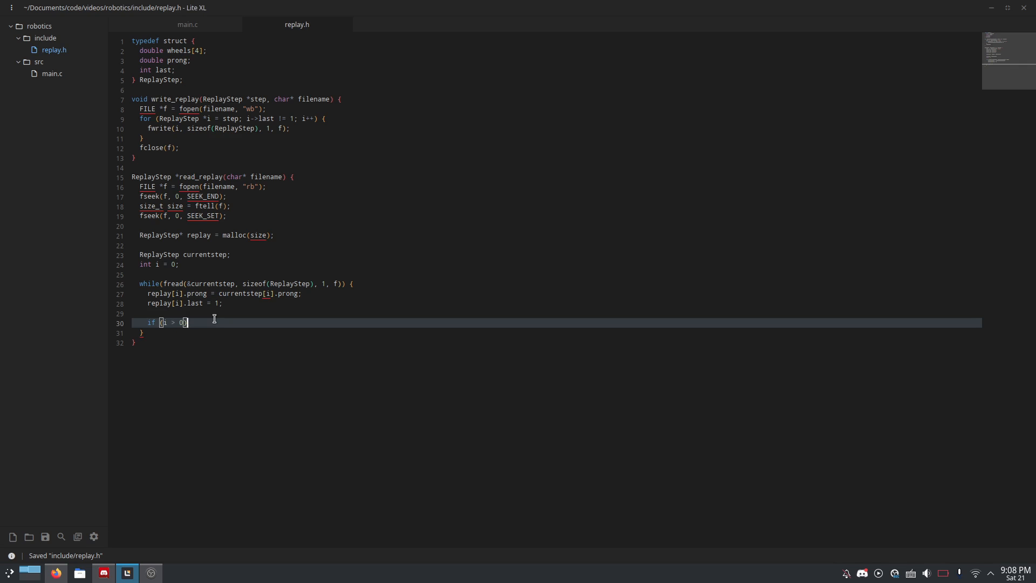
type("{}")
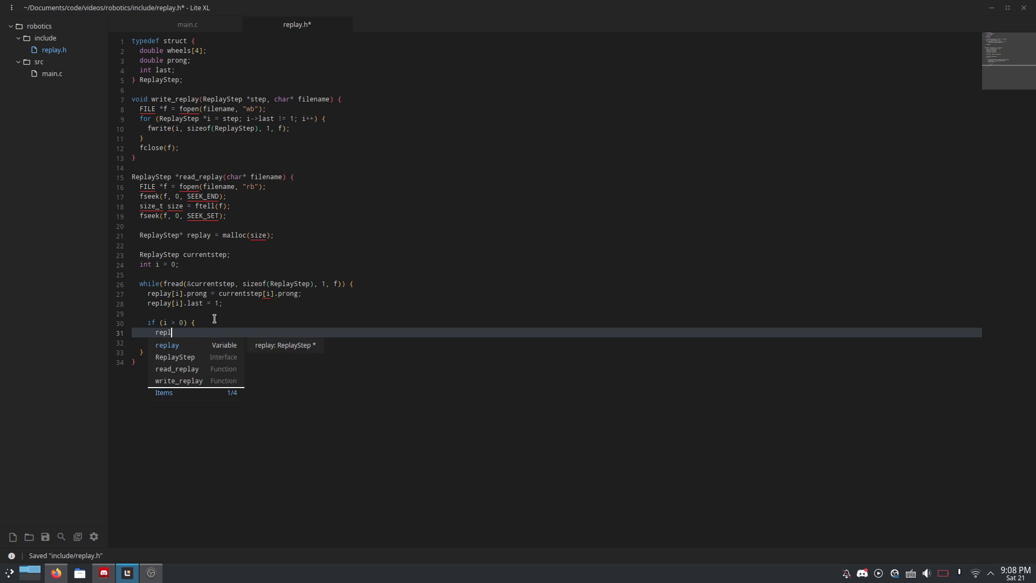
type("replay[i]")
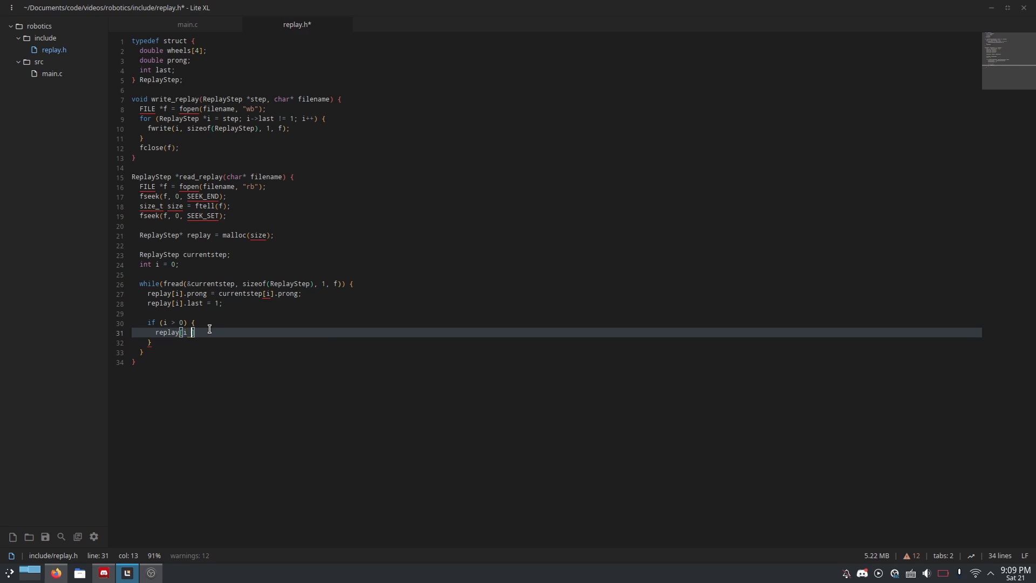
type("- 1")
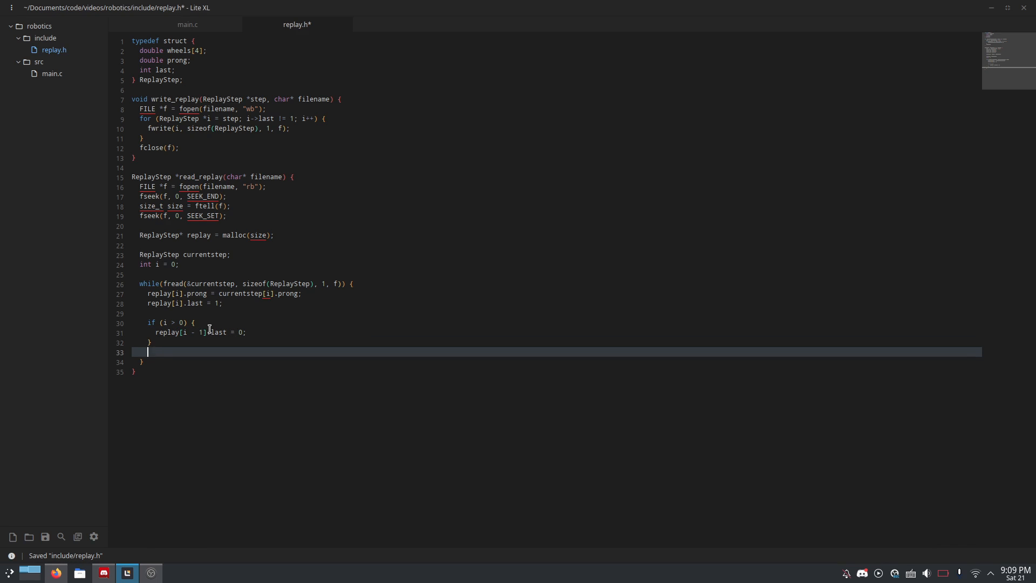
Step: Add for (int ii = 0; ii < 4; ii++) copying currentstep.wheels[ii] into replay[i].wheels[ii]
type("for (")
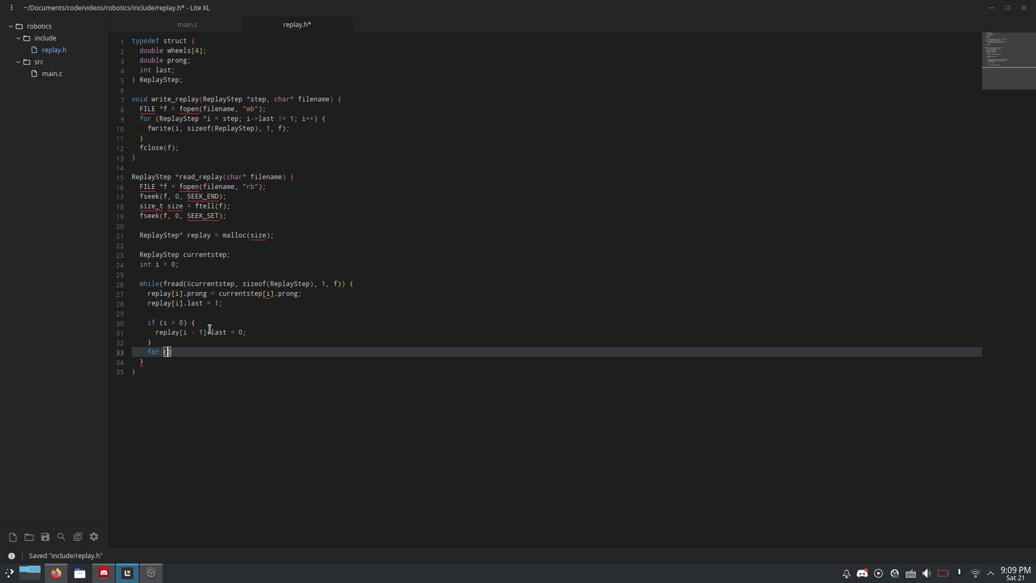
type("int ii=")
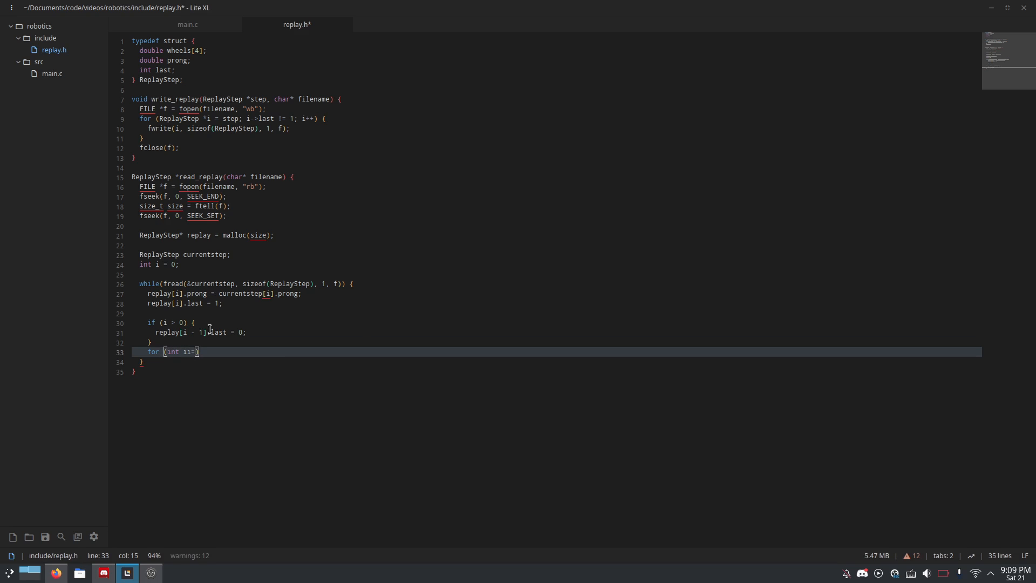
key("ctrl+s")
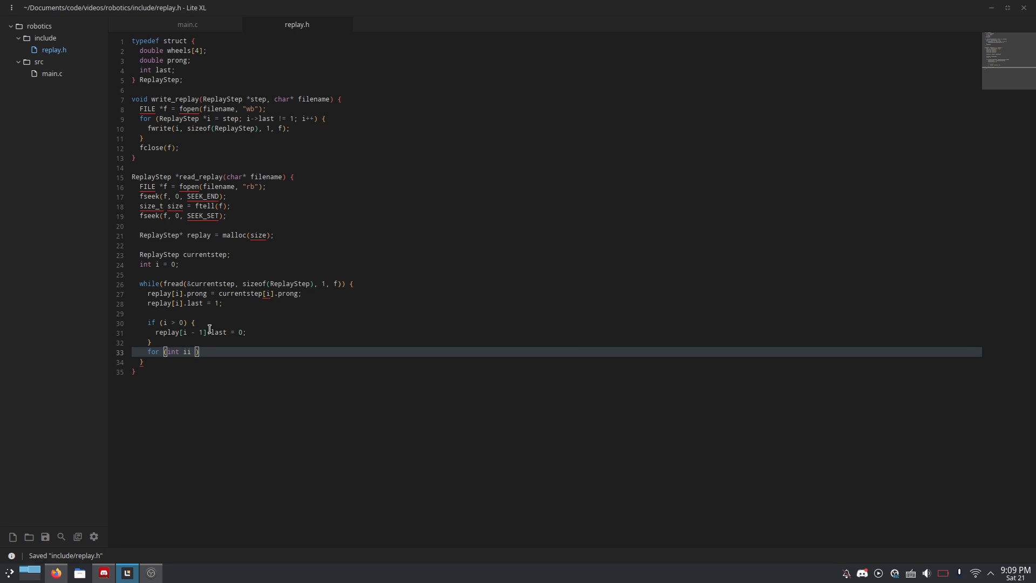
type("= 0;")
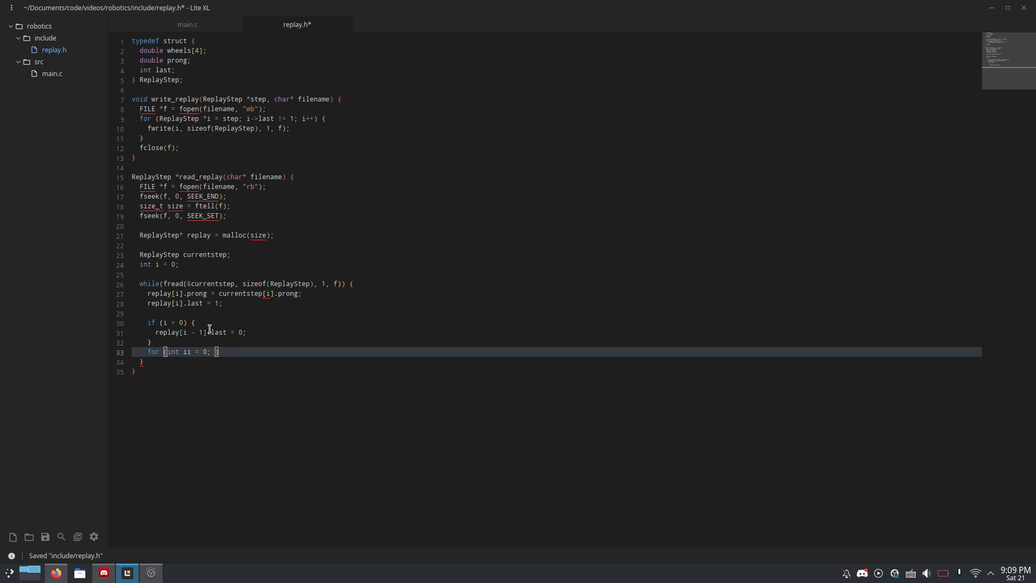
type("ii < 4; ii++")
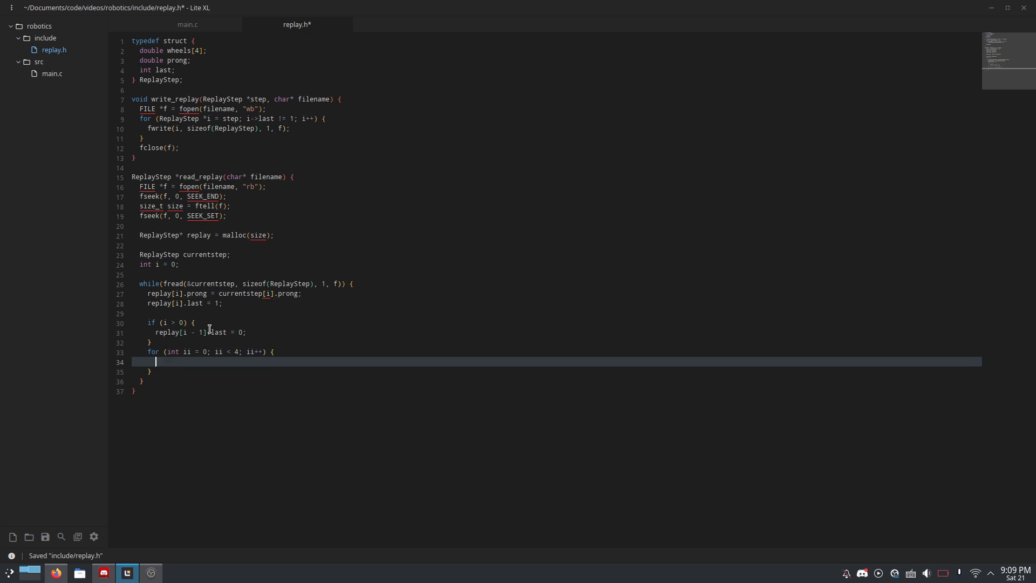
type("replay[i].wheels[ii")
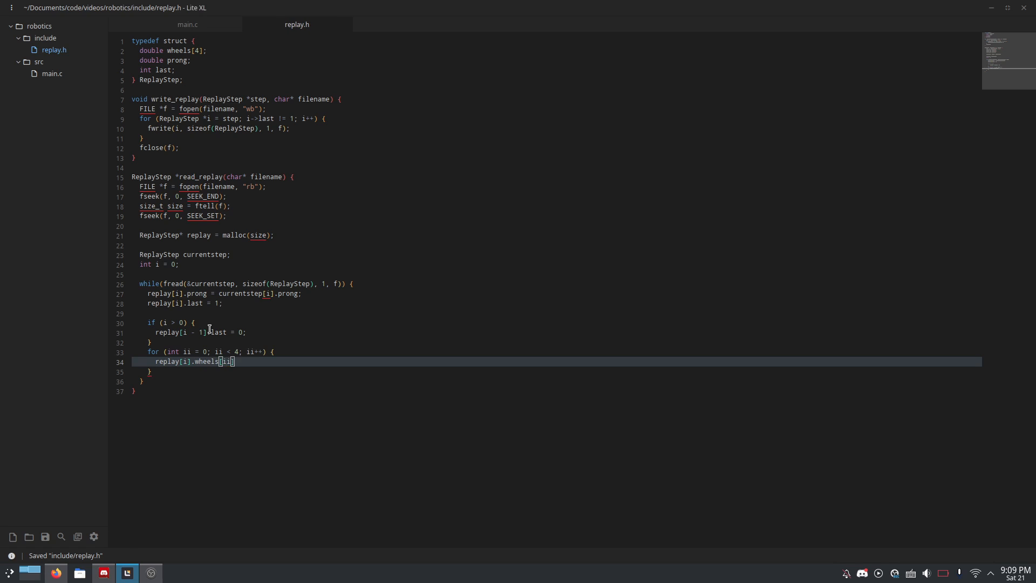
type("= currentstep")
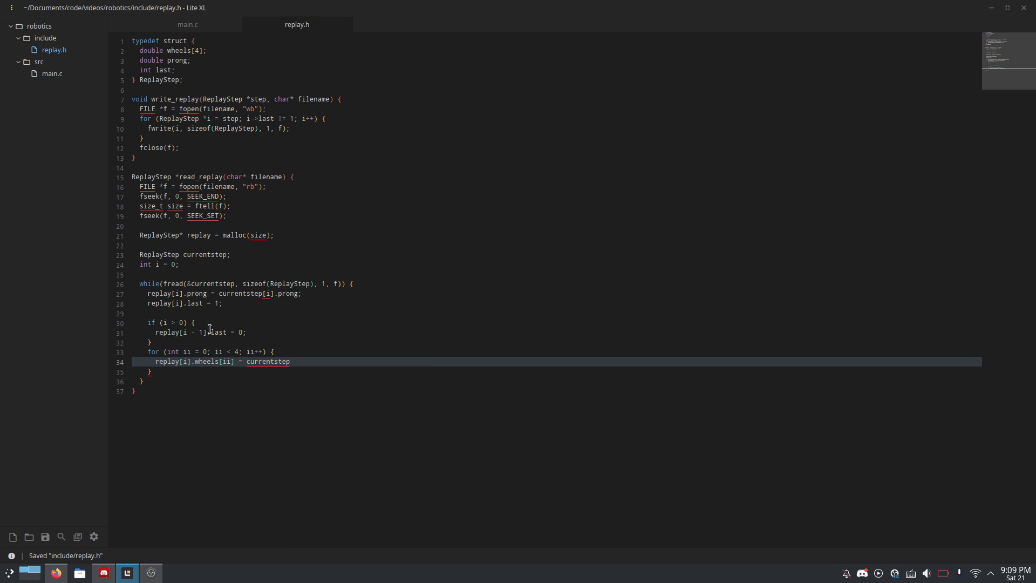
type(".wheels")
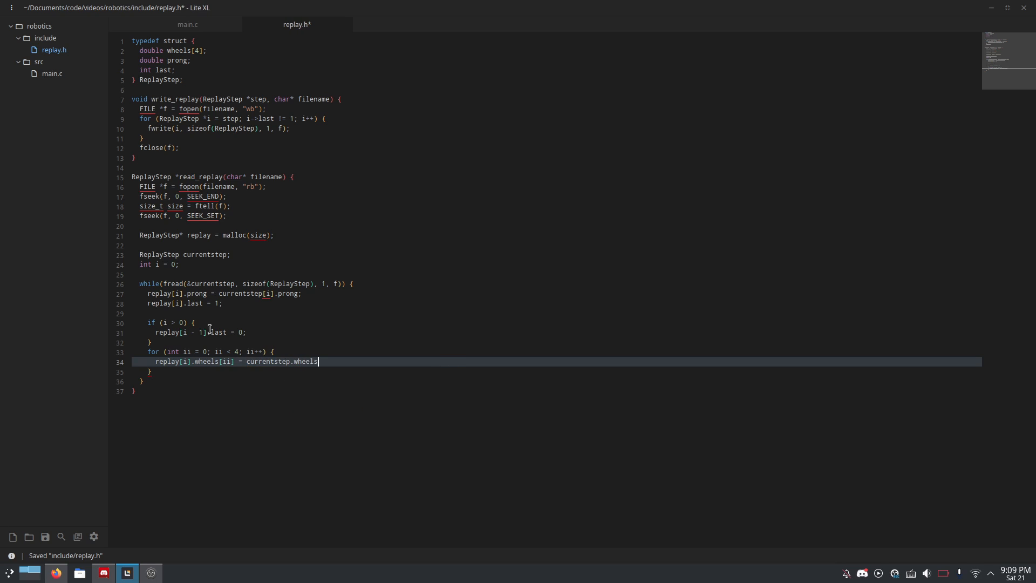
type("[ii];")
type("f")
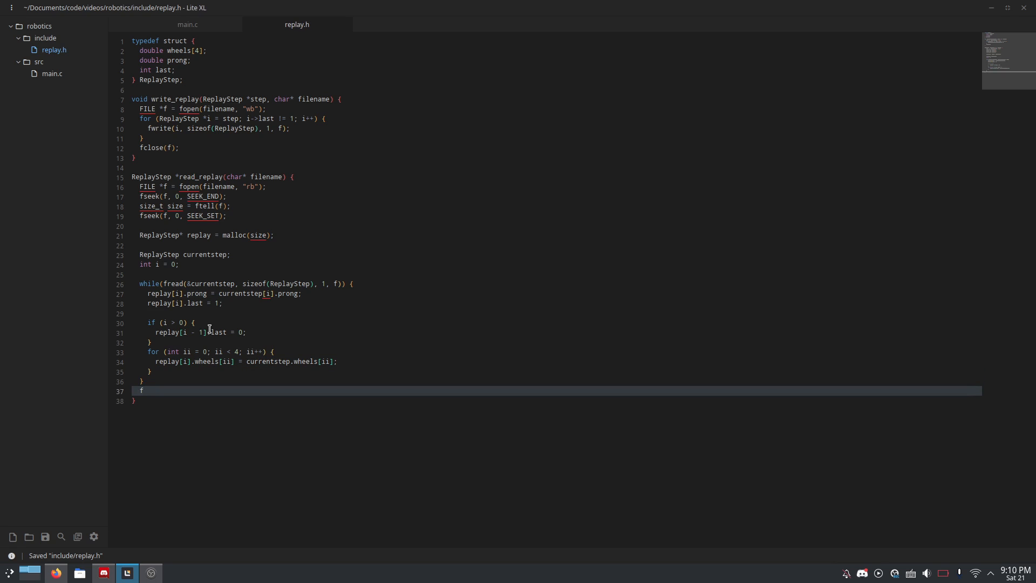
Step: End read_replay with fclose(f); and return replay; after the while loop
type("clo")
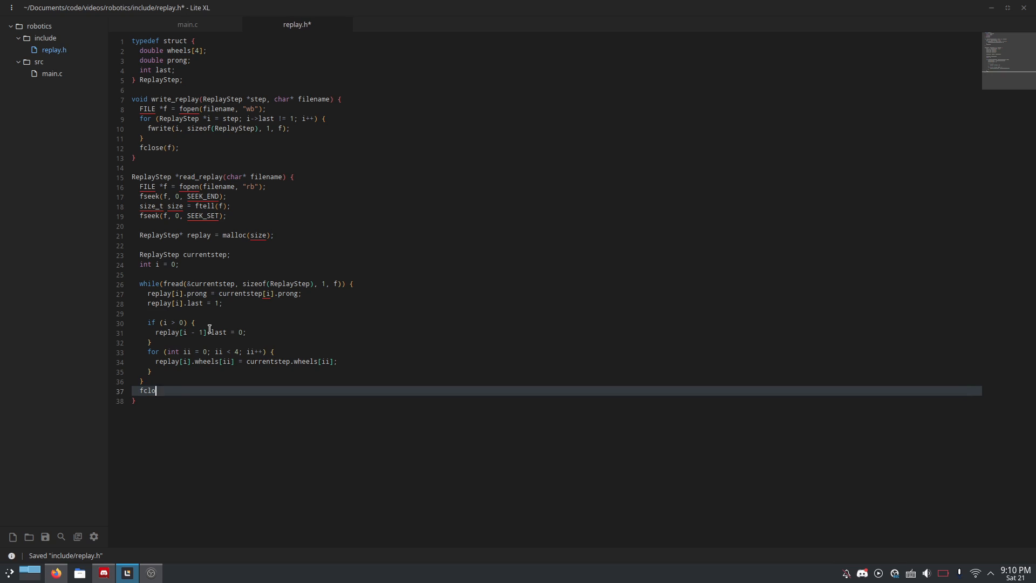
type("se(f);")
type("return re")
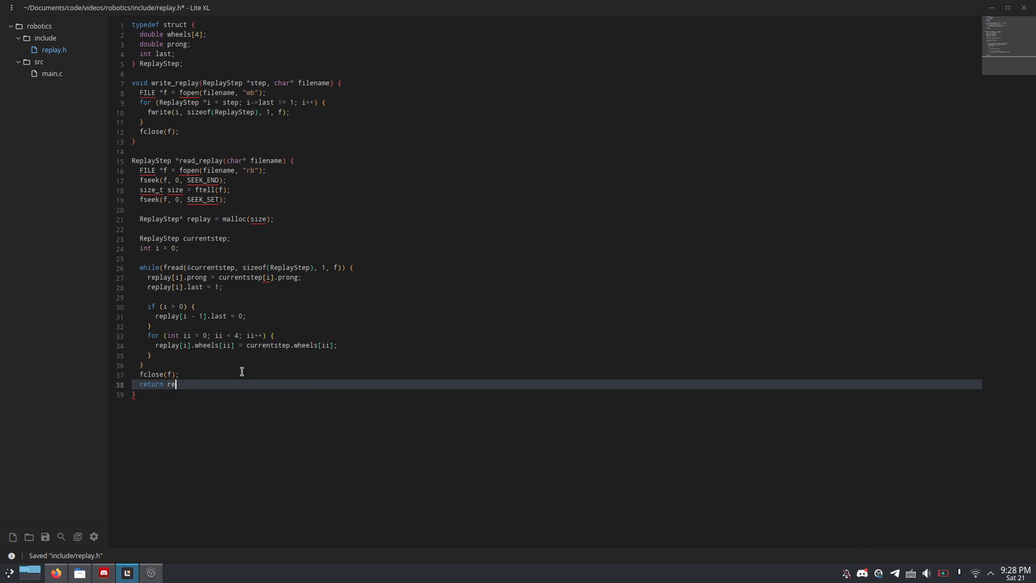
type("play;")
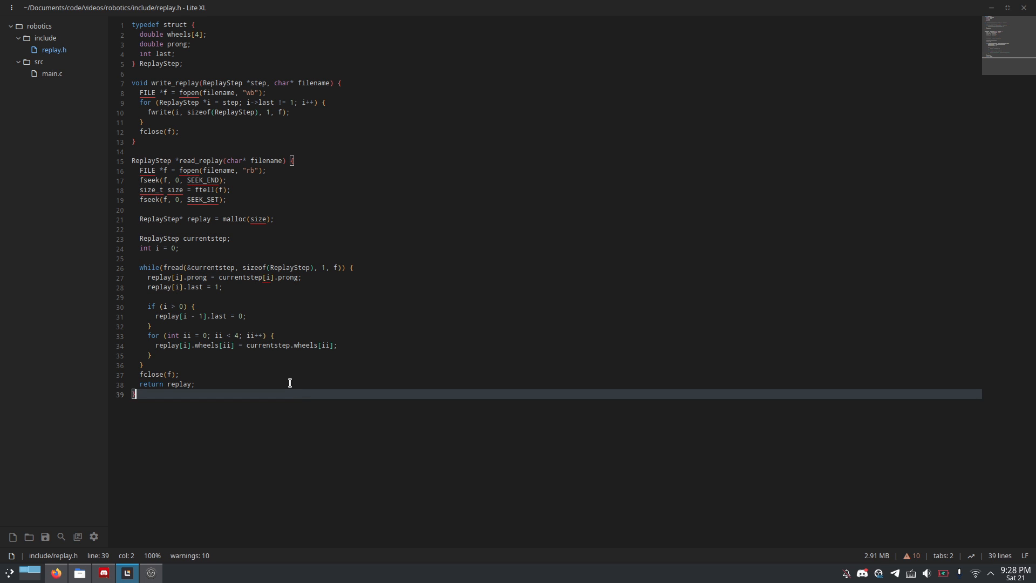
mouse_move(290, 369)
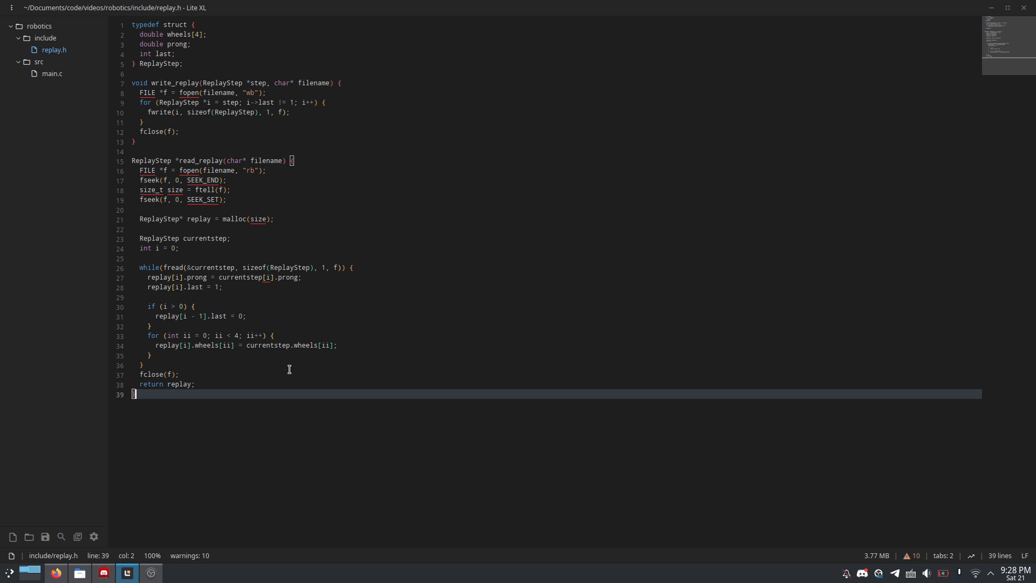
mouse_move(244, 380)
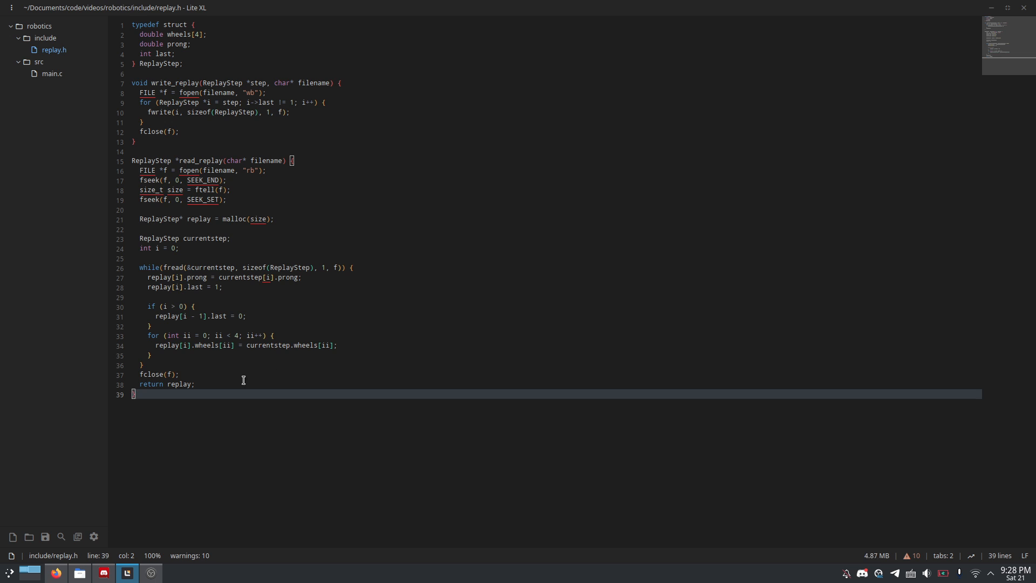
left_click(51, 74)
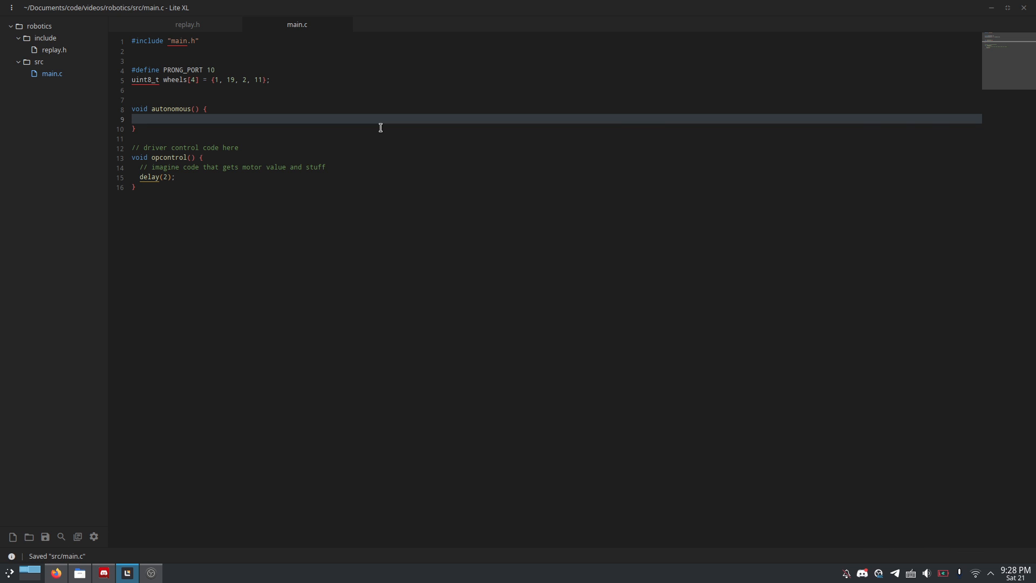
mouse_move(188, 115)
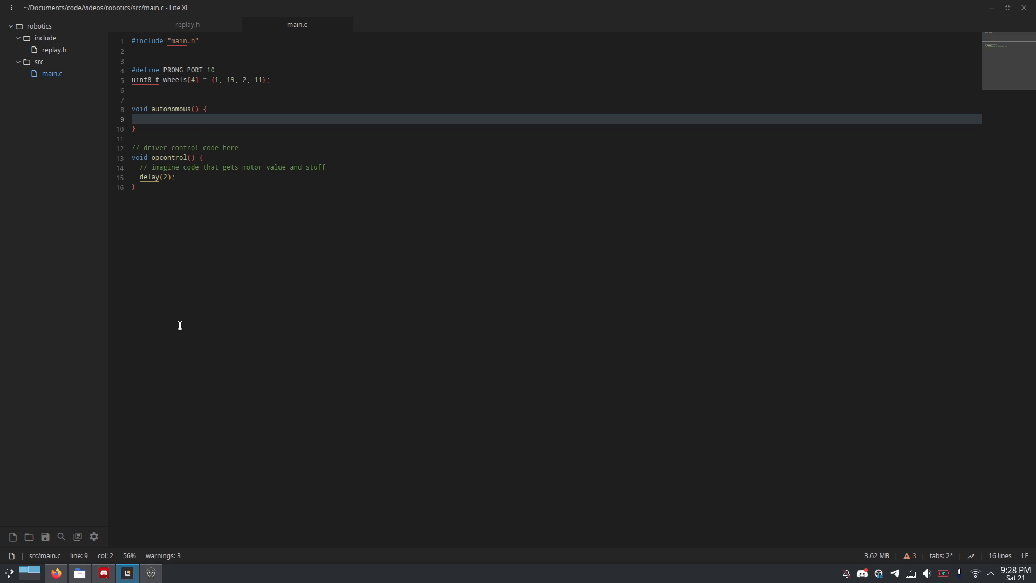
Step: In autonomous(), declare ReplayStep *replay = read_replay("/usd/rec");
type("repl")
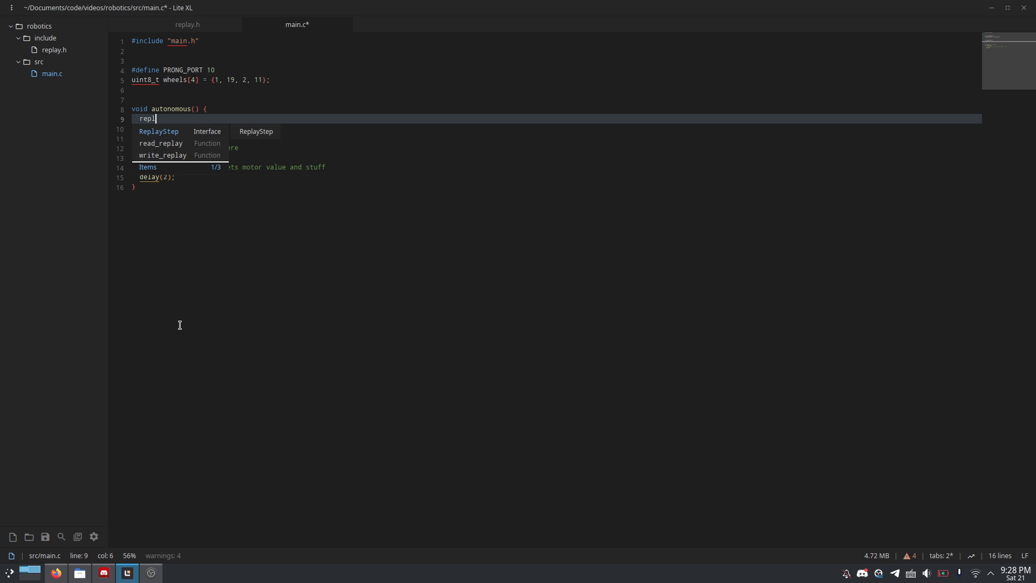
type("ReplayStep * re")
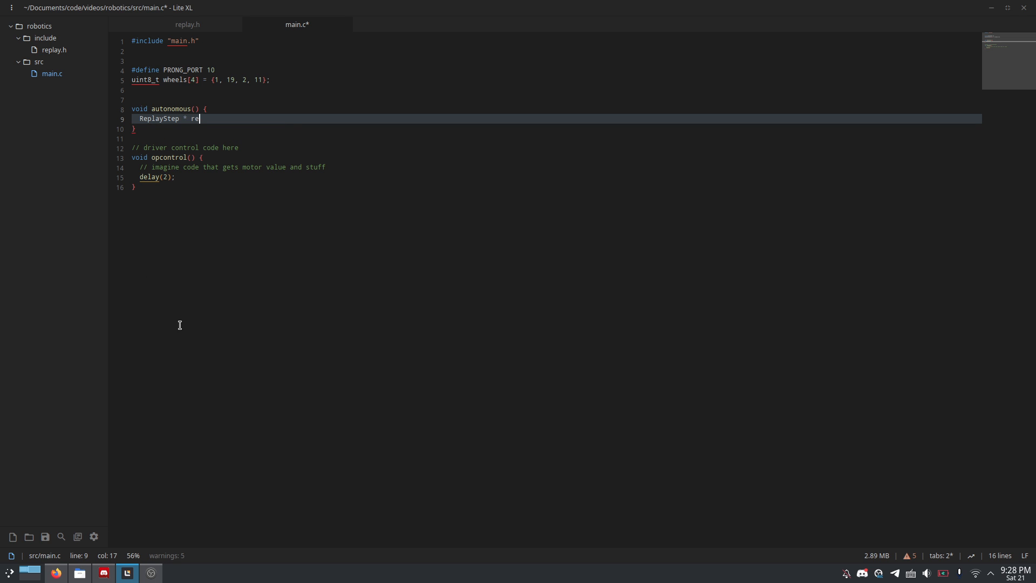
type("play =")
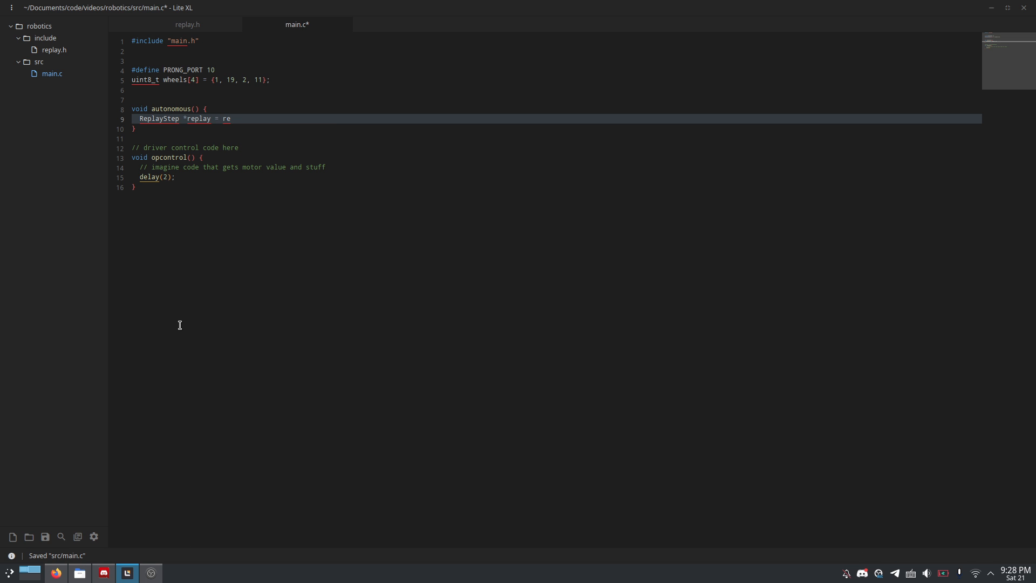
type("ad_replay")
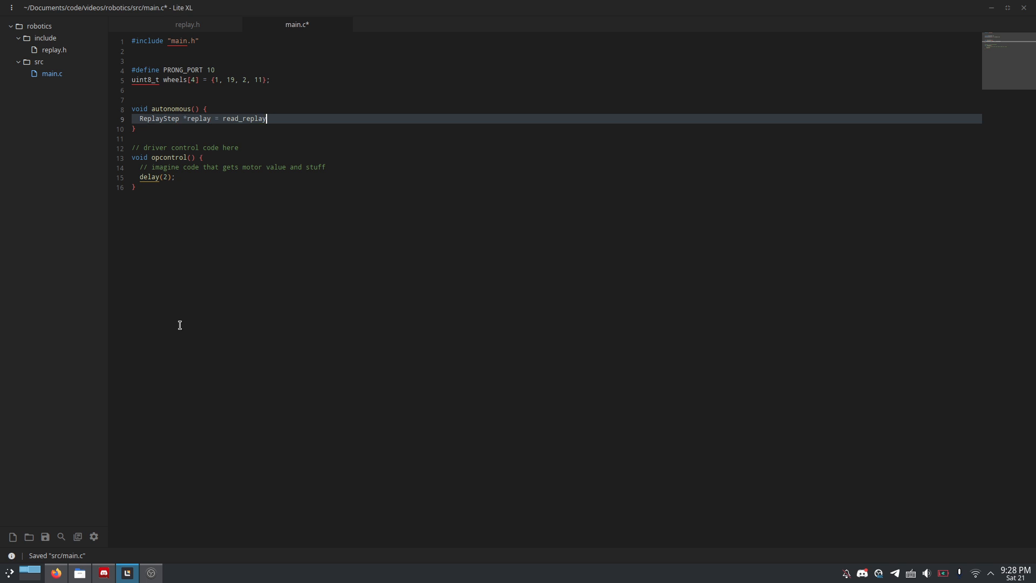
type("(\"/usr\")")
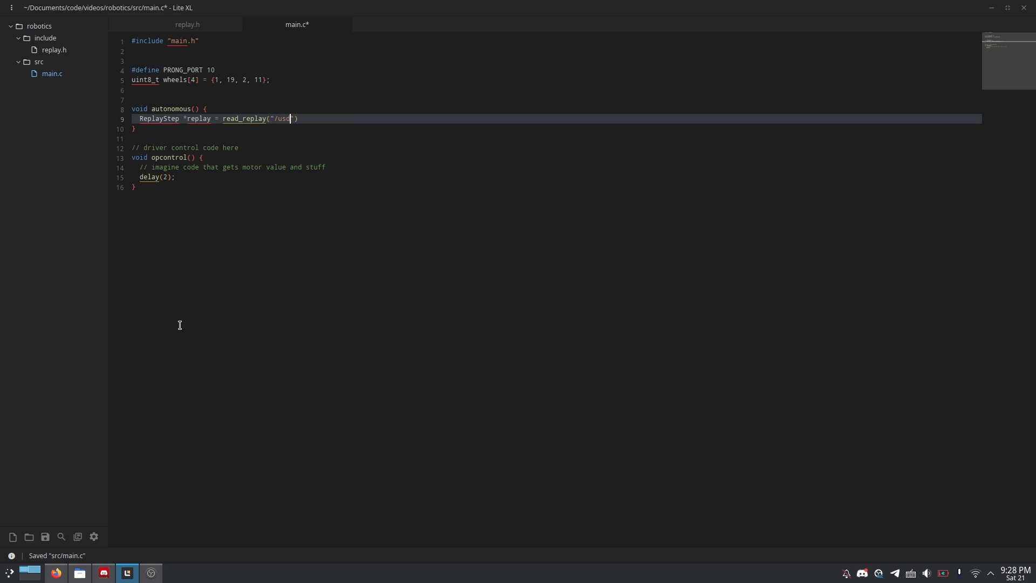
type("/rec\");")
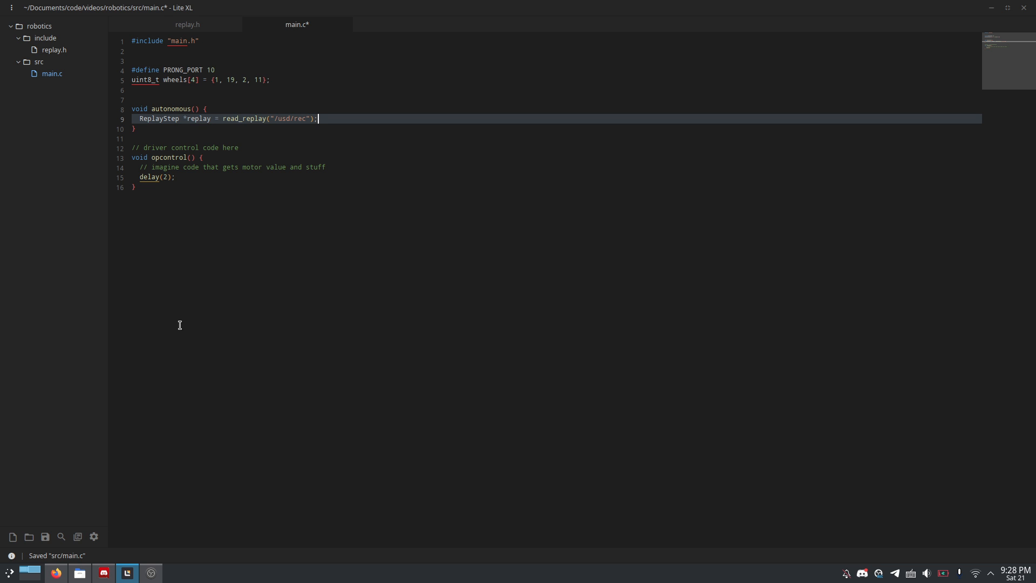
double_click(283, 119)
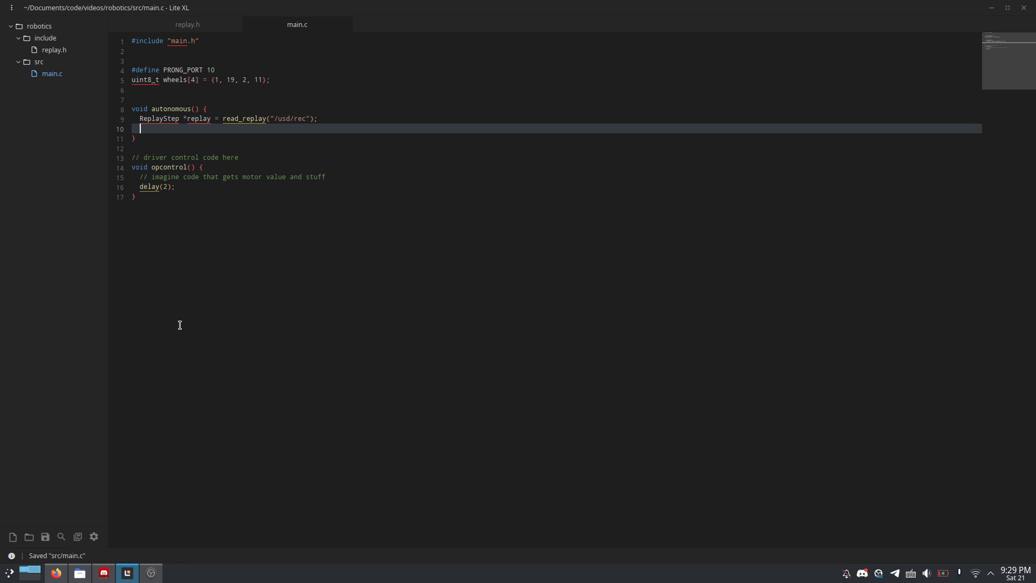
Step: Start for (int i = 0; replay[i].last != 1; i++) in autonomous()
type("f")
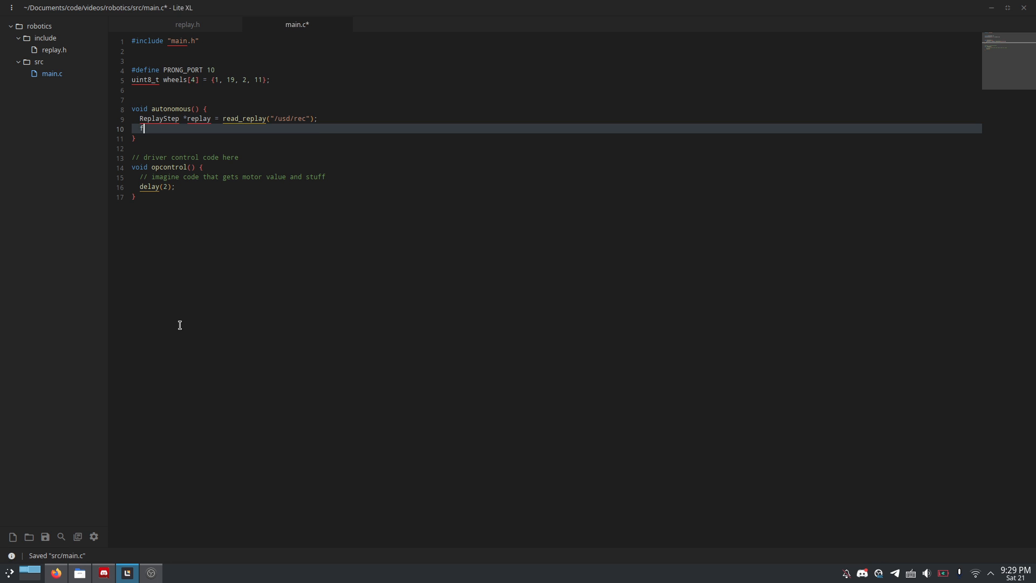
type("for (int i = 0; replay[i")
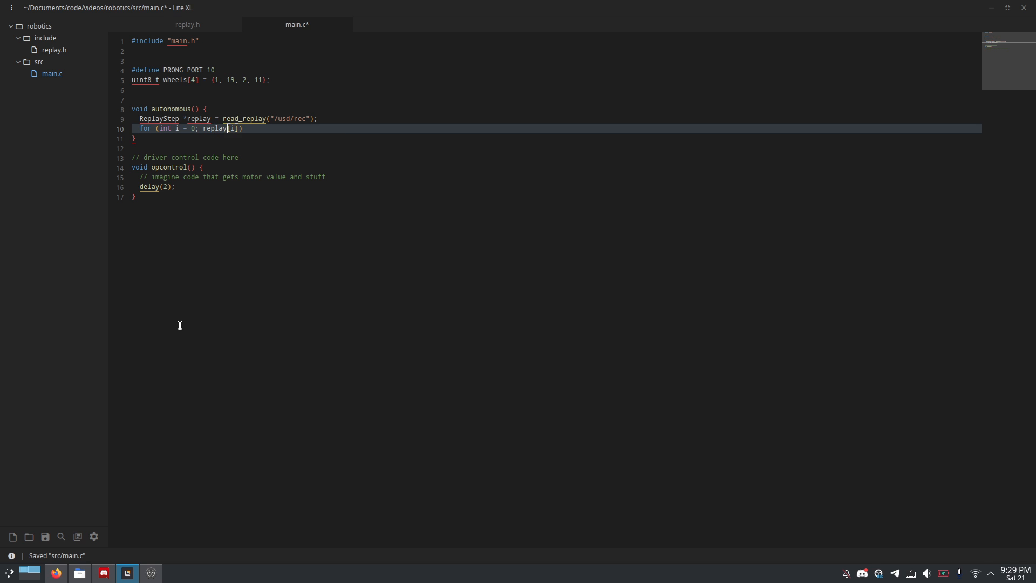
type(".last != 1;")
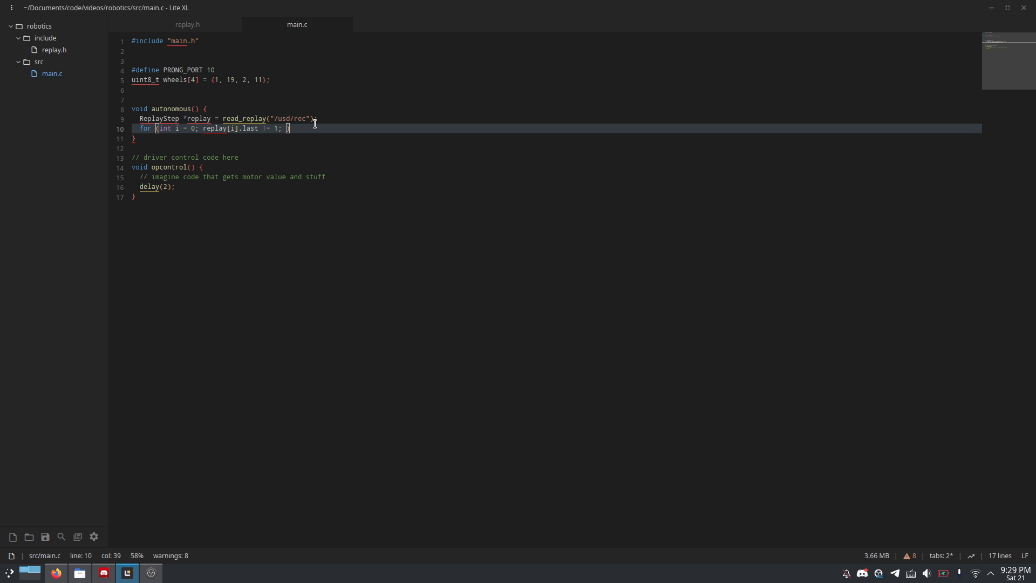
type("i+")
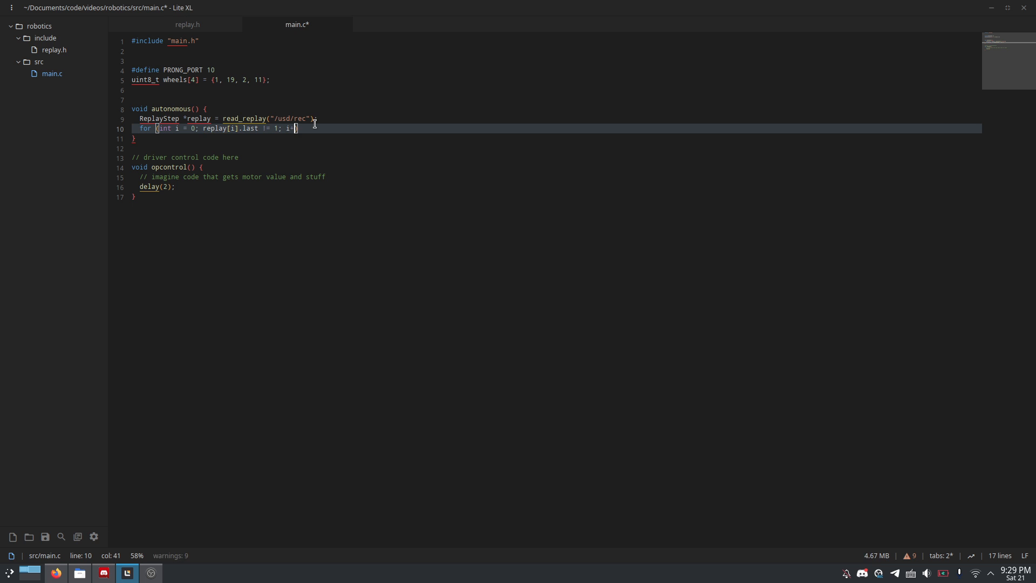
key("ctrl+s")
type("for")
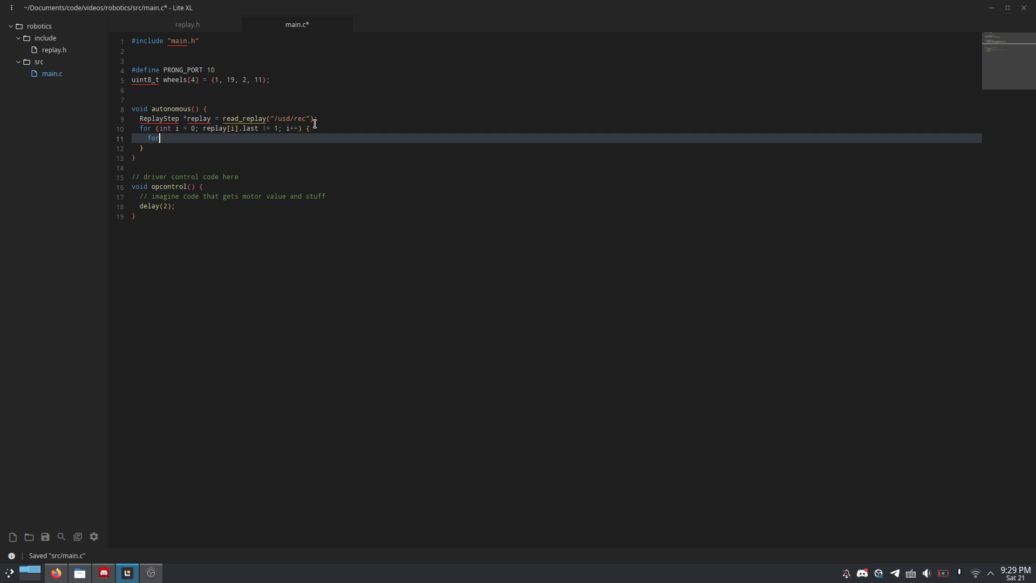
Step: Open a nested for (int ii = 0; ii < 4; ii++) loop inside the replay loop
type("(int")
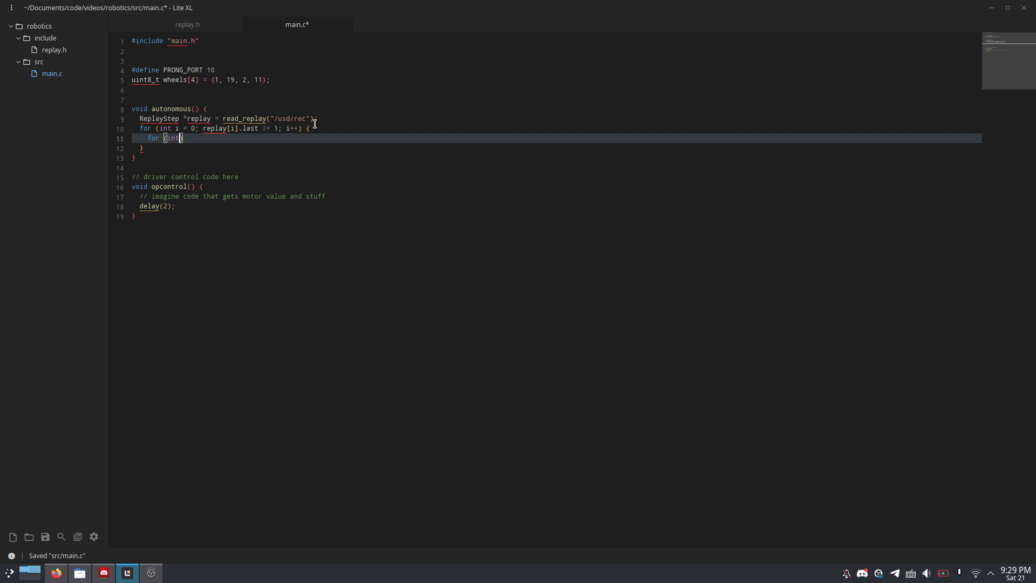
type("i=")
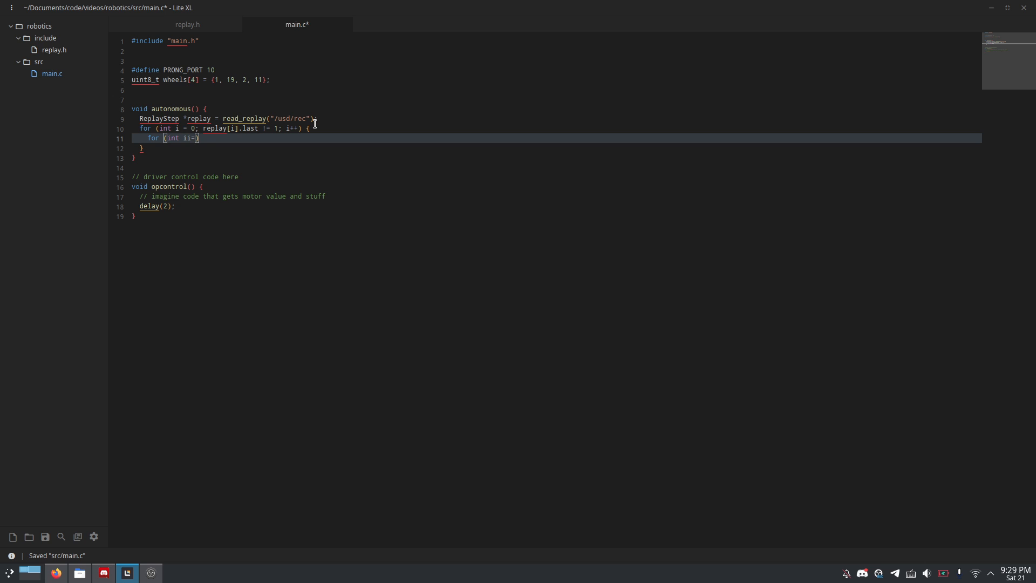
type("=0;")
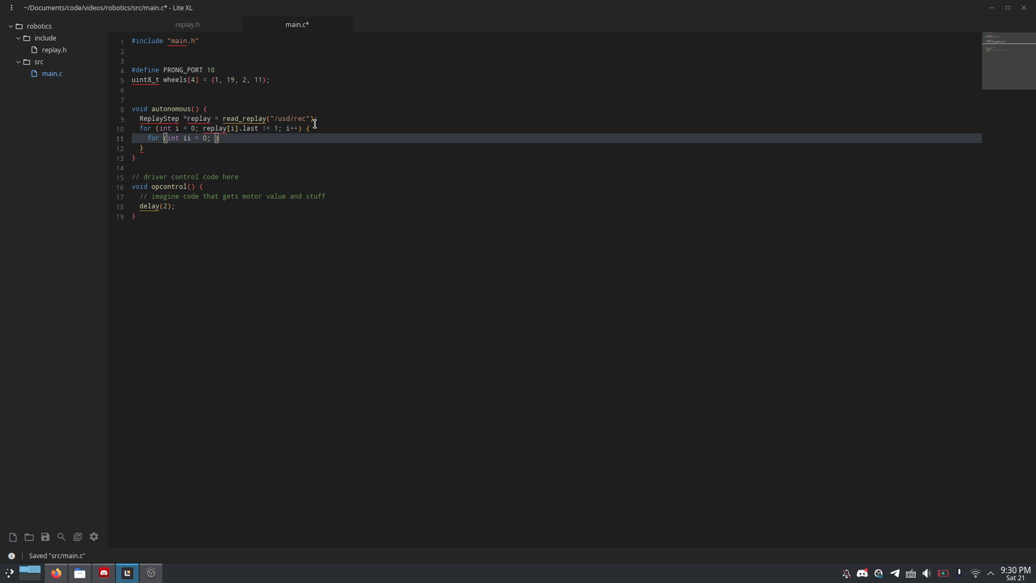
type("ii < 4")
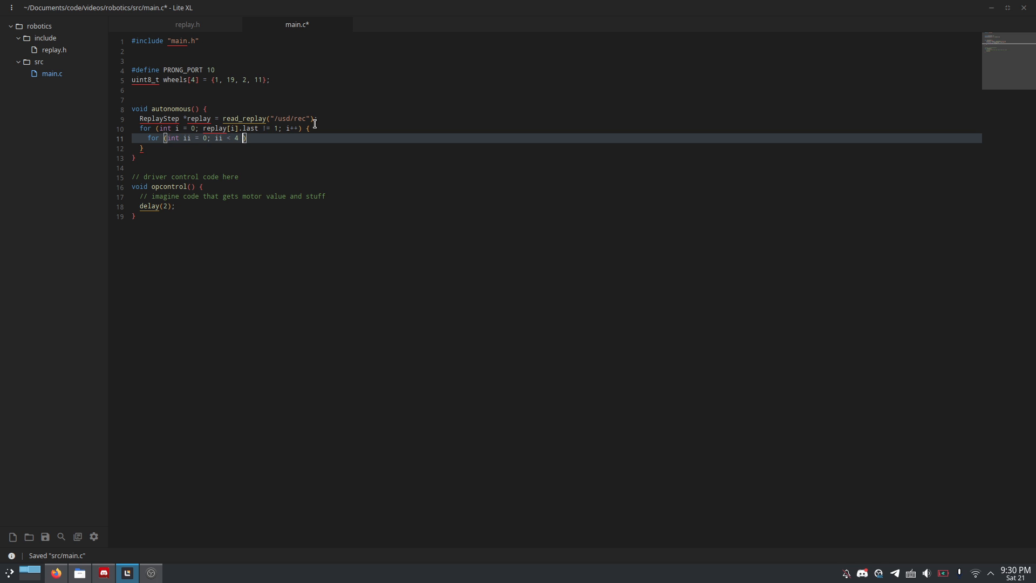
type(";")
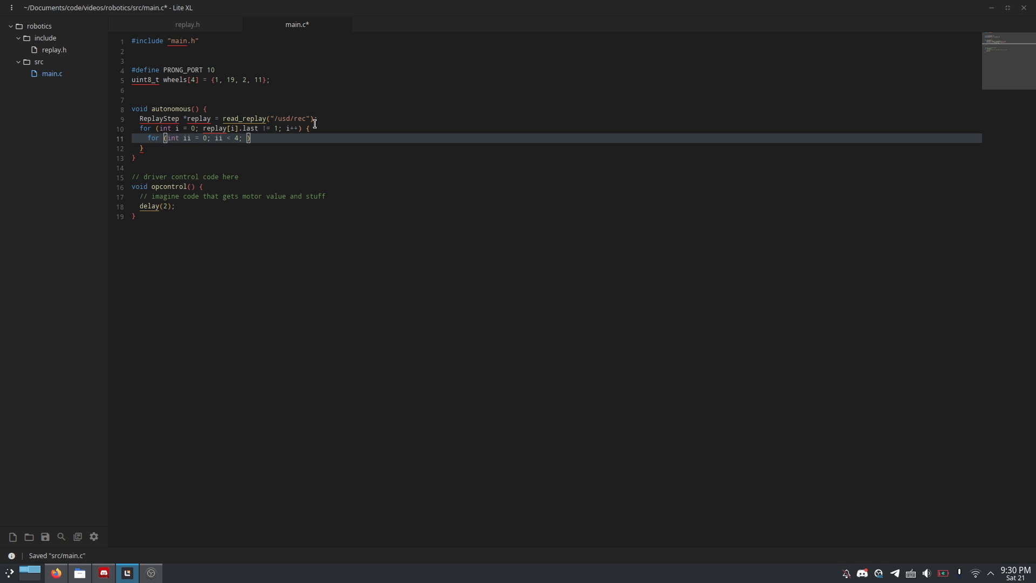
type("ii++) {")
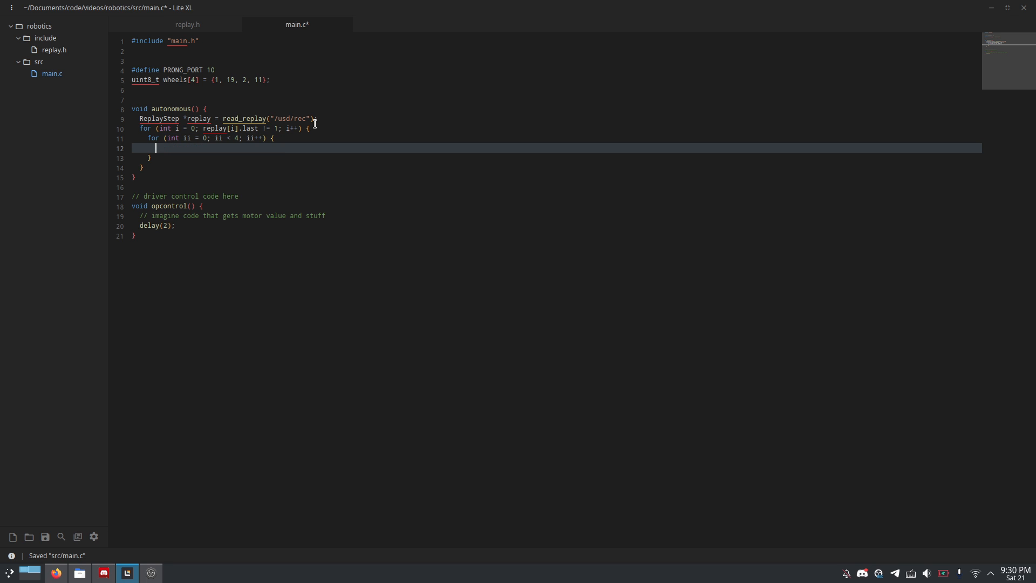
key("ctrl+s")
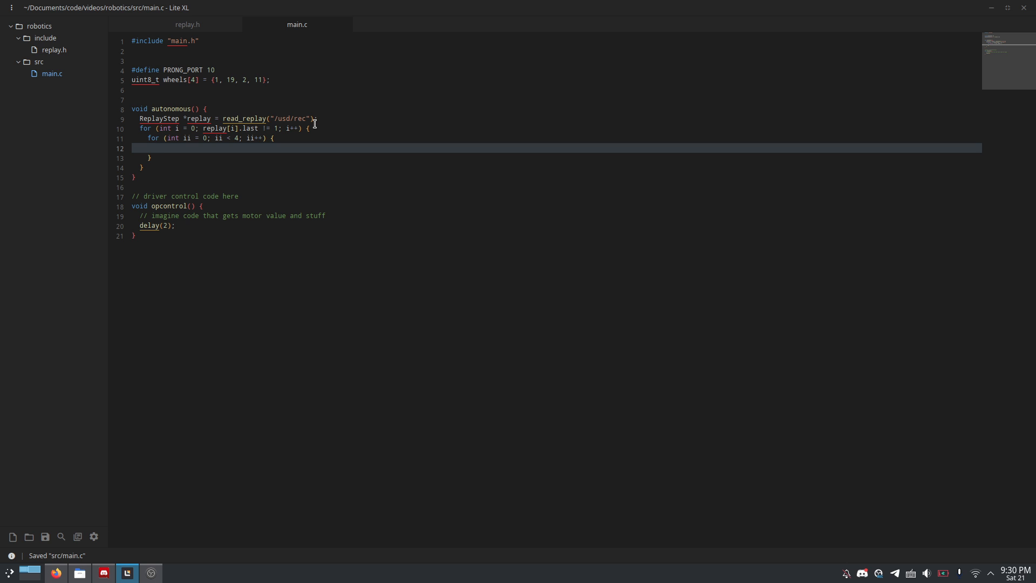
Step: Call motor_move_velocity(wheels[ii], replay[i].wheels[ii]) inside the nested loop
type("moto")
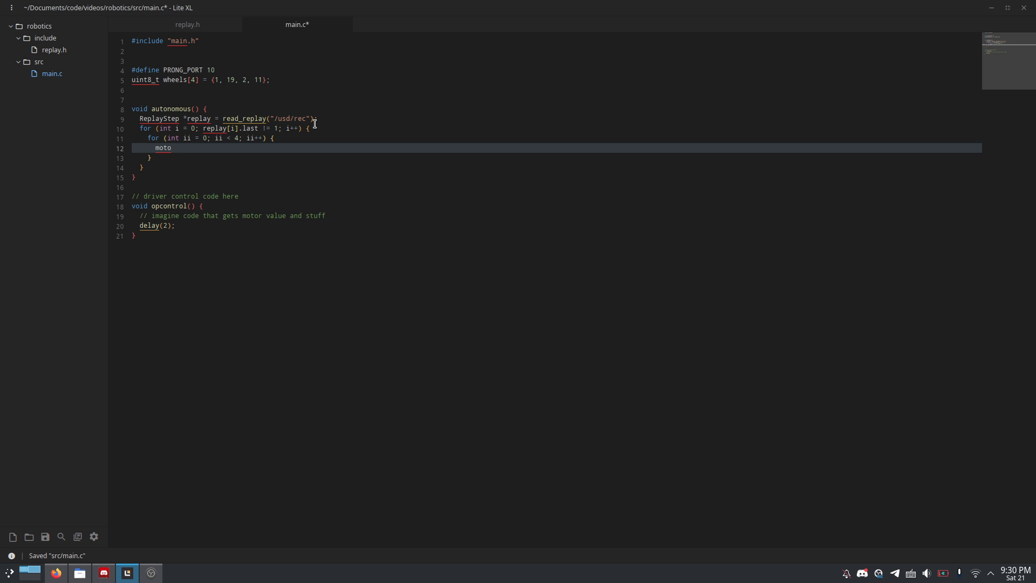
type("r_move_")
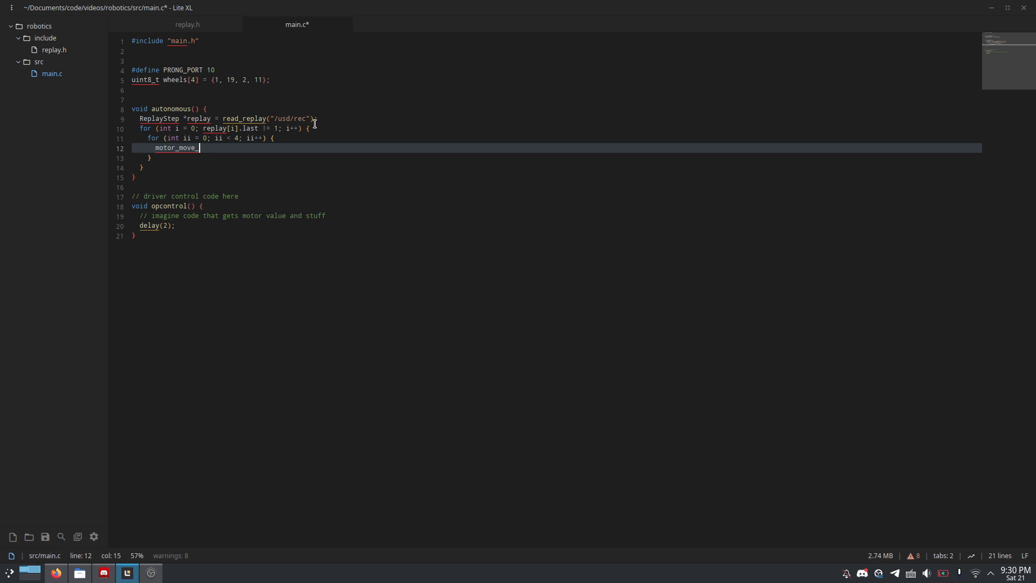
type("velocity")
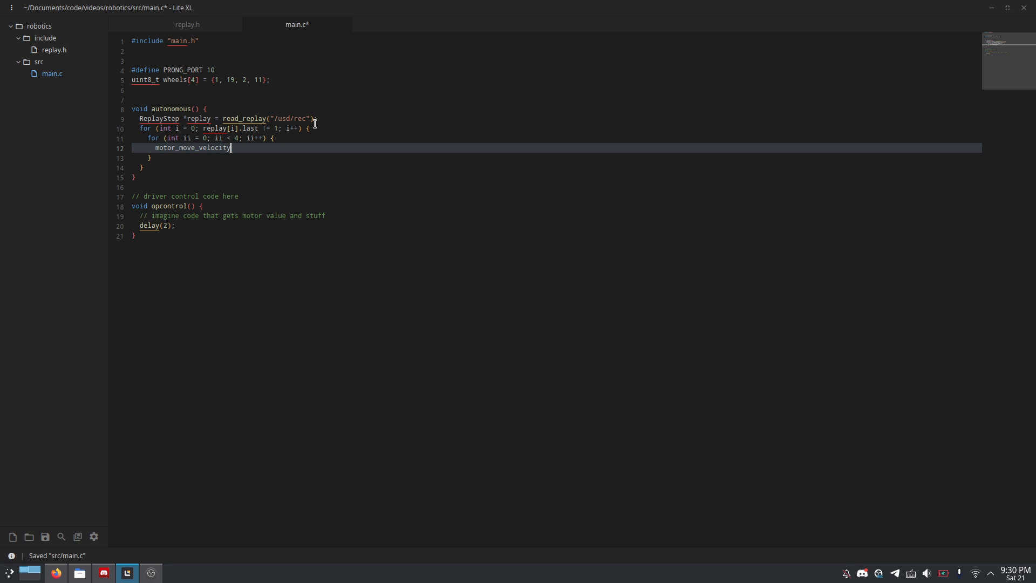
type("()")
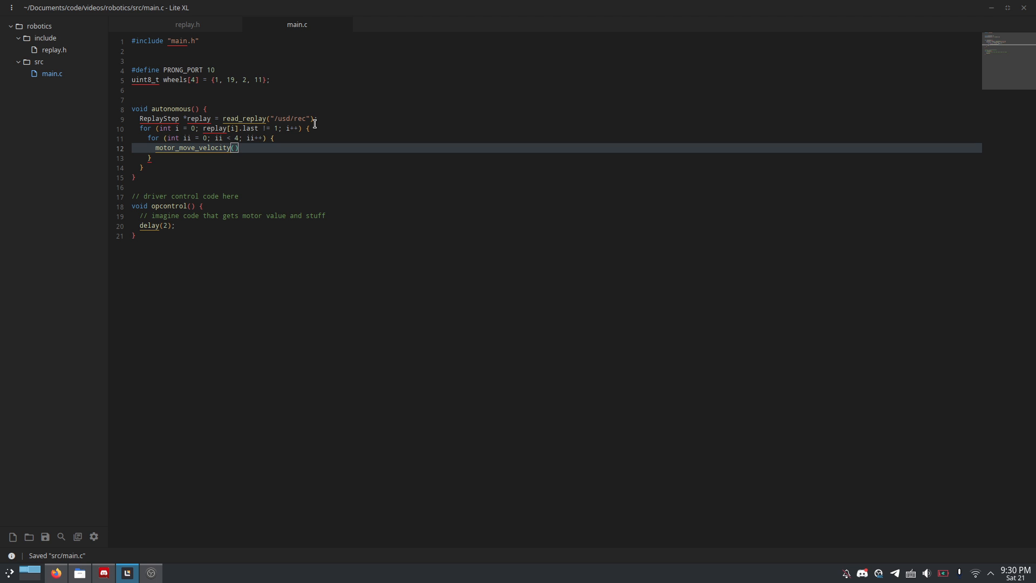
type("wheels[]")
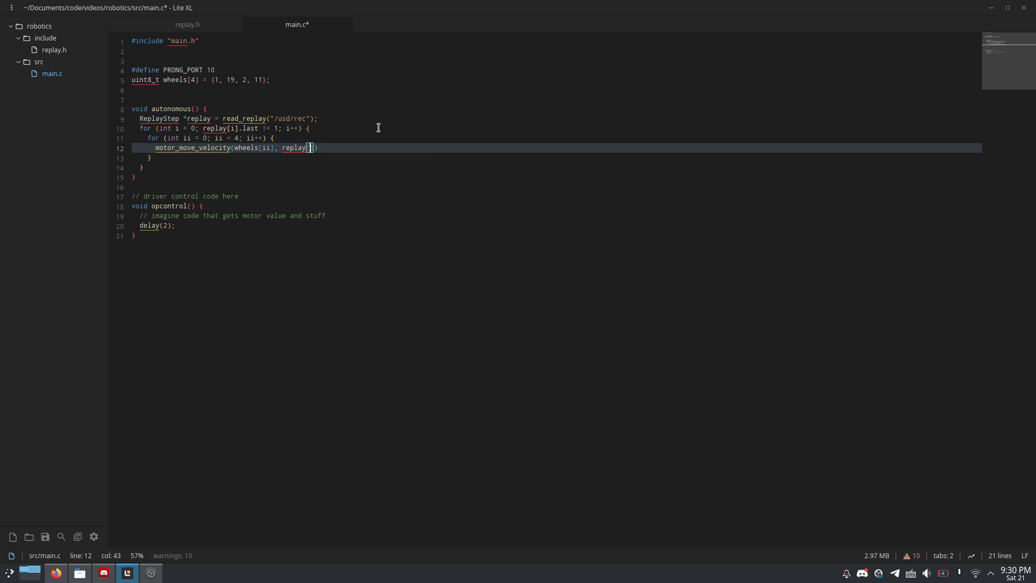
type("i]")
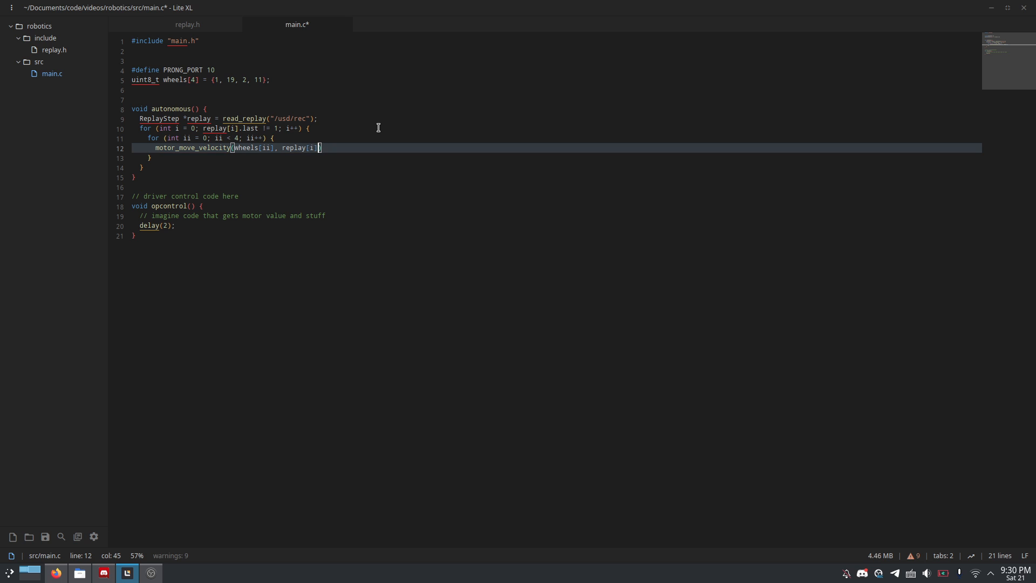
type(".wheels[]")
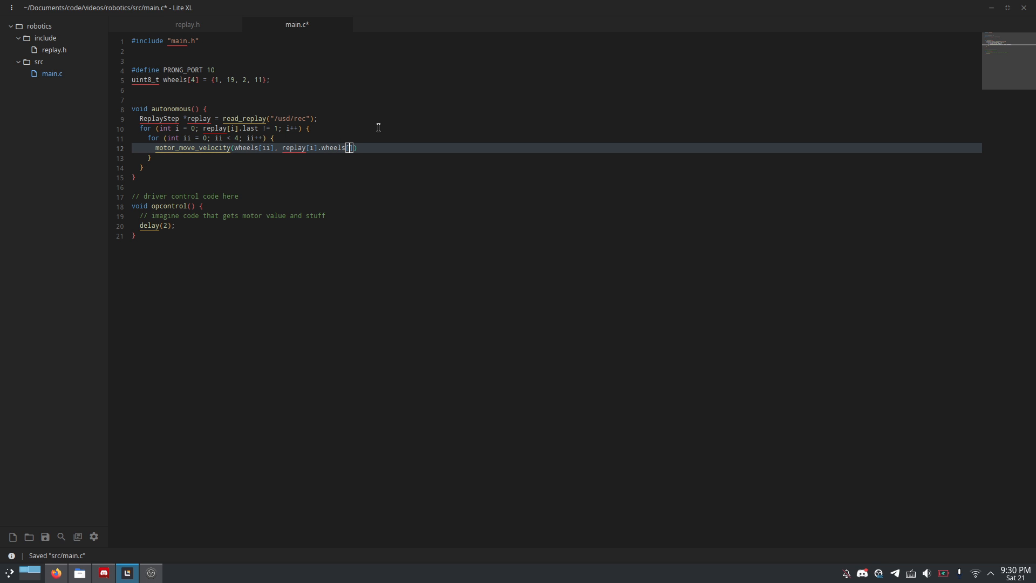
type("ii]")
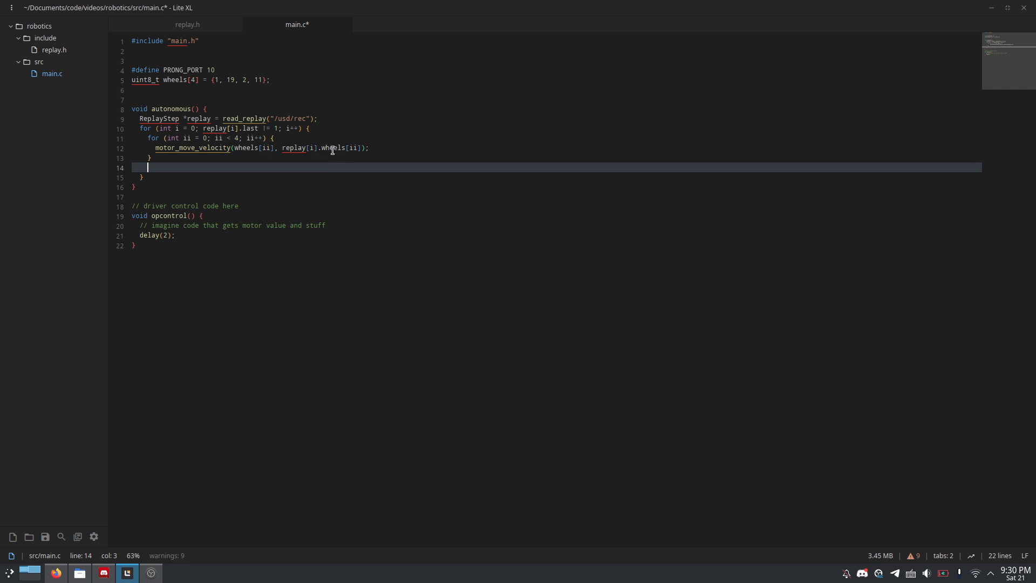
Step: Drive the prong with motor_move_velocity(PRONG_PORT, replay[i].prong); below the wheel loop
key("ctrl+s")
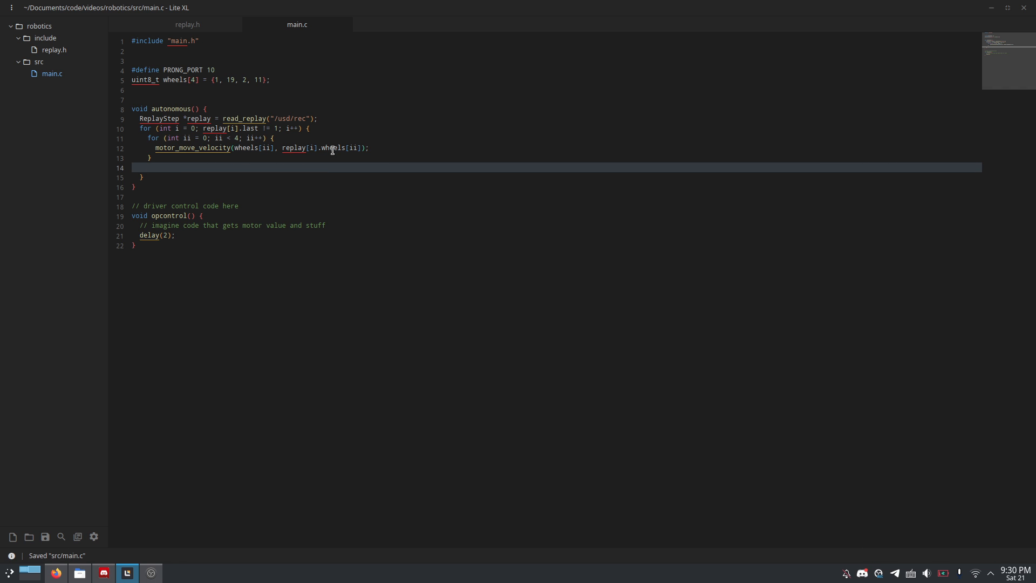
type("motor_")
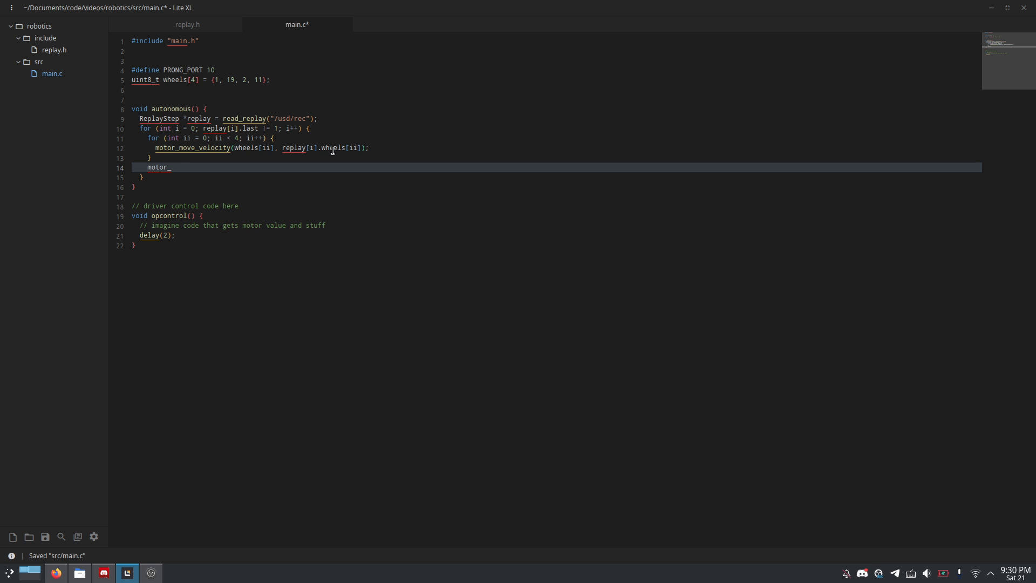
type("move_velo")
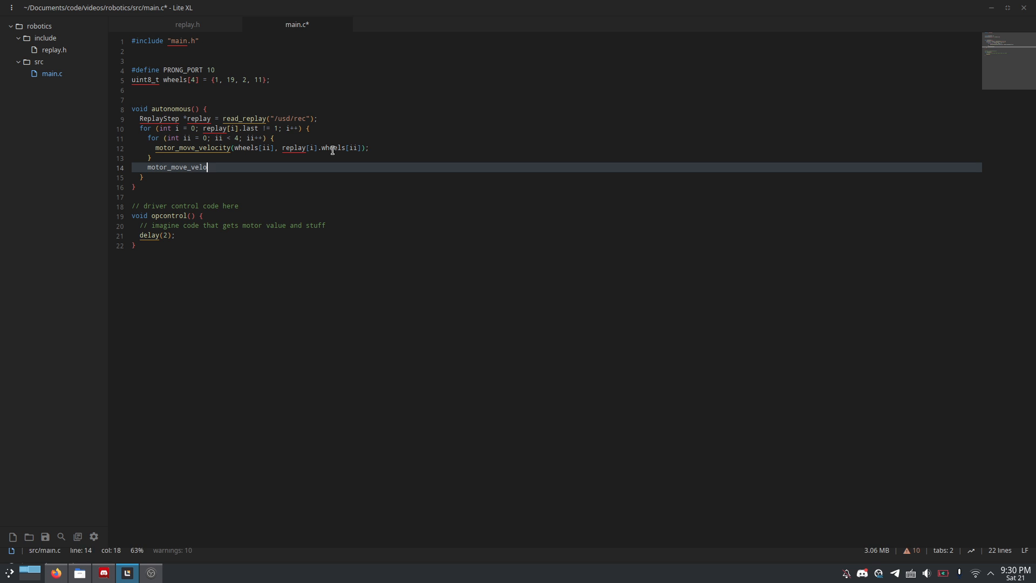
type("city()")
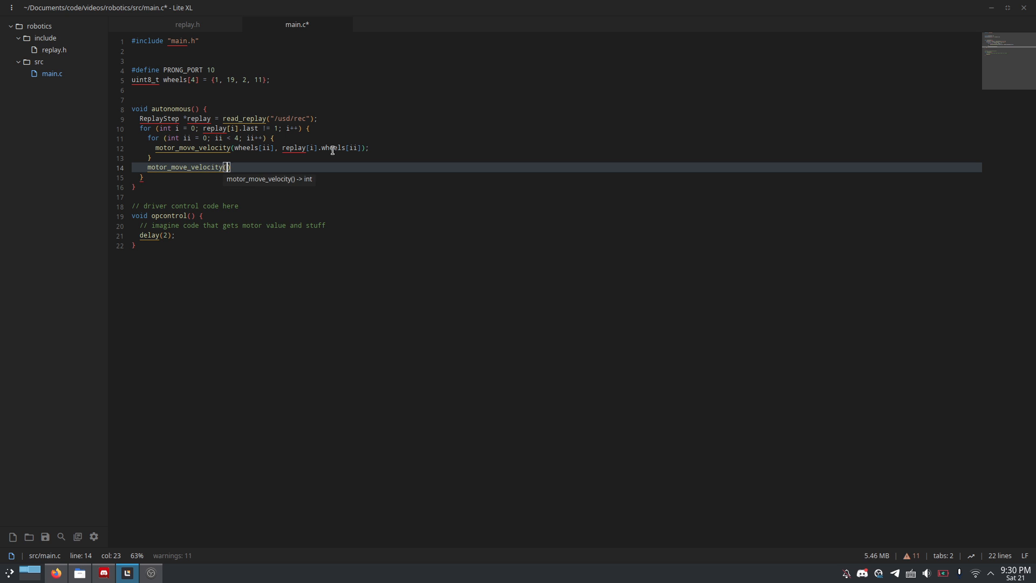
type("PRONG_PORT,")
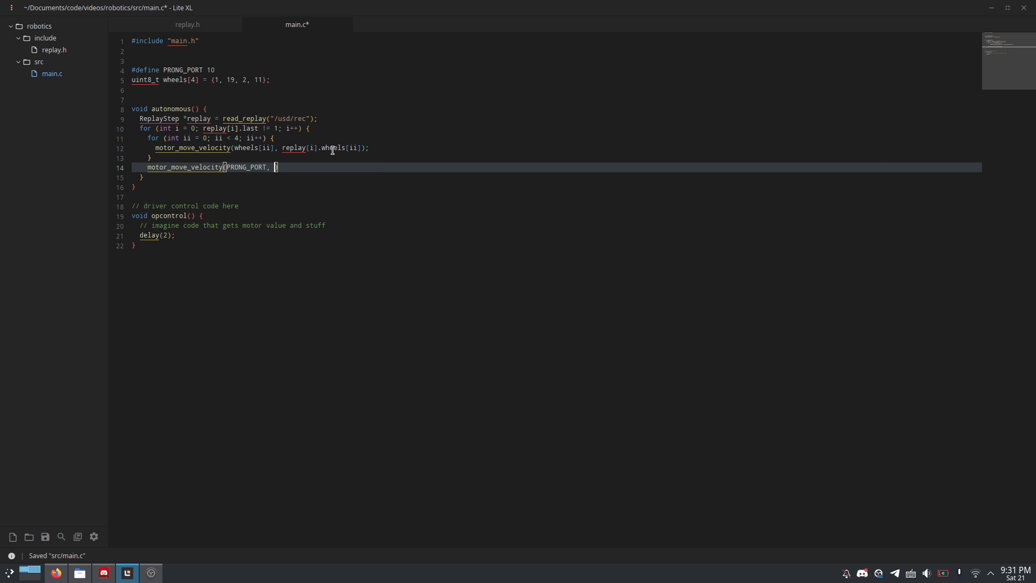
type("ReplayStep")
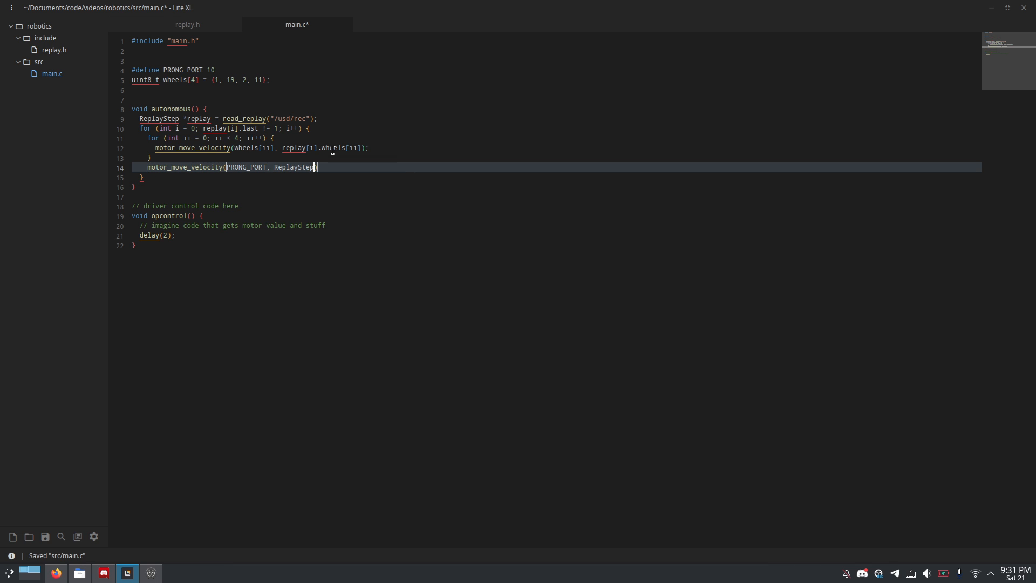
type("replay")
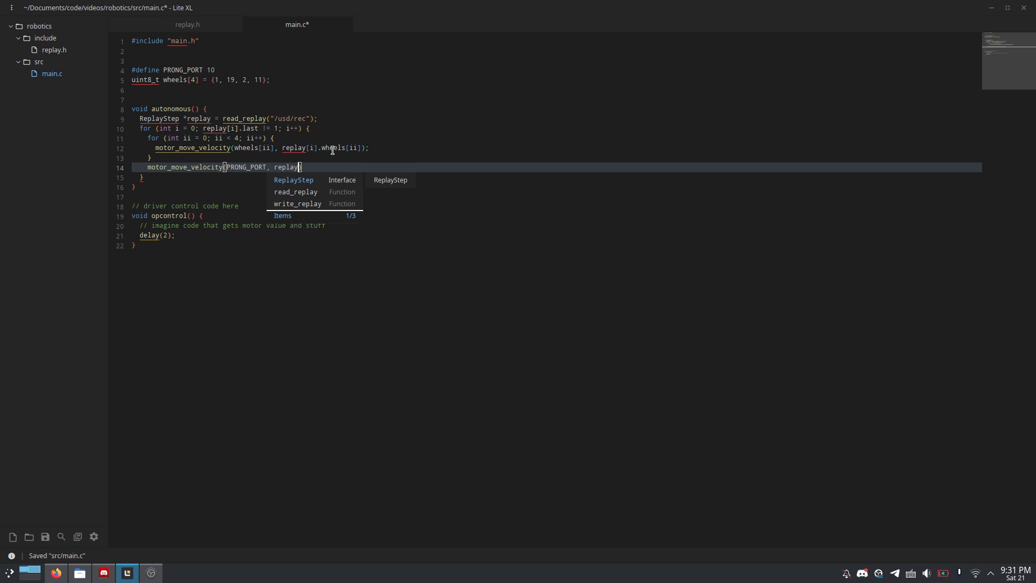
type("[i].")
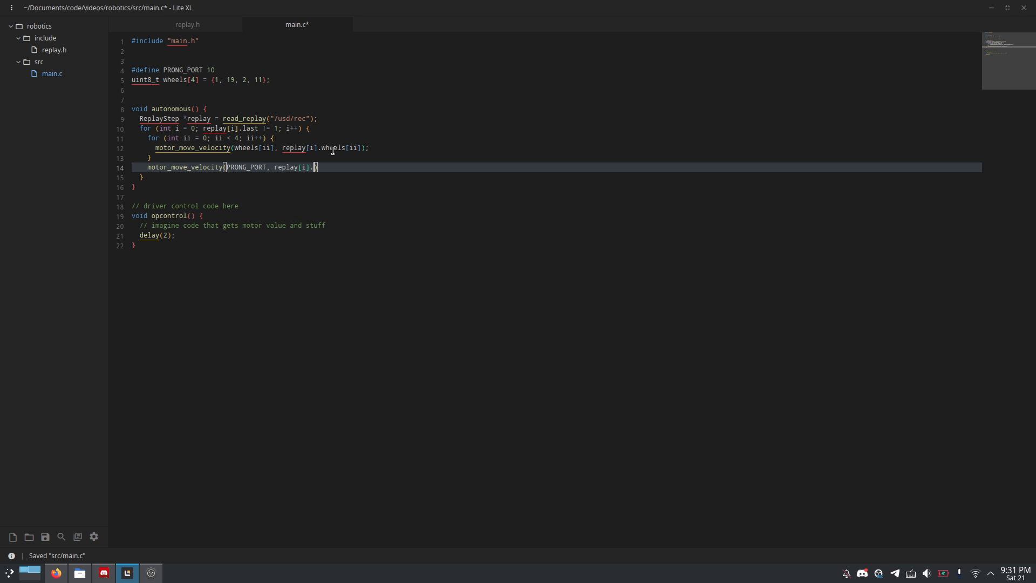
type("prong")
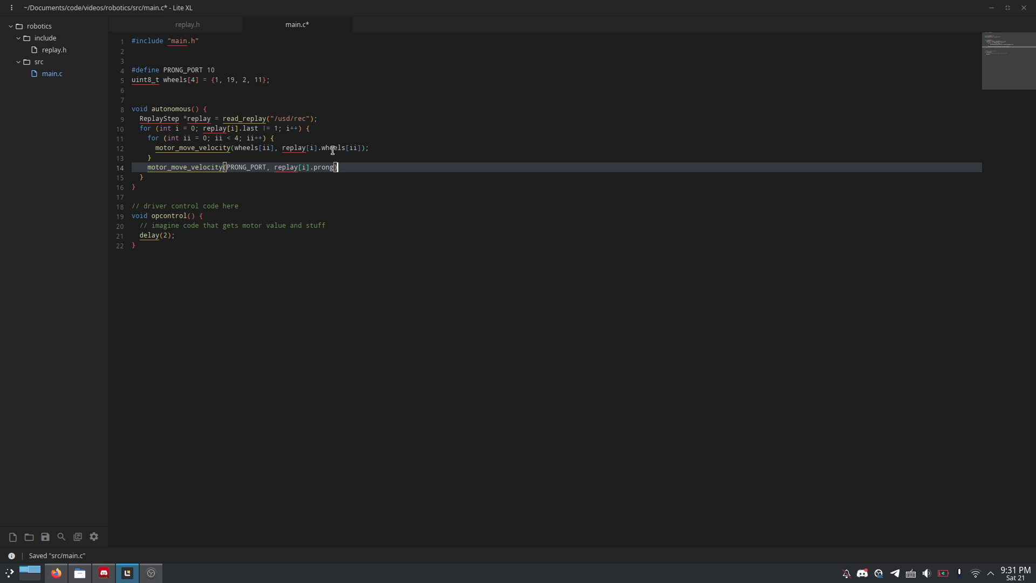
type(";")
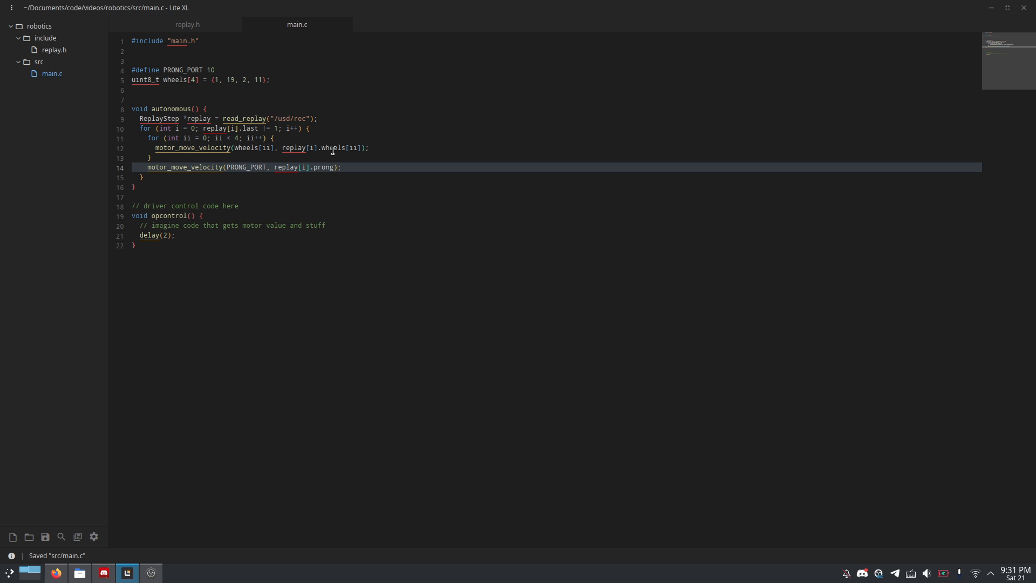
Step: Add delay(2); on the next line and save main.c
key("Return")
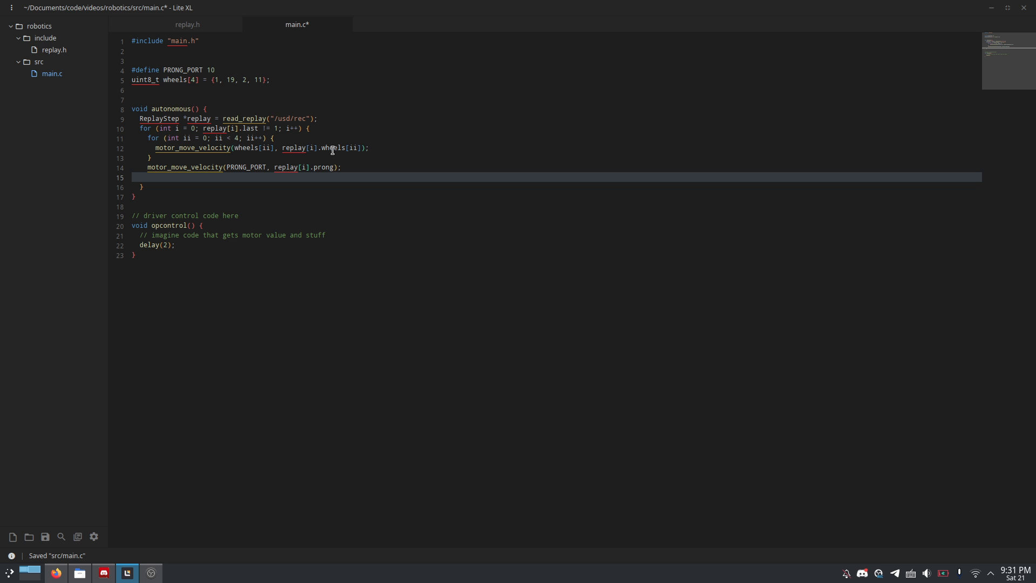
key("ctrl+s")
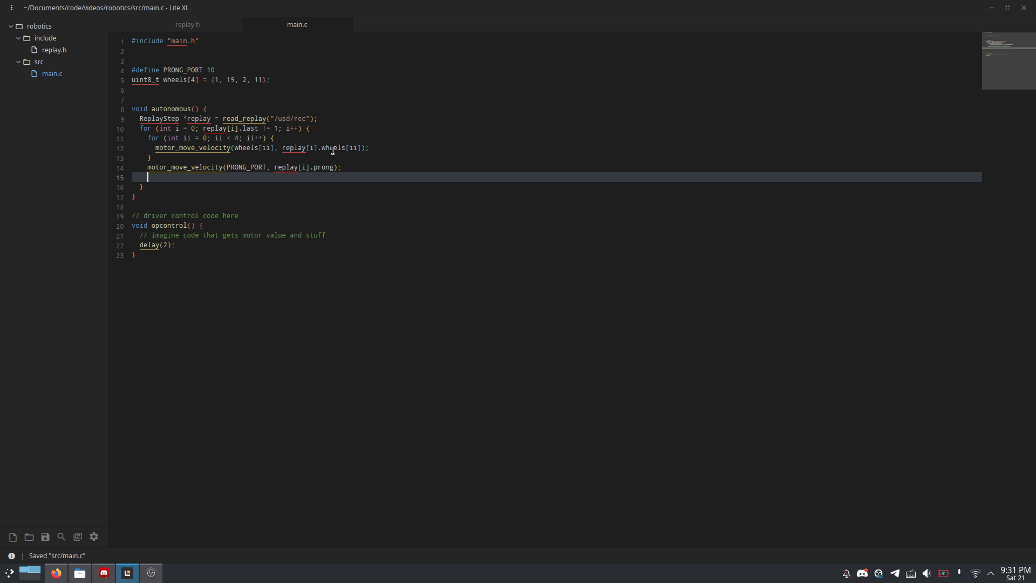
type("delay(2)")
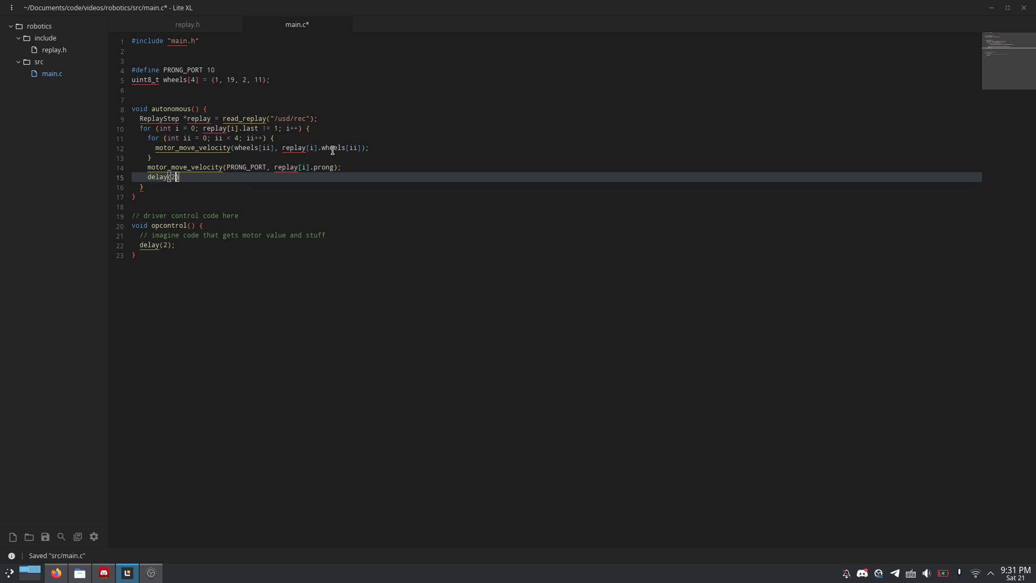
key("ctrl+s")
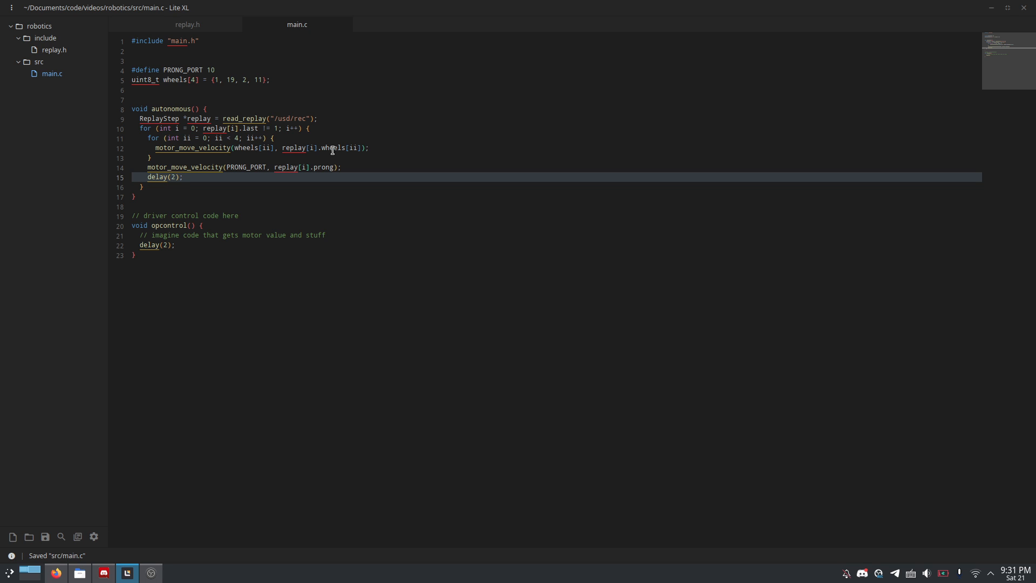
Step: Add a '// stop all motors' comment after the replay loop and a blank line before delay(2), then save
double_click(157, 176)
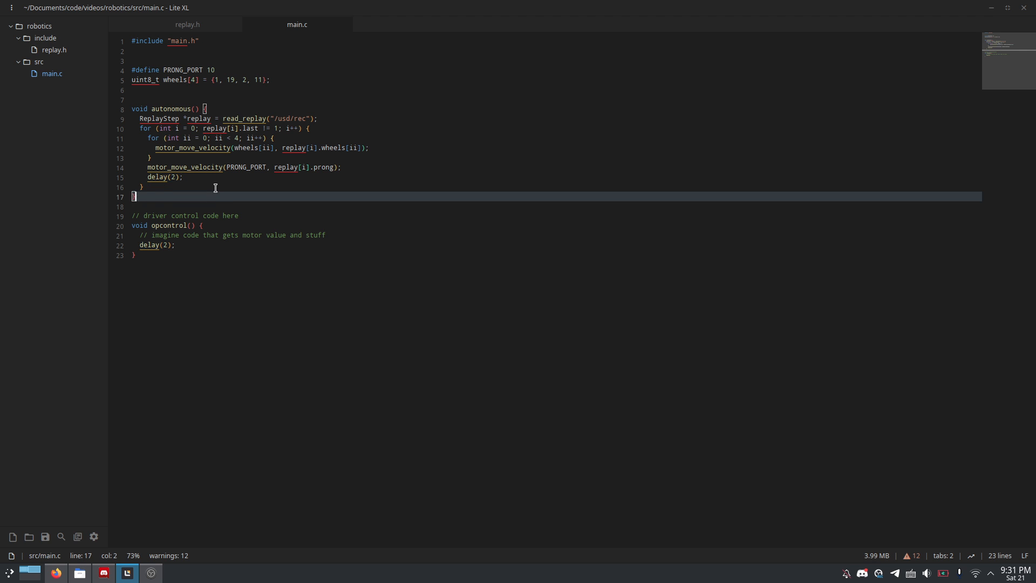
type("// stop all motor")
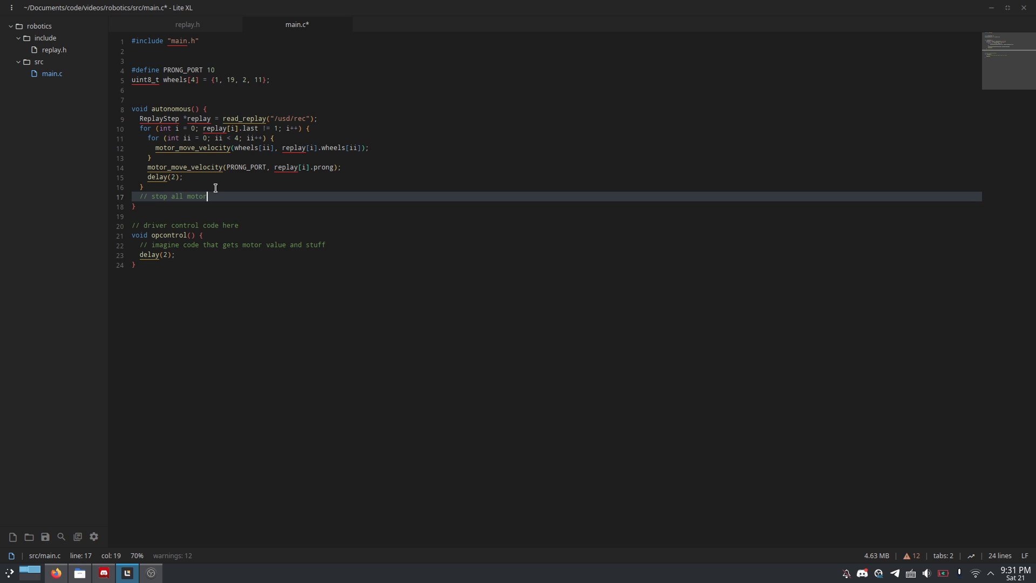
key("ctrl+s")
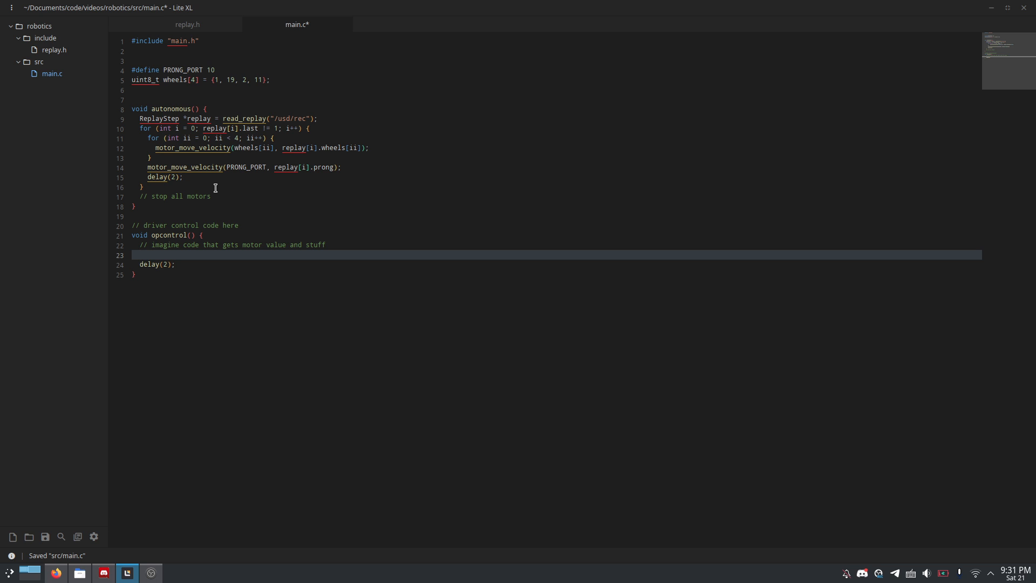
key("ctrl+s")
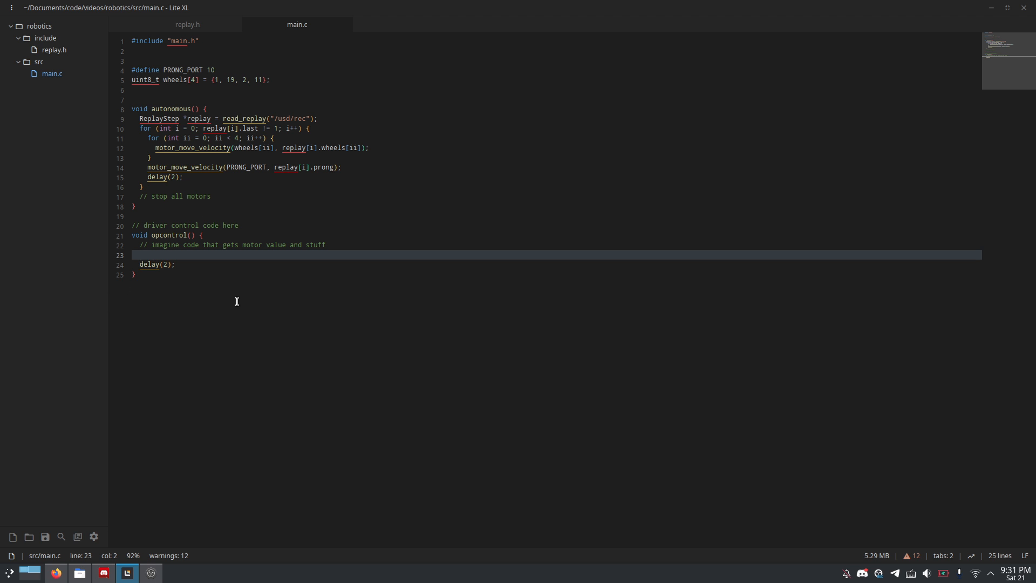
Step: Declare 'bool recording = false;' and 'int replay_step = 0;' in opcontrol(), saving main.c
type("b")
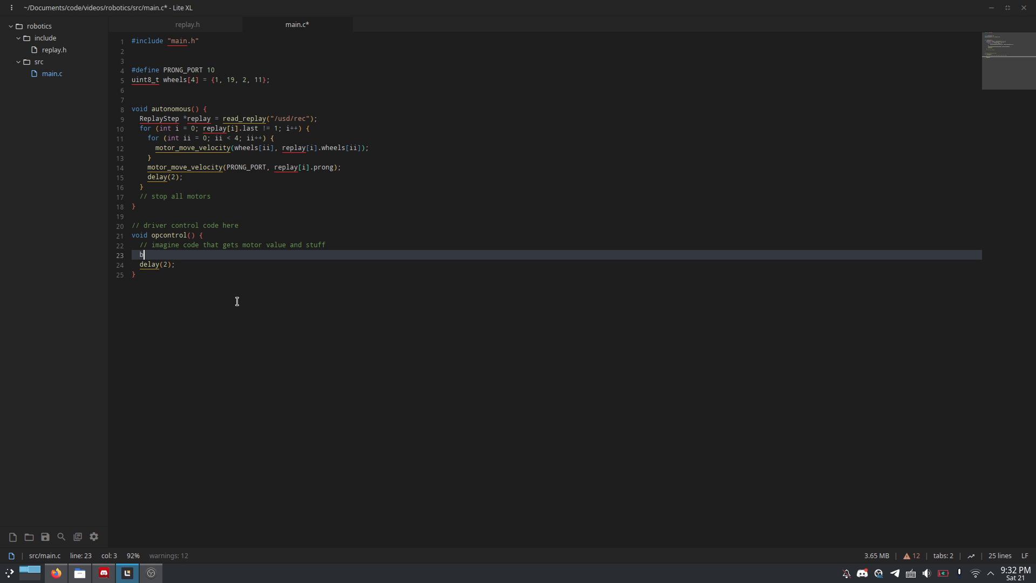
type("ool re")
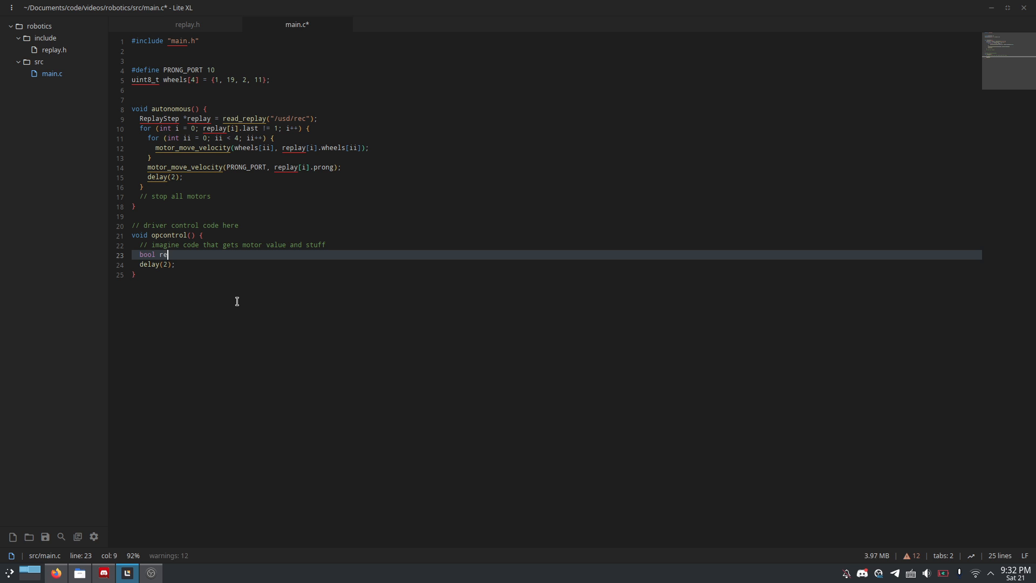
type("cording = false;")
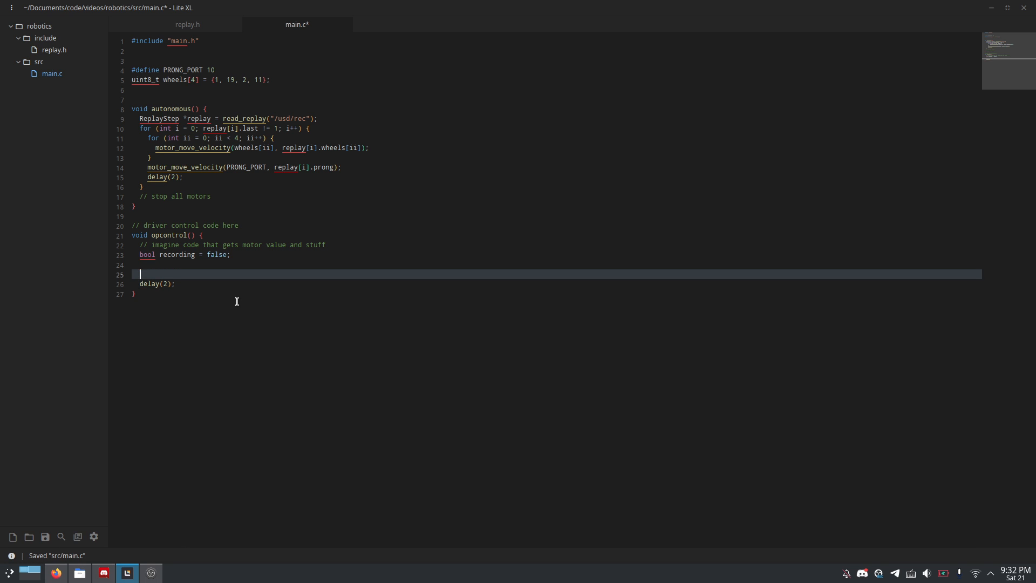
key("ctrl+s")
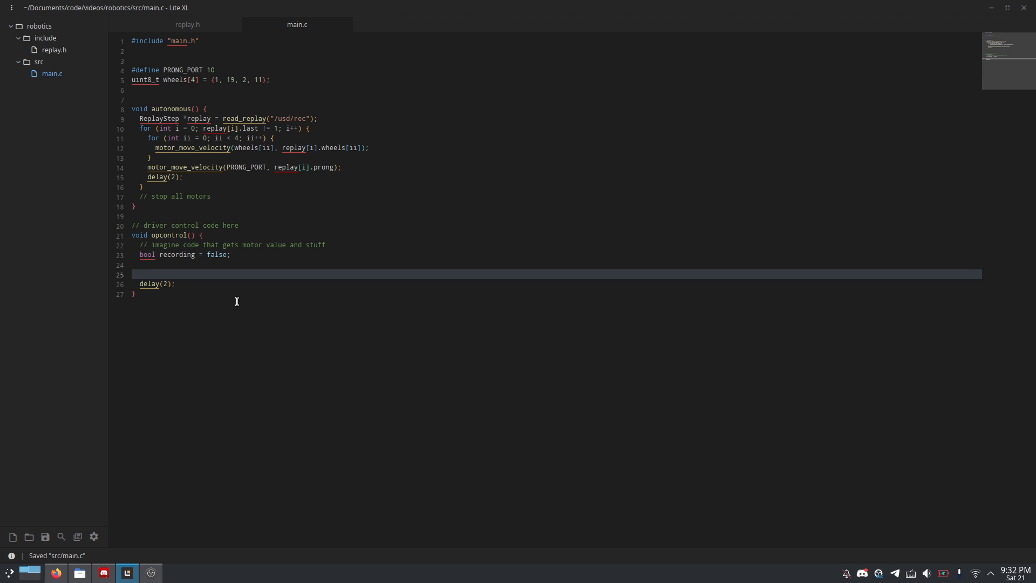
left_click(140, 274)
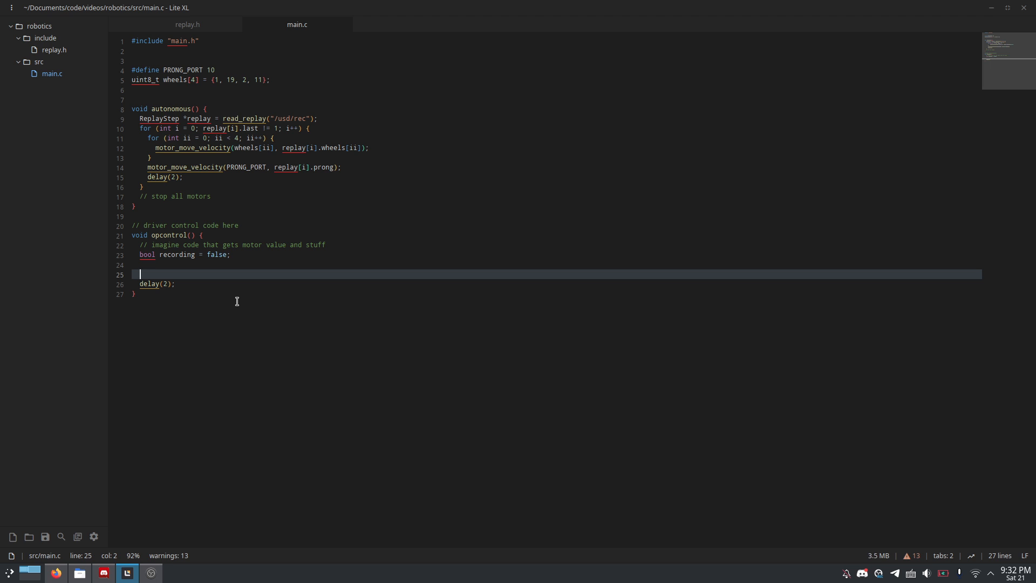
type("int replay_st")
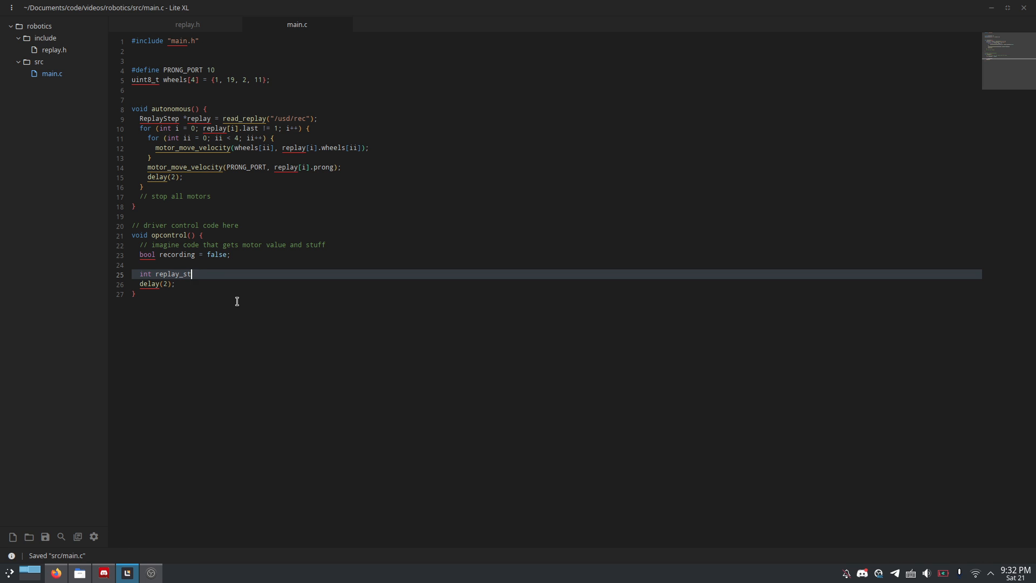
type("ep = 0;")
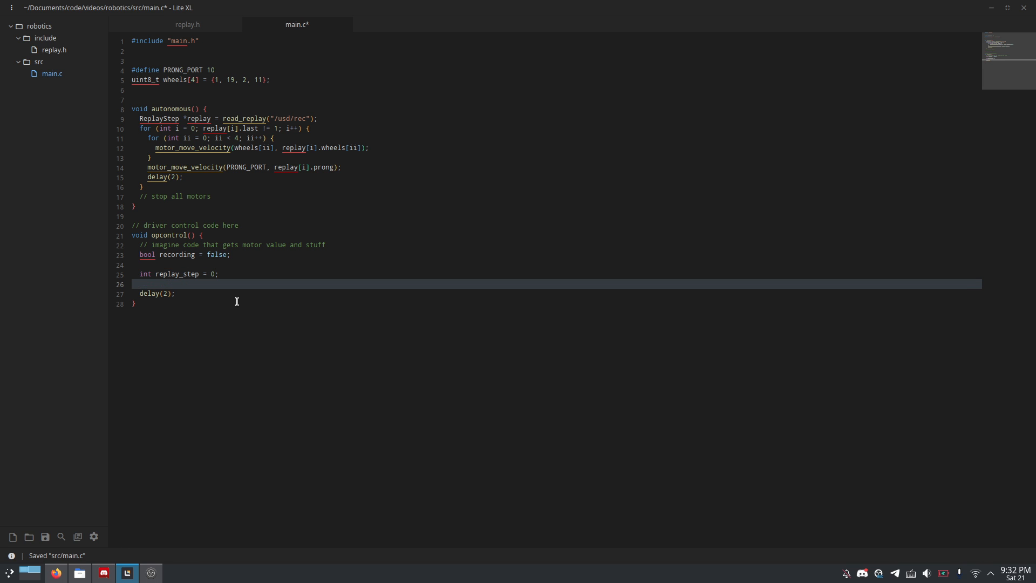
key("ctrl+s")
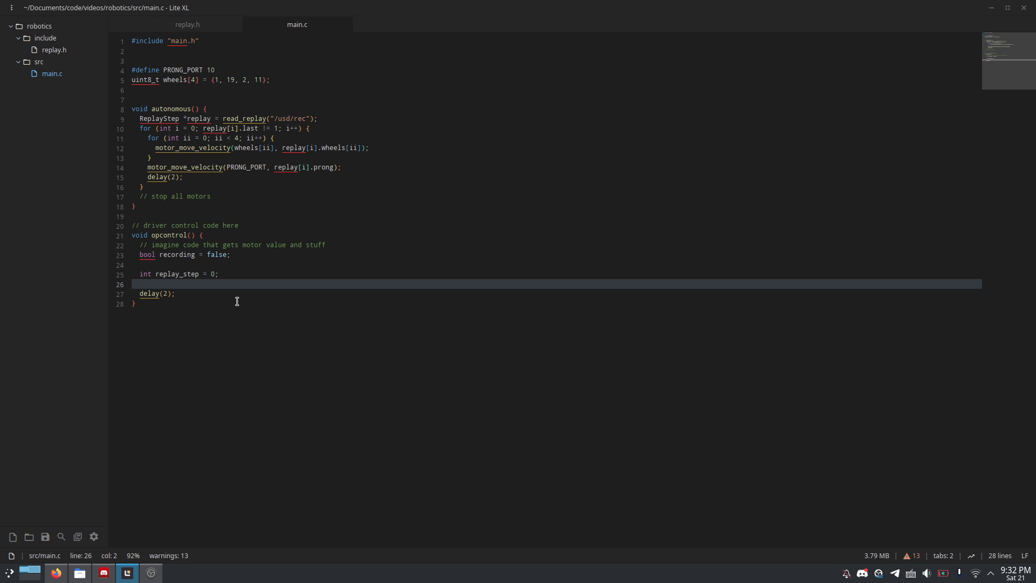
Step: Add 'ReplayStep* replay = malloc(sizeof(ReplayStep) * 30000);' and move the motor-value comment below it
type("r")
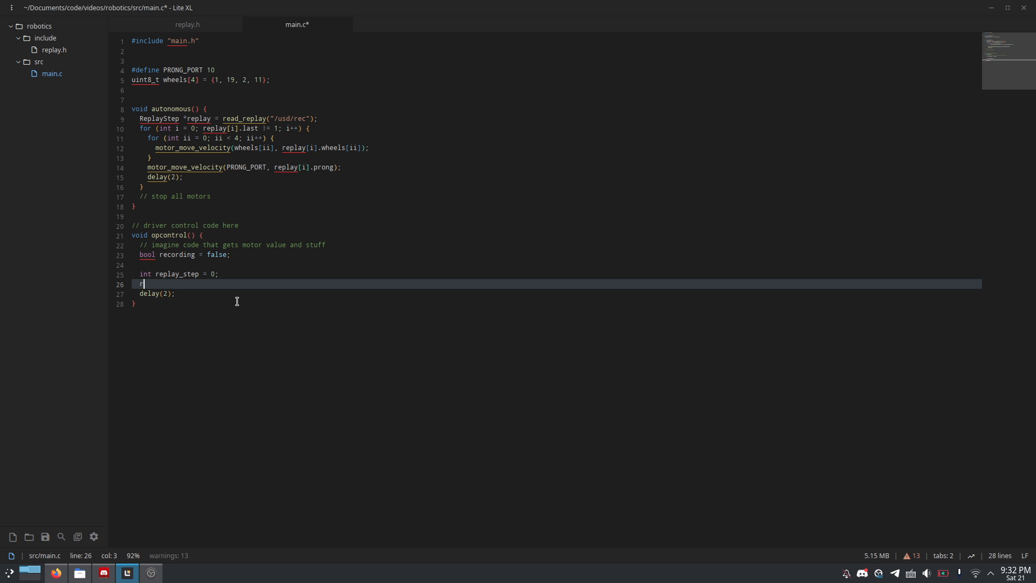
type("ReplayStep* replay")
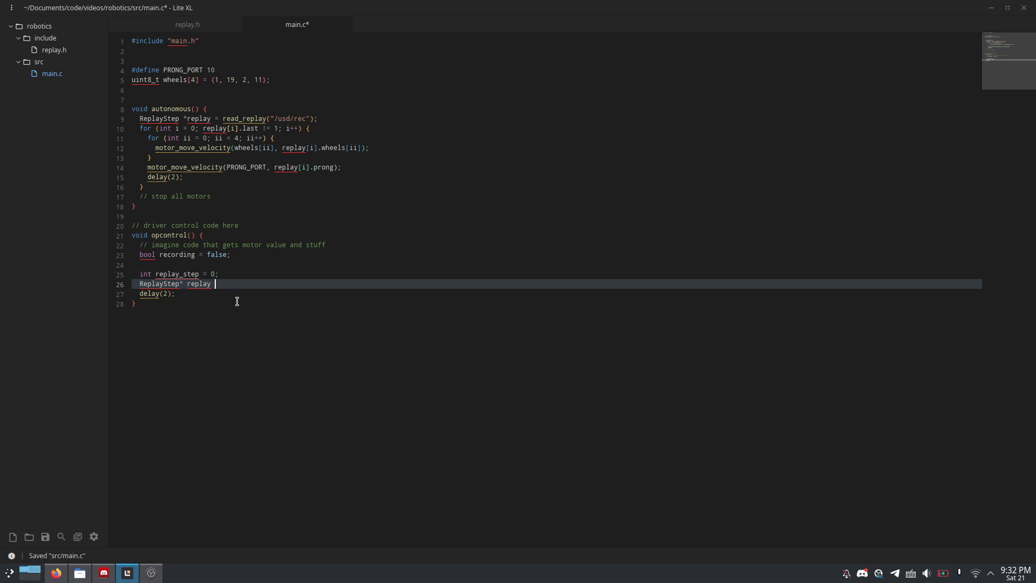
type("= malloc()")
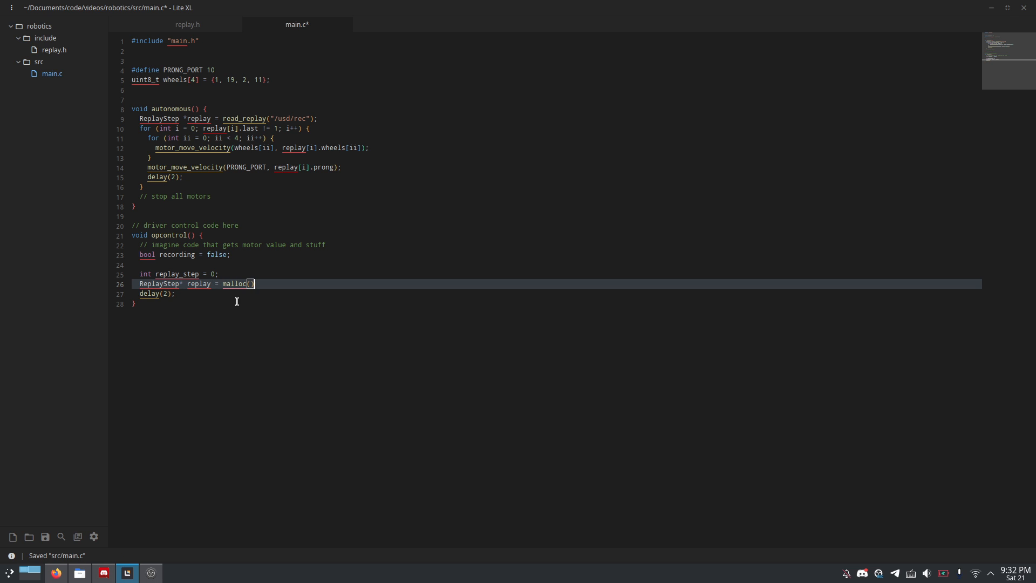
key("ctrl+s")
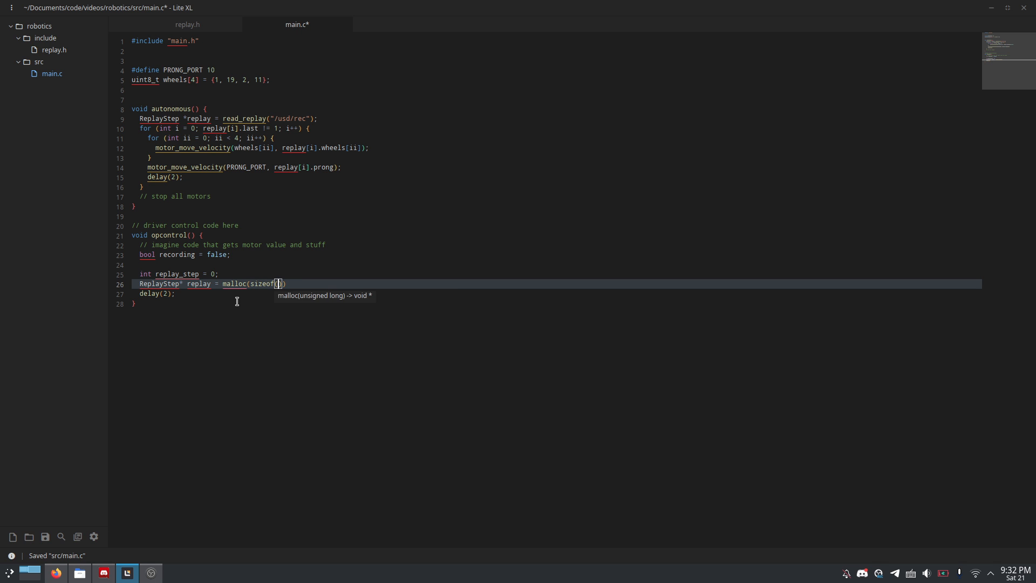
type("ReplayStep)")
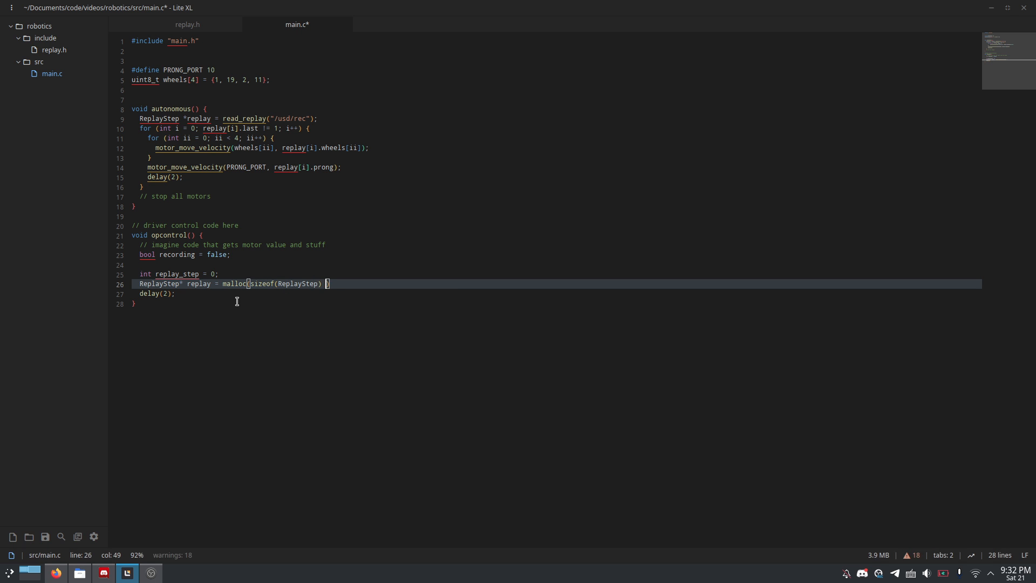
type("*")
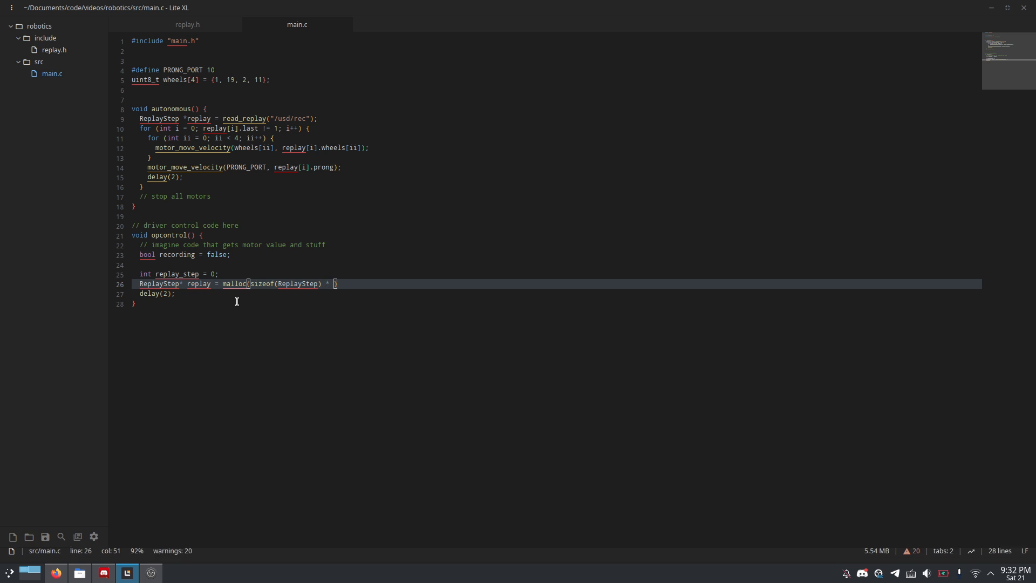
key("ctrl+s")
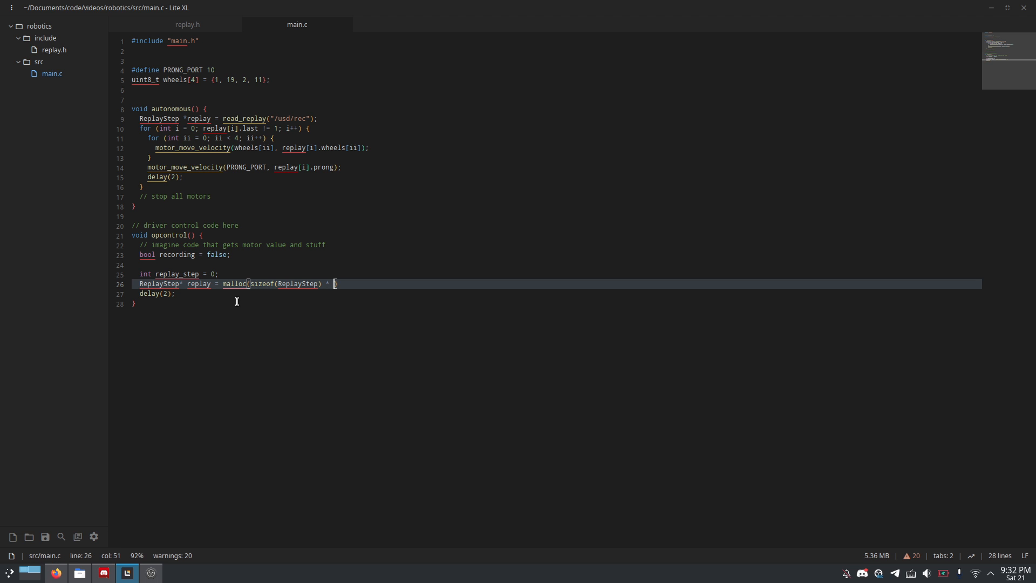
type("3000)")
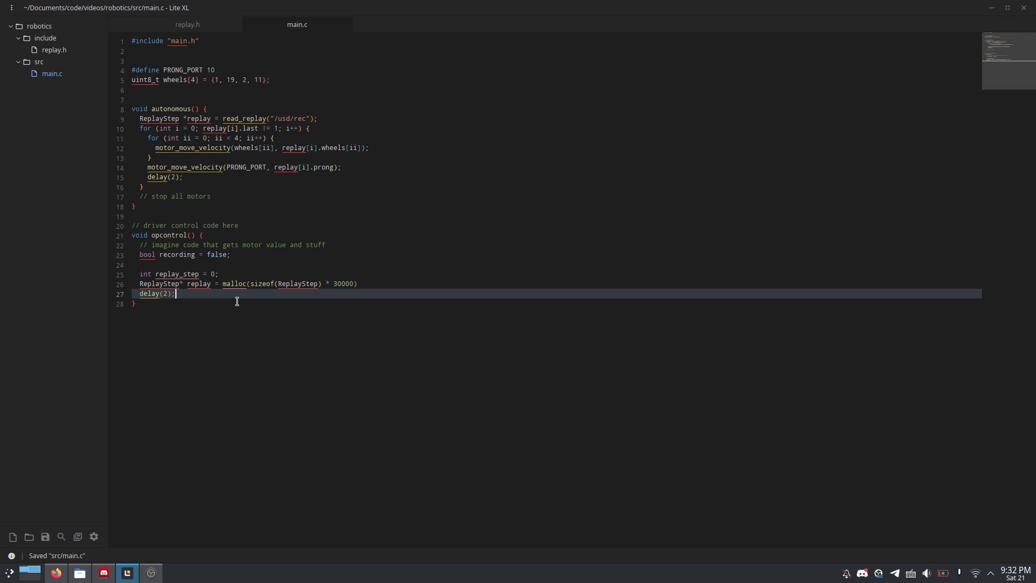
double_click(157, 293)
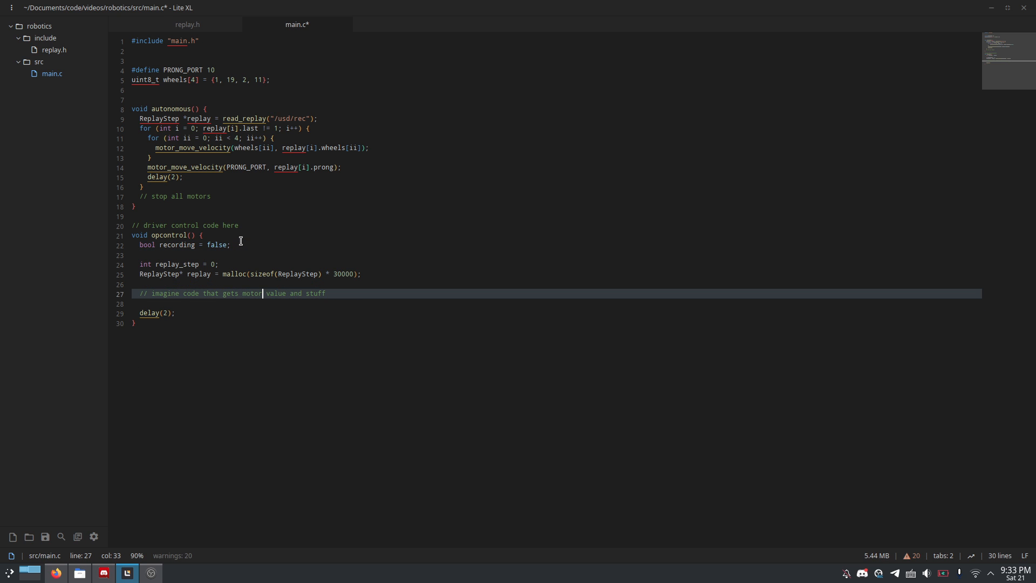
key("ctrl+s")
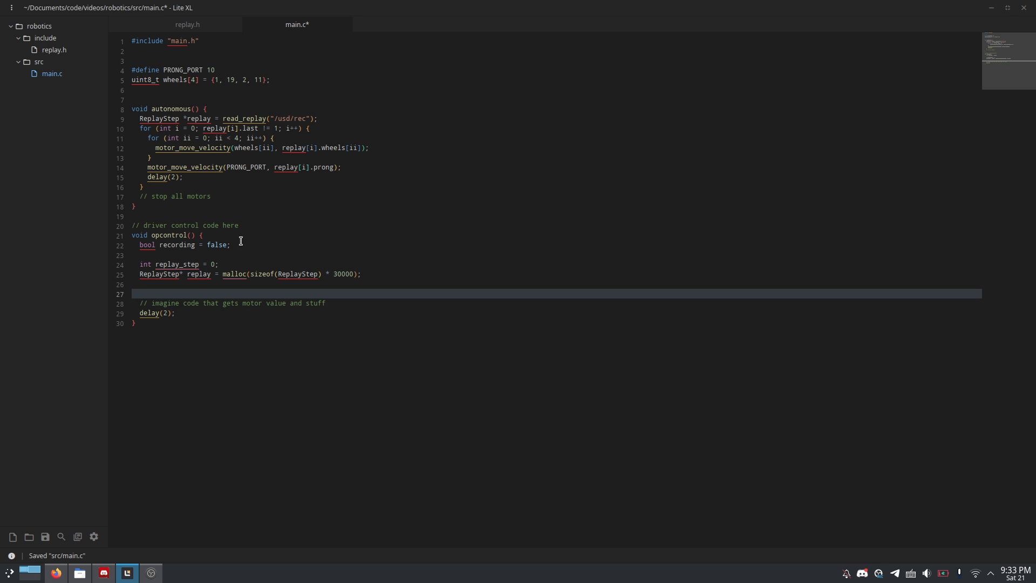
Step: Type 'while (true) {' so the comment and delay(2) sit inside the loop
type("while (true")
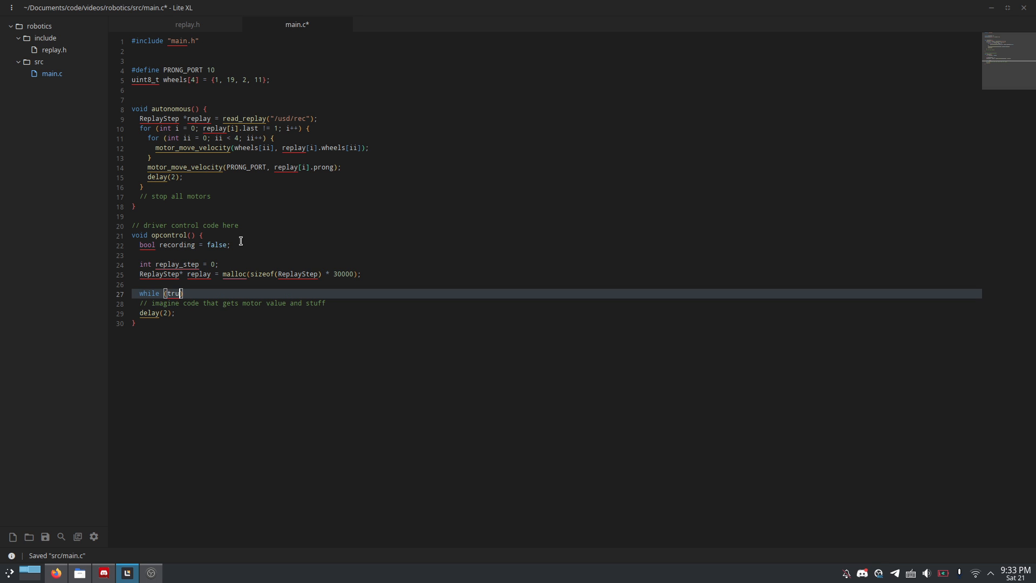
type(") {")
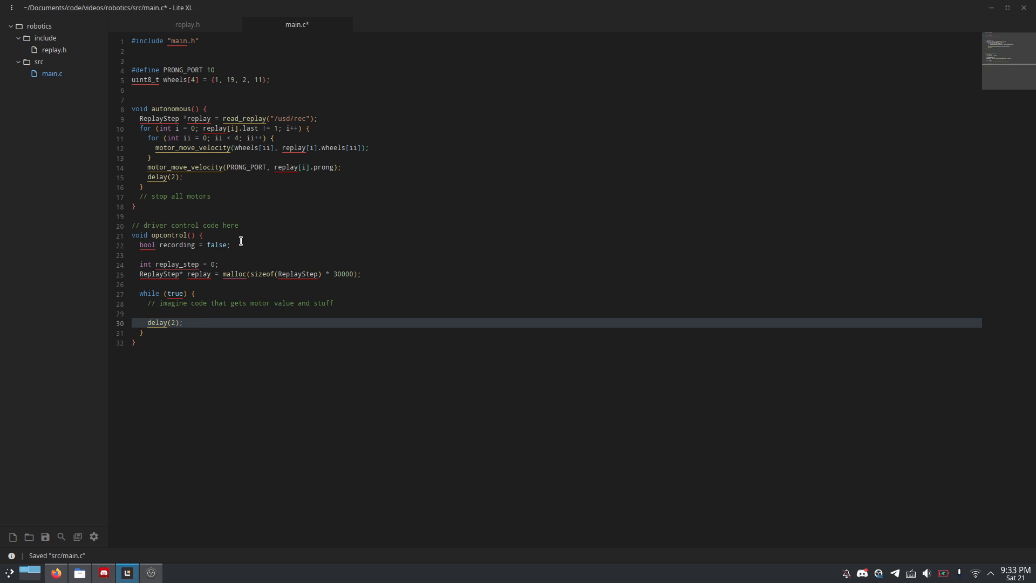
Step: Start an if (recording) block containing a for loop over the four wheels (i < 4)
type("if ()")
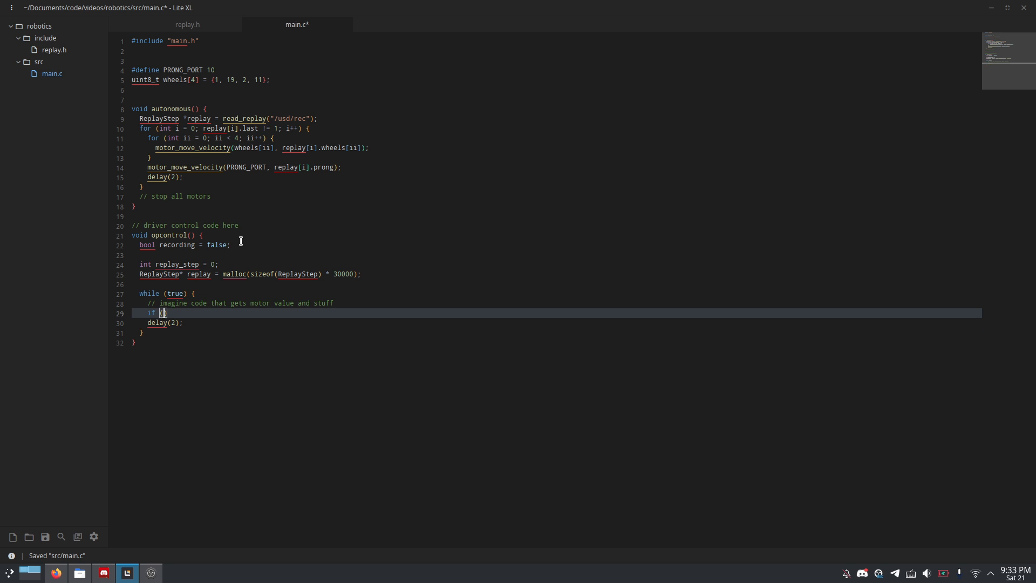
type("recording")
type("for (int i = 0; ")
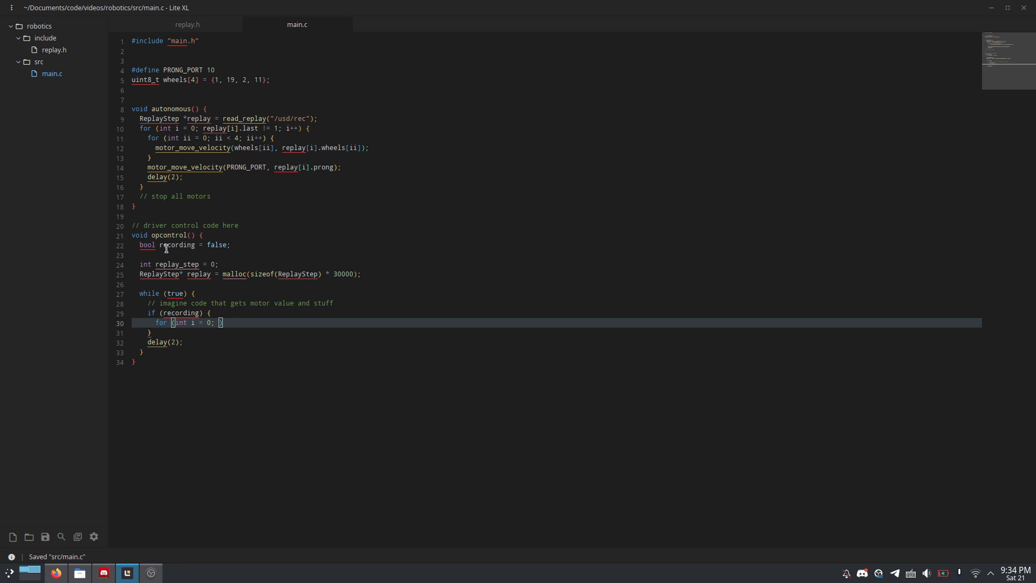
type("i < 4")
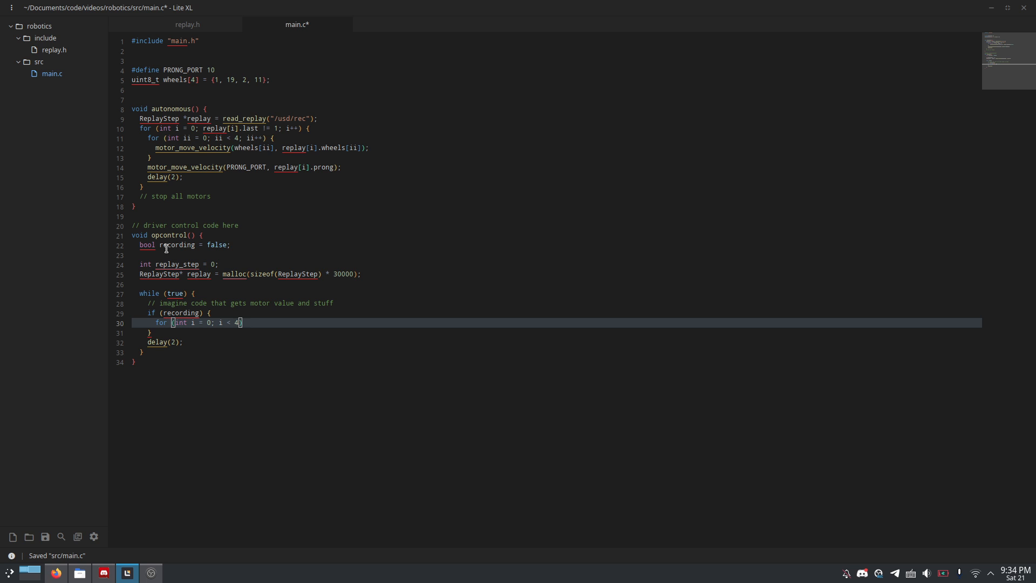
type("; i++) {")
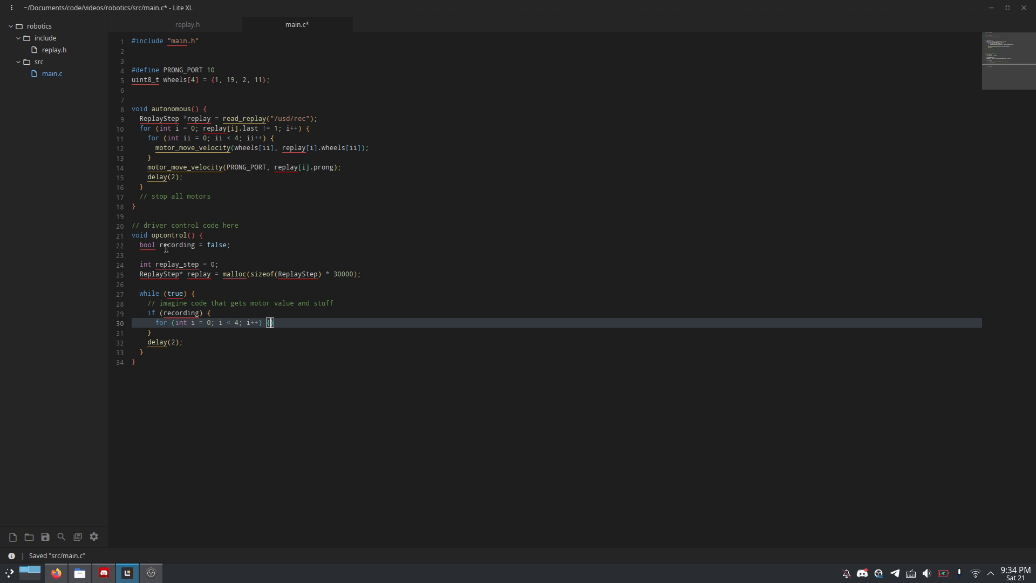
Step: Assign motor_get_actual_velocity for each wheel to replay[replay_step].wheels[i]
type("replay[r e")
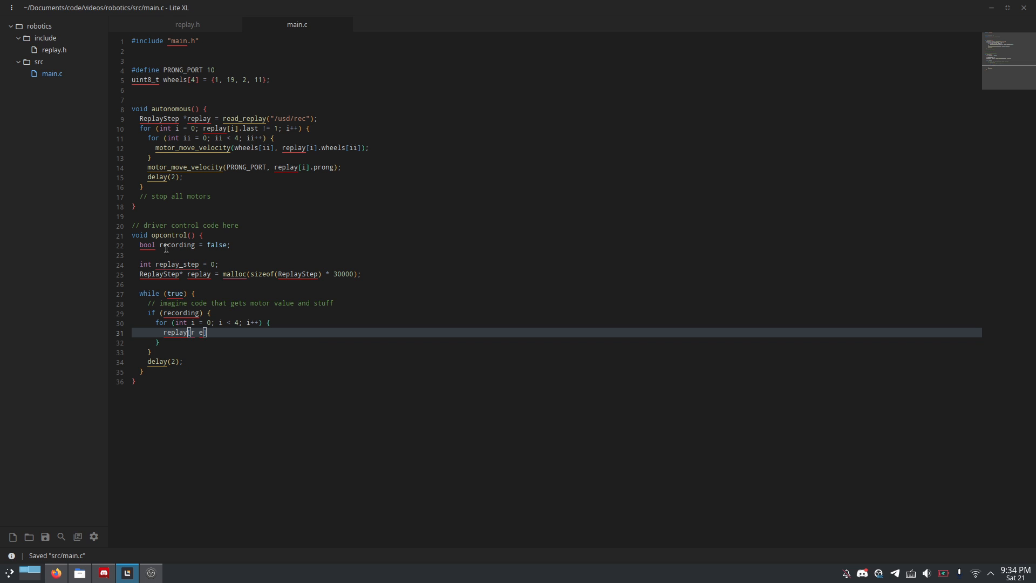
type("replay_step")
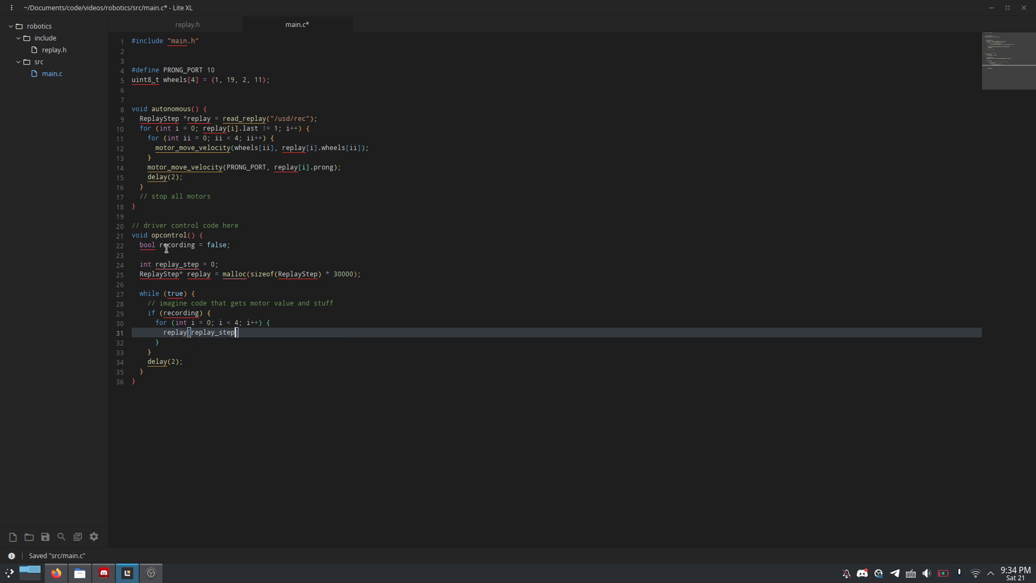
key("ctrl+s")
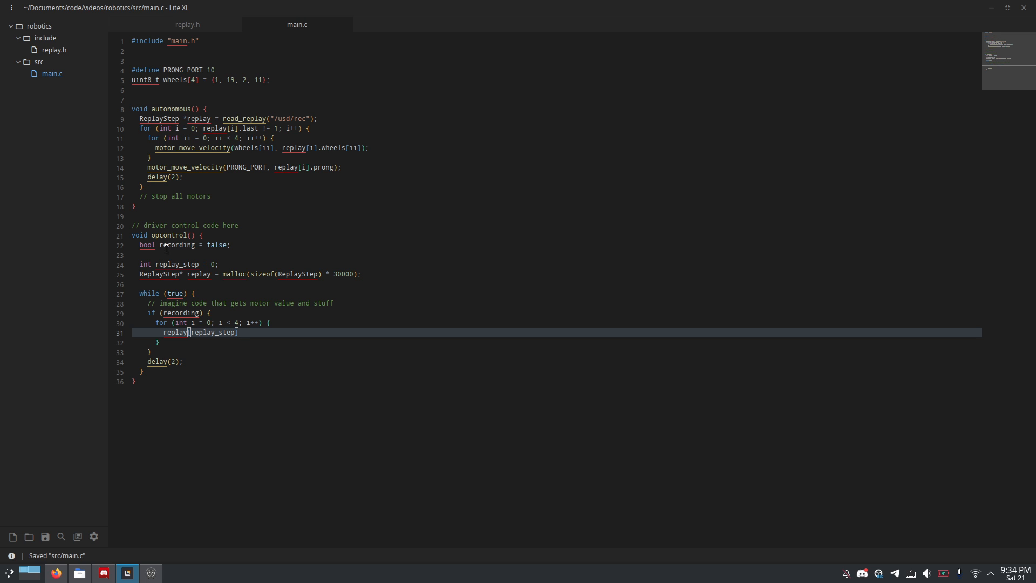
type(".whe")
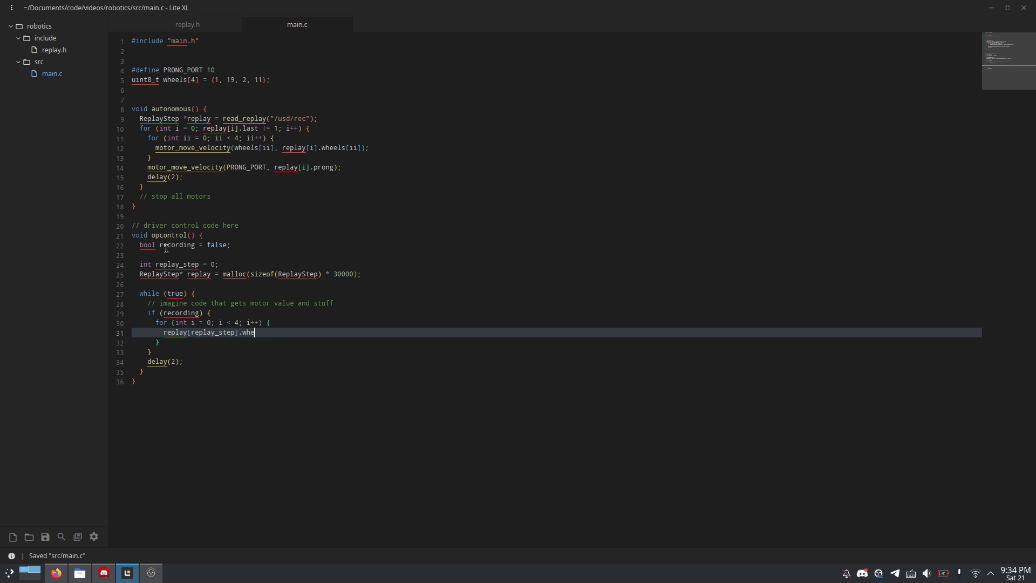
type("els[i] =")
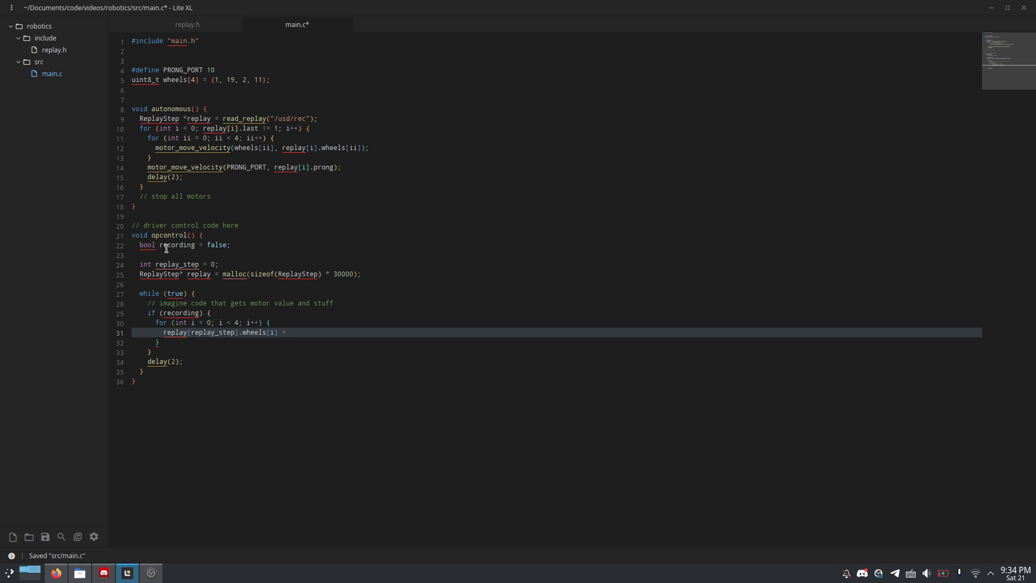
type("mo")
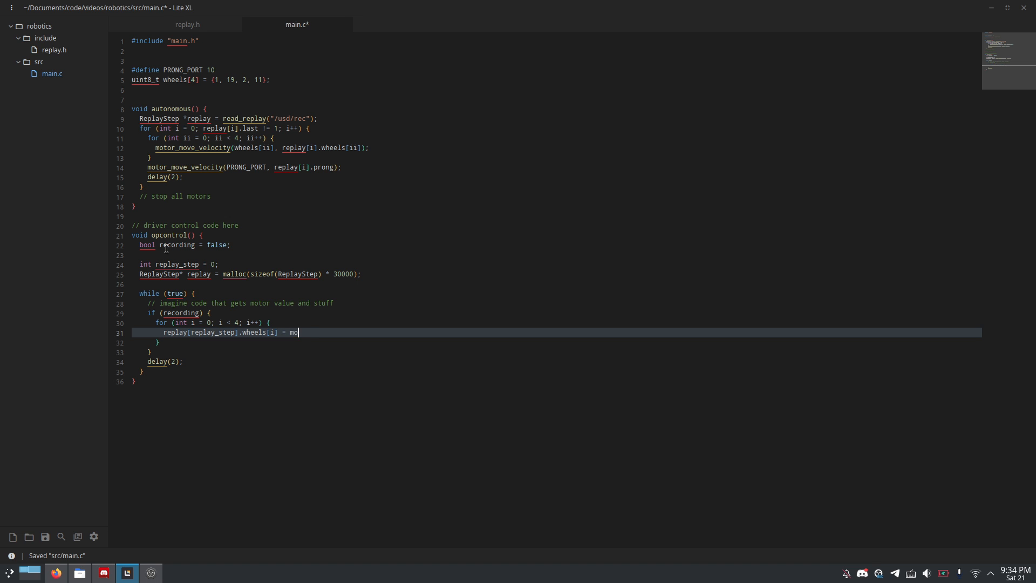
type("tor_get_")
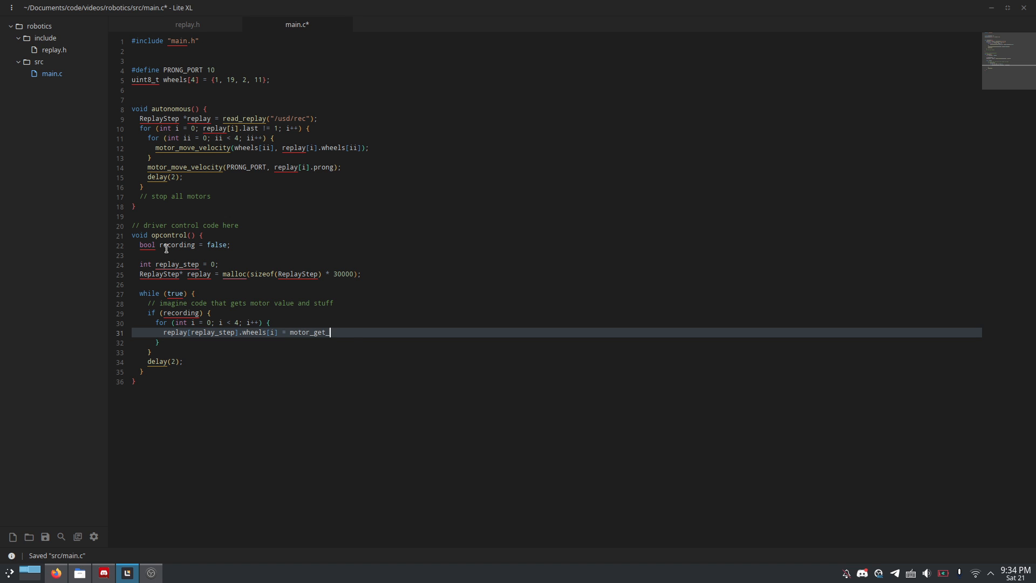
type("actual_v")
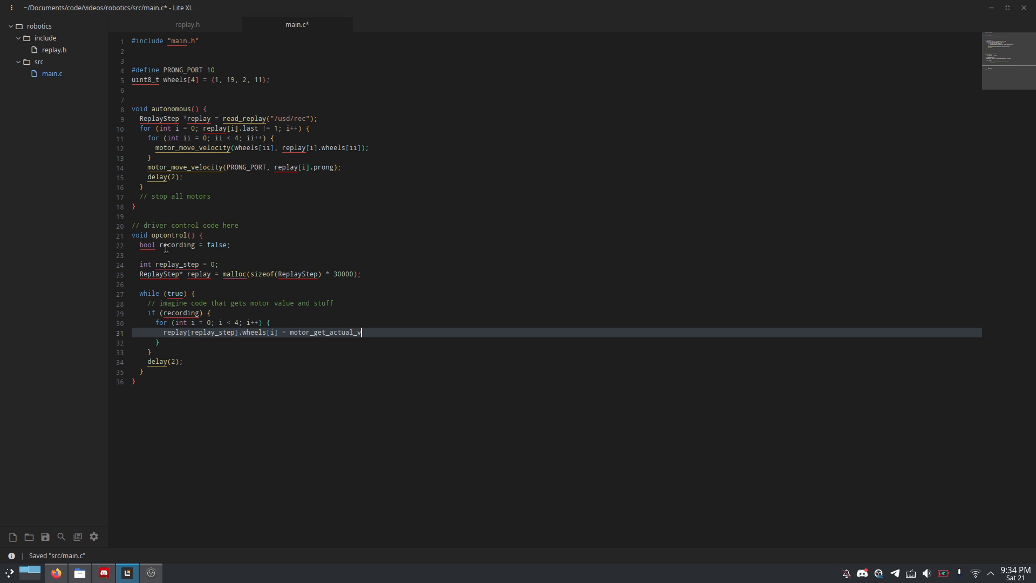
type("elocity()")
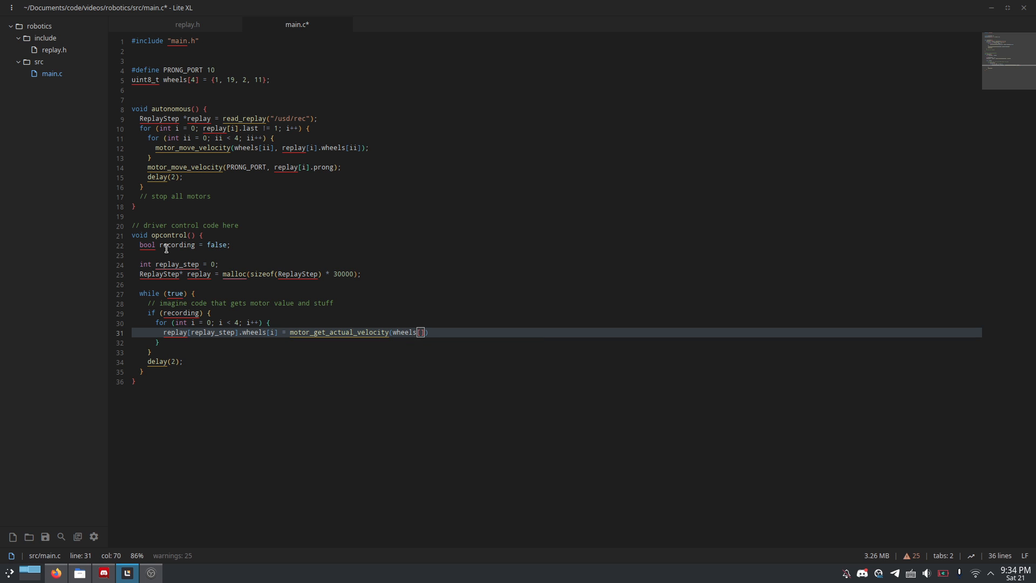
type("i]);")
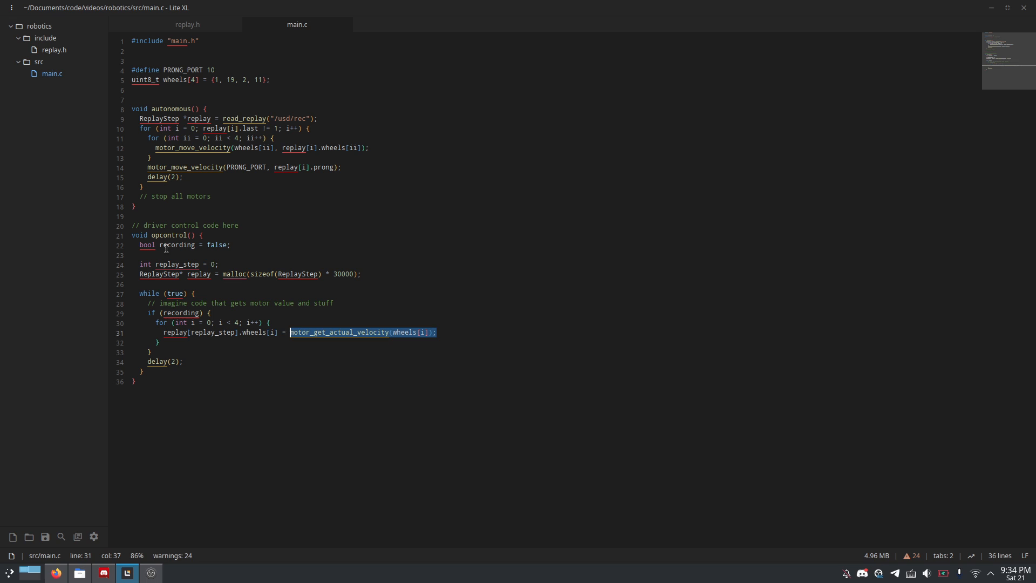
Step: Add 'replay[replay_step].prong = motor_get_actual_velocity(PRONG_PORT);' after the wheel loop
left_click(436, 332)
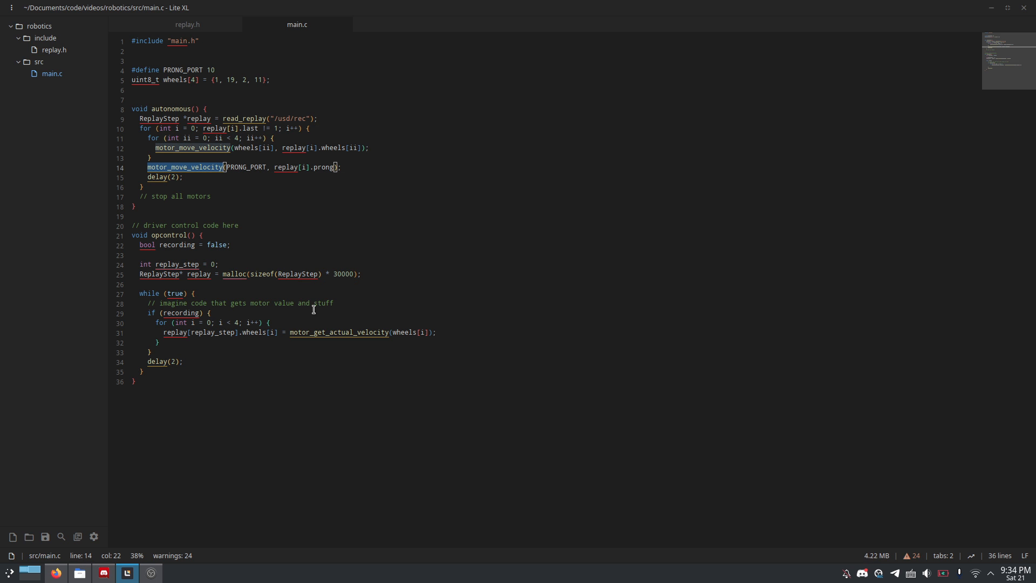
double_click(340, 332)
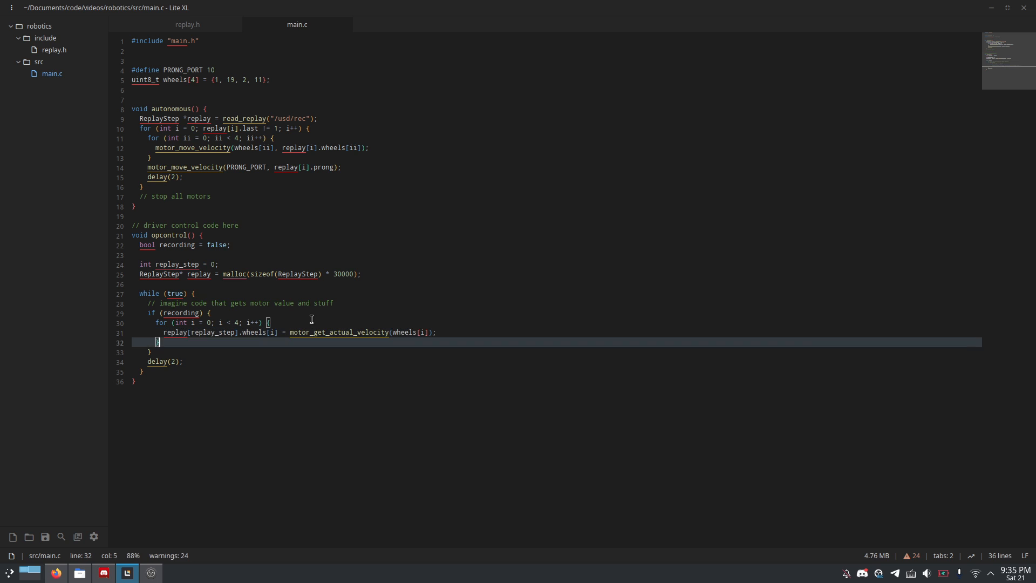
type("ew")
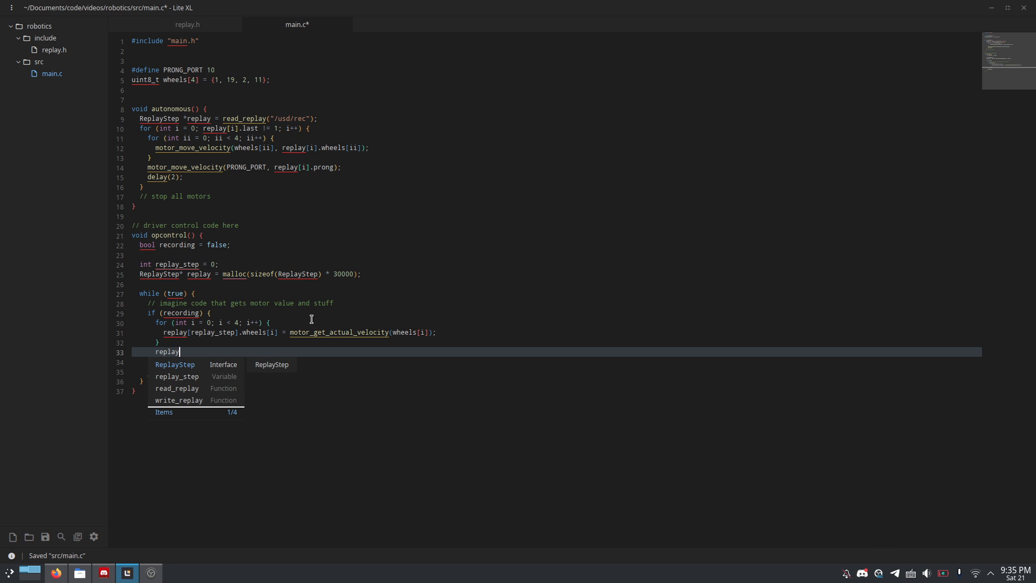
type("[replay_step")
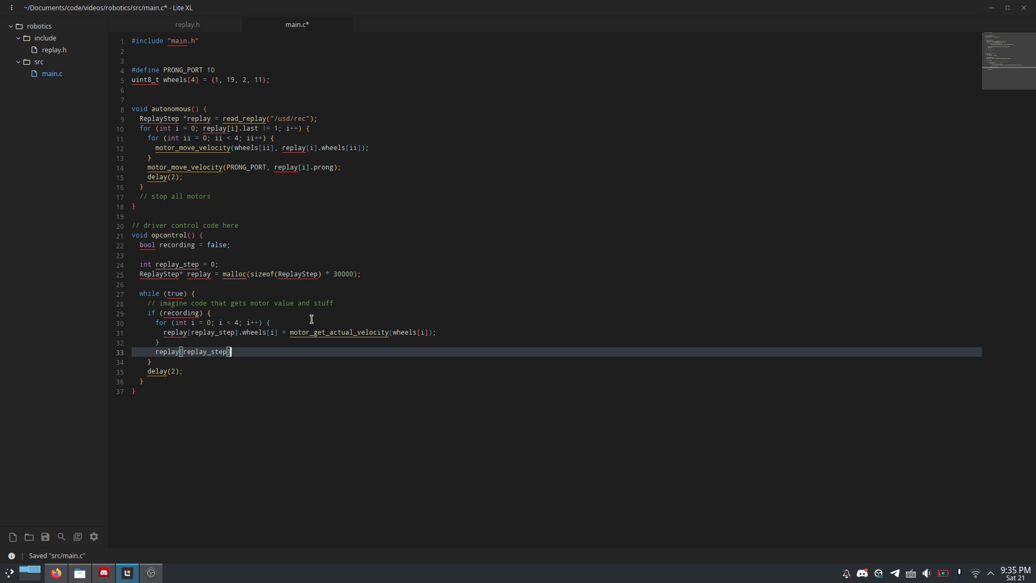
type(".prong =")
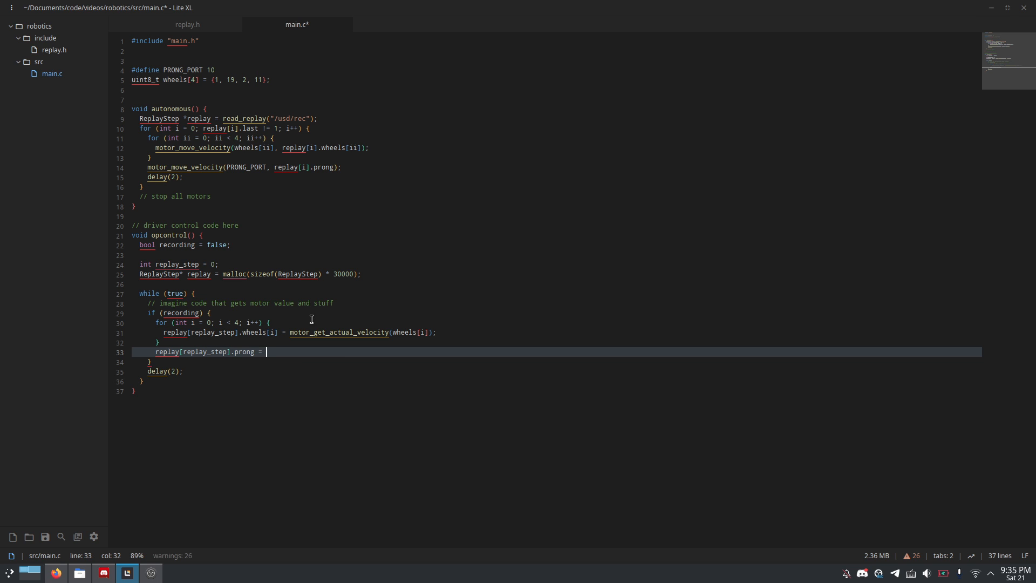
type("motor_get_actual_velocity(PRONG_PORT);")
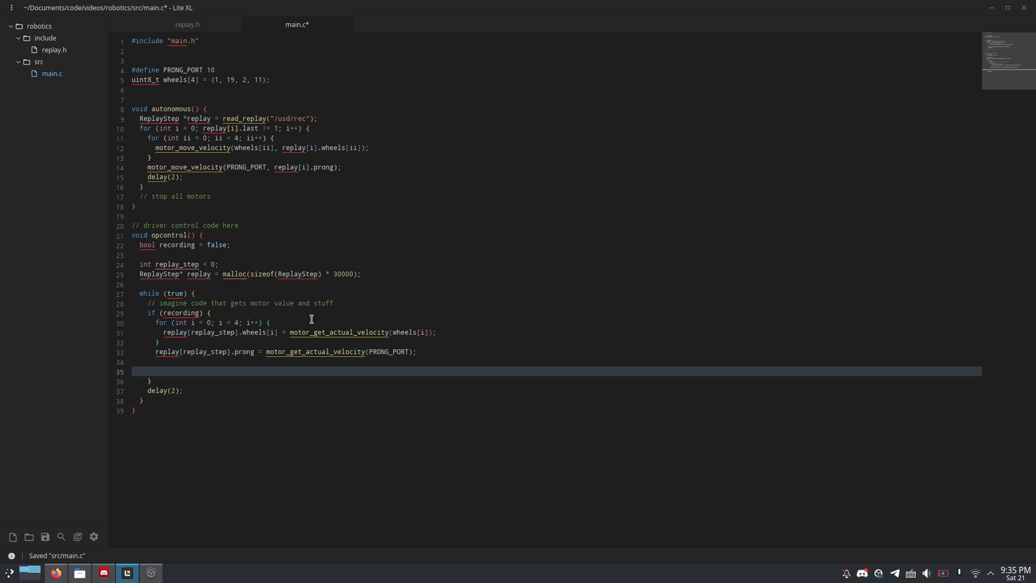
Step: Add an if (replay_step == 30000) block setting replay[replay_step].last to 1
type("if (replay_step ==")
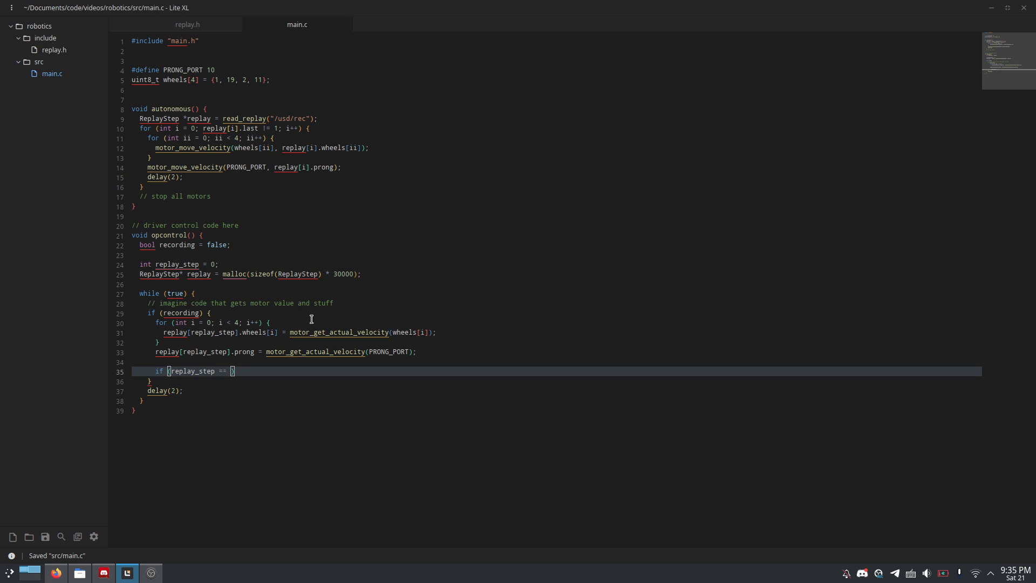
type("30000")
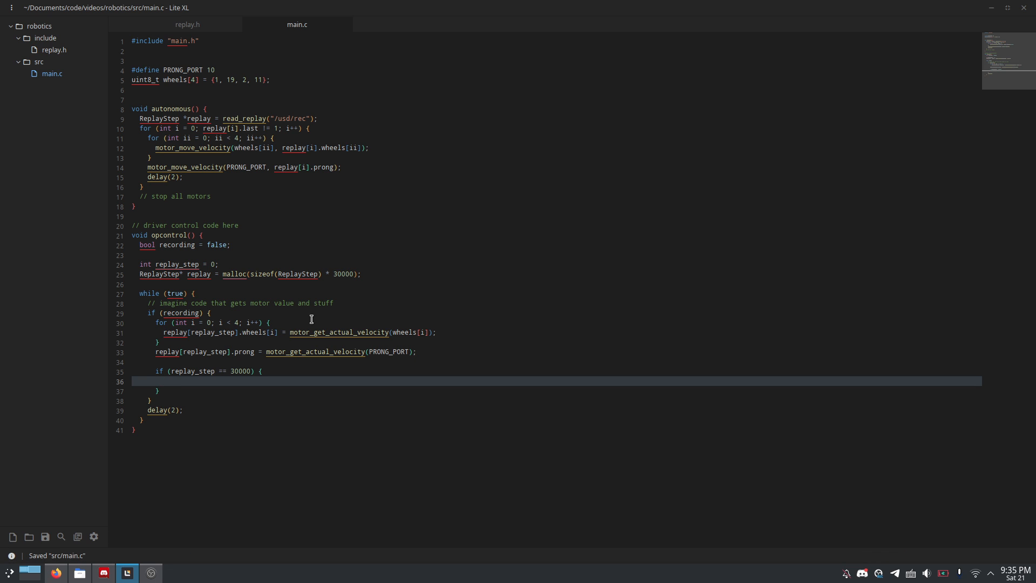
left_click(165, 382)
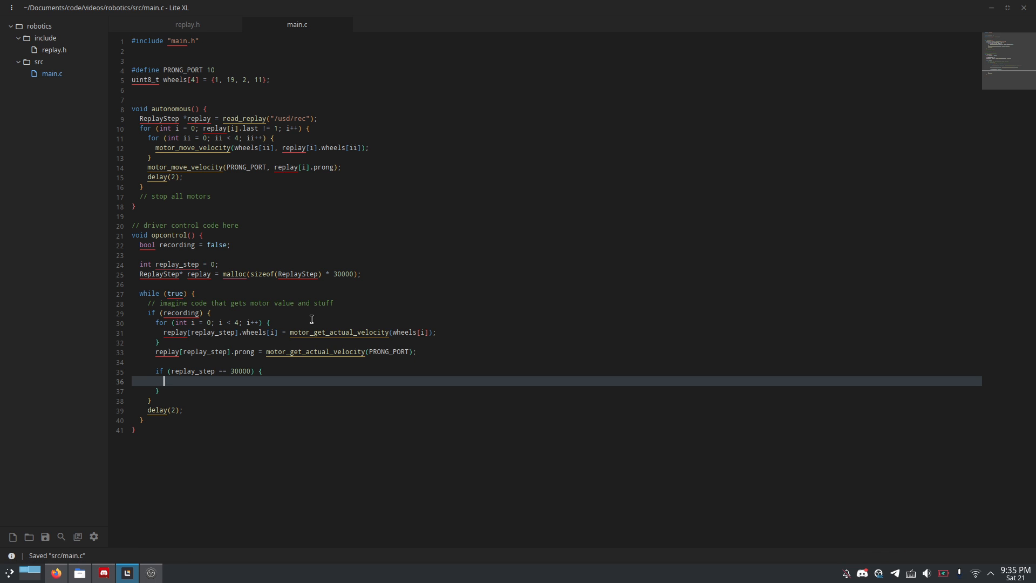
type("rep")
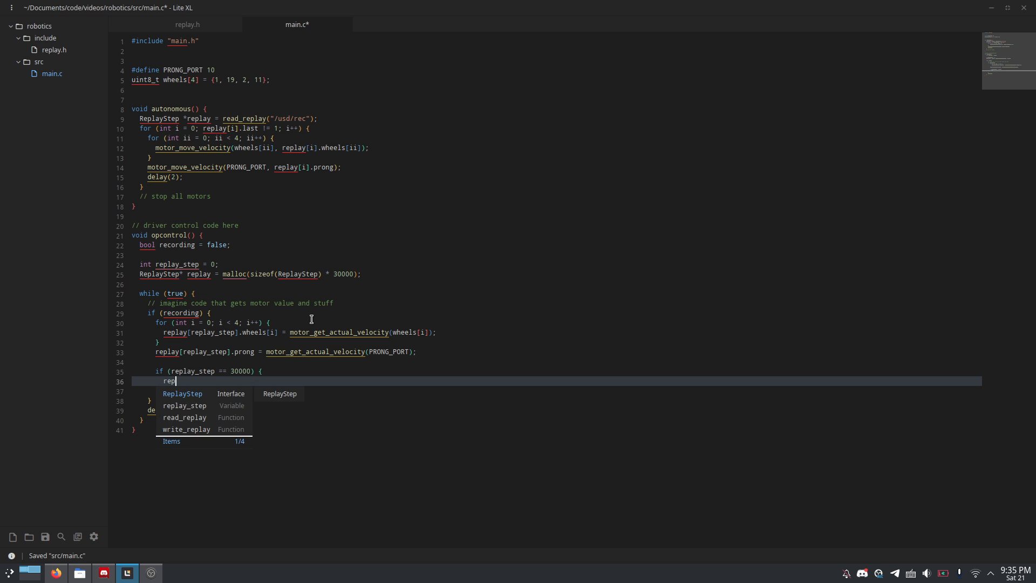
type("lay[")
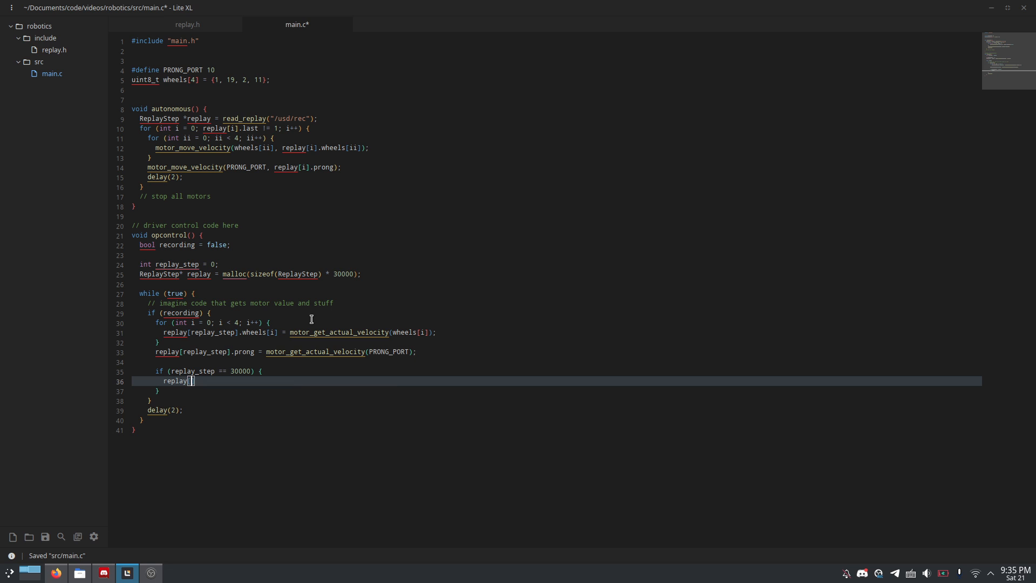
type("replay_step")
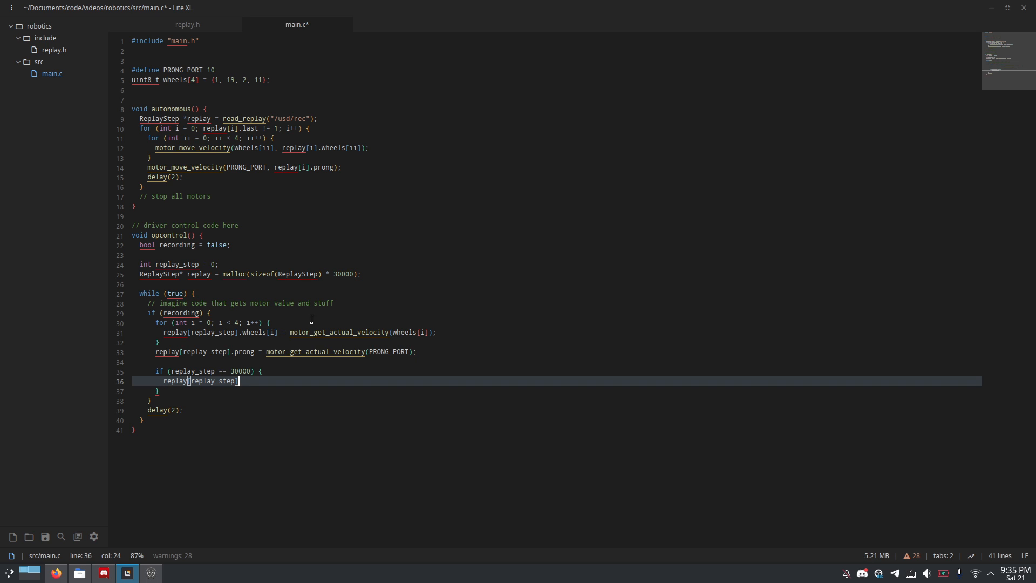
type(".last = 1;")
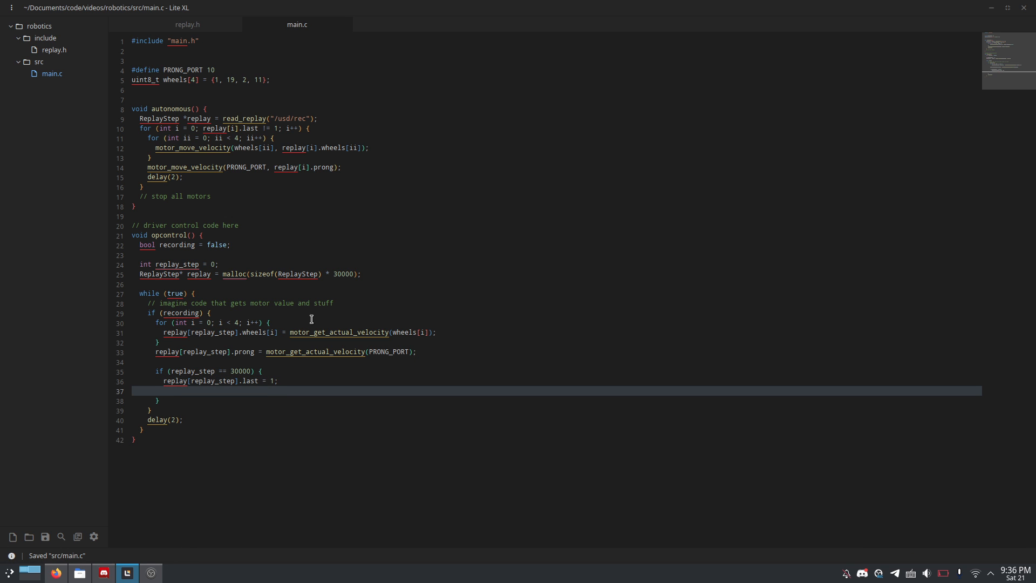
Step: Call write_replay(replay, "/usd/rec") inside the 30000-step block
key("Return")
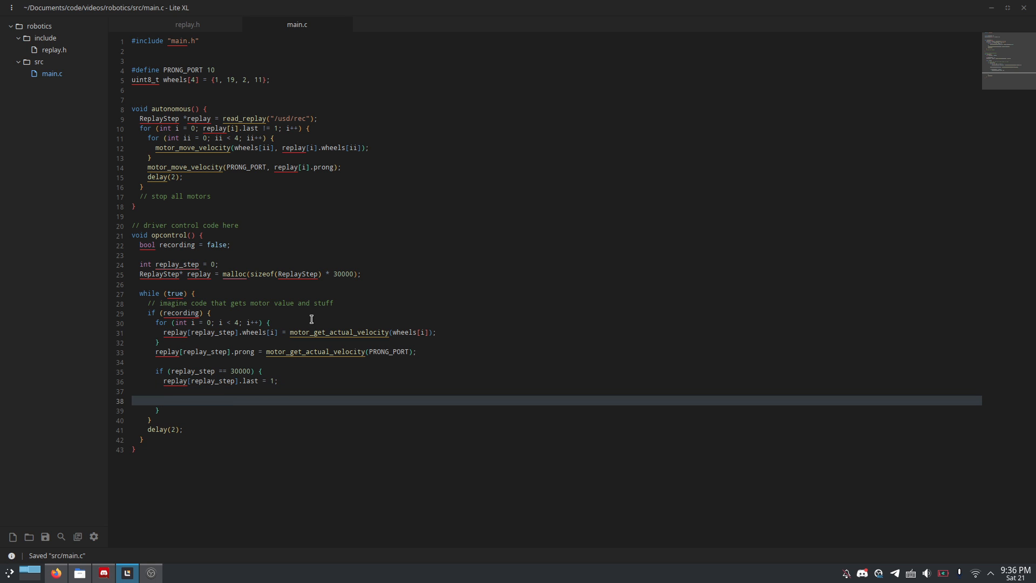
type("writ")
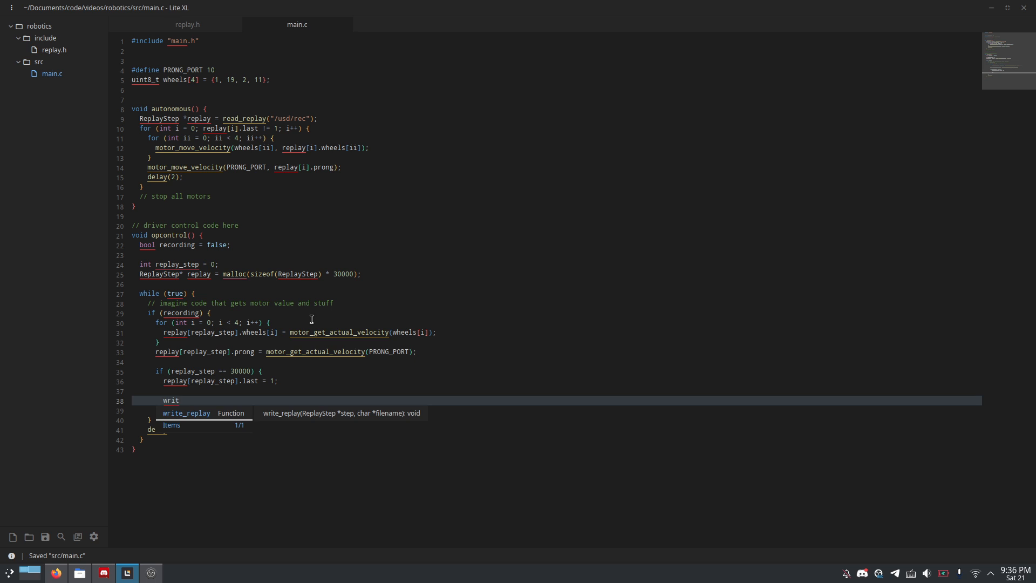
key("Tab")
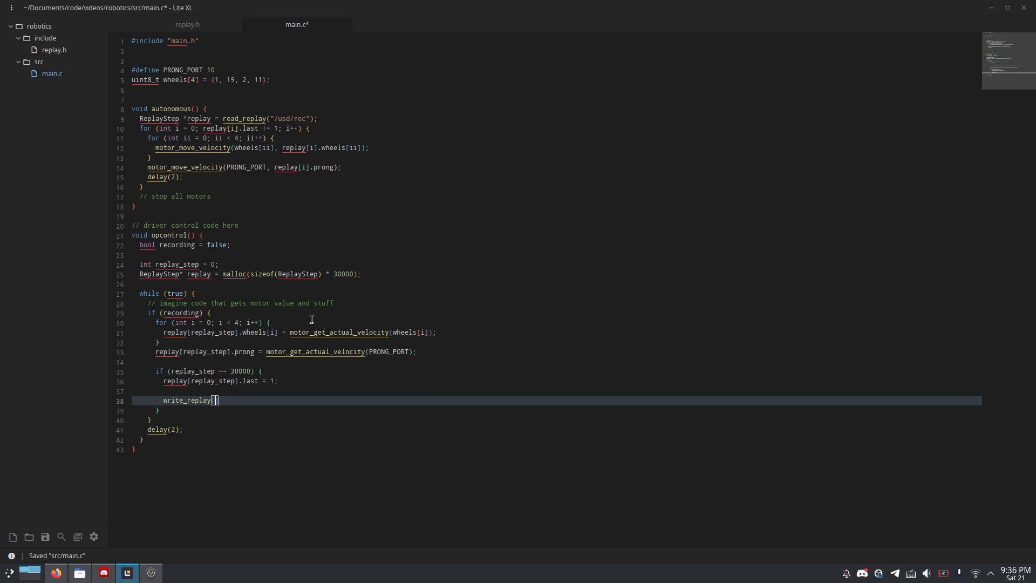
type("replay, \"/")
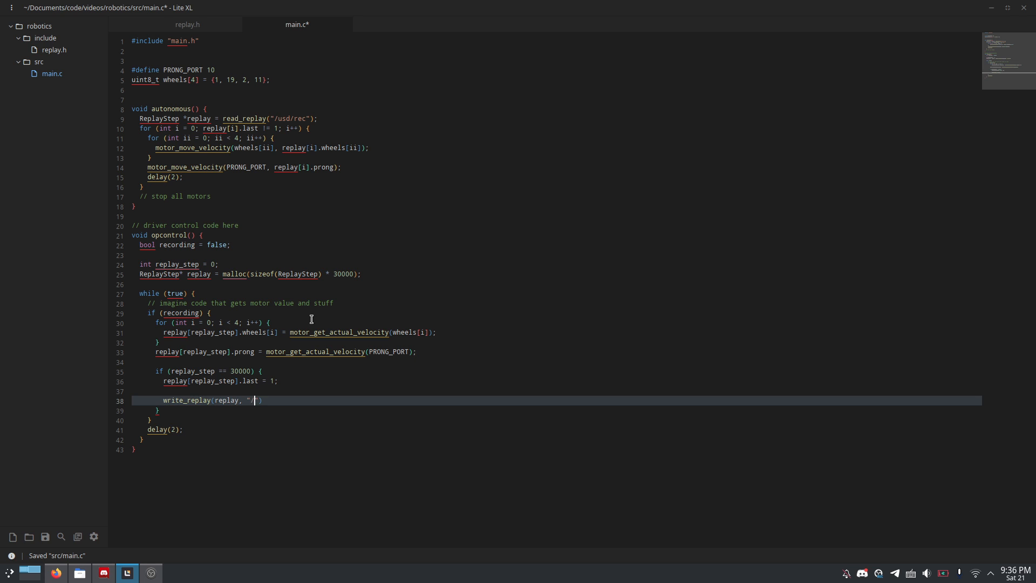
type("usd")
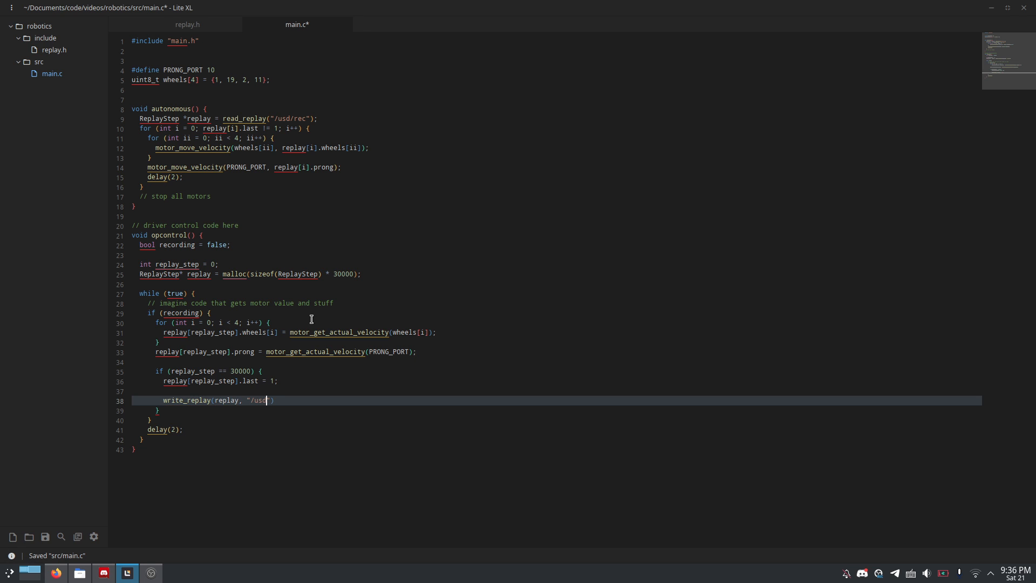
type("rec")
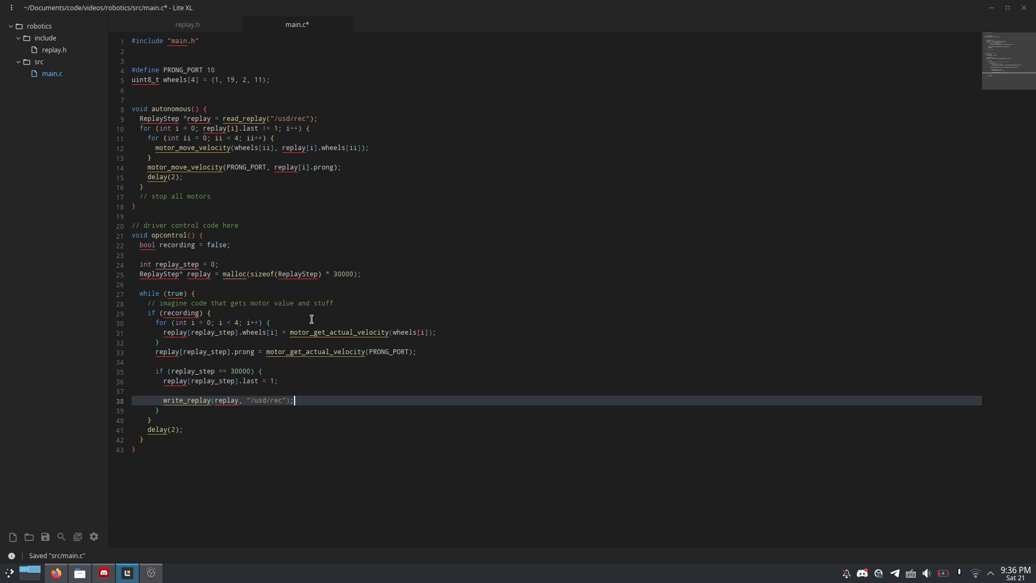
key("ctrl+s")
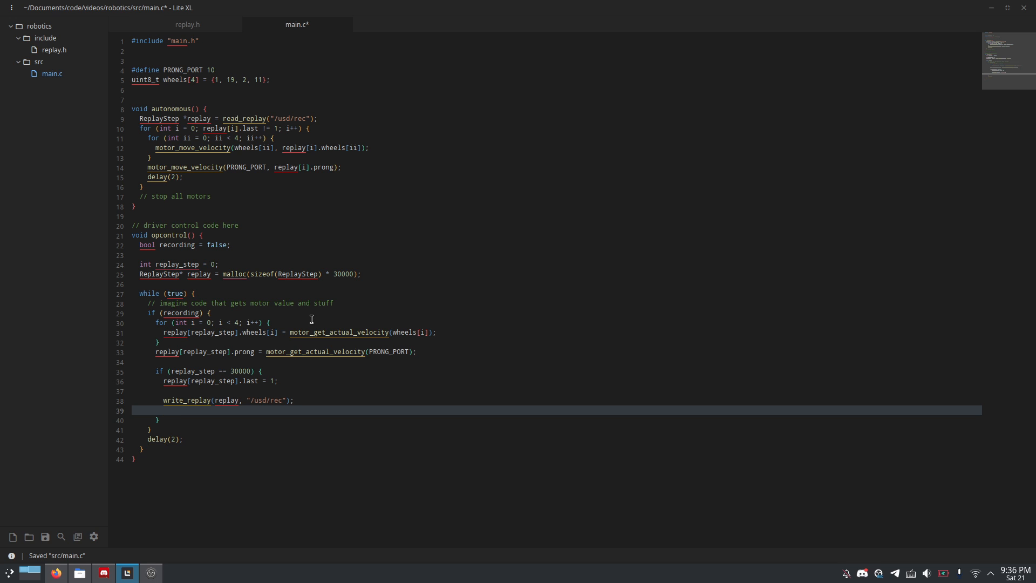
Step: Add 'recording = false;' after the write and 'replay_step++;' after the if block, saving
type("recording = false;")
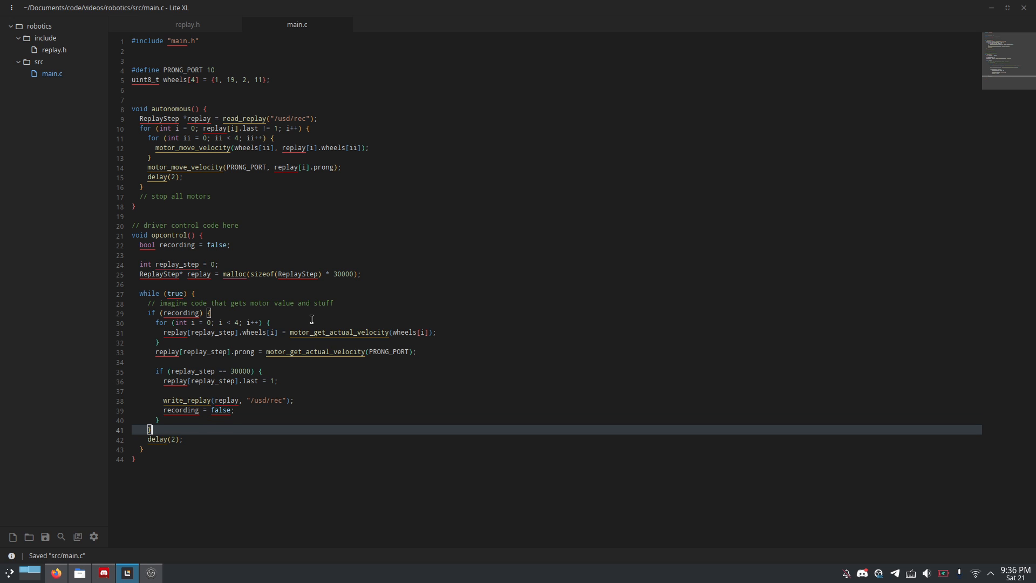
type("rep")
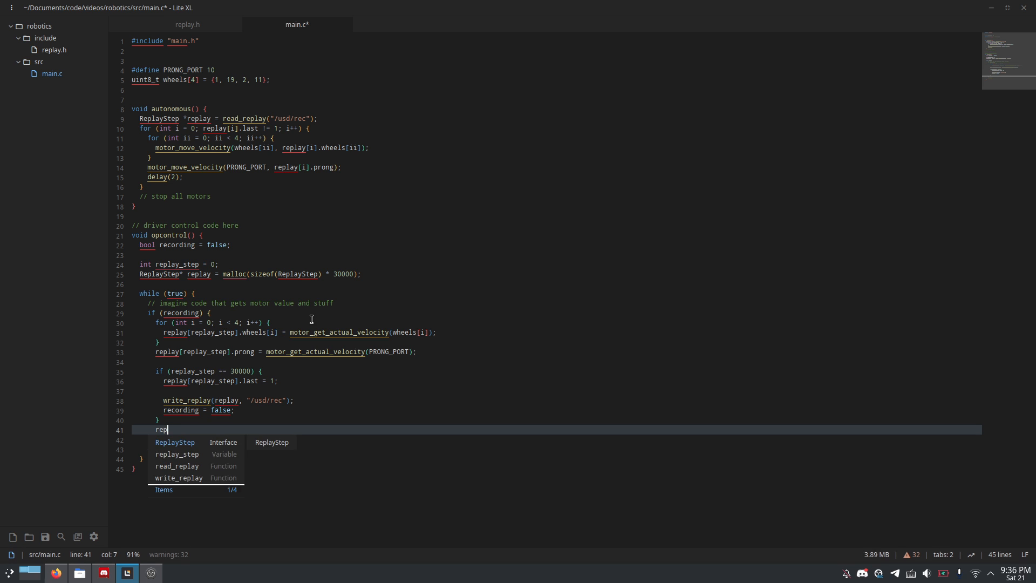
key("ctrl+s")
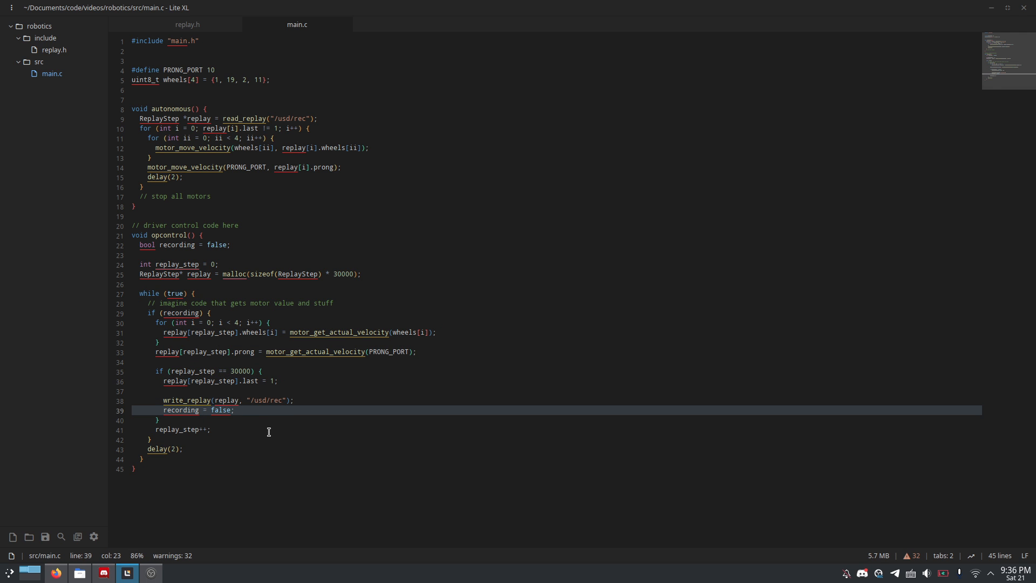
left_click(232, 429)
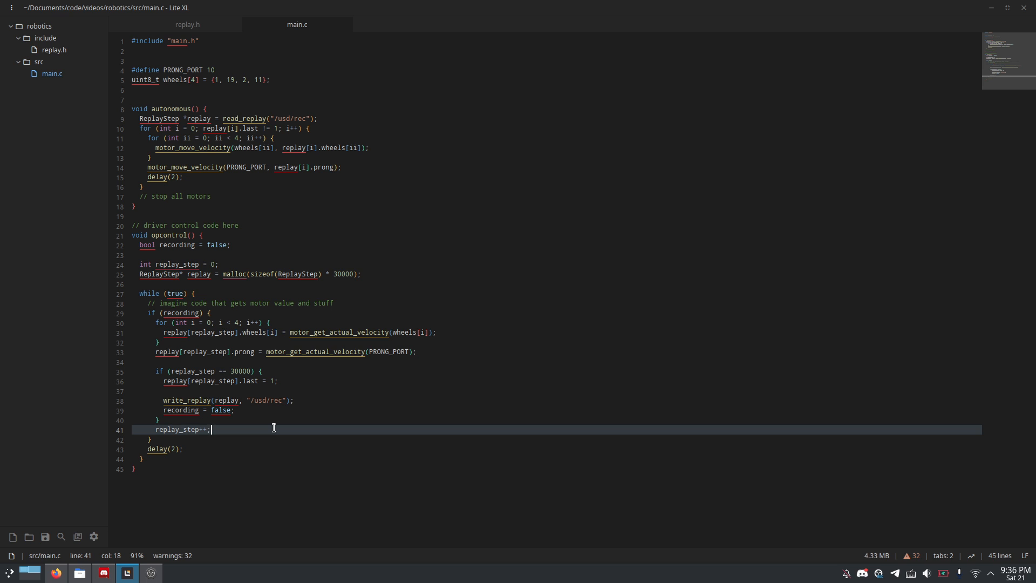
left_click(381, 273)
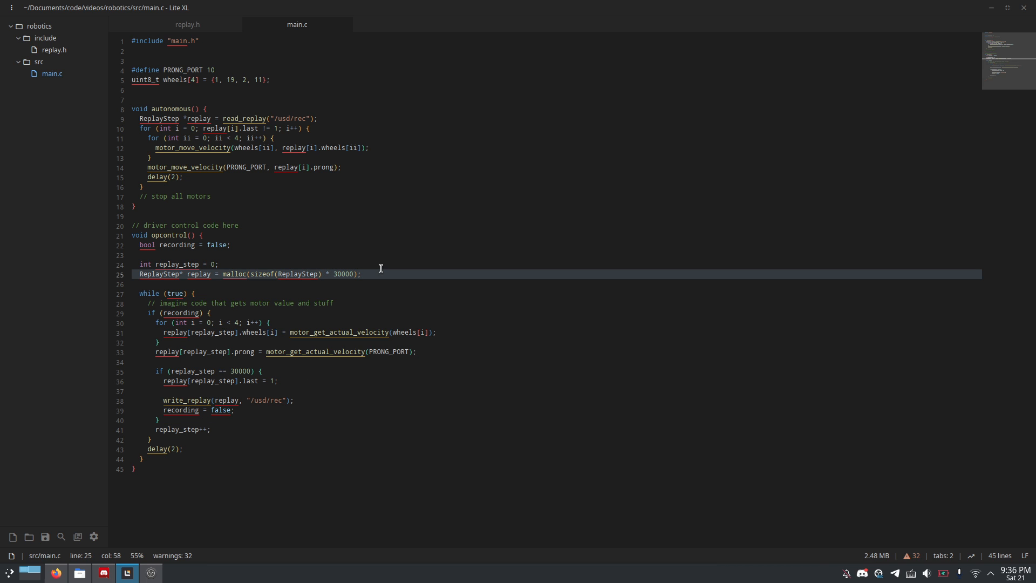